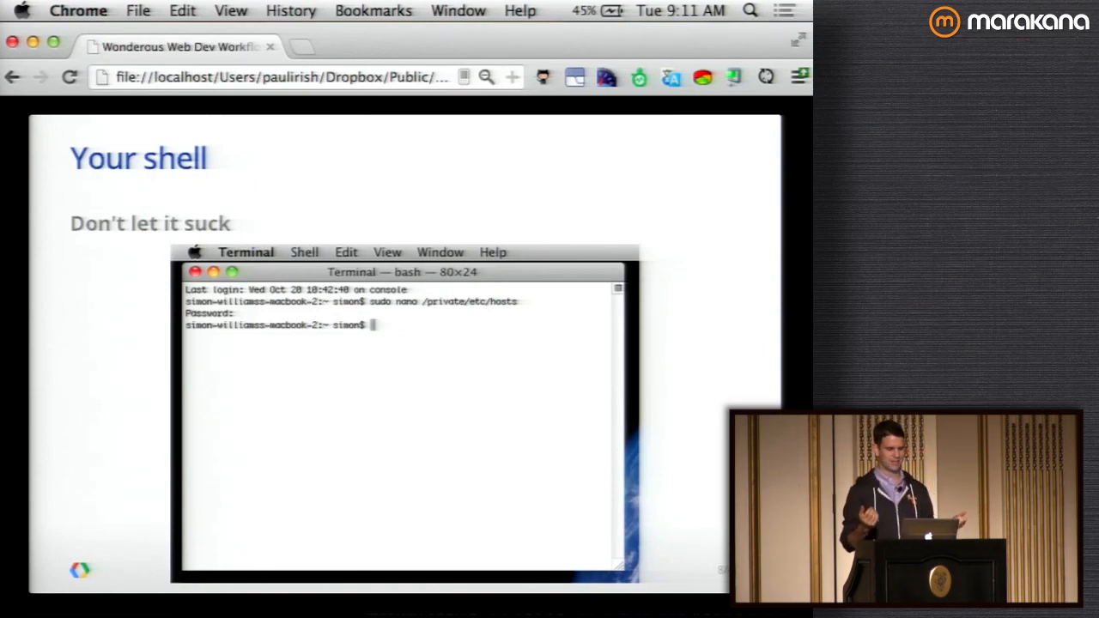
pyautogui.moveTo(204, 413)
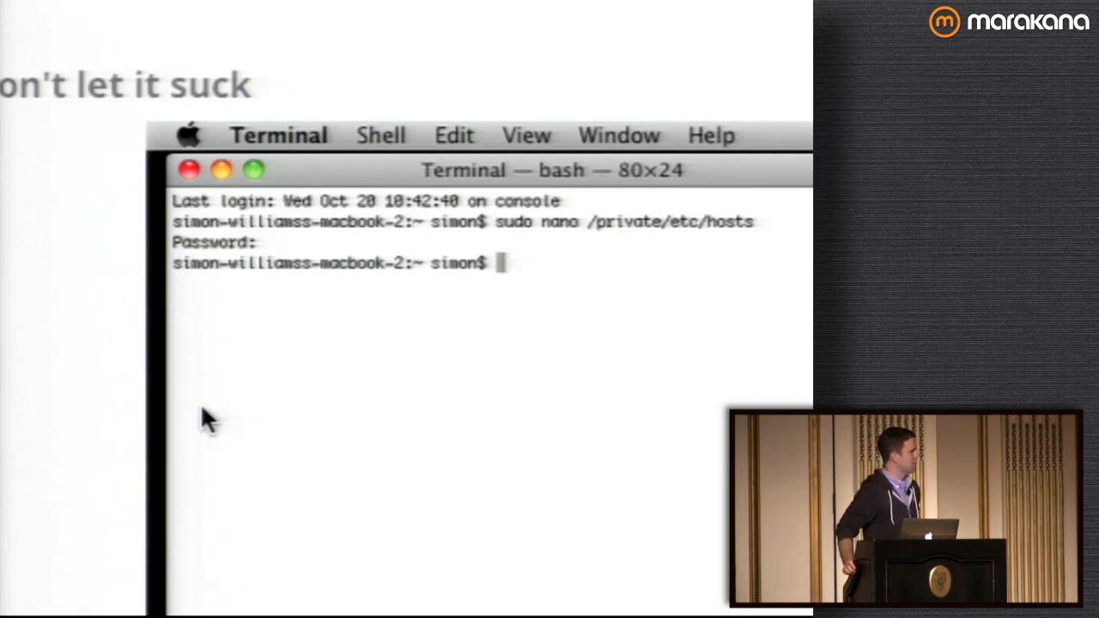
pyautogui.moveTo(187, 381)
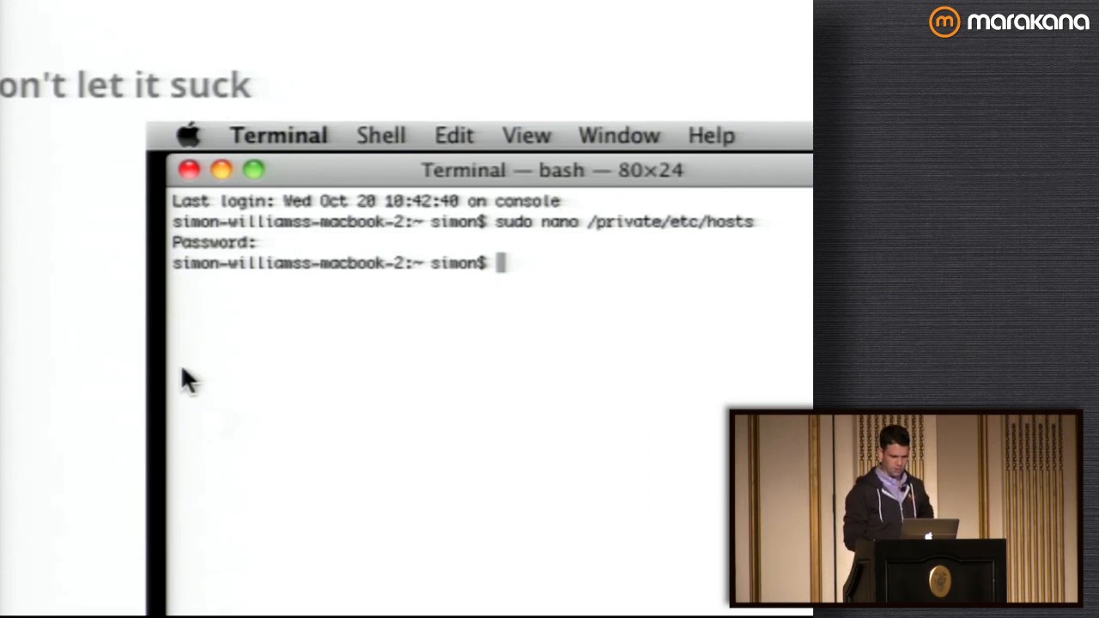
pyautogui.moveTo(478, 243)
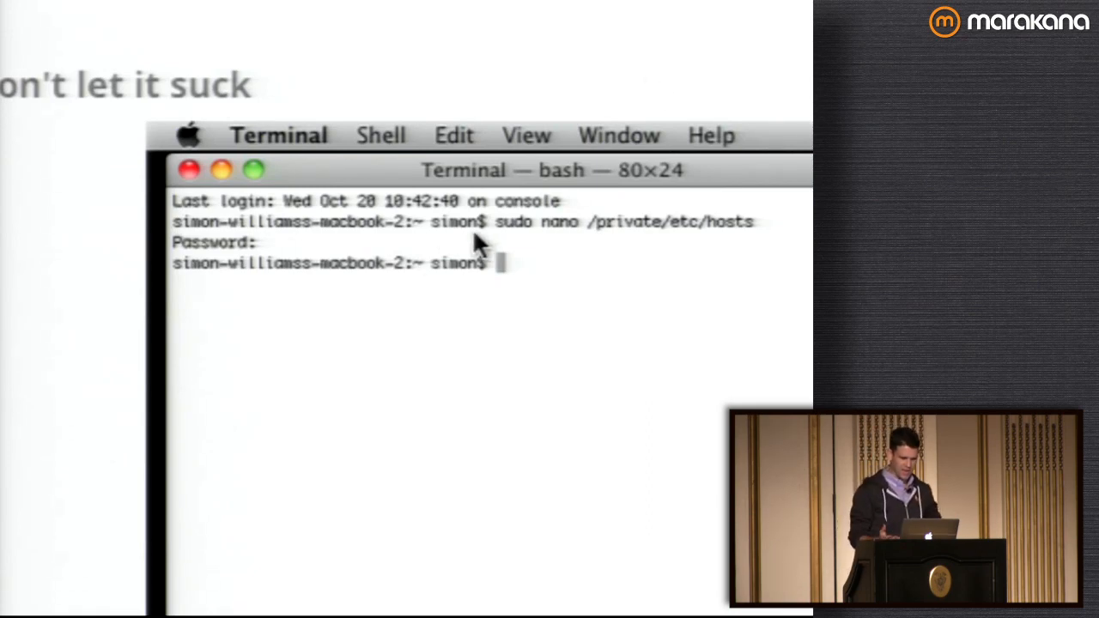
pyautogui.moveTo(494, 267)
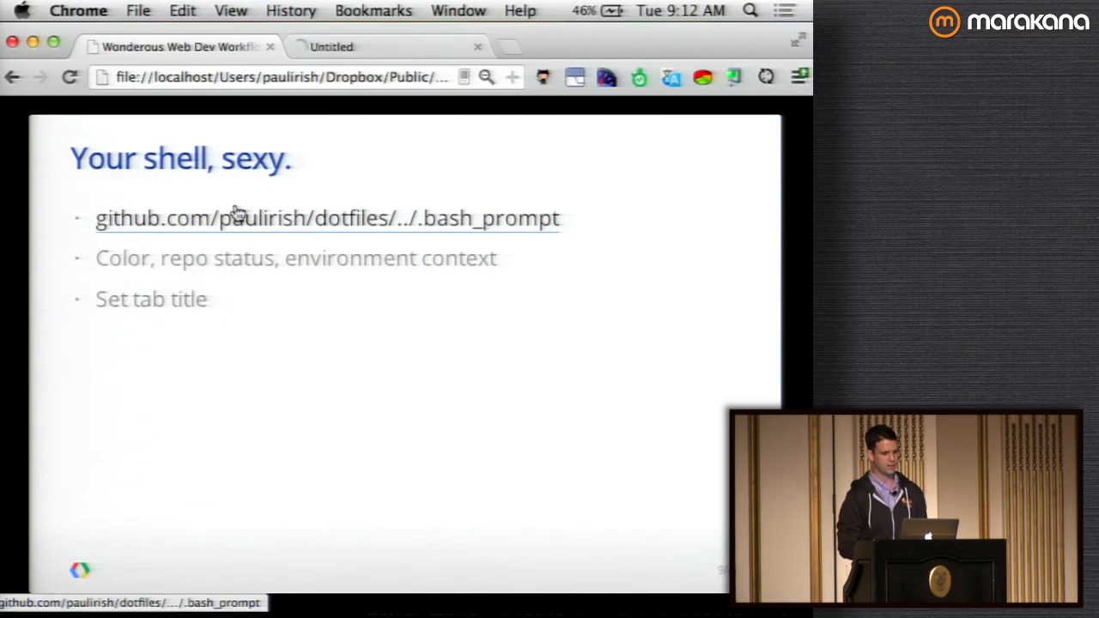
# - Open the .bash_prompt file from paulirish/dotfiles on GitHub and scroll through its code
pyautogui.click(325, 217)
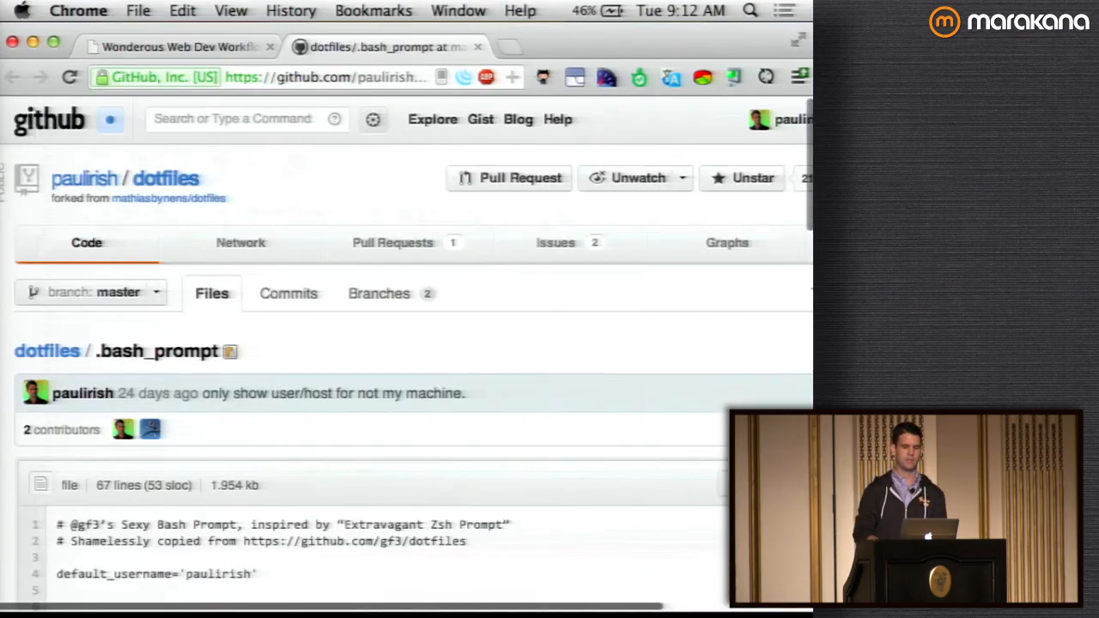
pyautogui.scroll(-3)
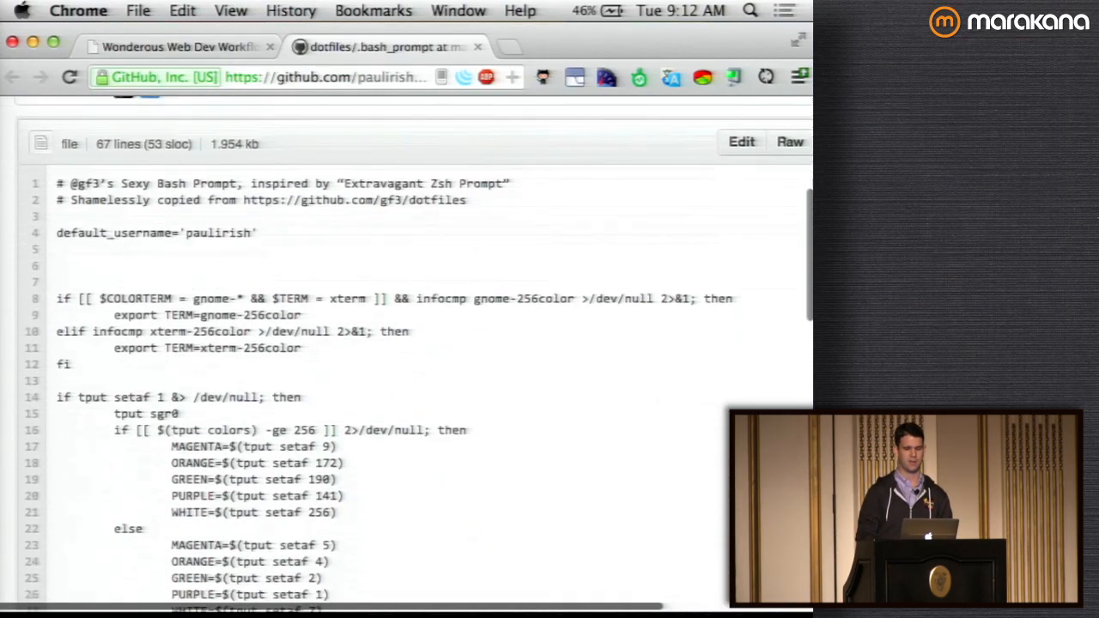
pyautogui.scroll(-3)
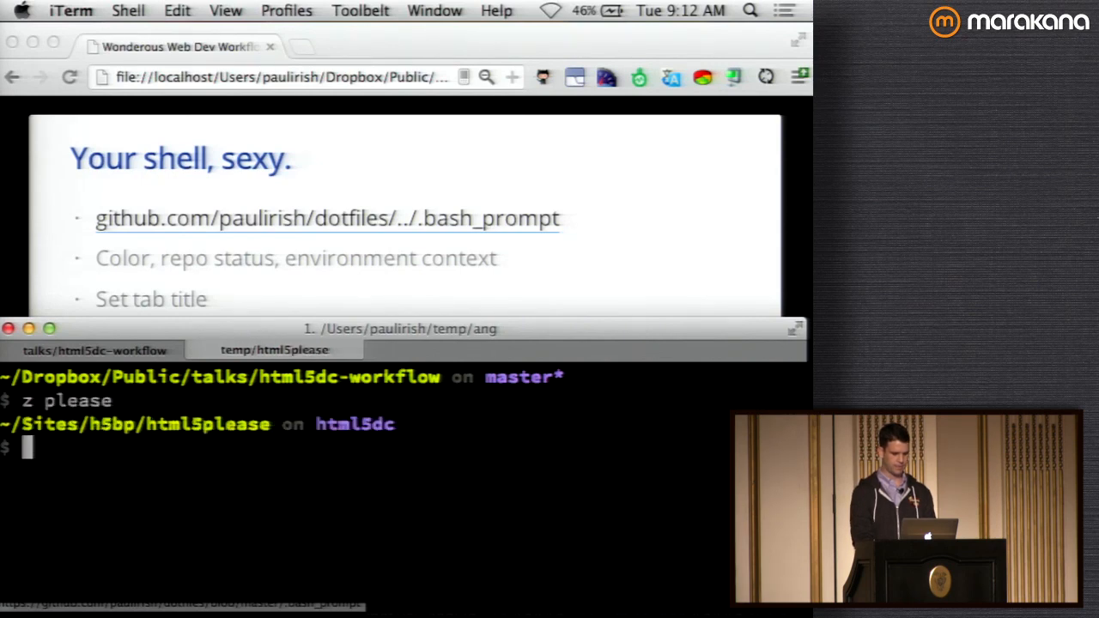
# - Create omg.txt, SSH in with shhve, jump to dotfiles via 'z dot', and maximize iTerm
pyautogui.write('touch')
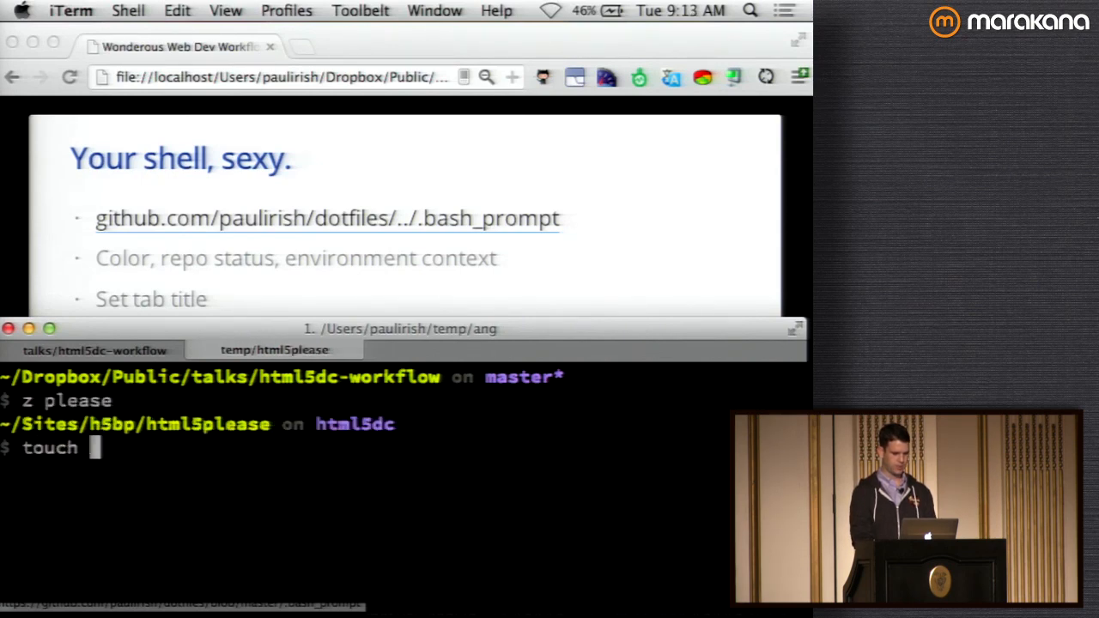
pyautogui.write('omg.txt')
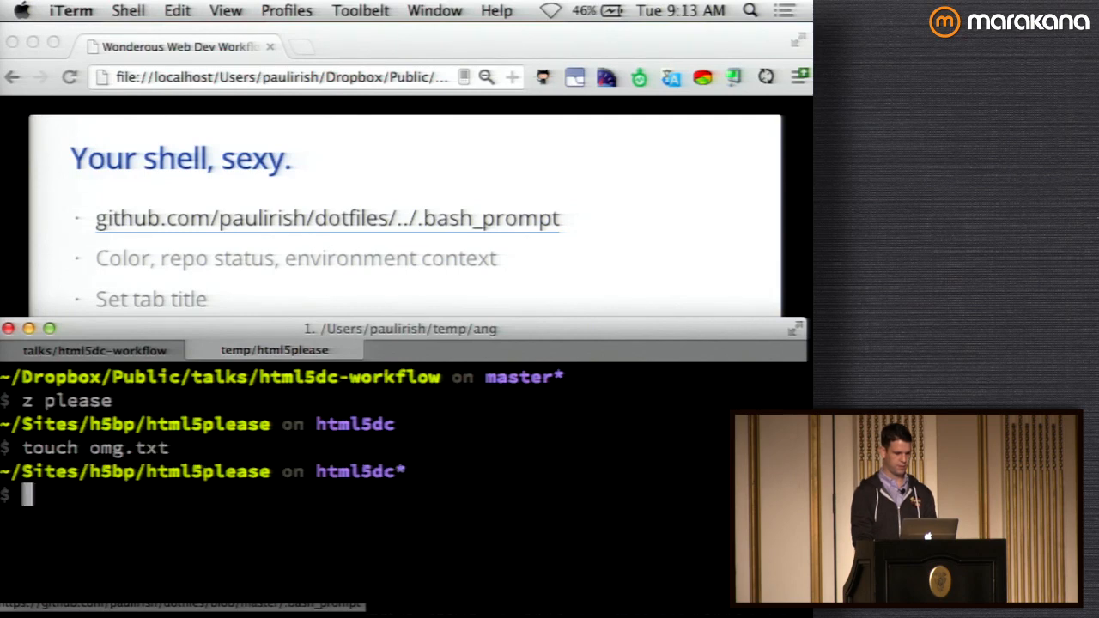
pyautogui.write('shhve')
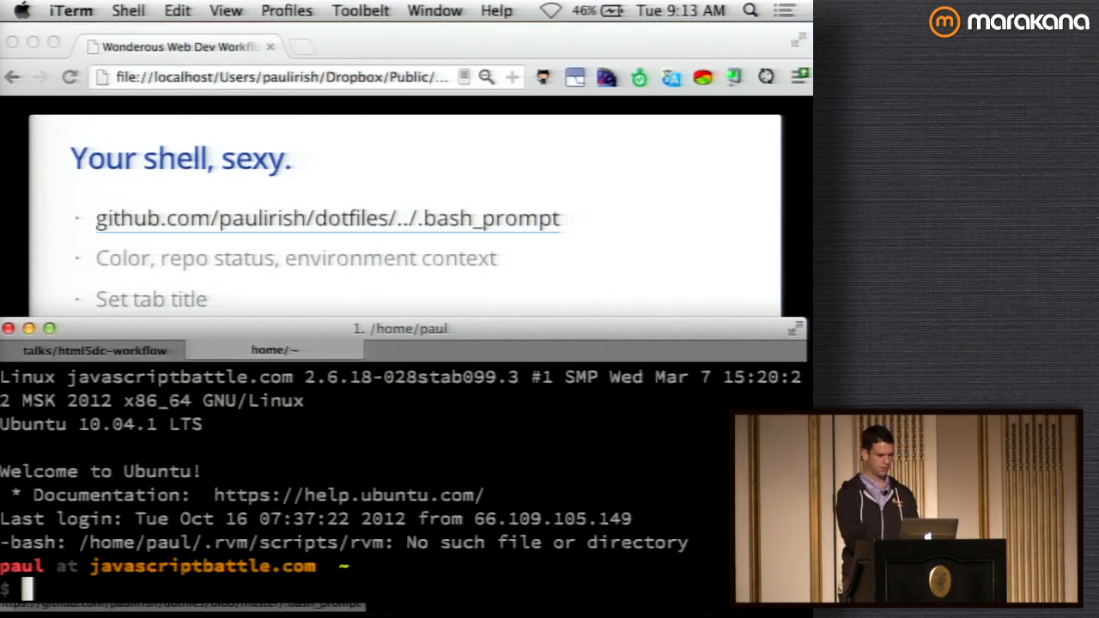
pyautogui.write('z dotf')
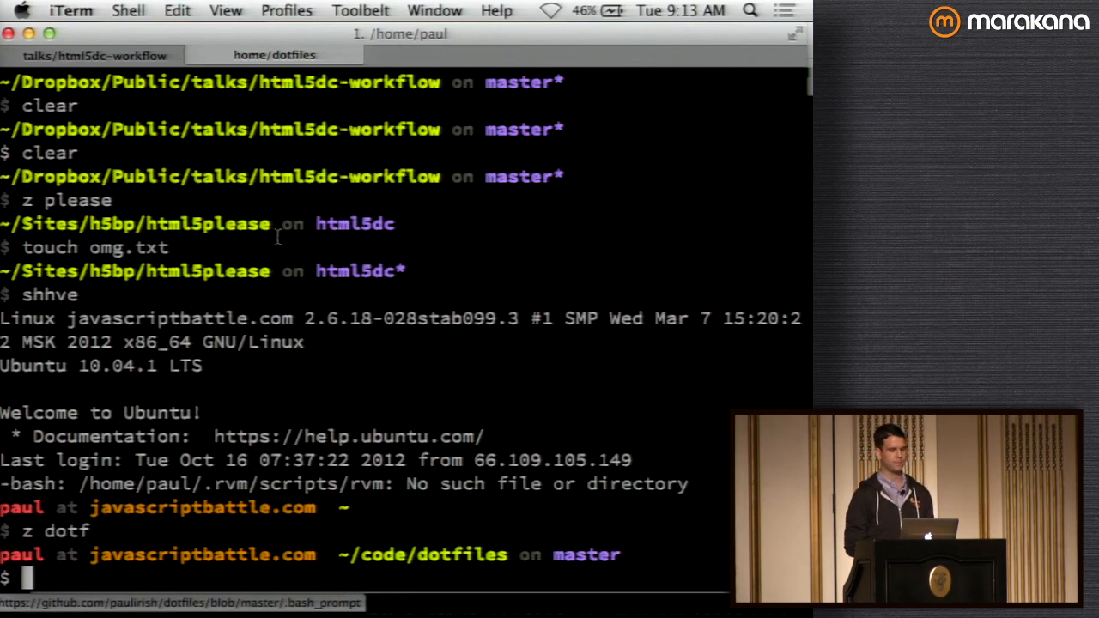
pyautogui.doubleClick(354, 224)
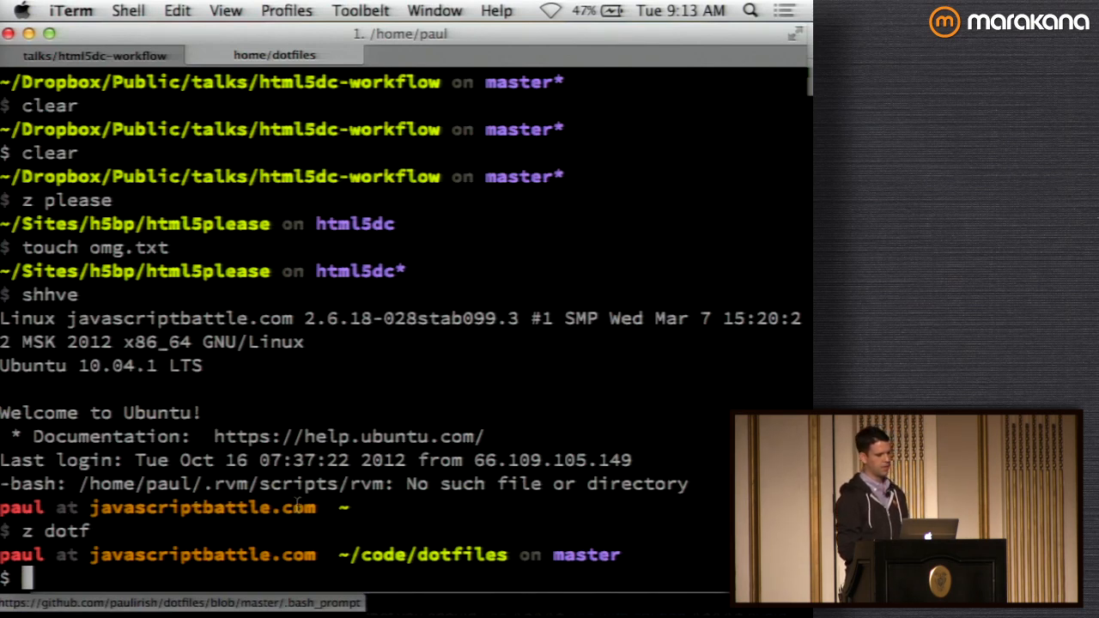
pyautogui.moveTo(442, 514)
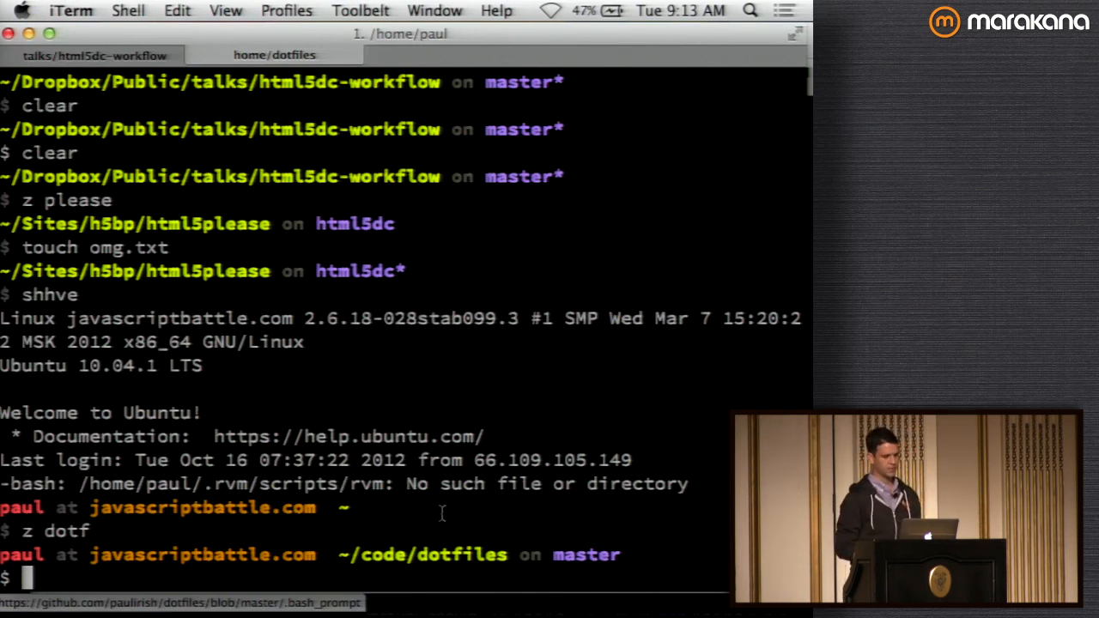
pyautogui.moveTo(308, 302)
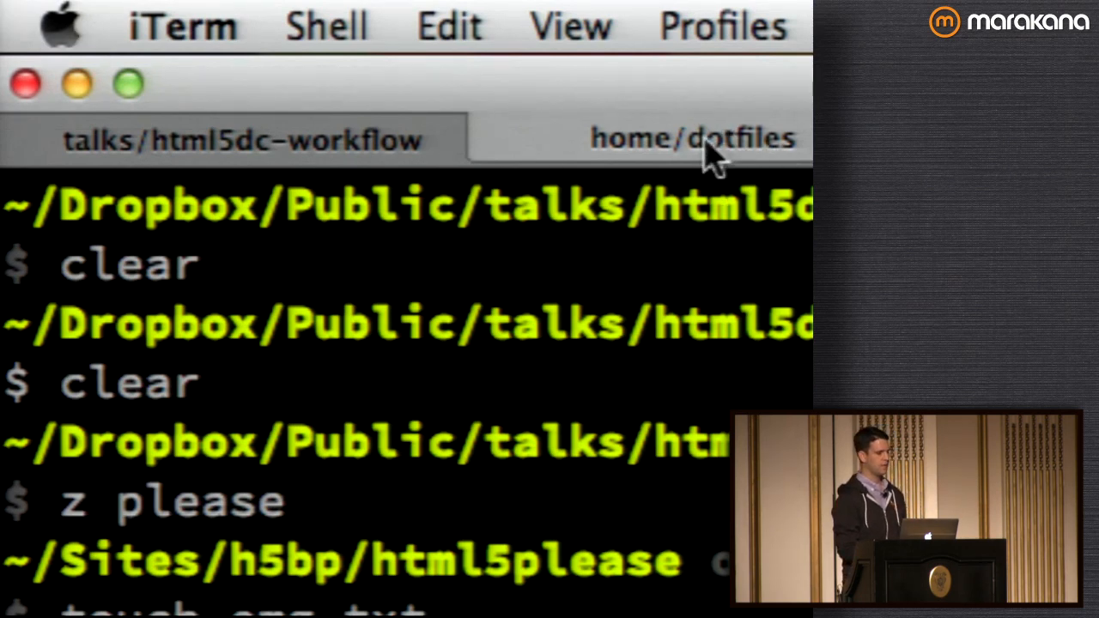
pyautogui.moveTo(715, 159)
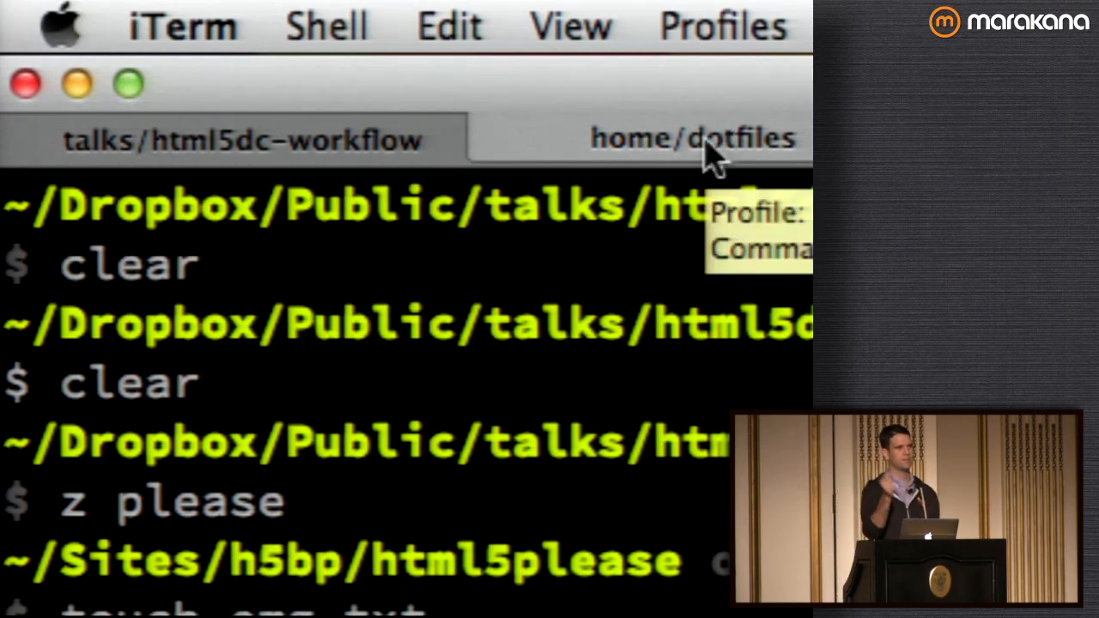
# - Return to the slides, now showing 'Dotfiles: favorite aliases'
pyautogui.click(691, 138)
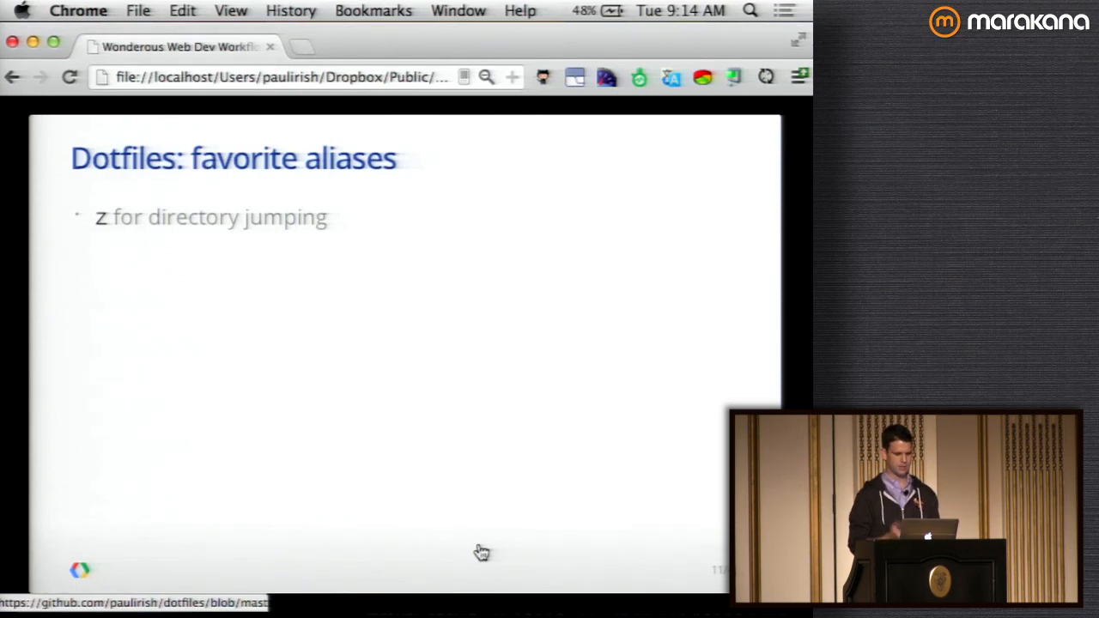
# - Reveal the server alias bullet, then switch to the terminal and type 'server'
pyautogui.press('right')
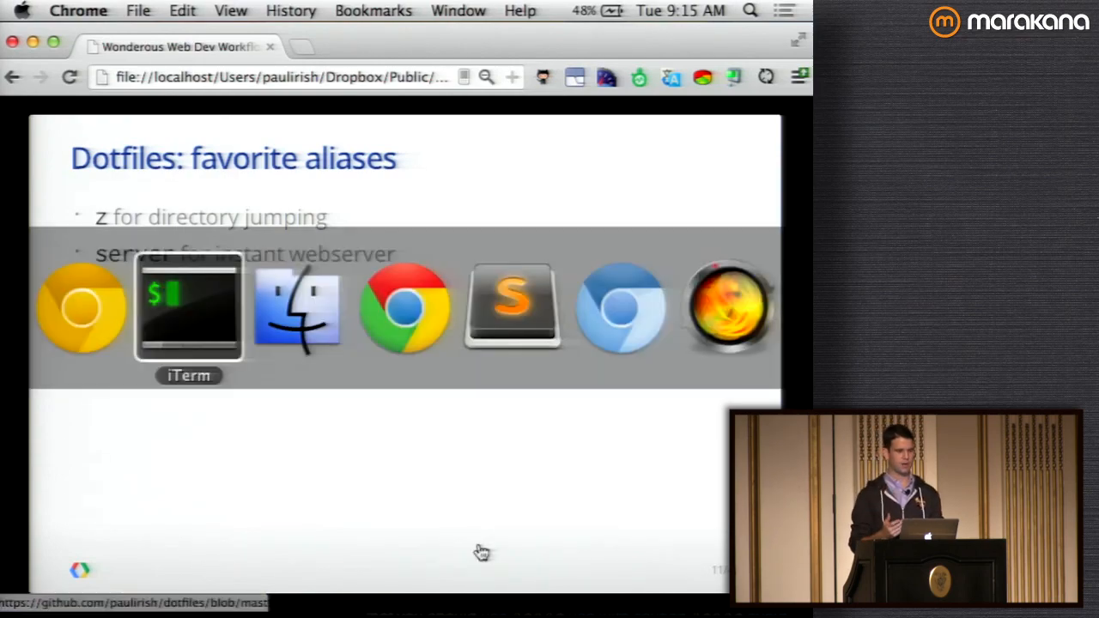
pyautogui.click(188, 309)
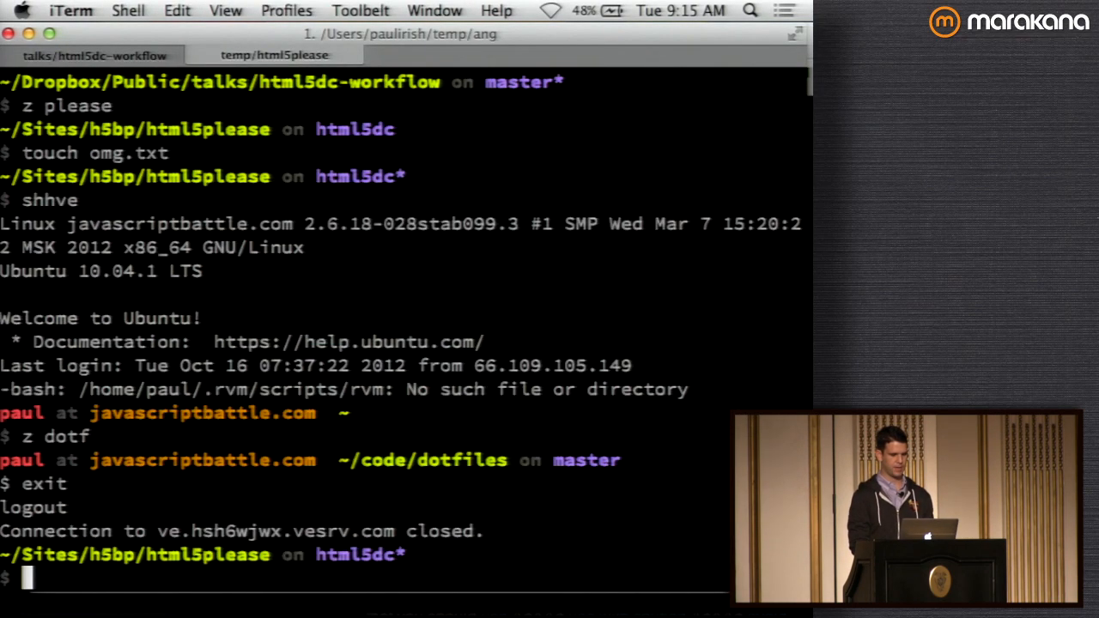
pyautogui.write('server')
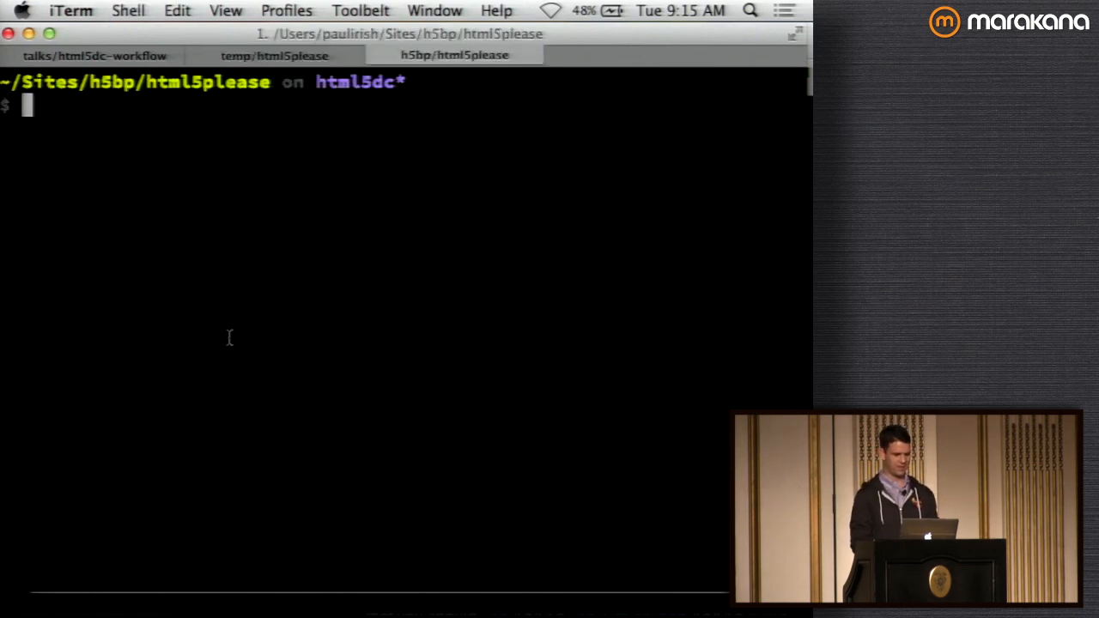
pyautogui.write('cat gru')
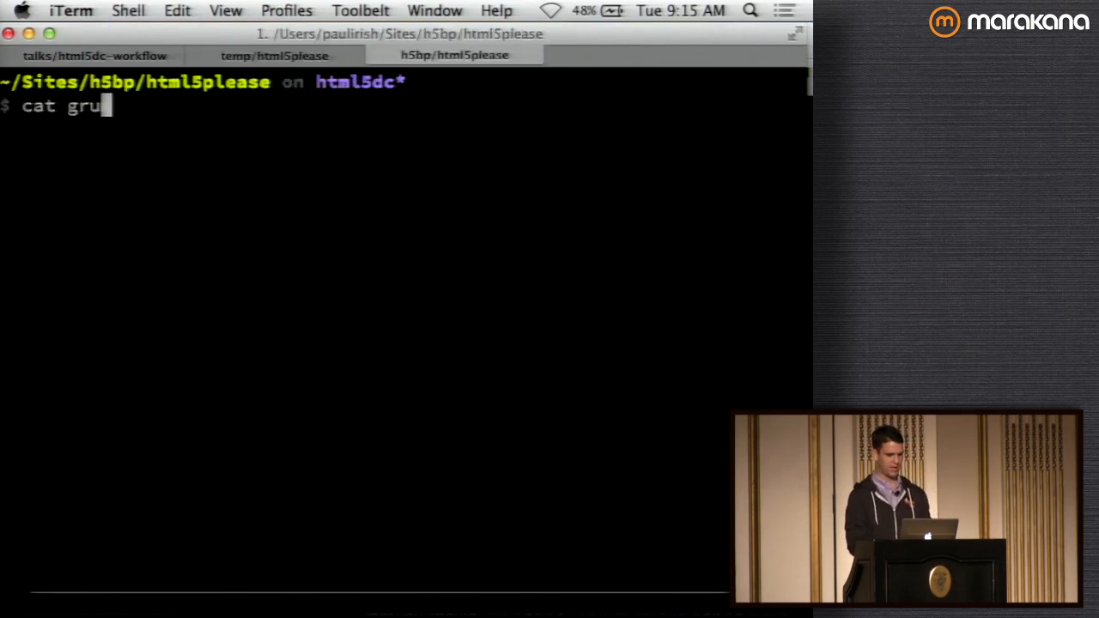
pyautogui.write('nt.js')
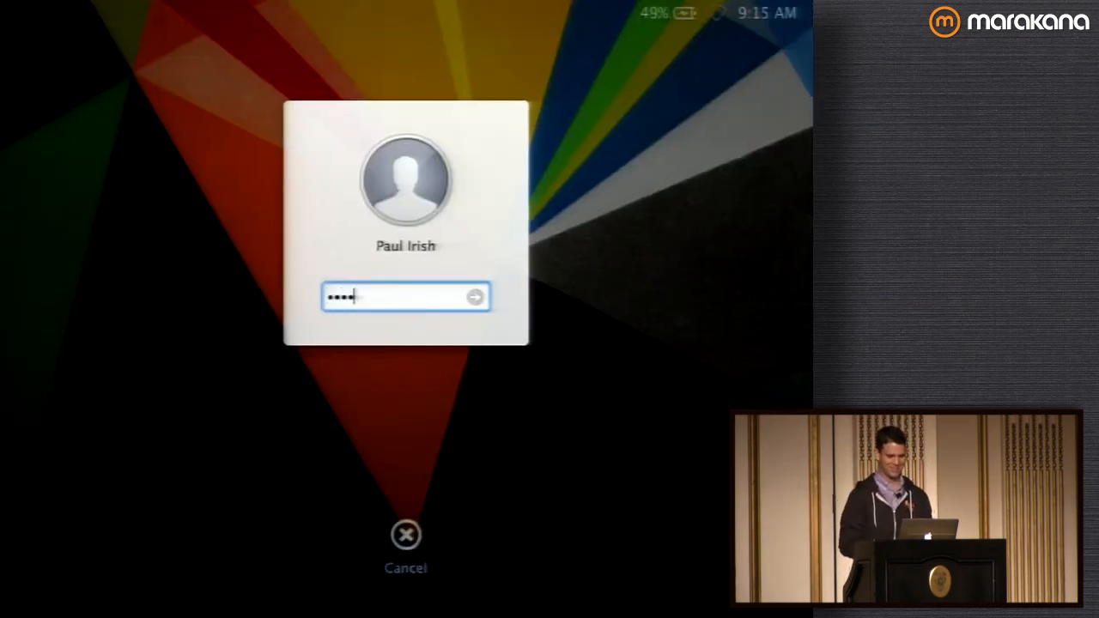
pyautogui.press('Return')
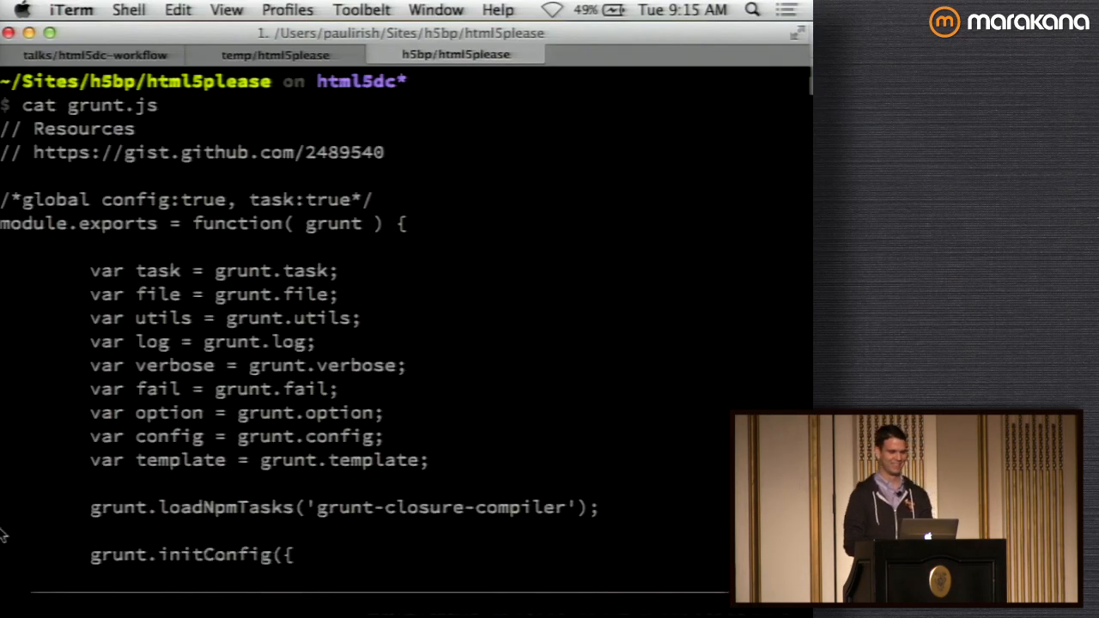
pyautogui.scroll(-3)
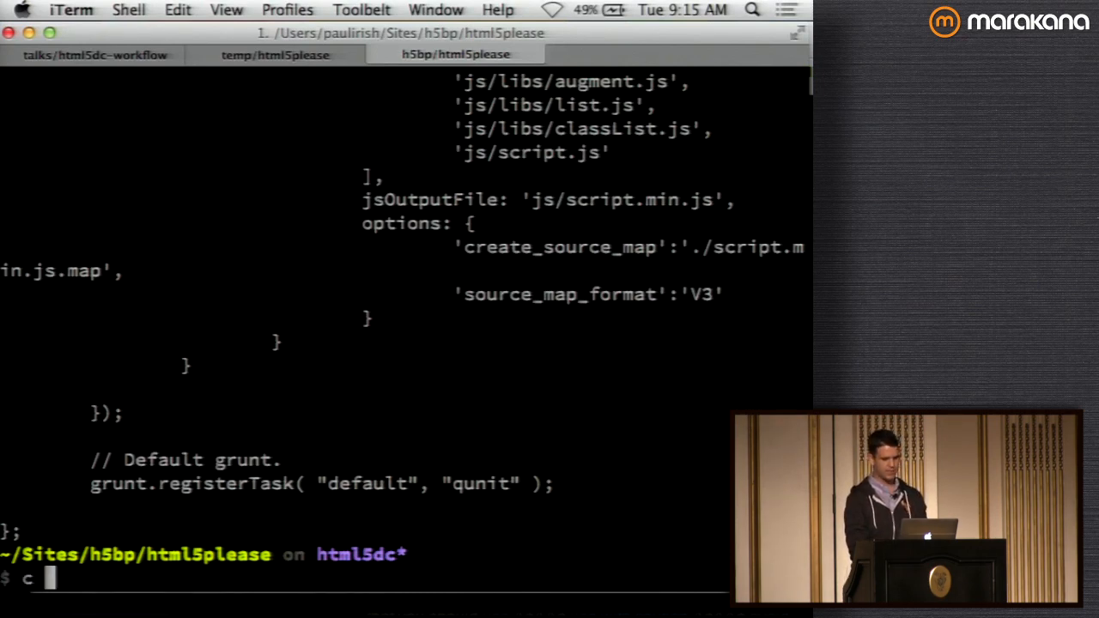
pyautogui.write('grunt.js')
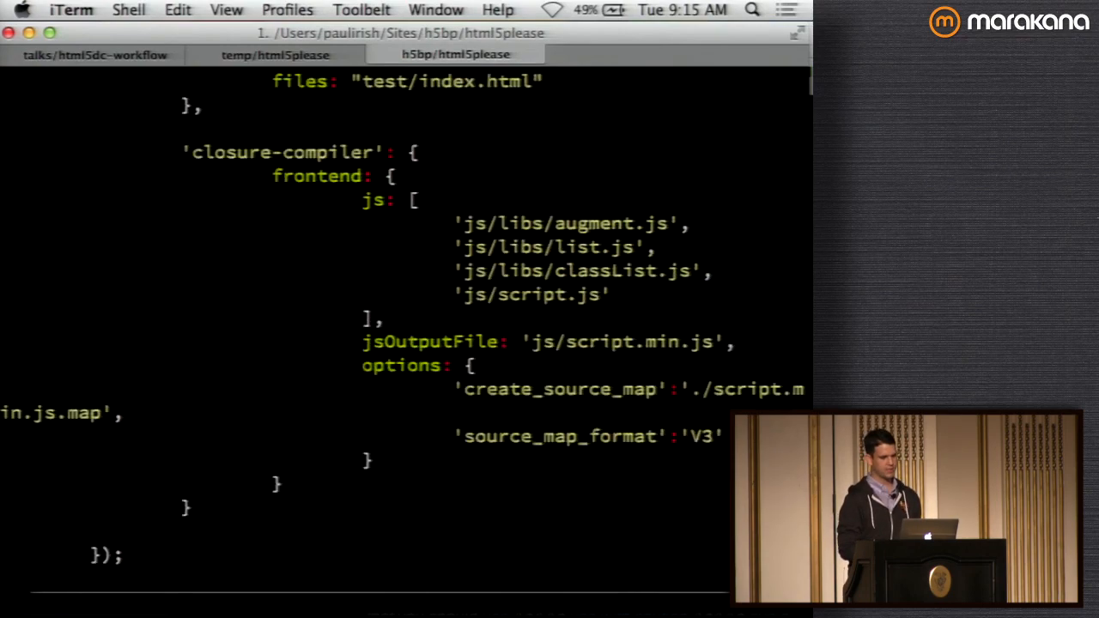
pyautogui.write('c grunt.js')
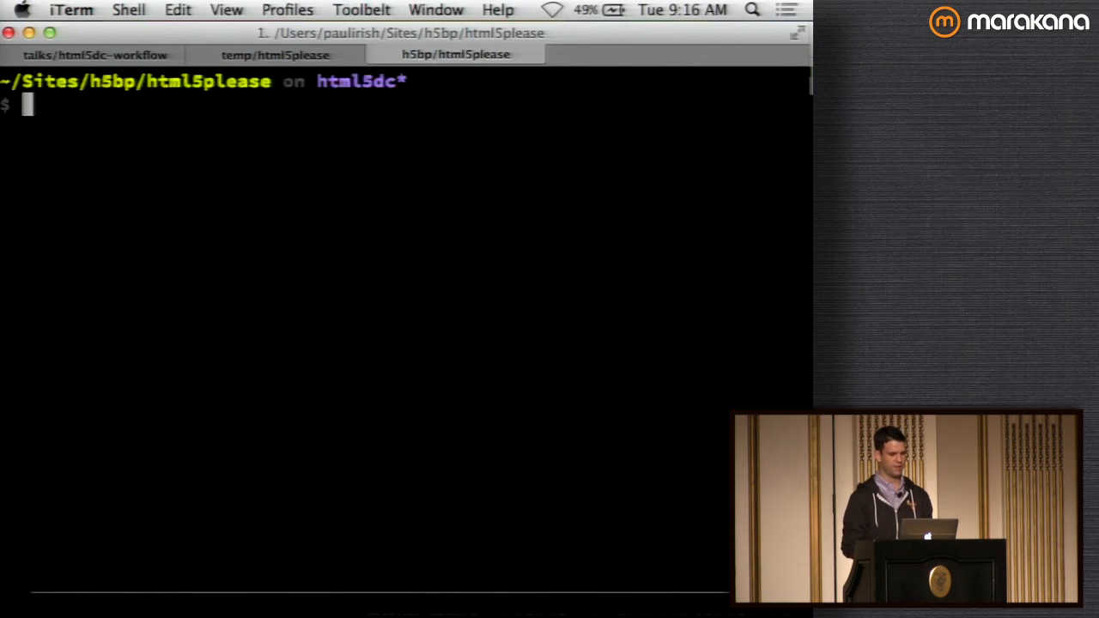
pyautogui.write('gz index.html')
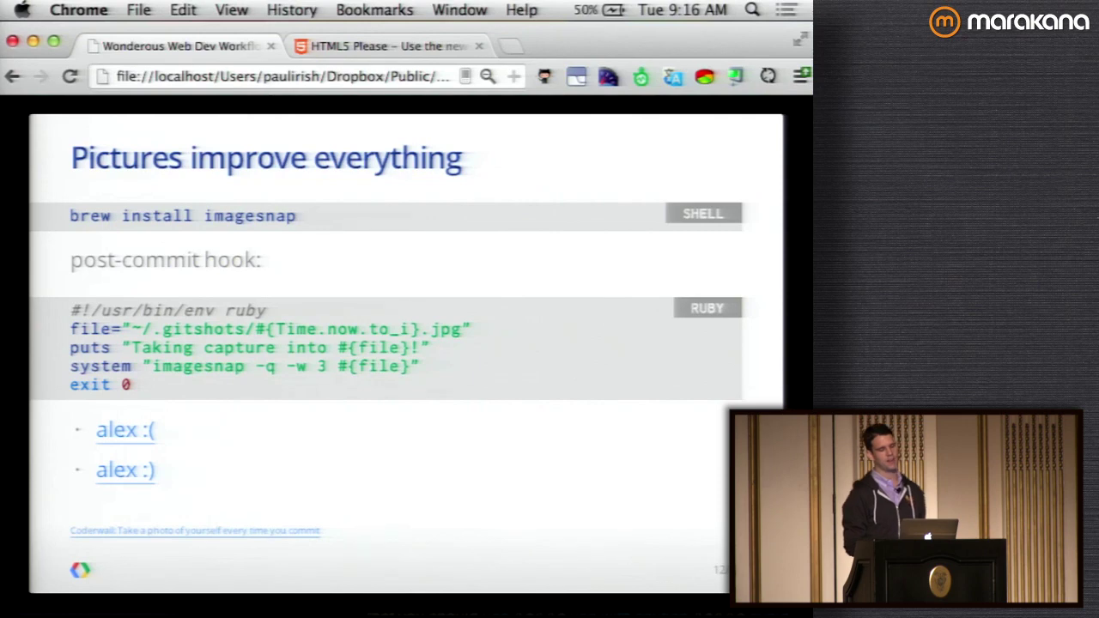
# - Highlight text on the imagesnap hook slide, then advance to the Gitshots slide
pyautogui.moveTo(146, 215); pyautogui.dragTo(298, 215)
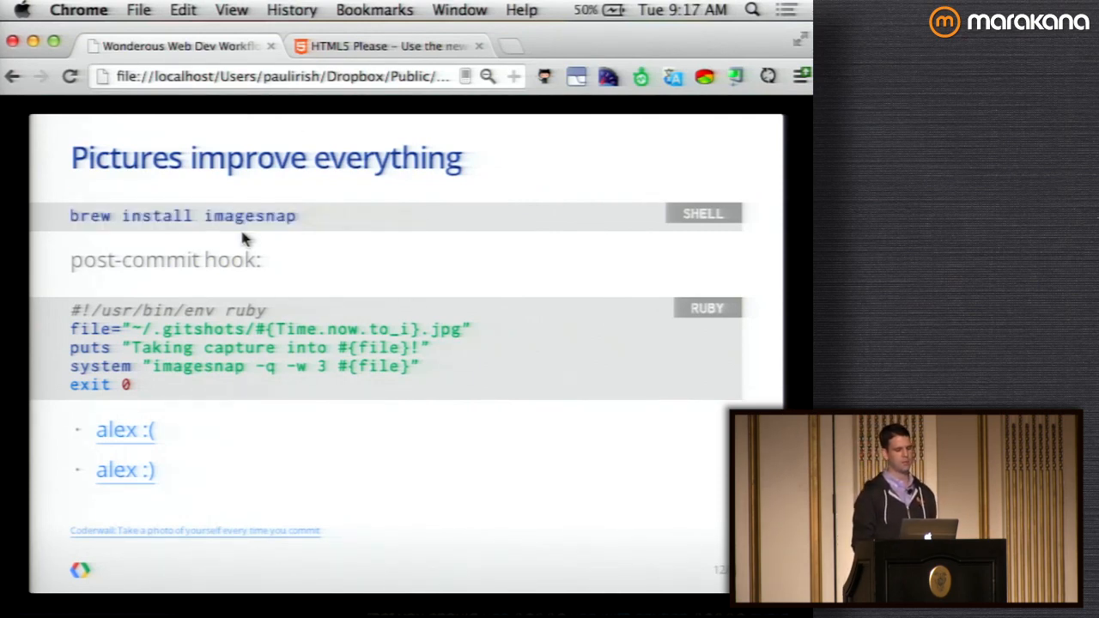
pyautogui.moveTo(84, 259); pyautogui.dragTo(260, 259)
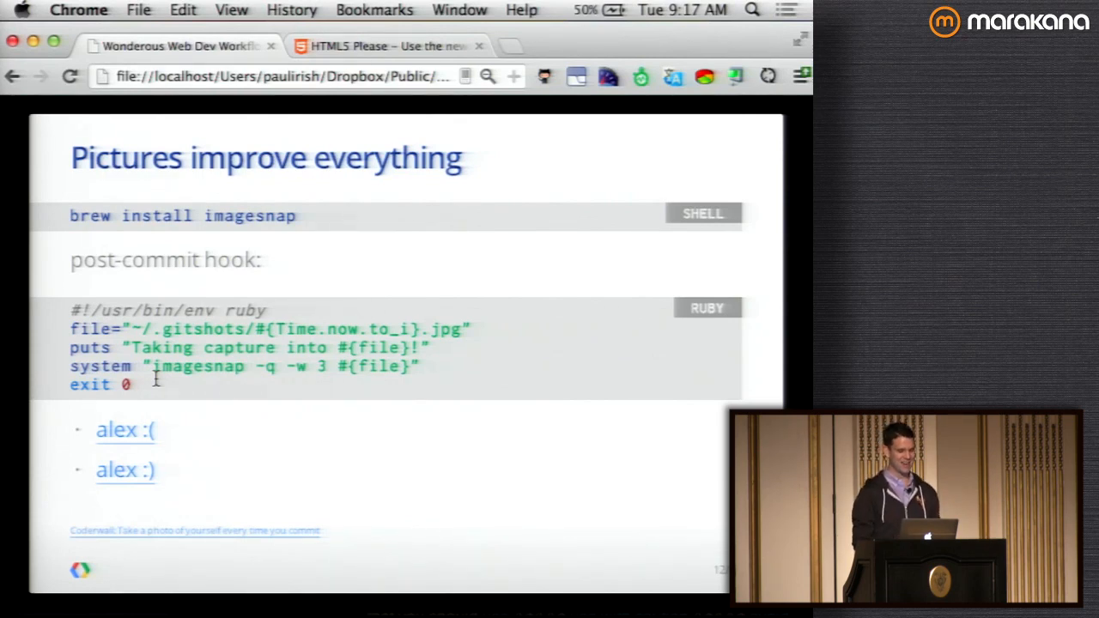
pyautogui.click(125, 430)
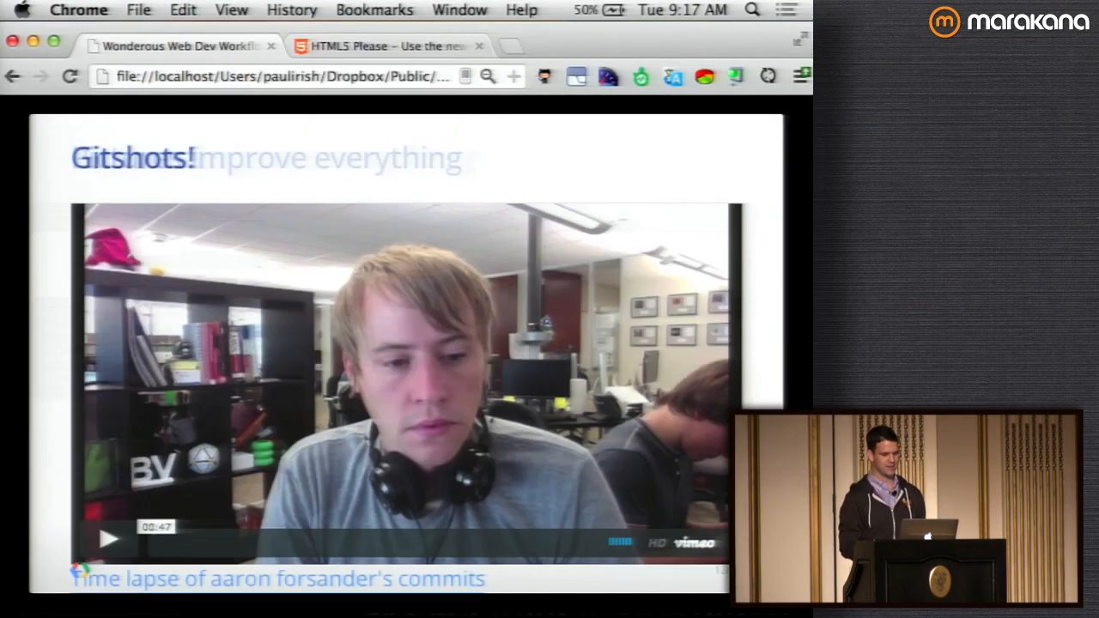
# - Advance from Gitshots to the SSH slide
pyautogui.click(107, 539)
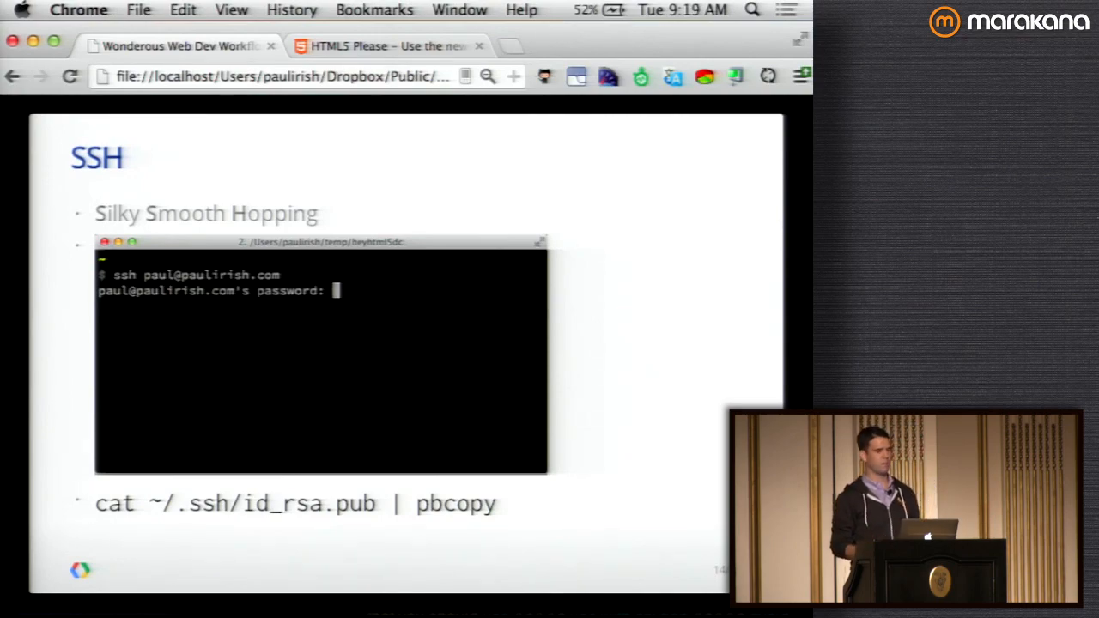
pyautogui.moveTo(185, 516)
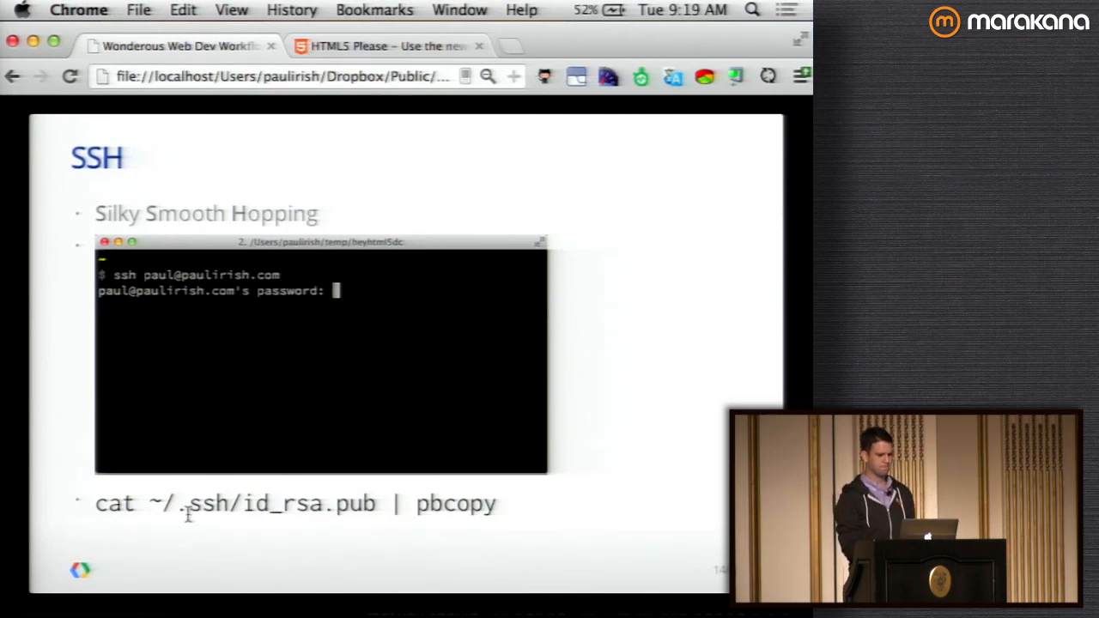
# - Reveal the paste-into-authorized_keys bullet and highlight 'authorized_keys'
pyautogui.doubleClick(305, 504)
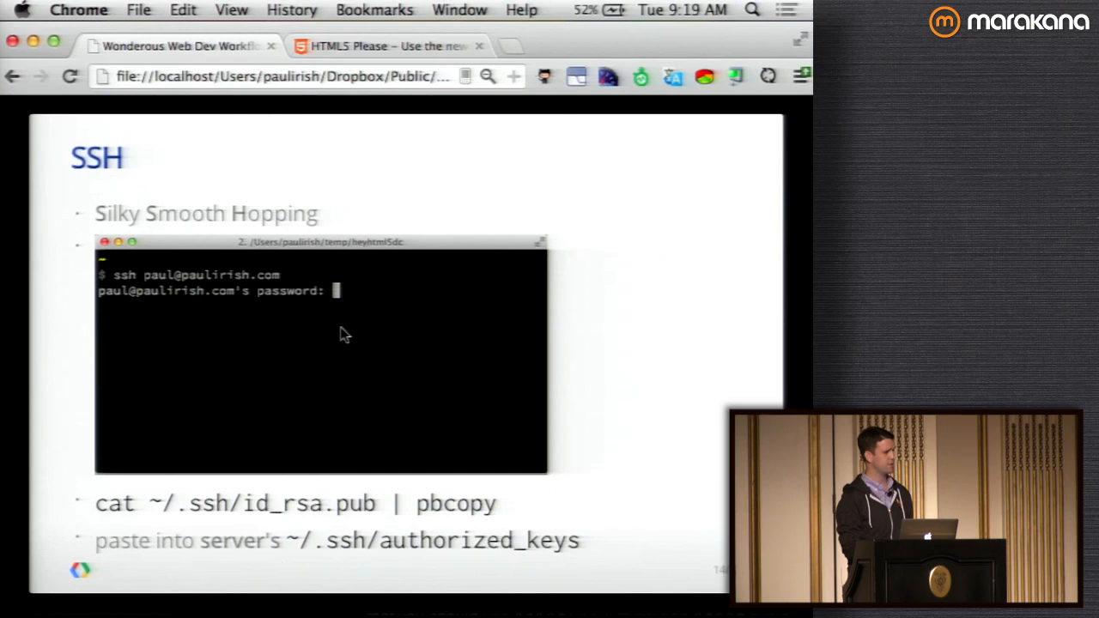
pyautogui.moveTo(197, 504); pyautogui.dragTo(386, 503)
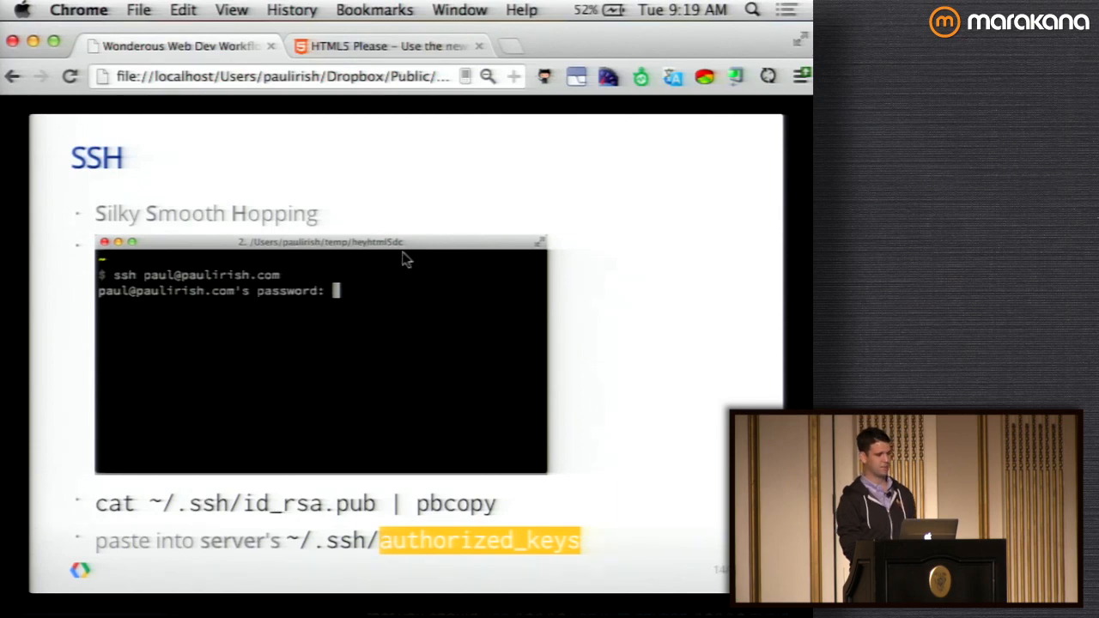
pyautogui.moveTo(274, 301)
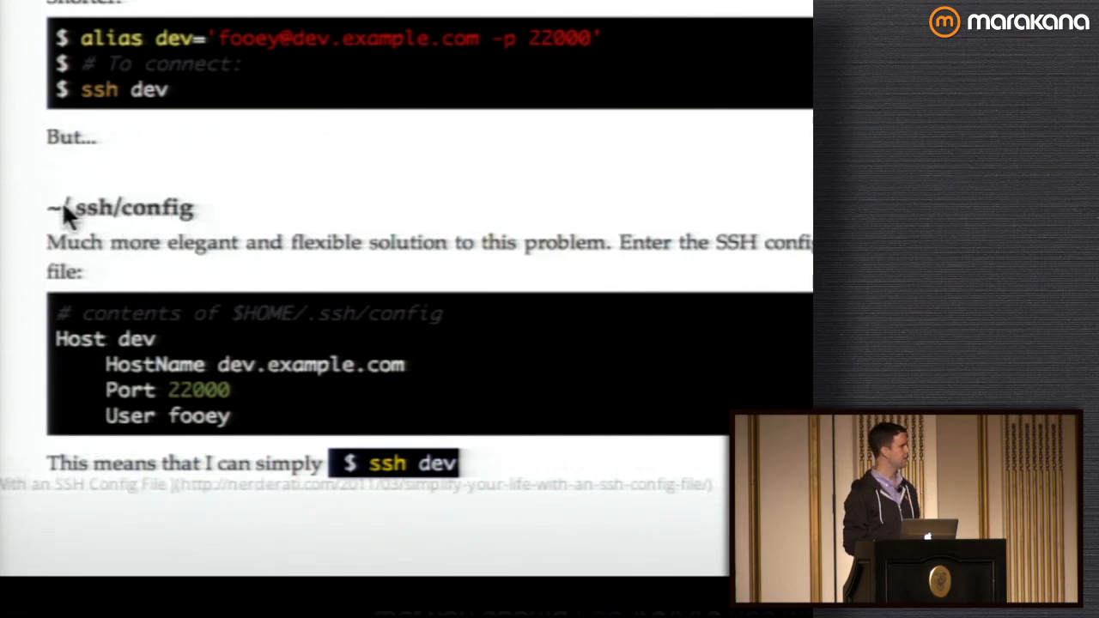
pyautogui.moveTo(164, 378)
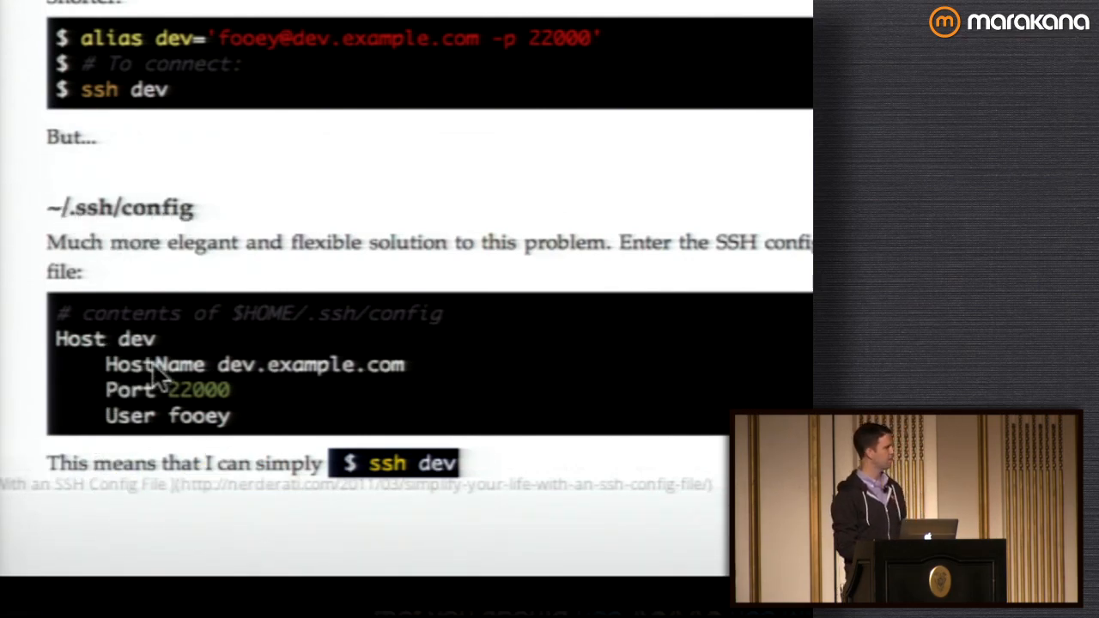
pyautogui.moveTo(206, 411)
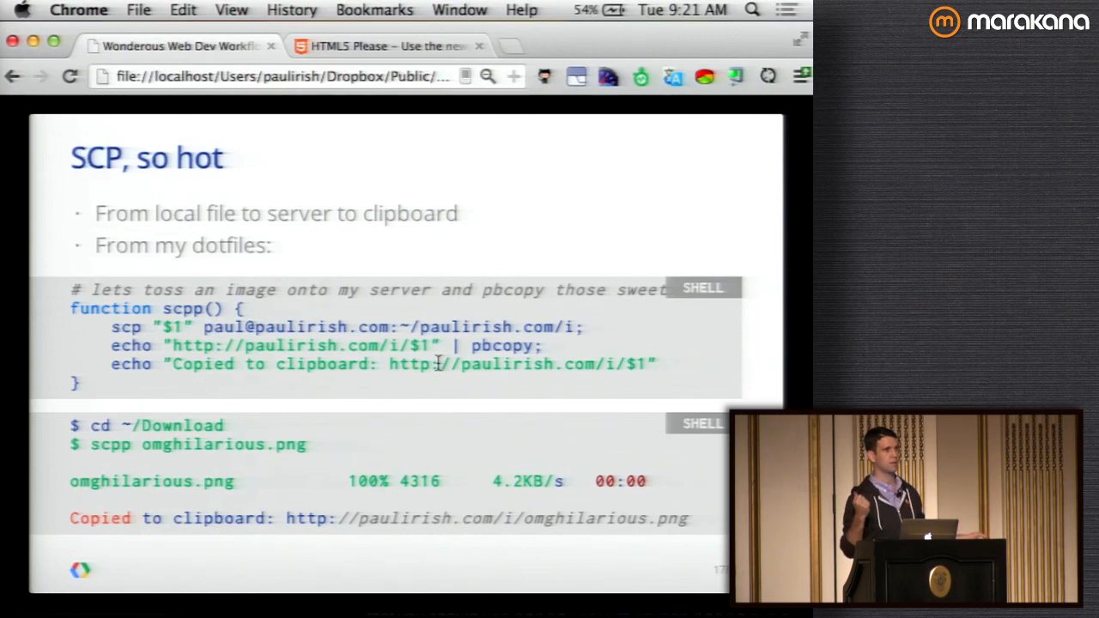
# - Advance the deck to the 'Deploy on push' slide
pyautogui.doubleClick(353, 364)
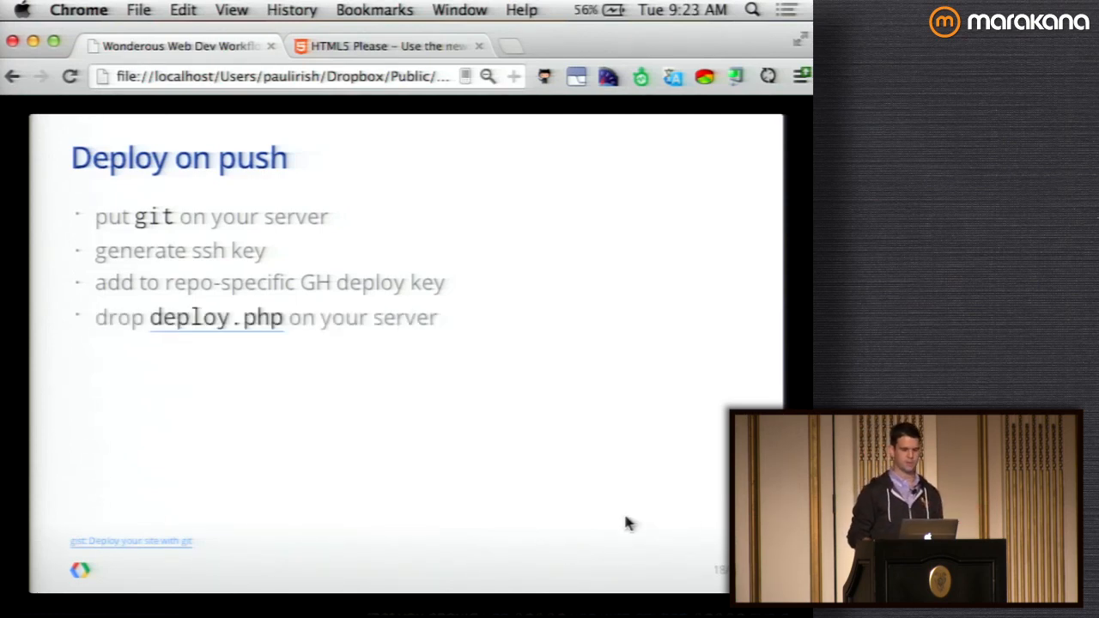
# - Open the 'Deploy your site with git' gist and scroll through it
pyautogui.click(131, 541)
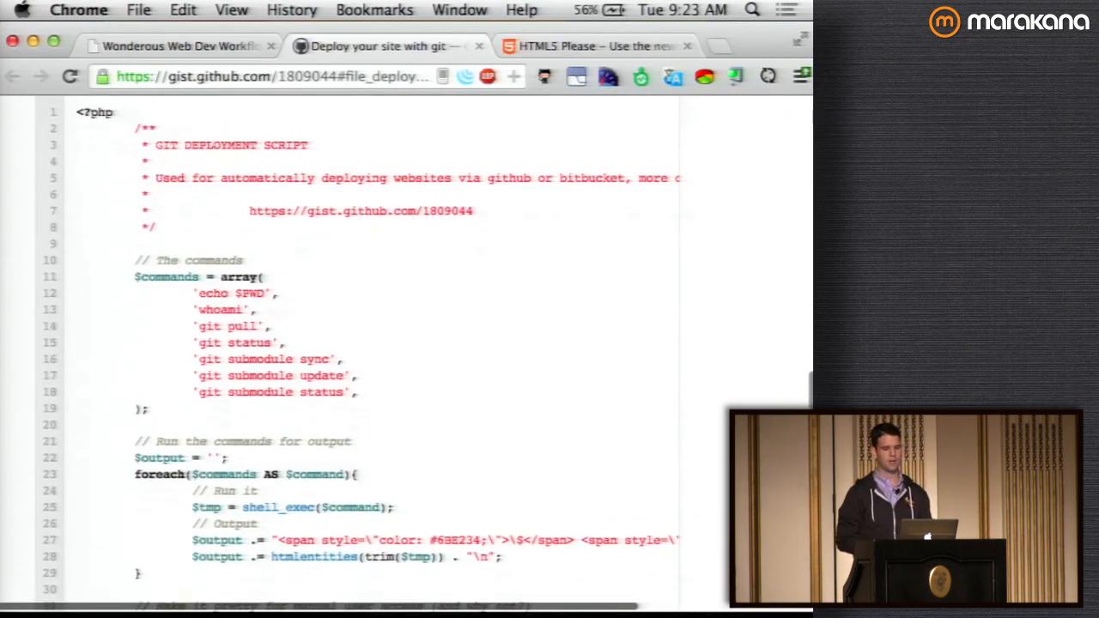
pyautogui.scroll(-3)
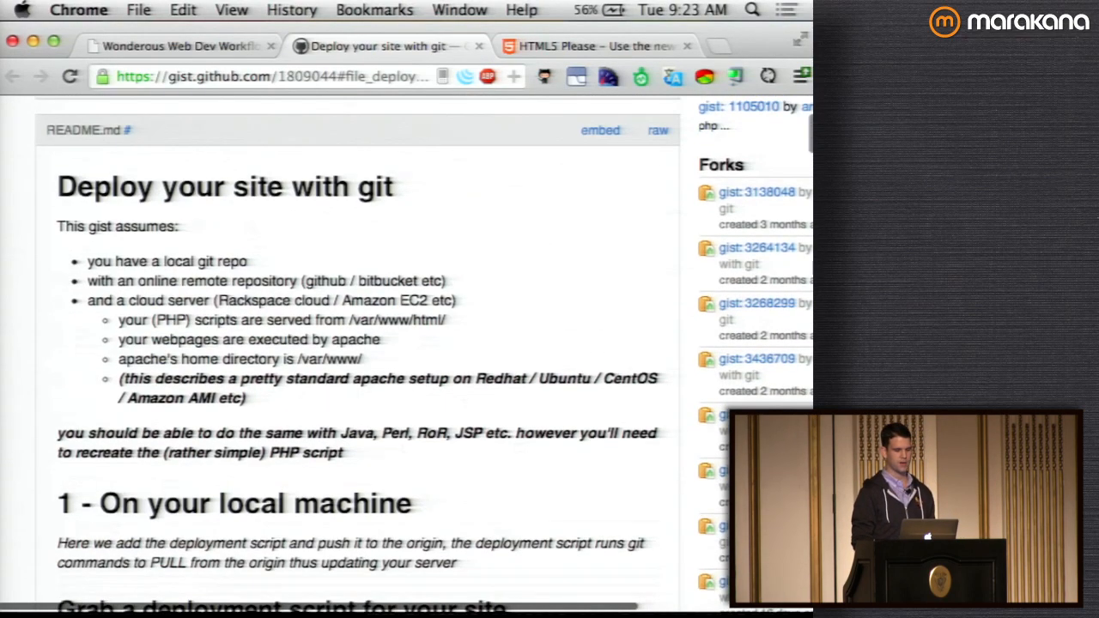
pyautogui.scroll(3)
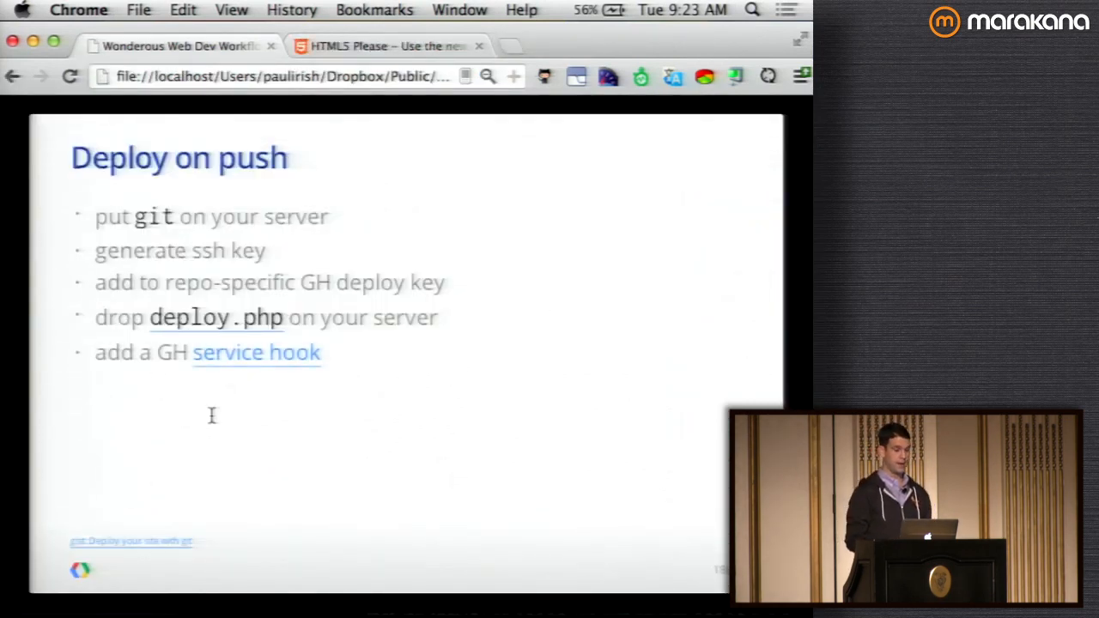
# - Browse the yeoman repo's Service Hooks list, then reveal the final Deploy on push bullet
pyautogui.click(256, 353)
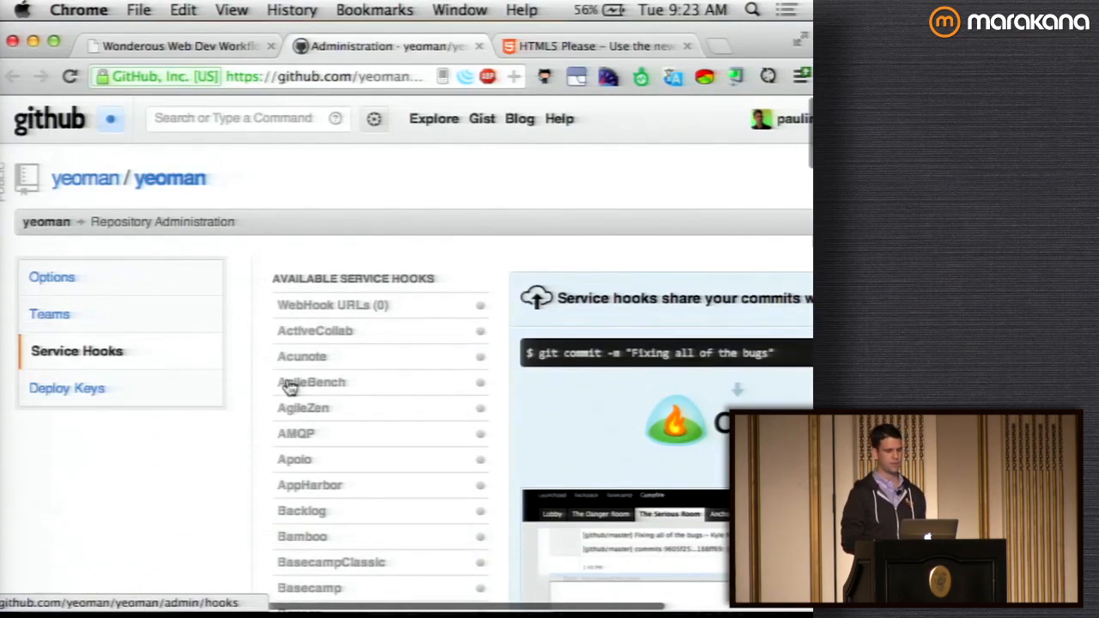
pyautogui.scroll(-3)
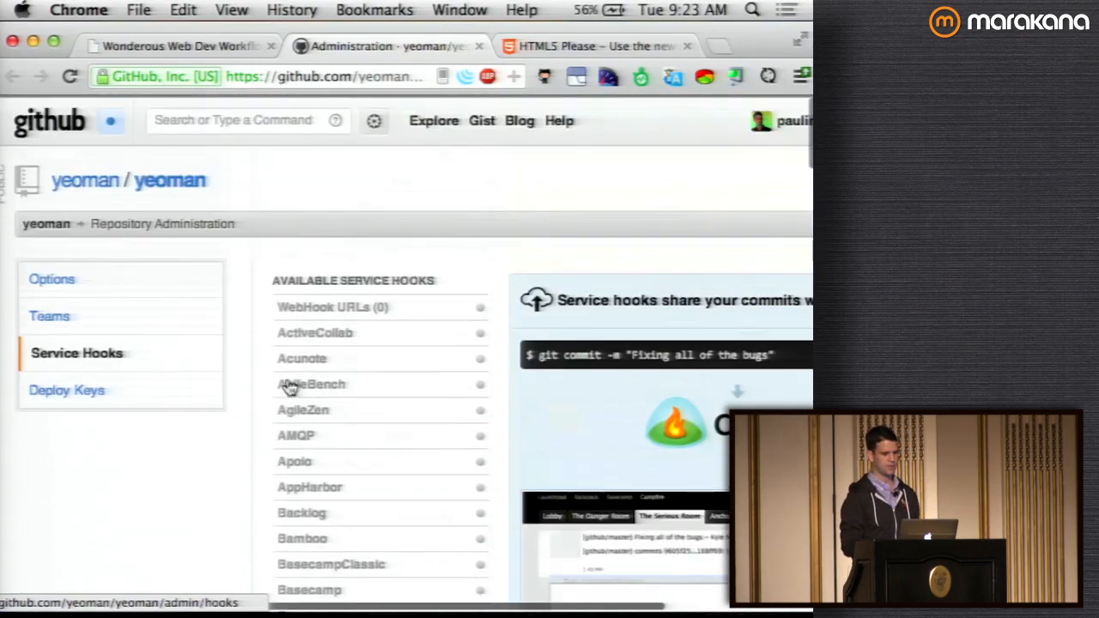
pyautogui.scroll(-3)
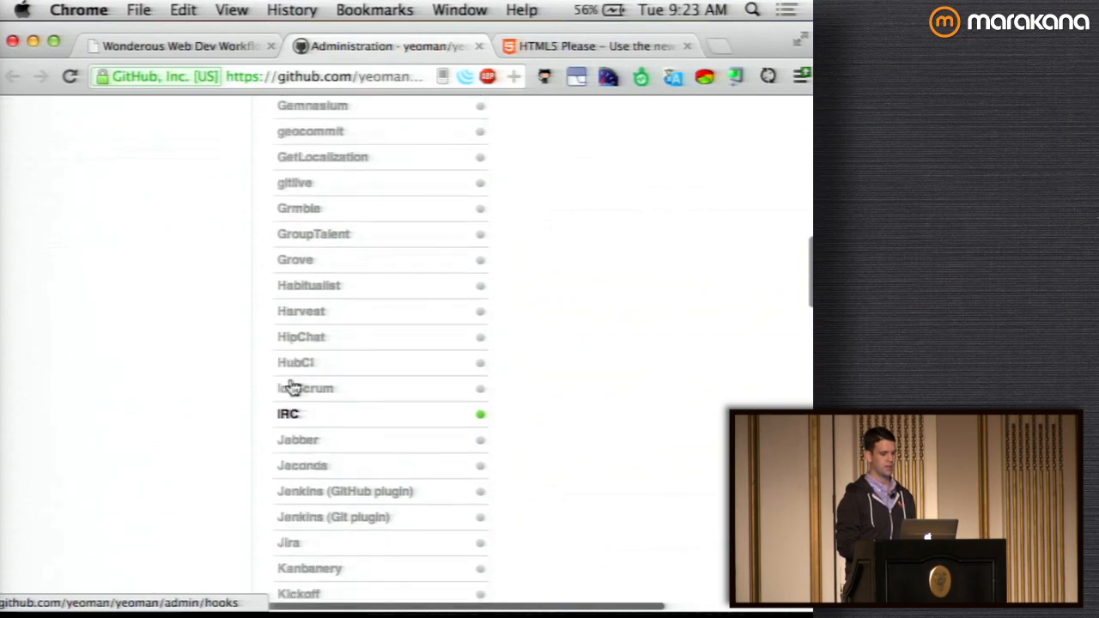
pyautogui.click(288, 413)
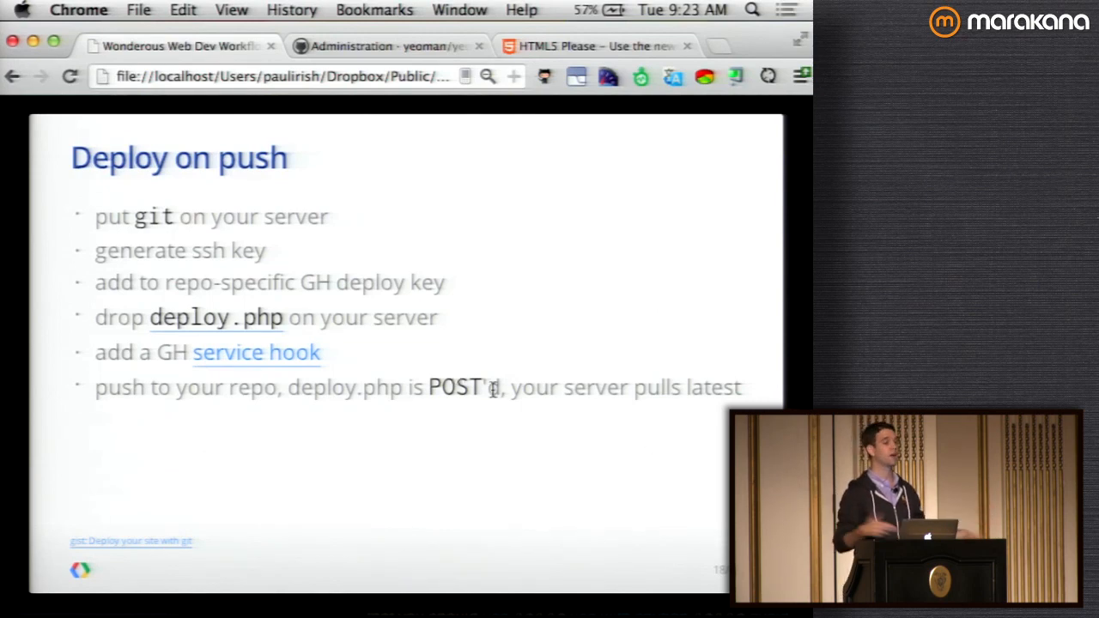
pyautogui.doubleClick(459, 388)
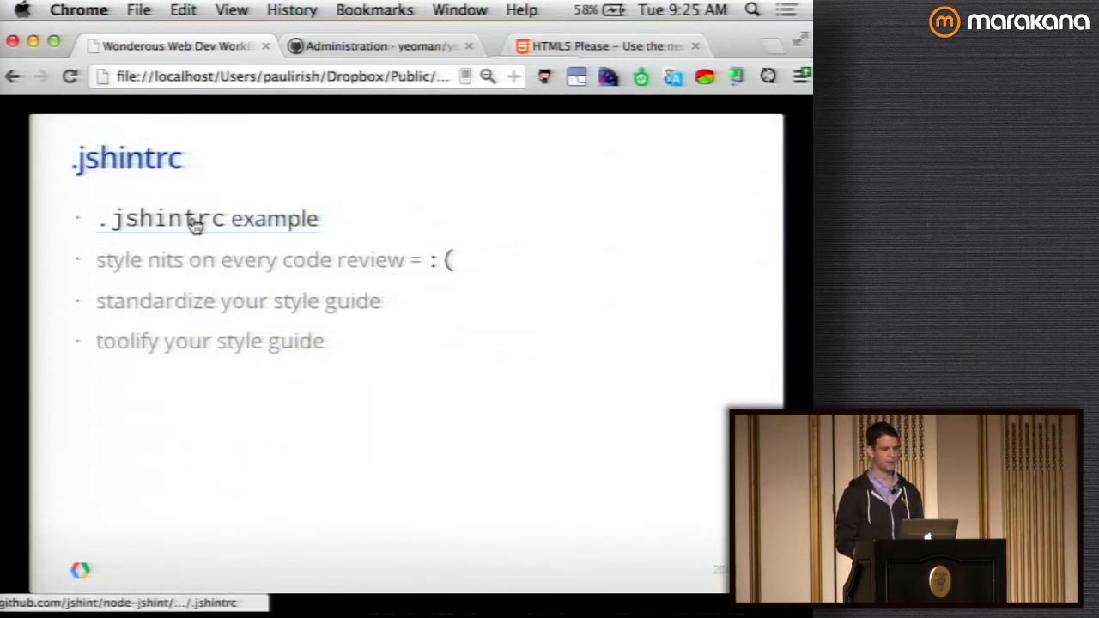
# - Open node-jshint's .jshintrc example file on GitHub and scroll down to its code
pyautogui.click(206, 219)
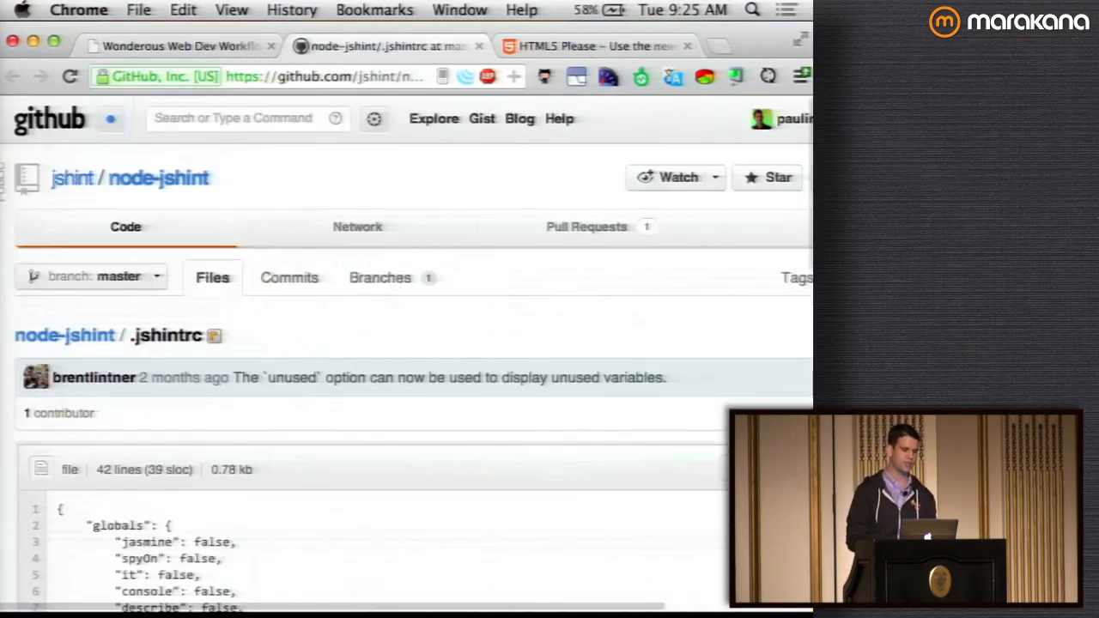
pyautogui.scroll(-3)
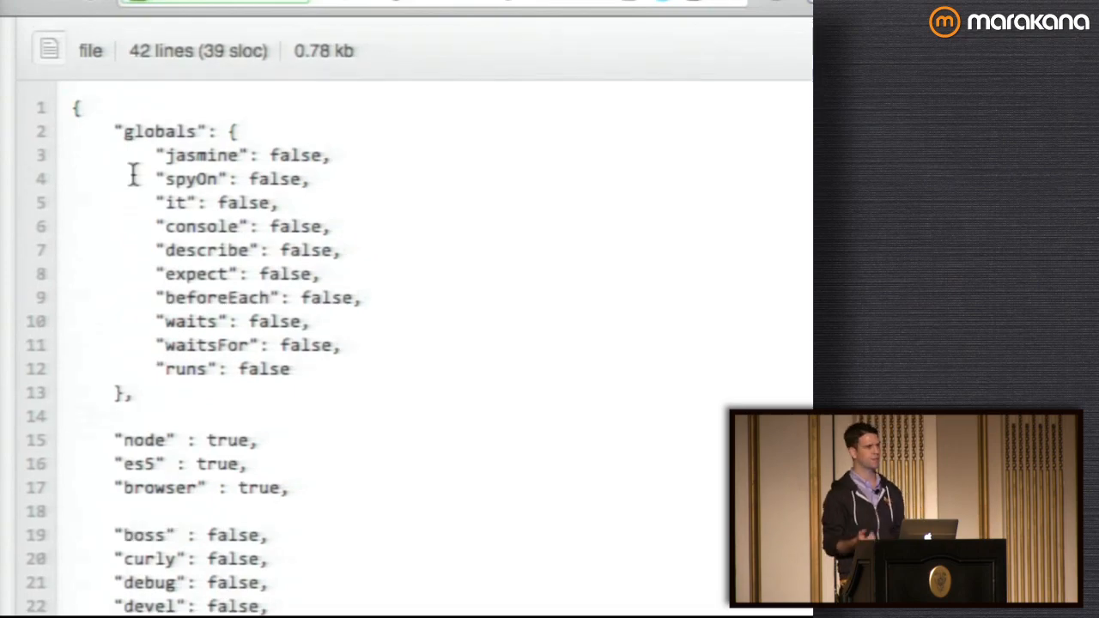
pyautogui.moveTo(298, 344)
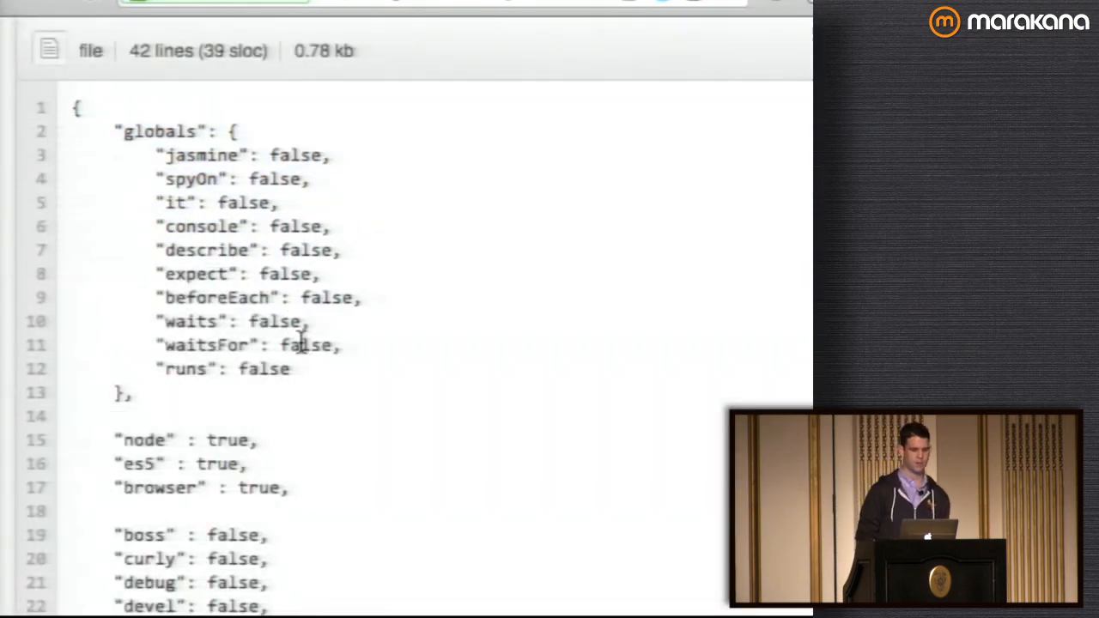
pyautogui.scroll(-3)
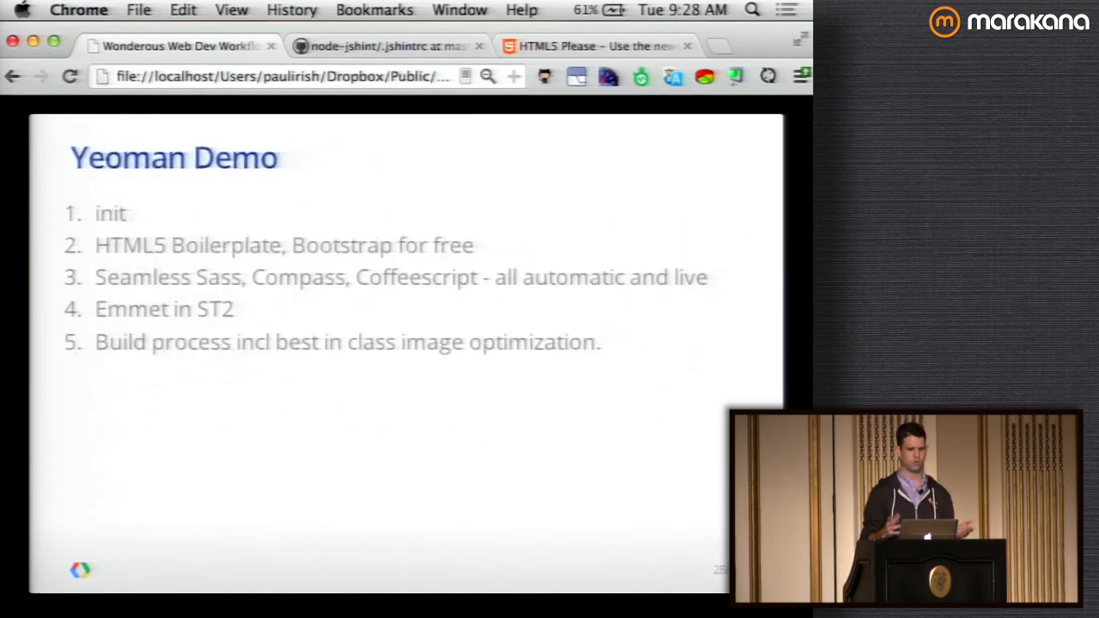
# - Run yeoman init in the temp project folder and accept its prompts to generate the scaffold
pyautogui.press('cmd+tab')
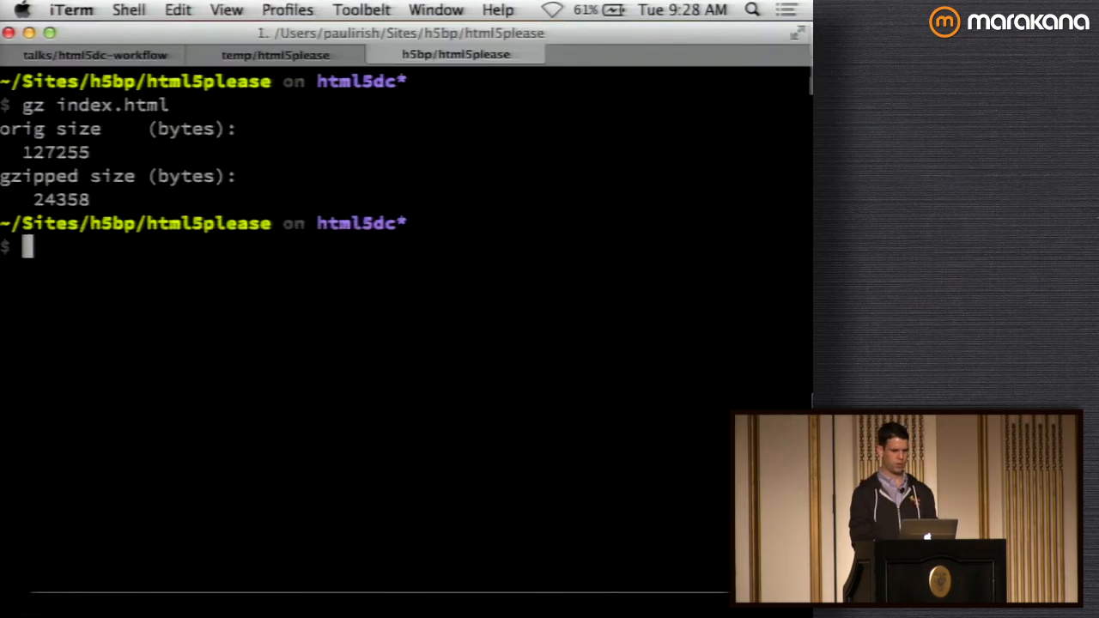
pyautogui.write('z temp')
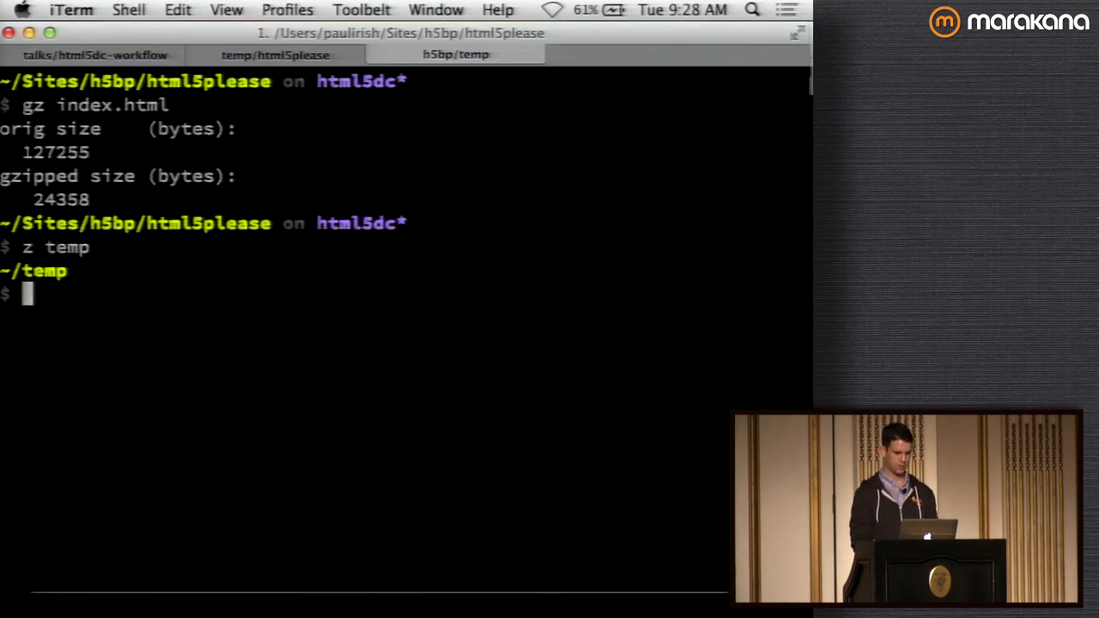
pyautogui.write('cl')
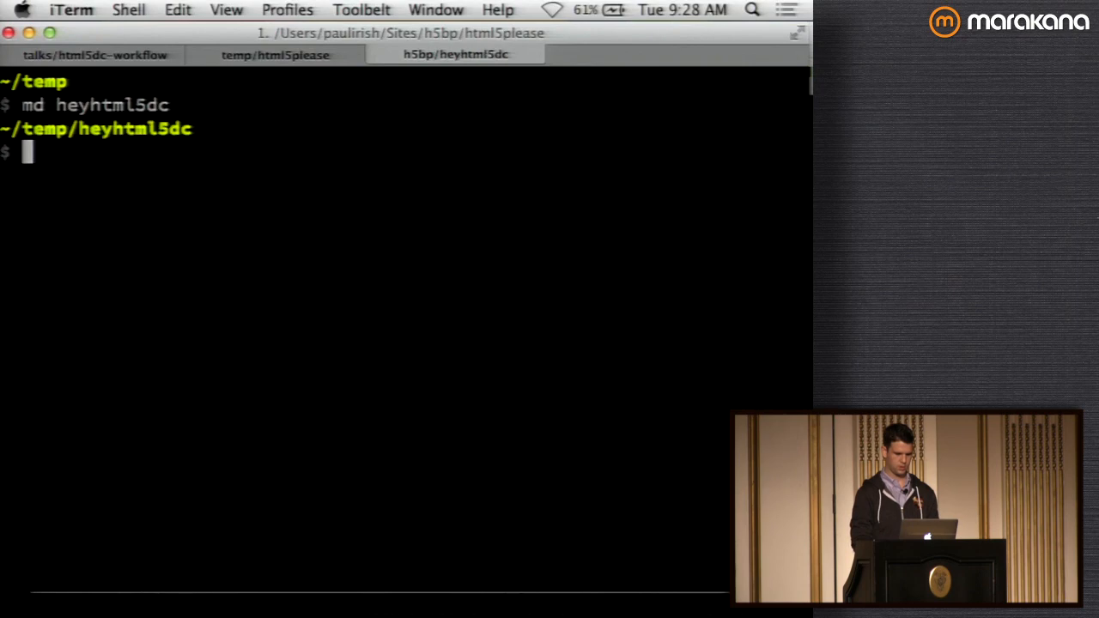
pyautogui.write('yeoman ini')
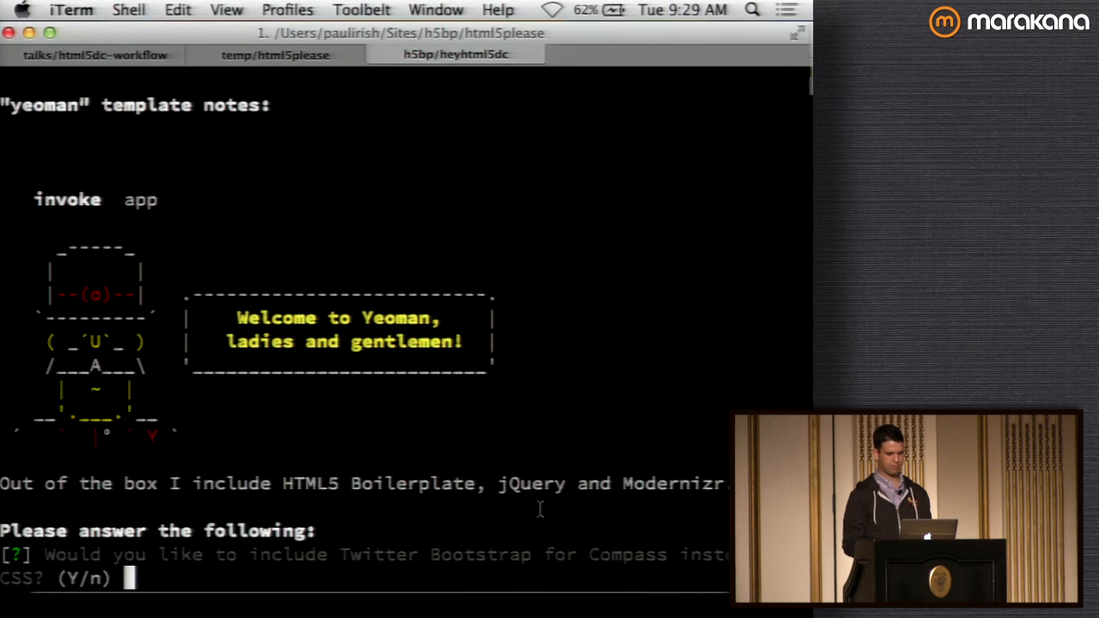
pyautogui.write('y')
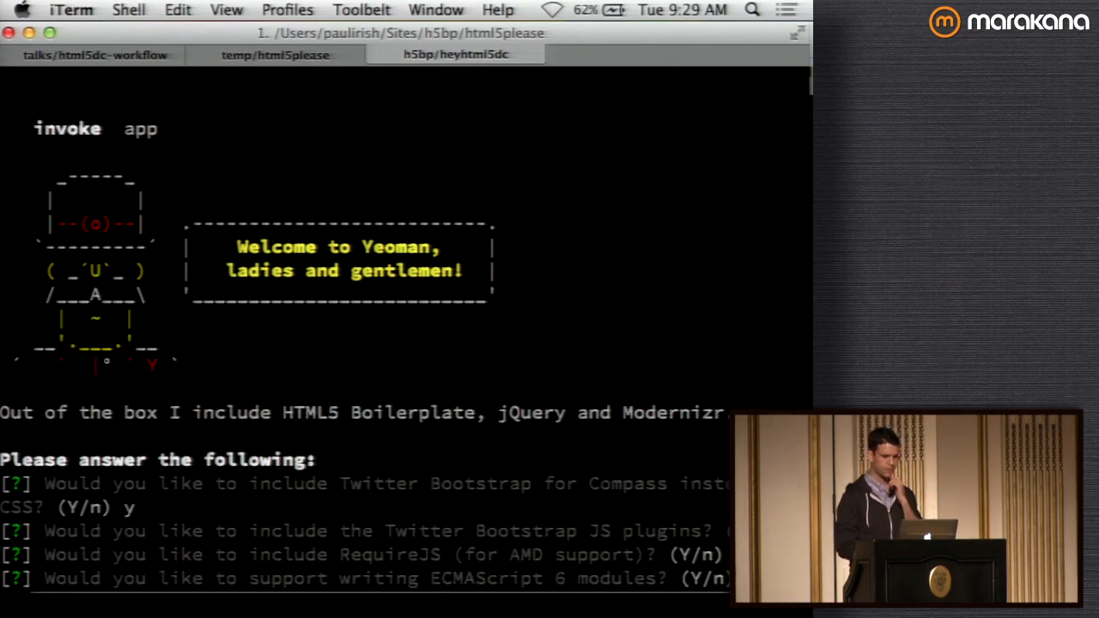
pyautogui.press('Return')
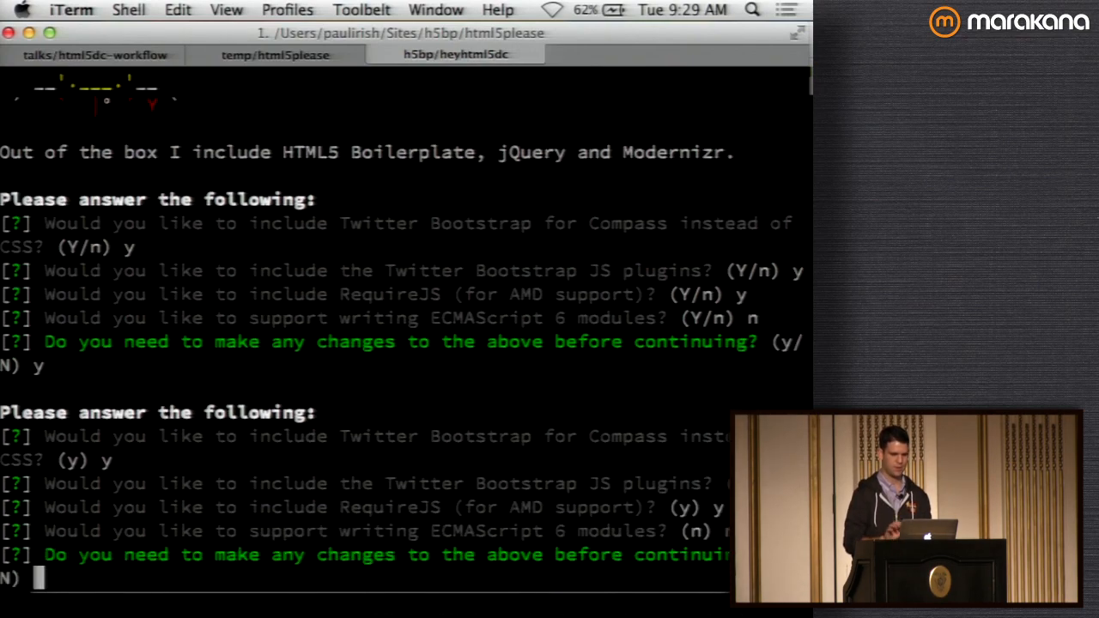
pyautogui.press('enter')
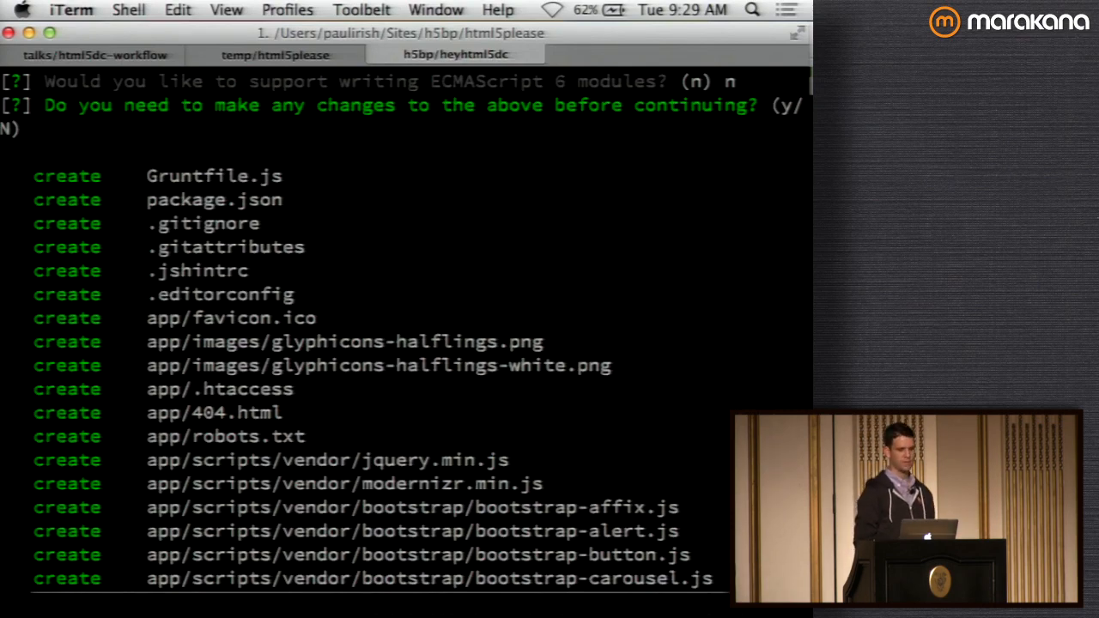
# - Launch the 'yeoman server' preview and open the app folder in Sublime Text
pyautogui.scroll(-3)
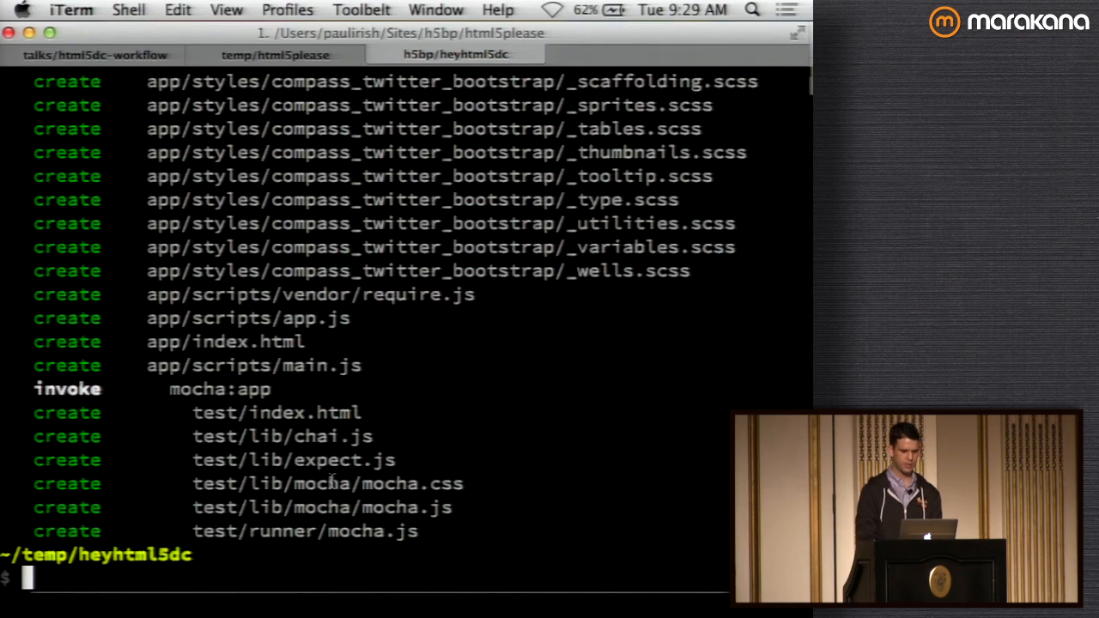
pyautogui.write('yeo')
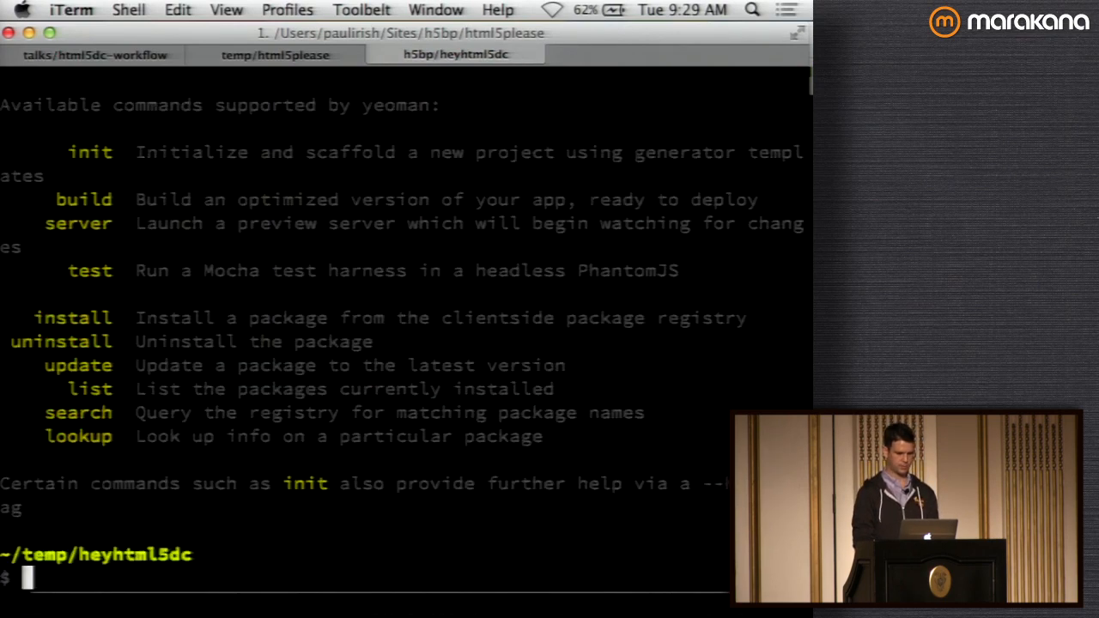
pyautogui.write('yeoman')
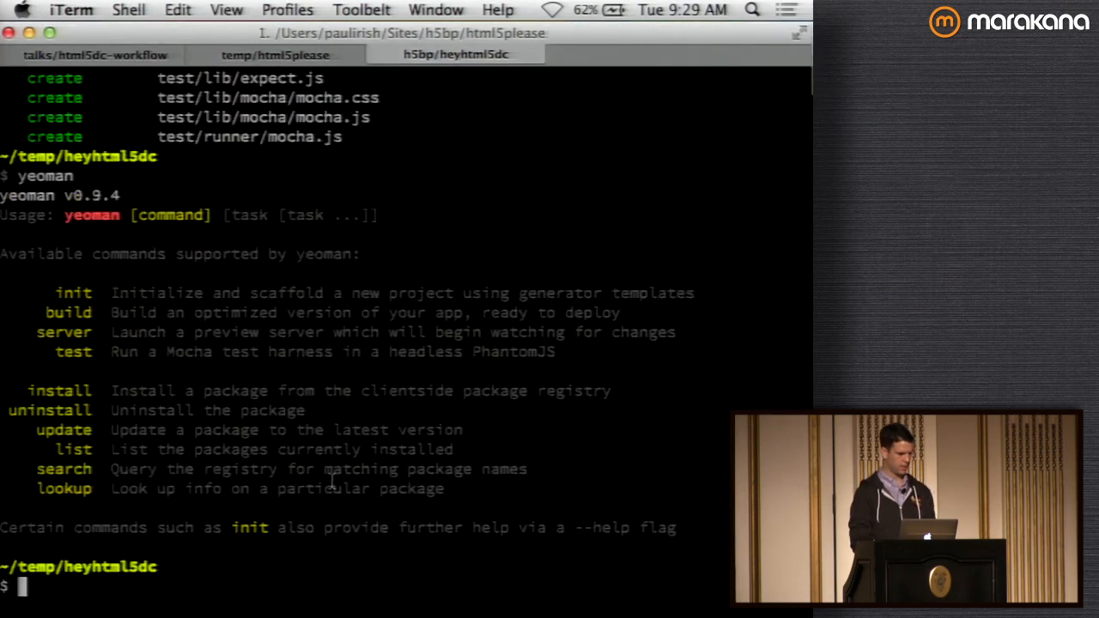
pyautogui.write('yeoman')
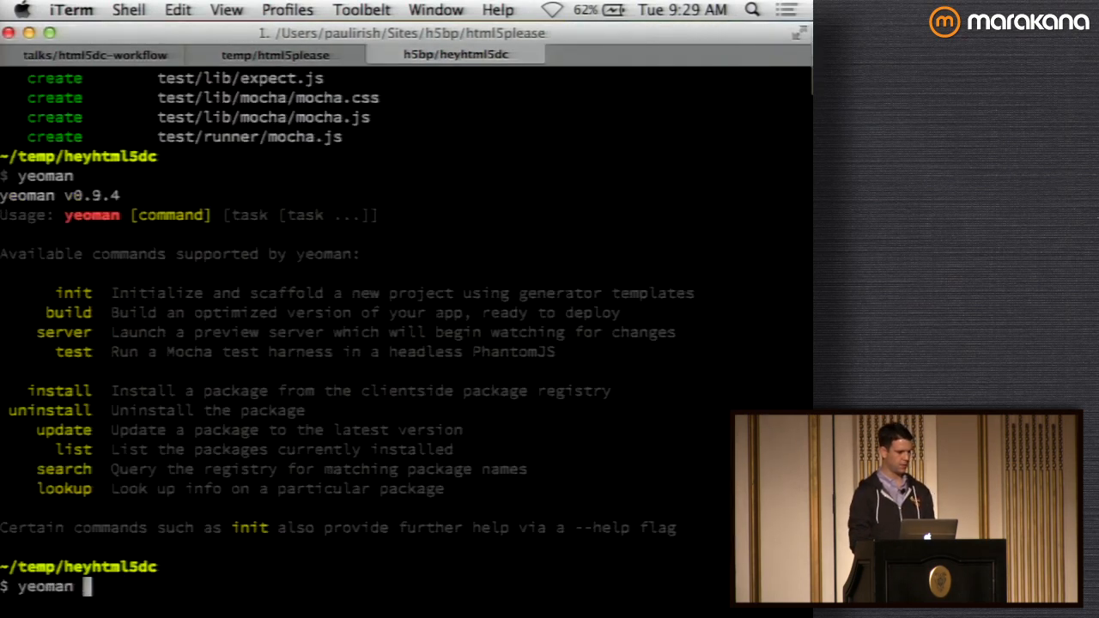
pyautogui.write('server')
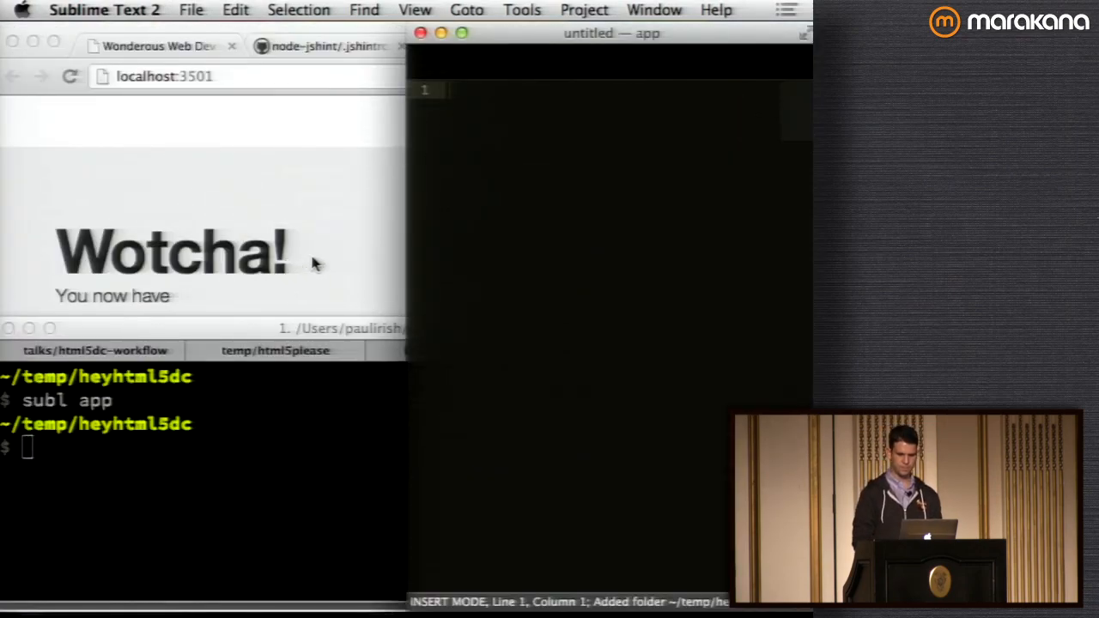
pyautogui.write('mai')
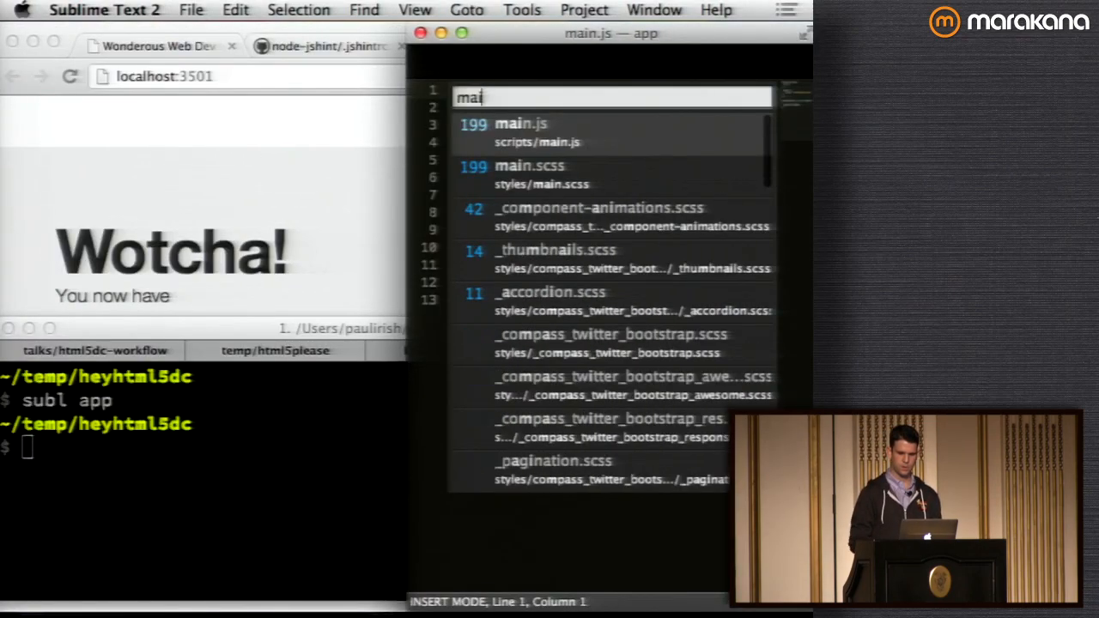
# - Add body { background: teal; } to main.scss and save so the preview reloads
pyautogui.click(529, 165)
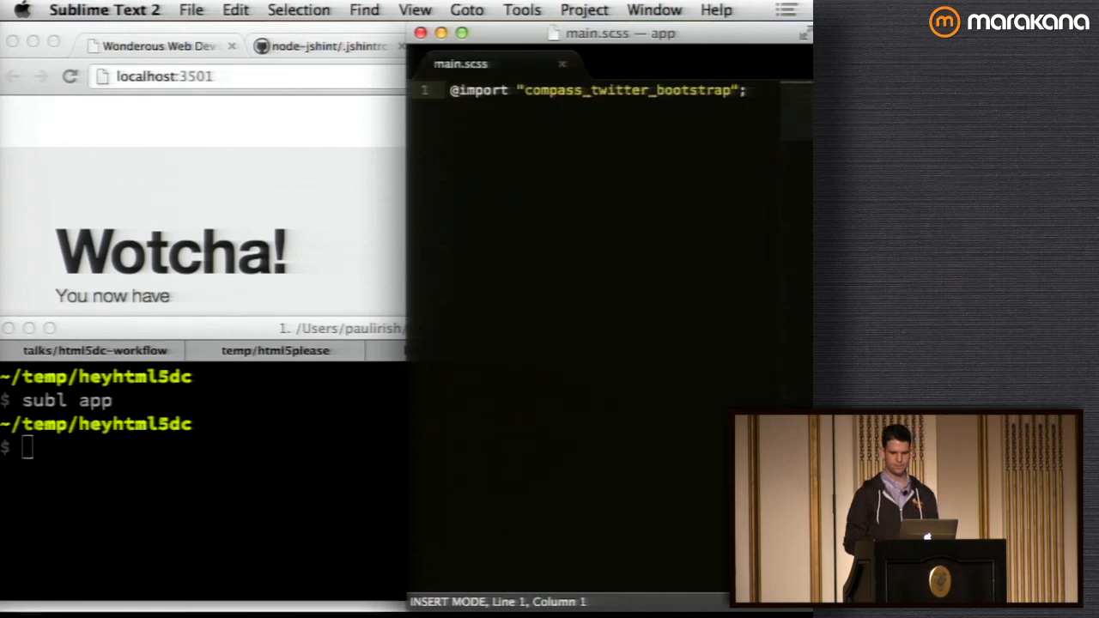
pyautogui.write('body')
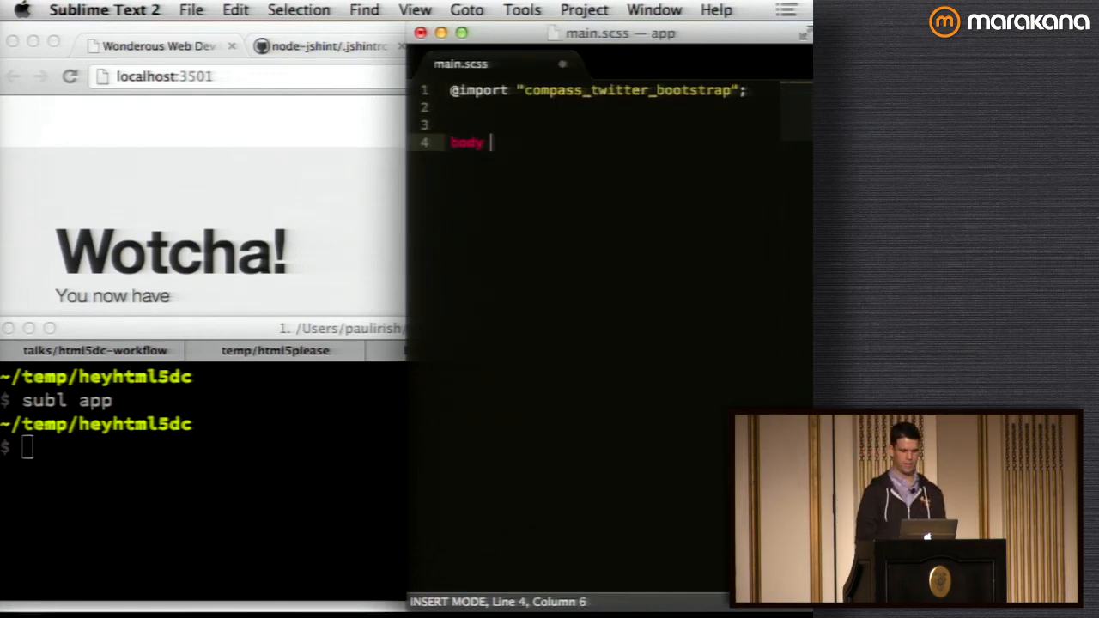
pyautogui.write('{')
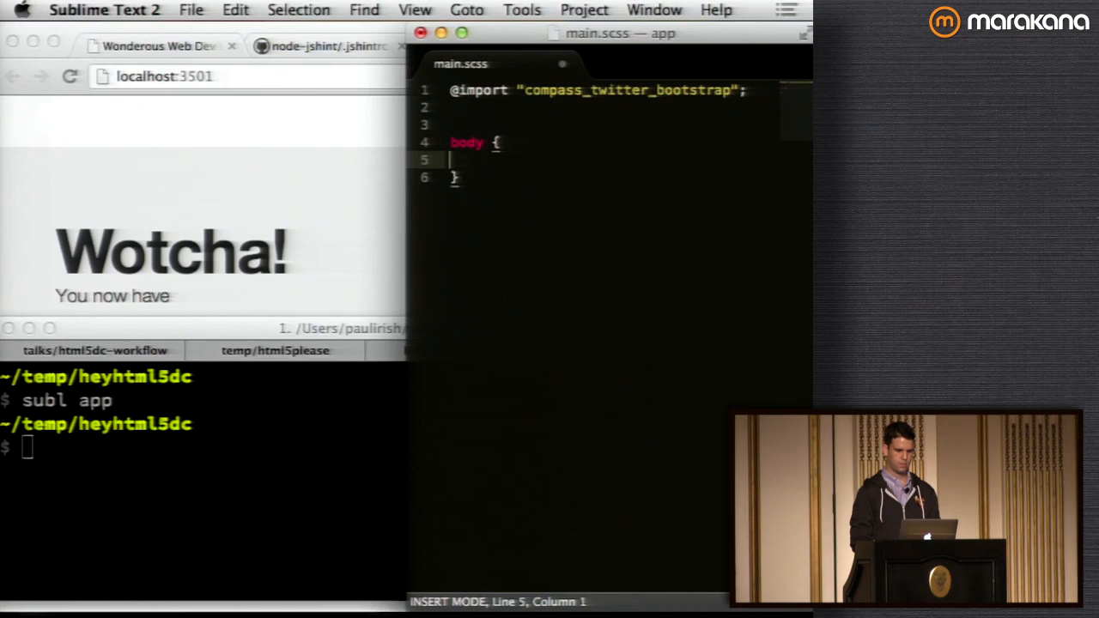
pyautogui.write('background:')
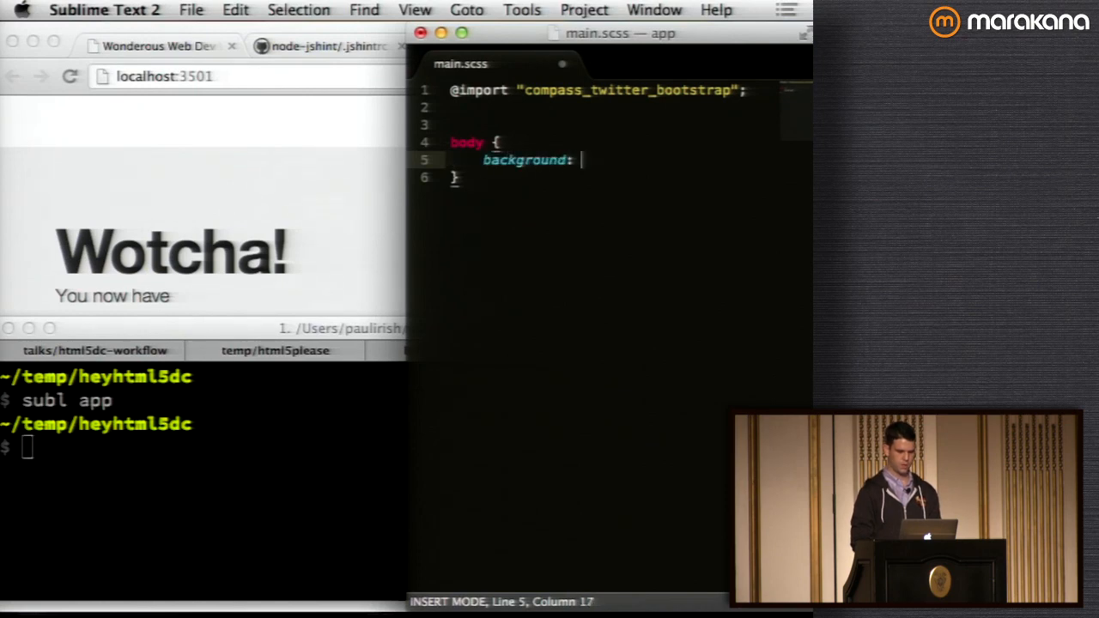
pyautogui.write('papa')
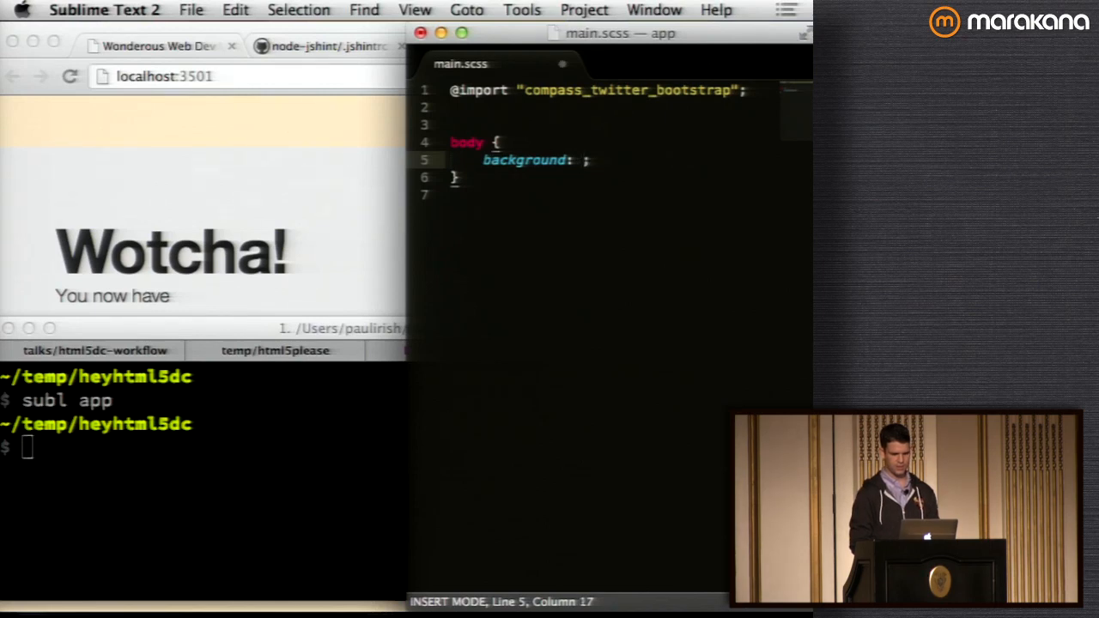
pyautogui.write('teal')
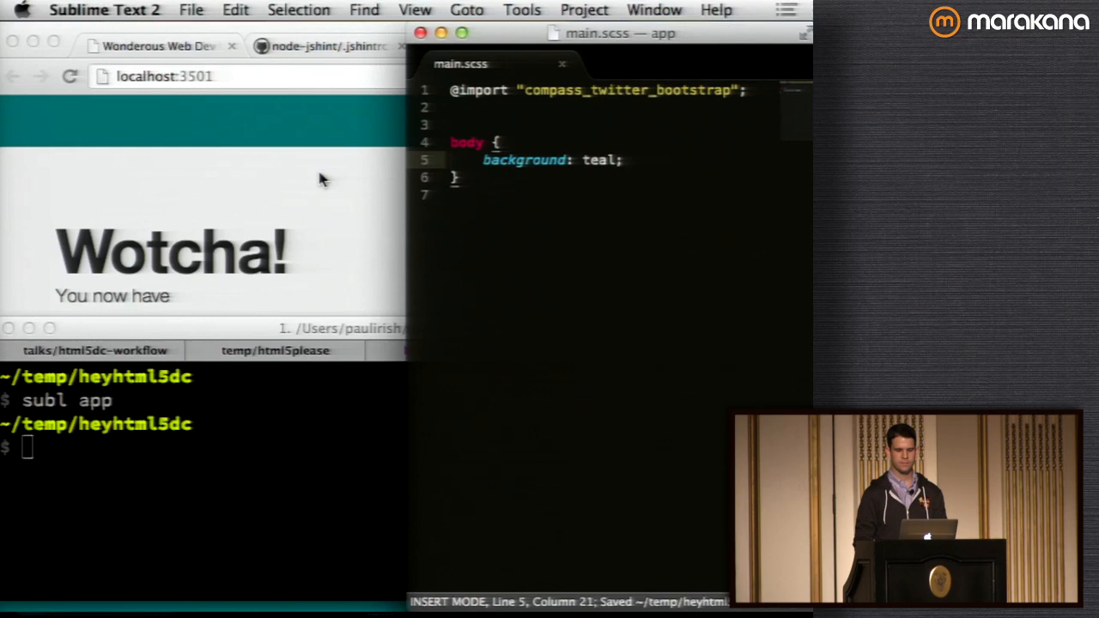
pyautogui.press('Enter')
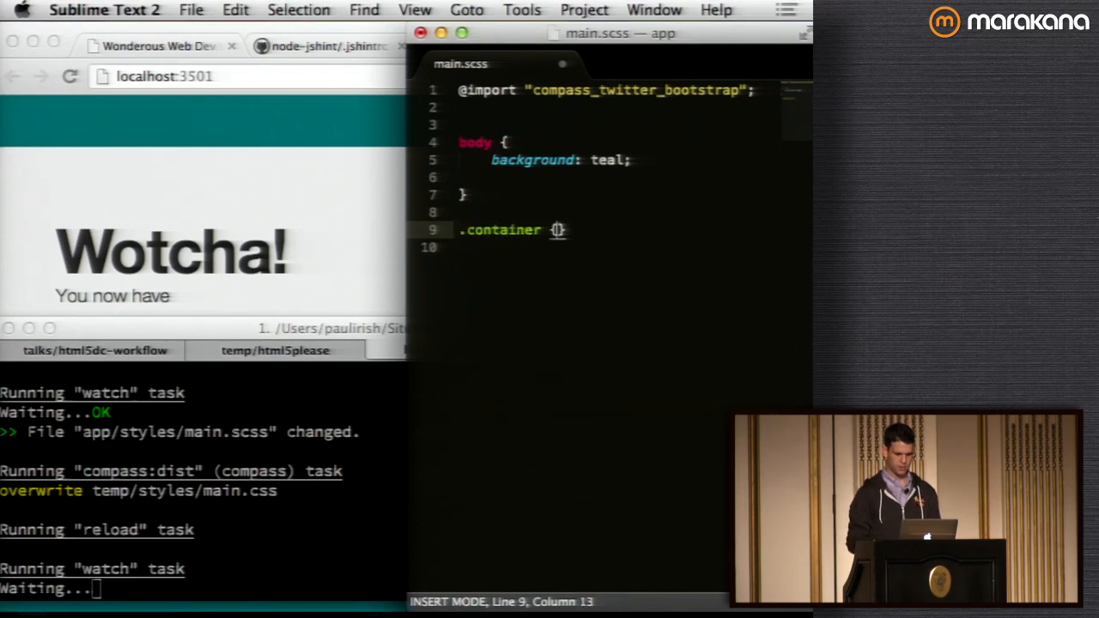
# - Add a .container rule with width: 500px and vendor-prefixed rotate(45deg) transforms
pyautogui.write('{')
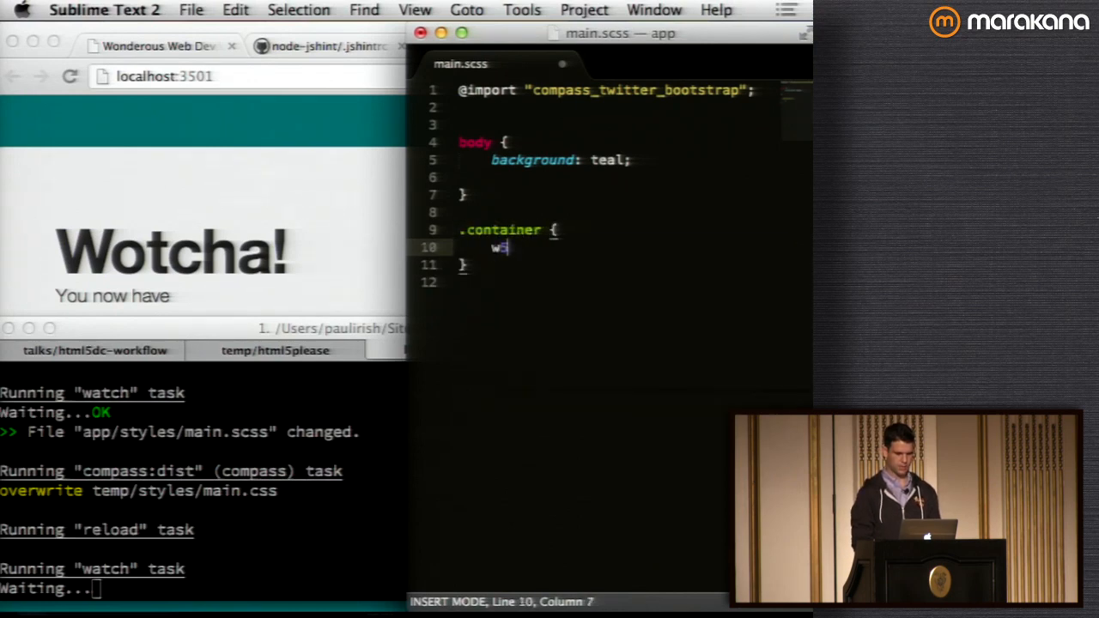
pyautogui.write('500')
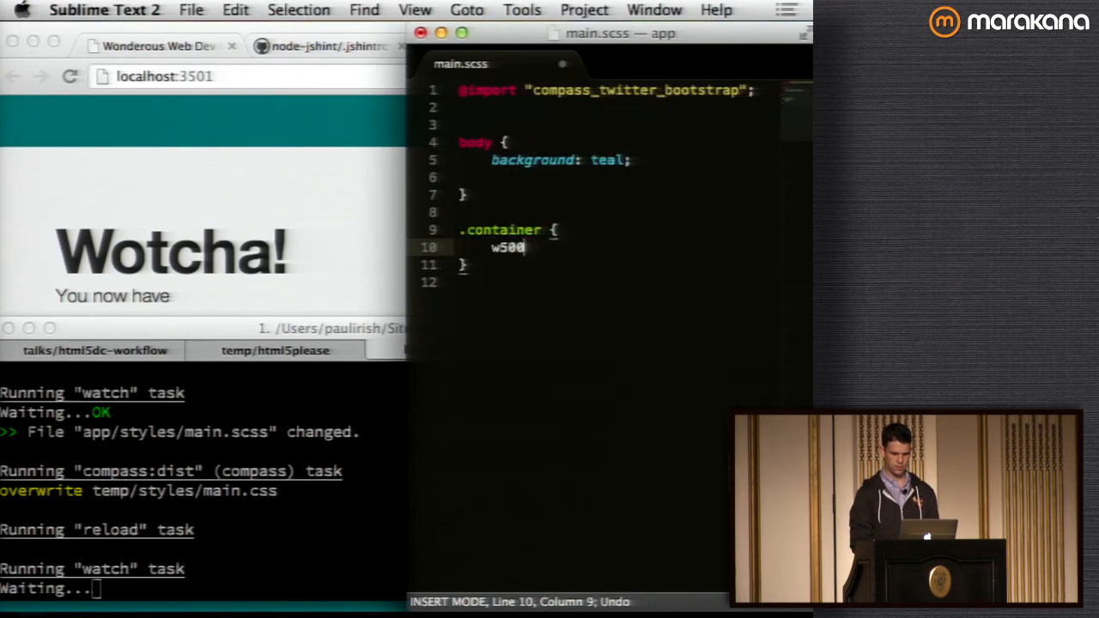
pyautogui.write('width: 500px;')
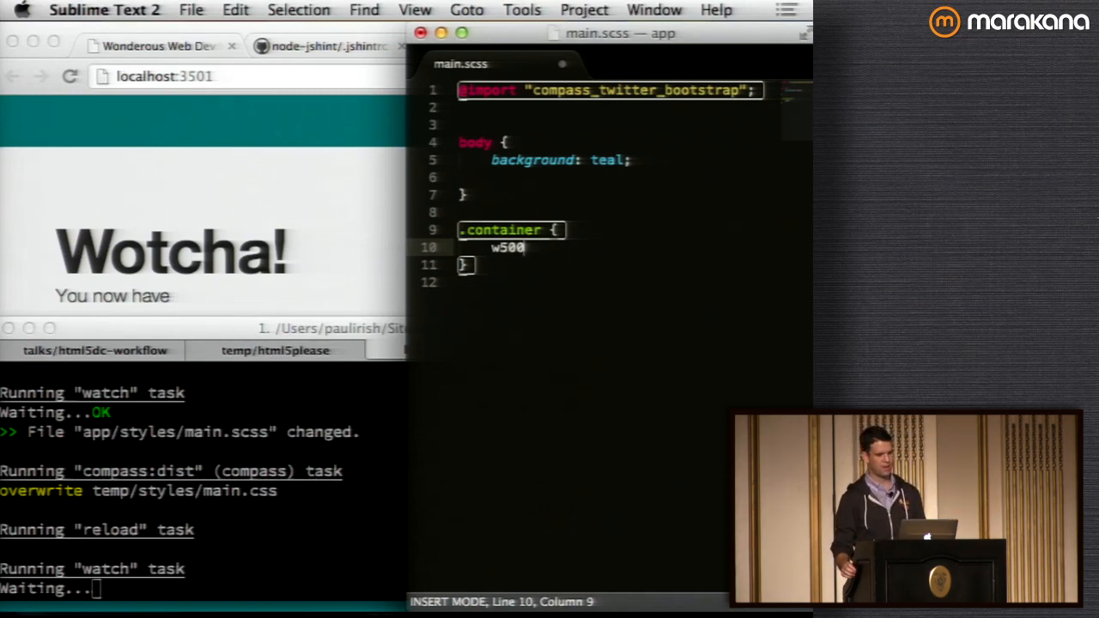
pyautogui.write('width: 500px;')
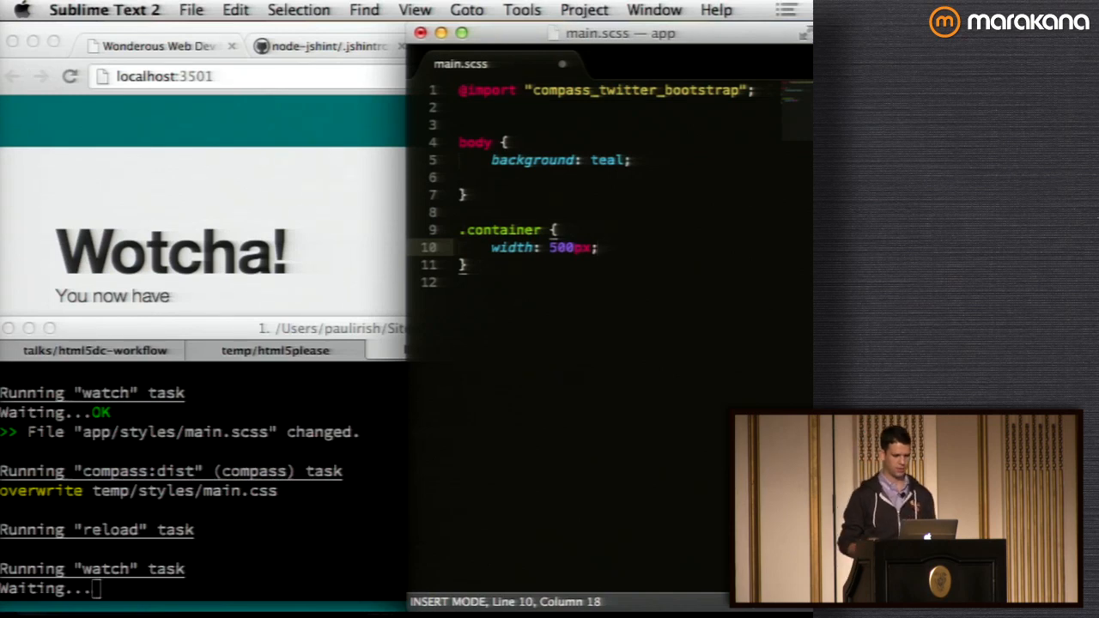
pyautogui.write('-t')
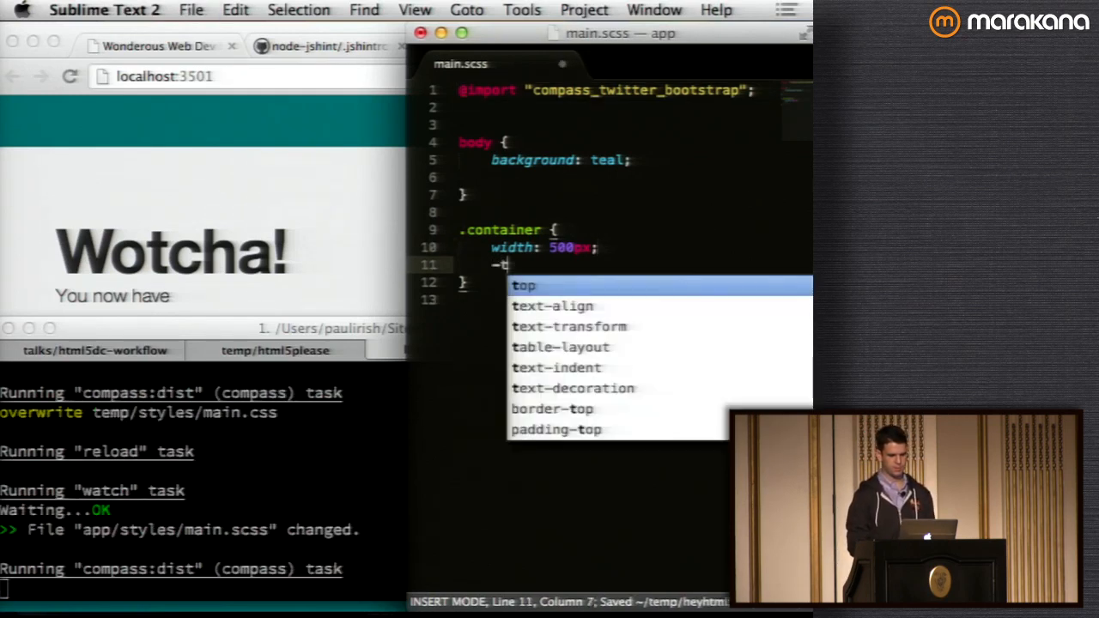
pyautogui.write('ransform')
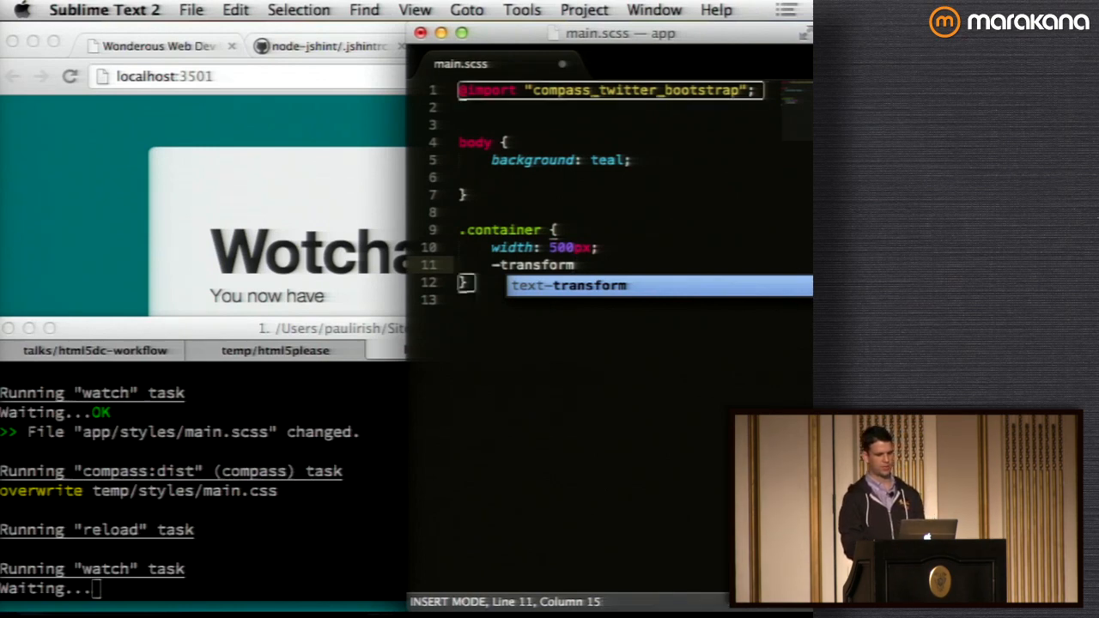
pyautogui.press('Tab')
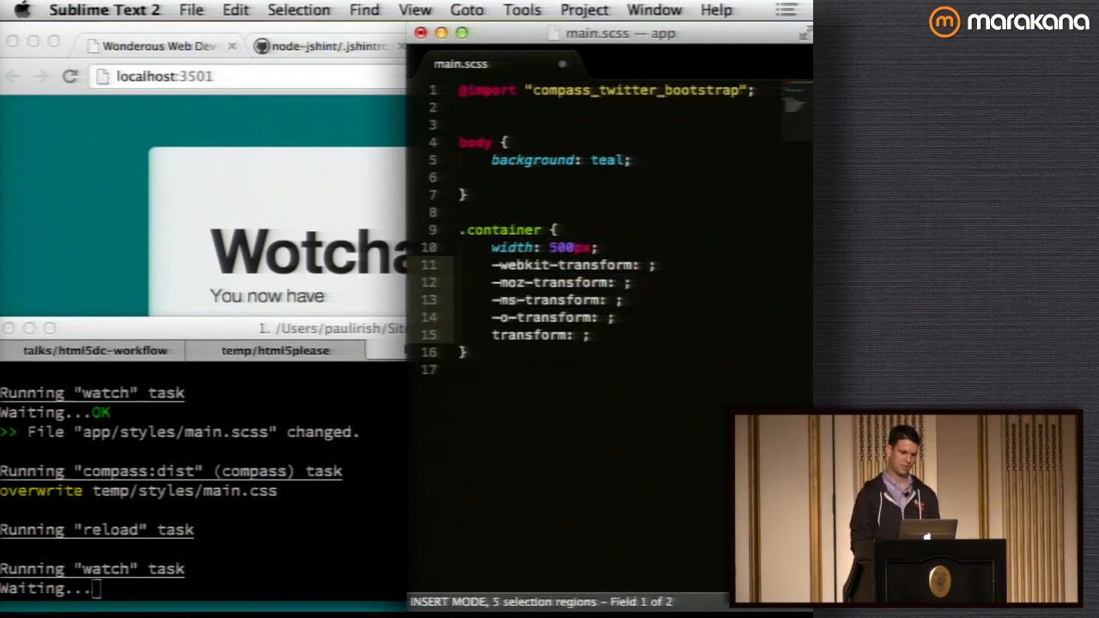
pyautogui.write('rotate(45deg')
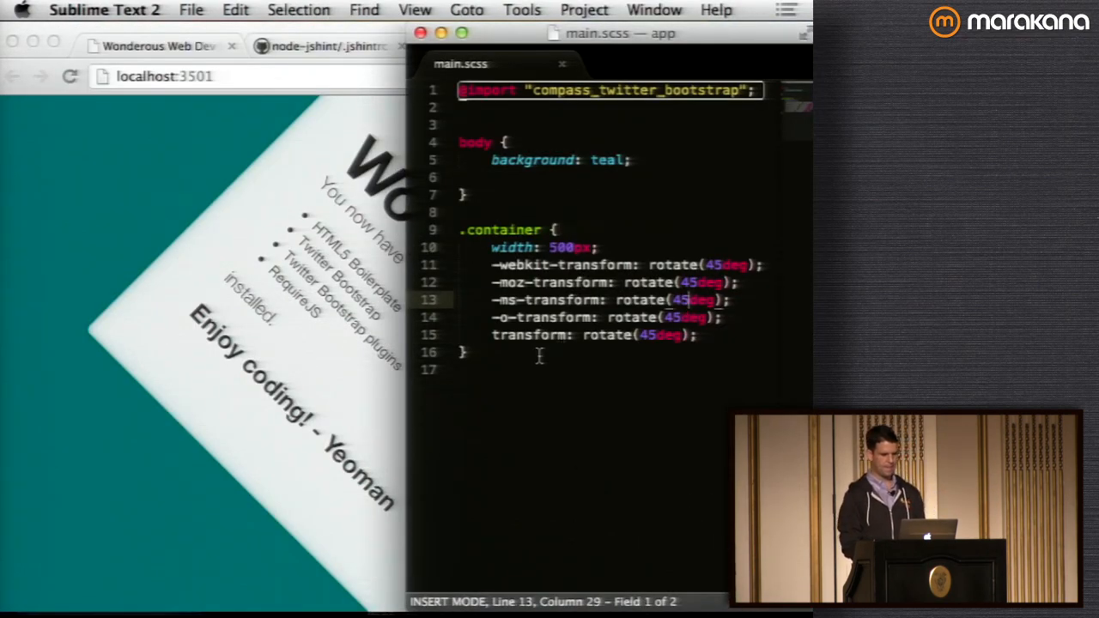
pyautogui.press('Cmd+Tab')
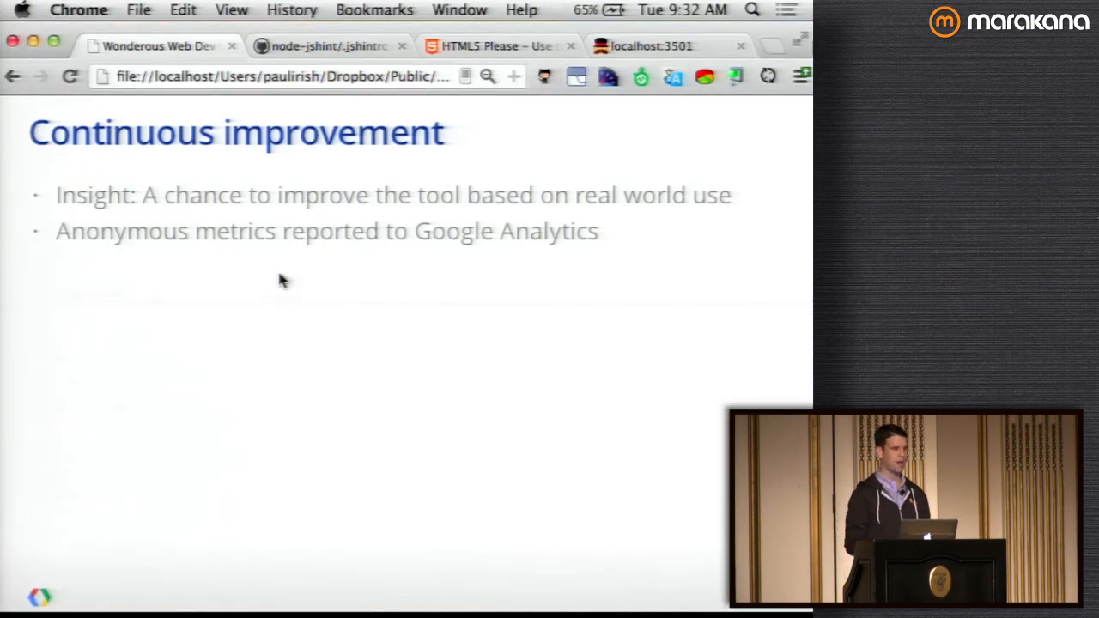
# - Reveal the 'Activity results' bullet and open its Google Analytics link
pyautogui.press('Right')
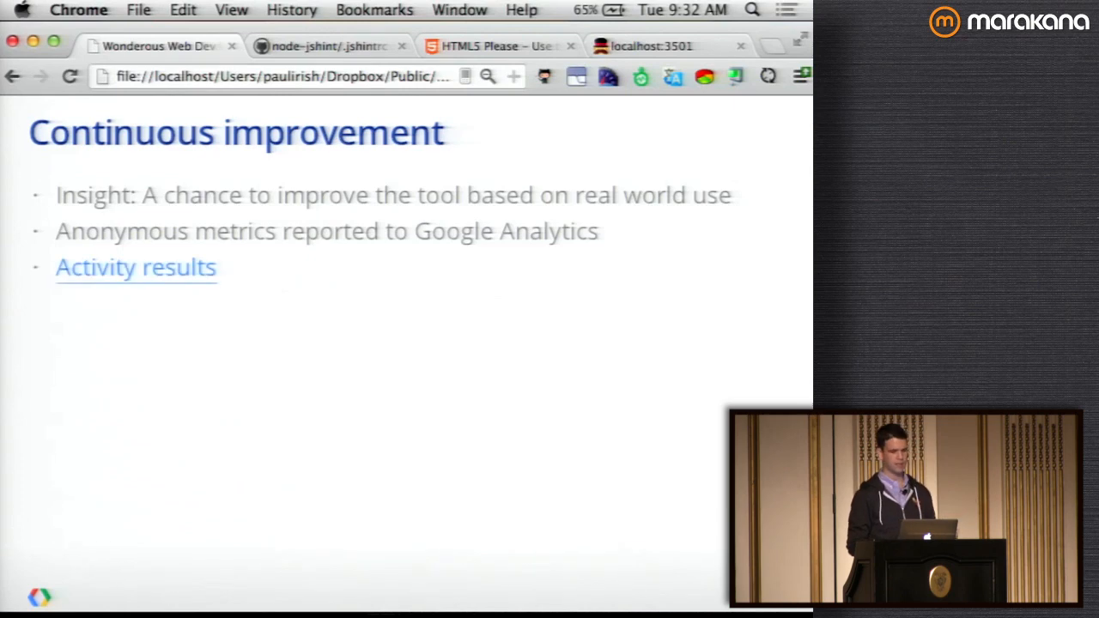
pyautogui.click(120, 267)
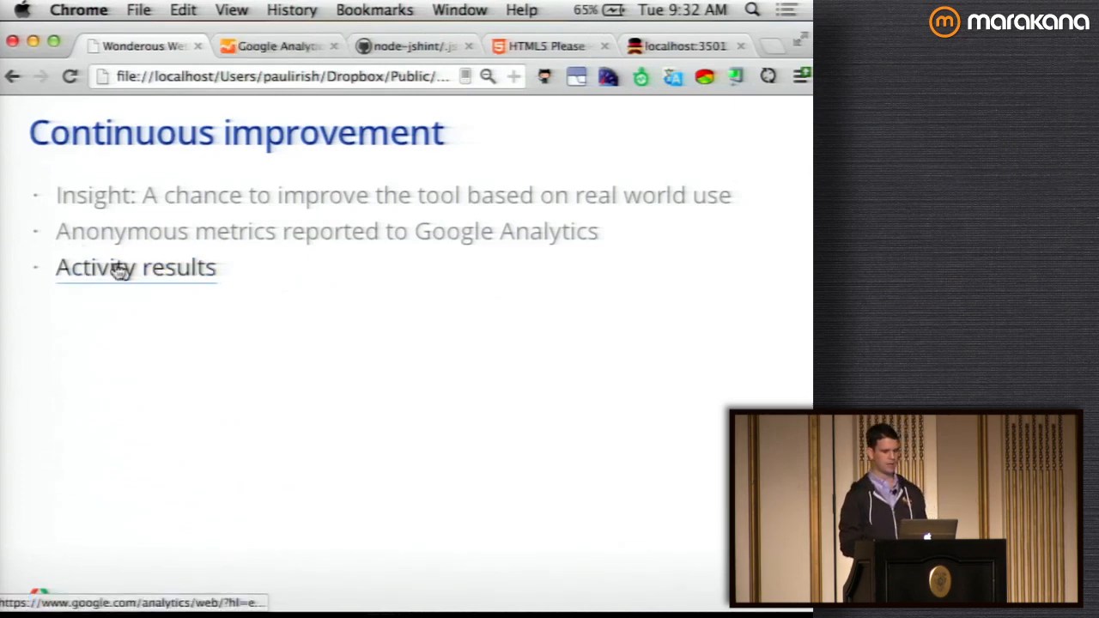
# - Review the Google Analytics pageviews trend and scroll down to the Page table
pyautogui.click(120, 267)
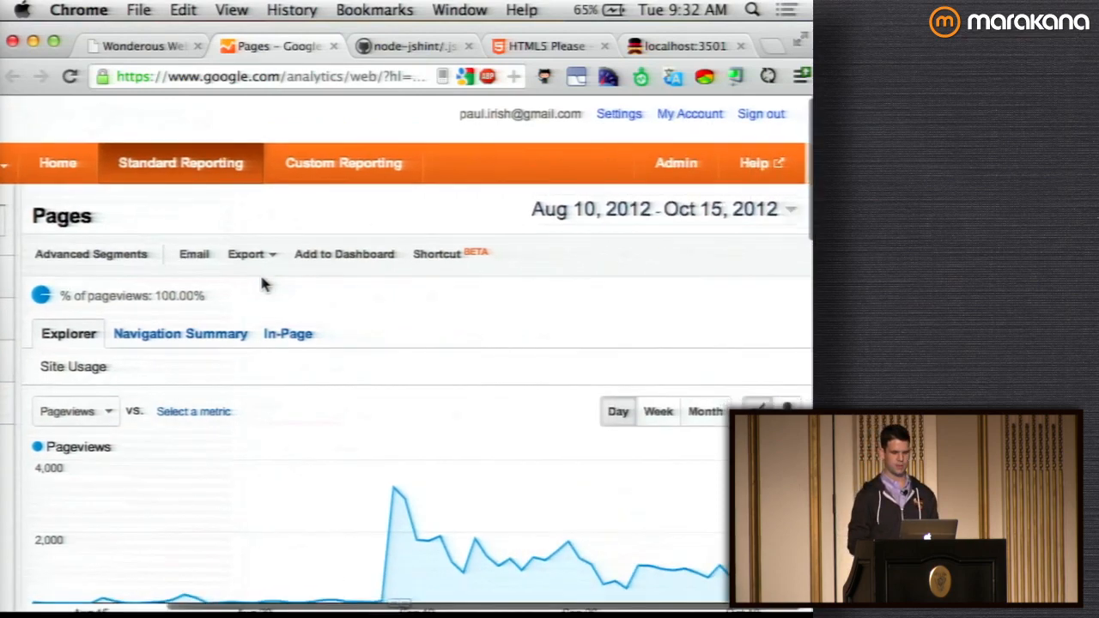
pyautogui.scroll(-3)
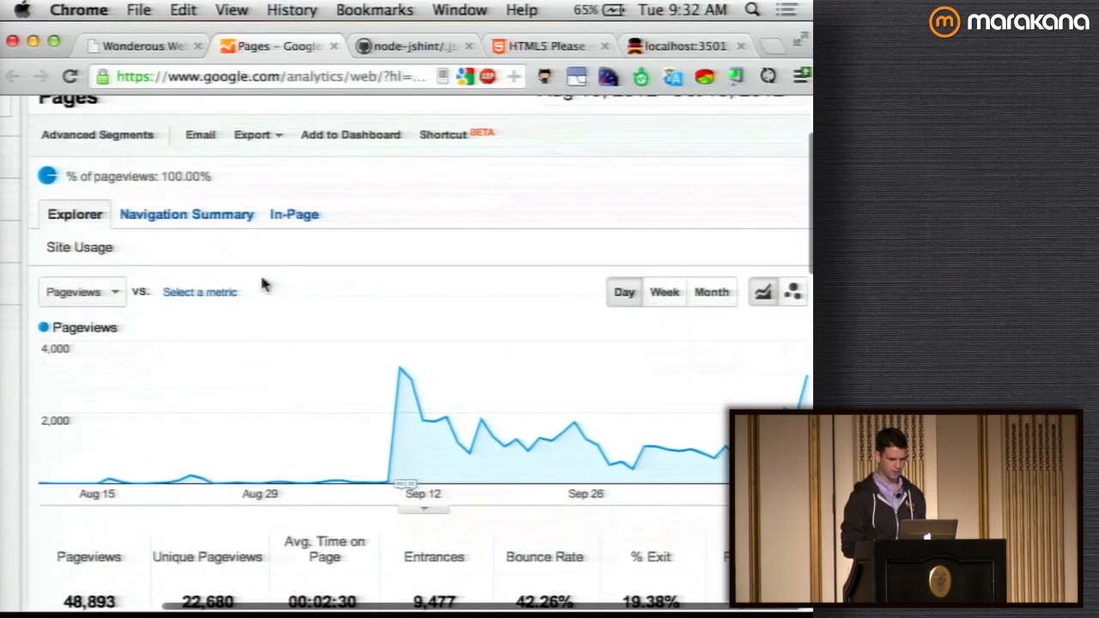
pyautogui.scroll(-3)
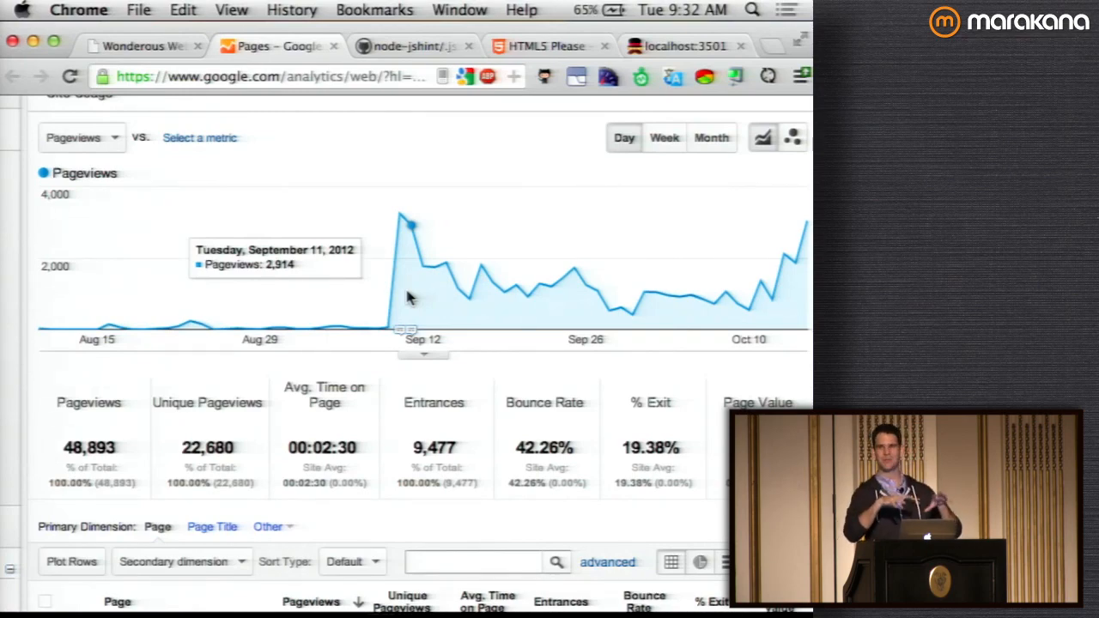
pyautogui.scroll(-3)
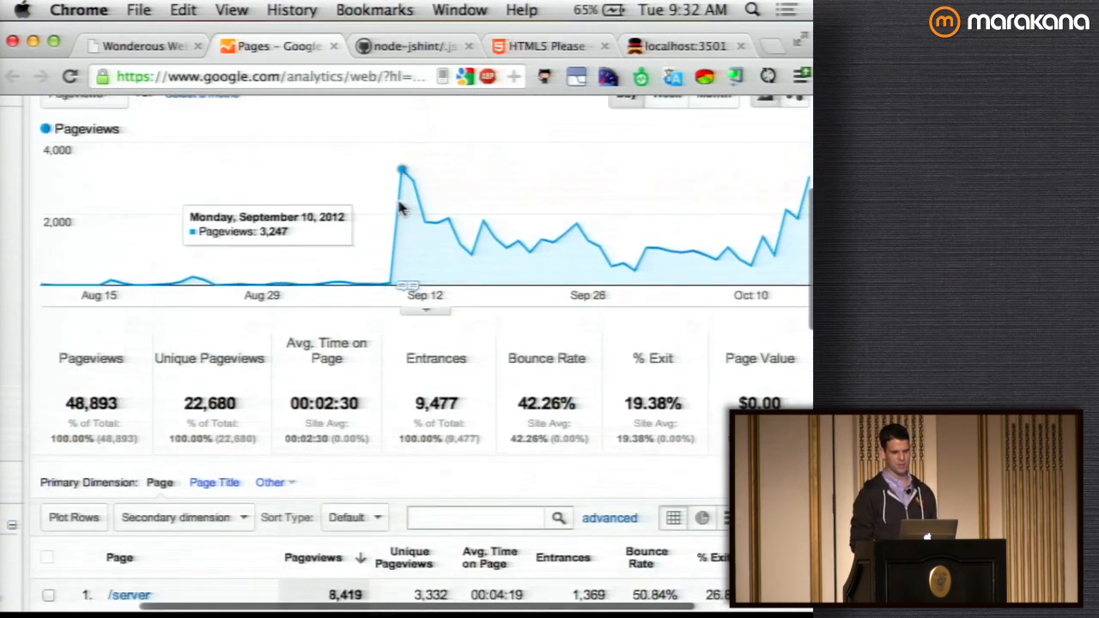
pyautogui.moveTo(467, 240)
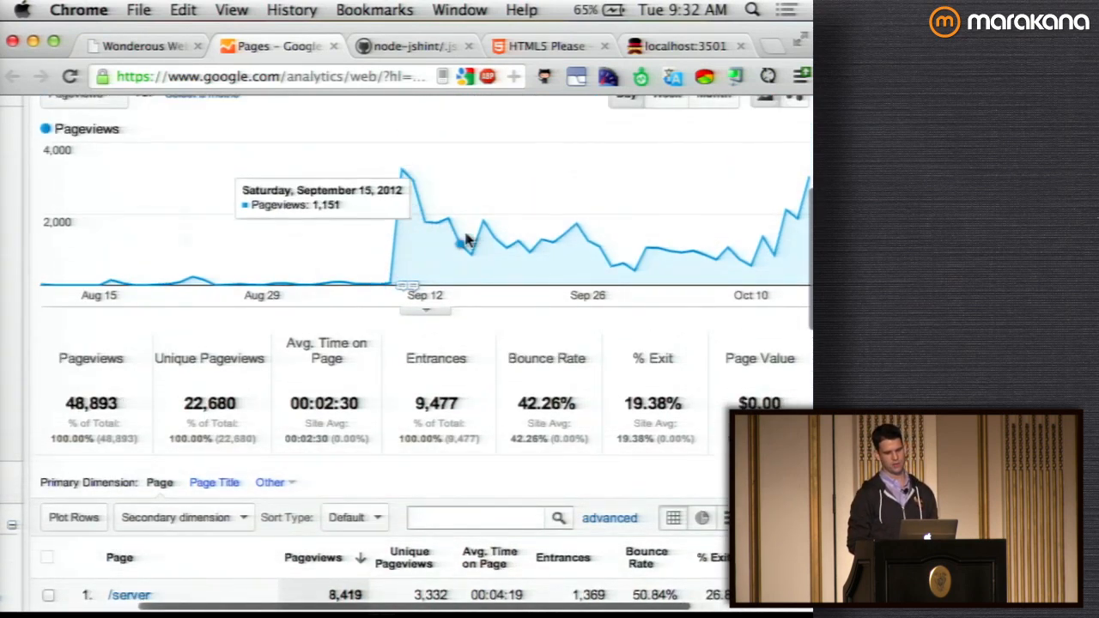
pyautogui.moveTo(554, 253)
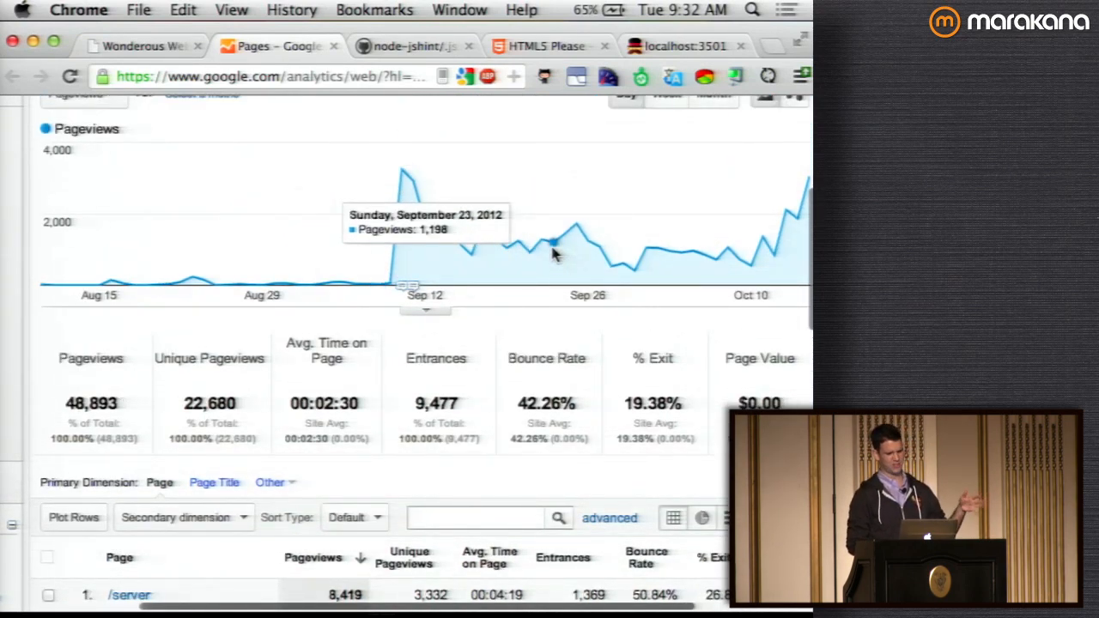
pyautogui.moveTo(781, 264)
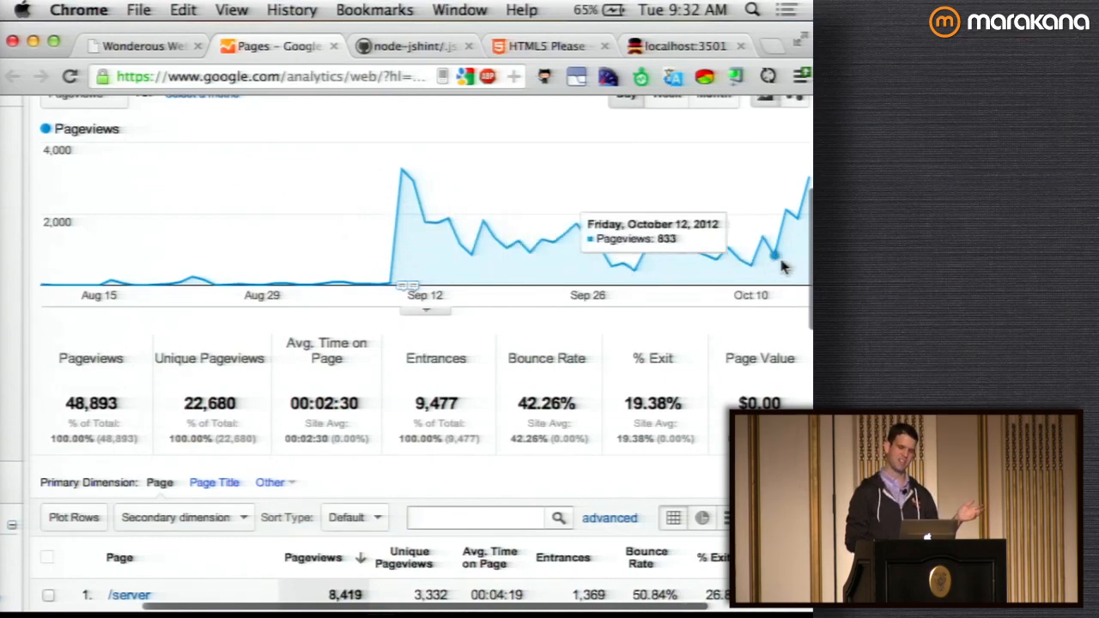
pyautogui.scroll(-3)
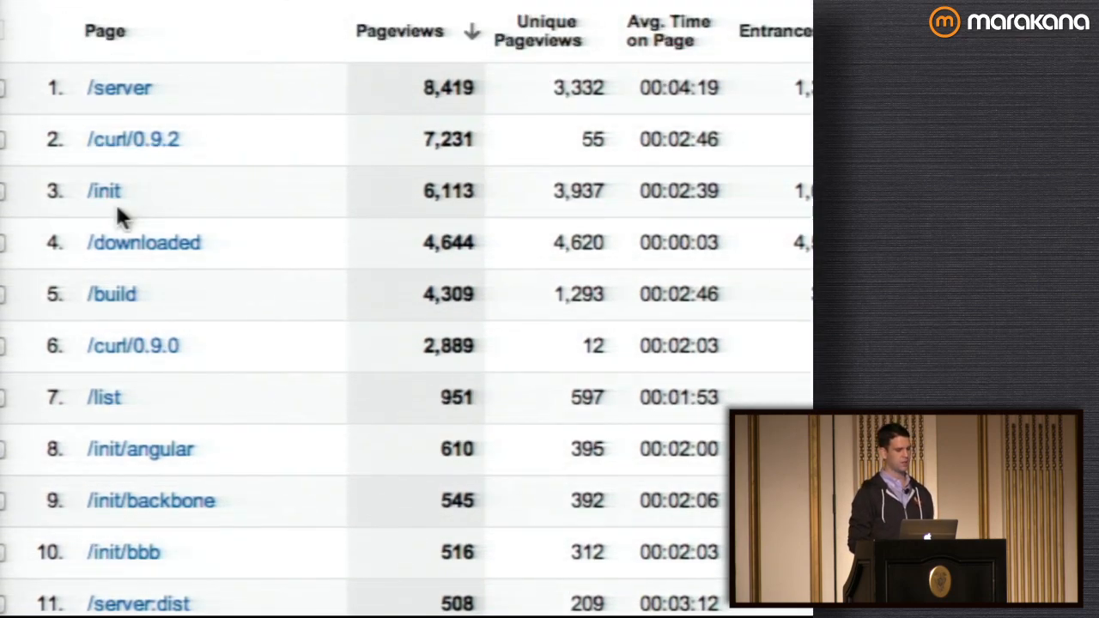
# - Scroll through the ranked Page table rows down past /install/handlebars
pyautogui.scroll(-3)
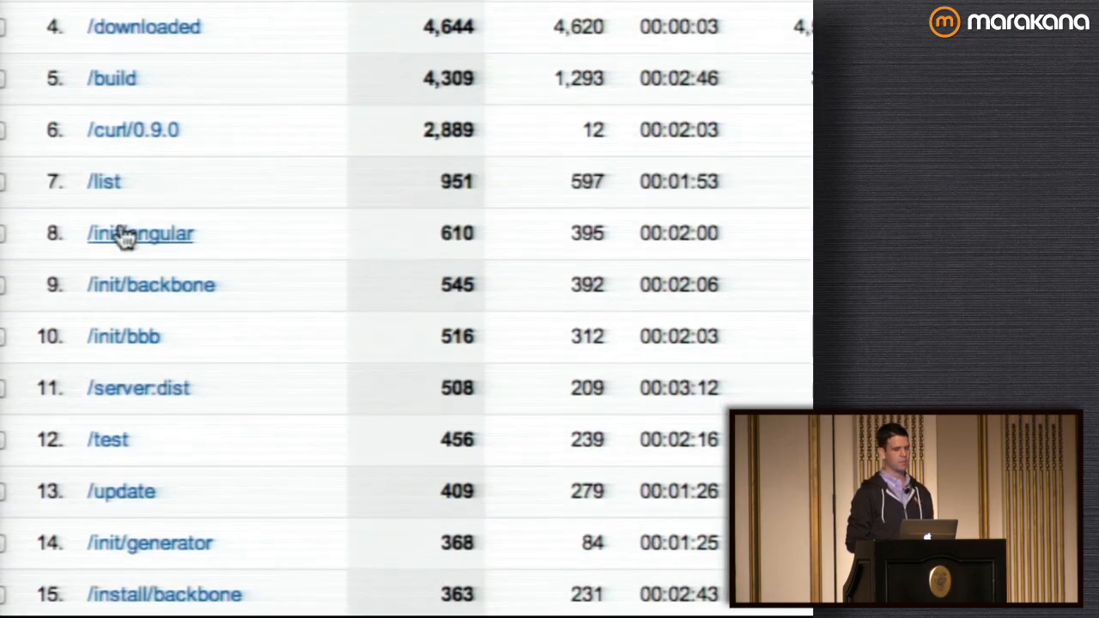
pyautogui.moveTo(200, 334)
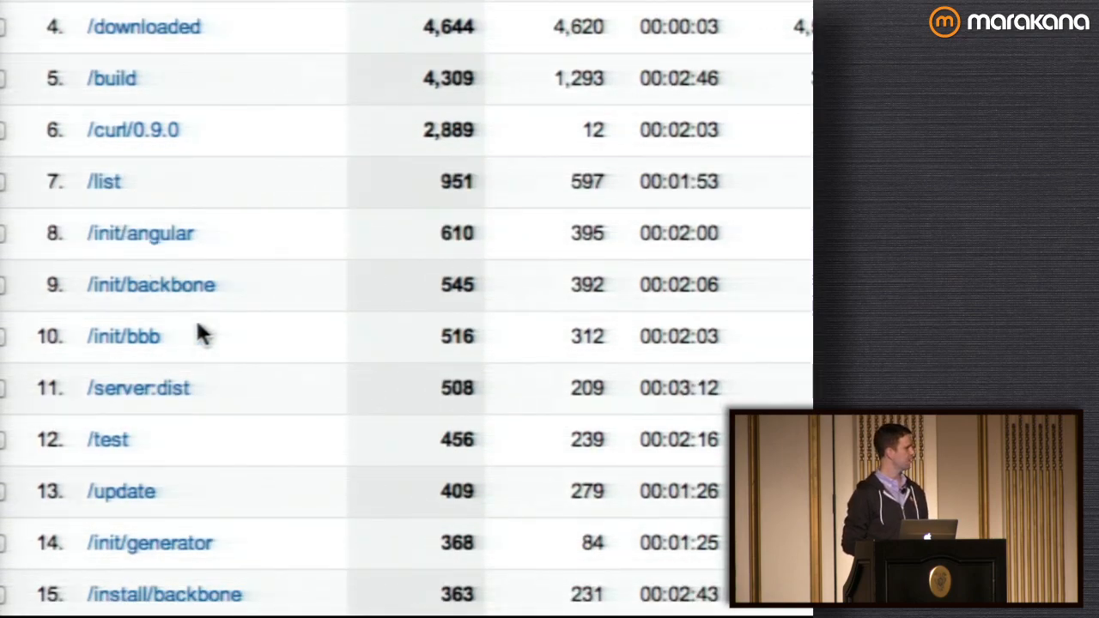
pyautogui.scroll(-3)
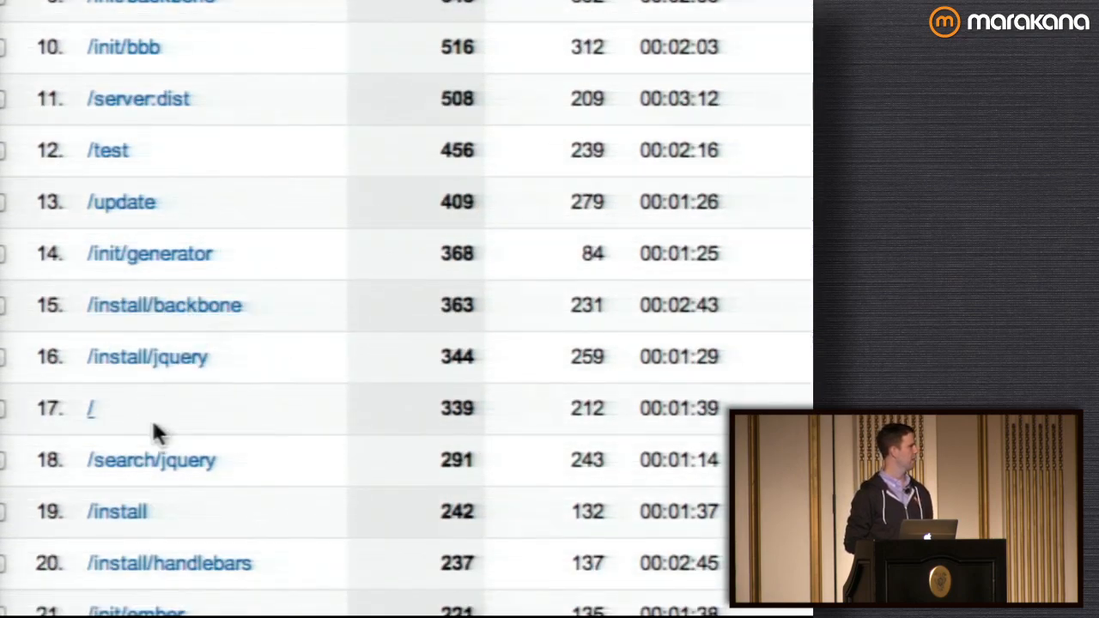
pyautogui.scroll(-3)
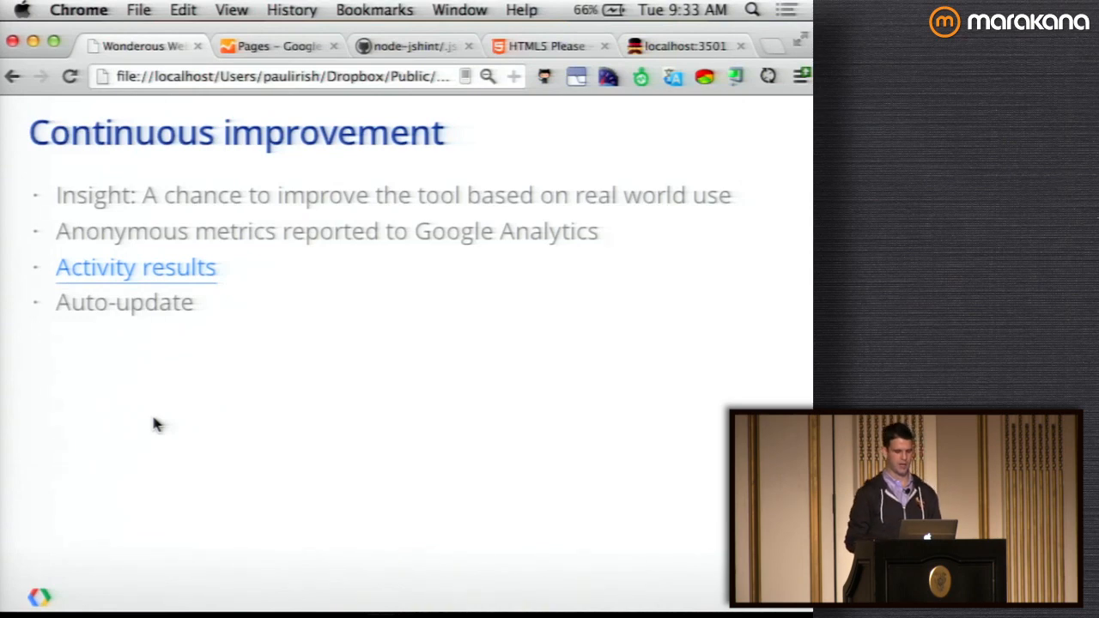
# - Advance the presentation to the next slide
pyautogui.press('right')
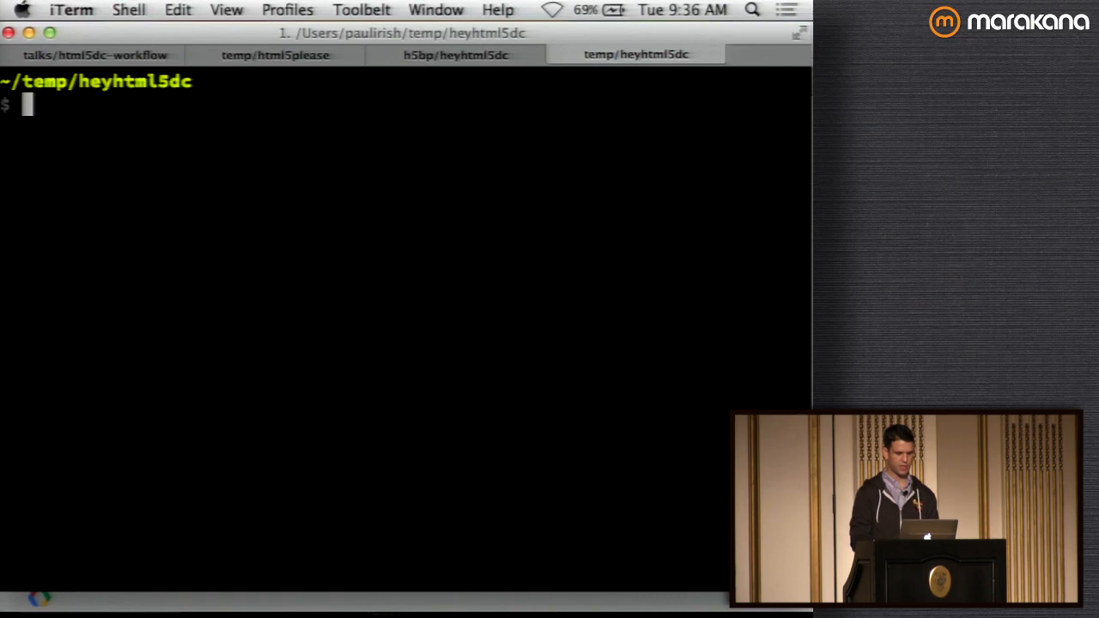
# - Search yeoman for backbone, install backbone.rpc, and list installed packages with yeoman ls
pyautogui.write('yeoman')
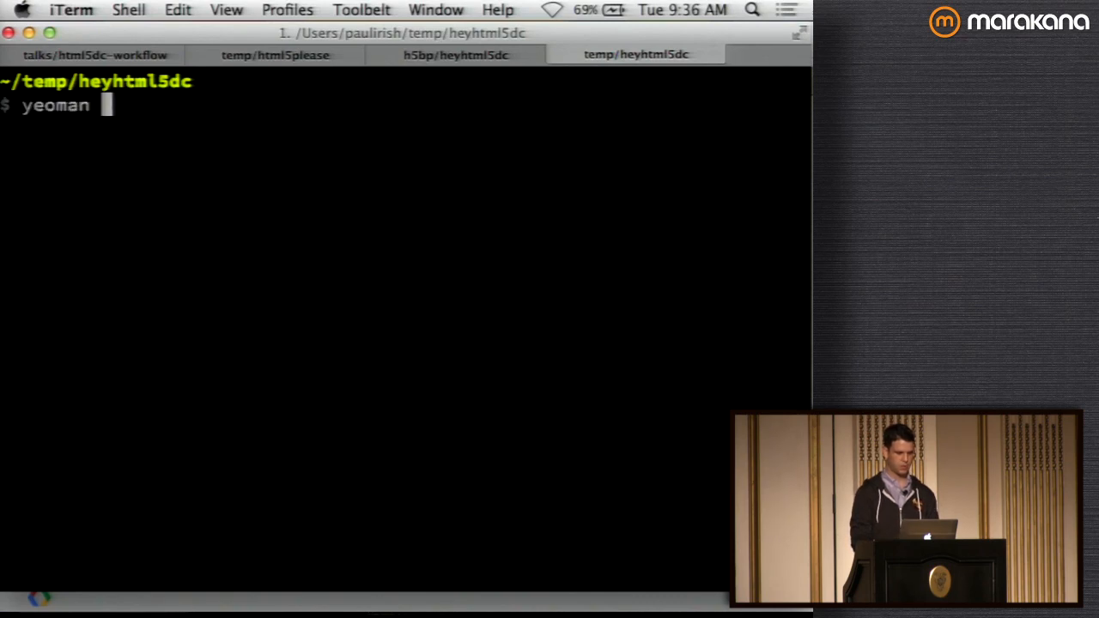
pyautogui.write('search')
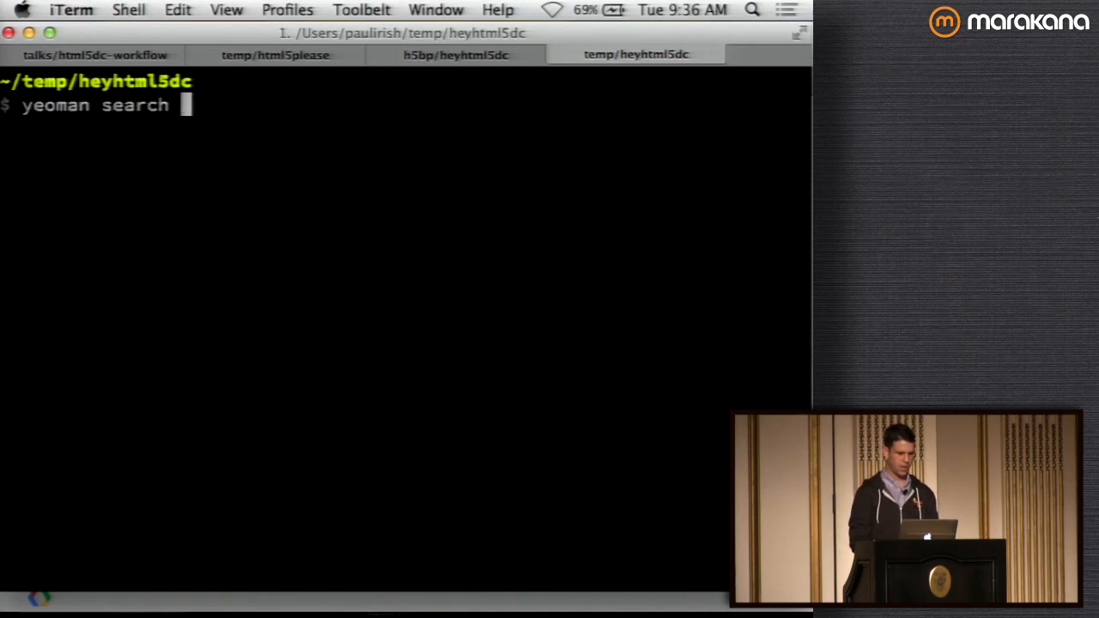
pyautogui.write('backbone')
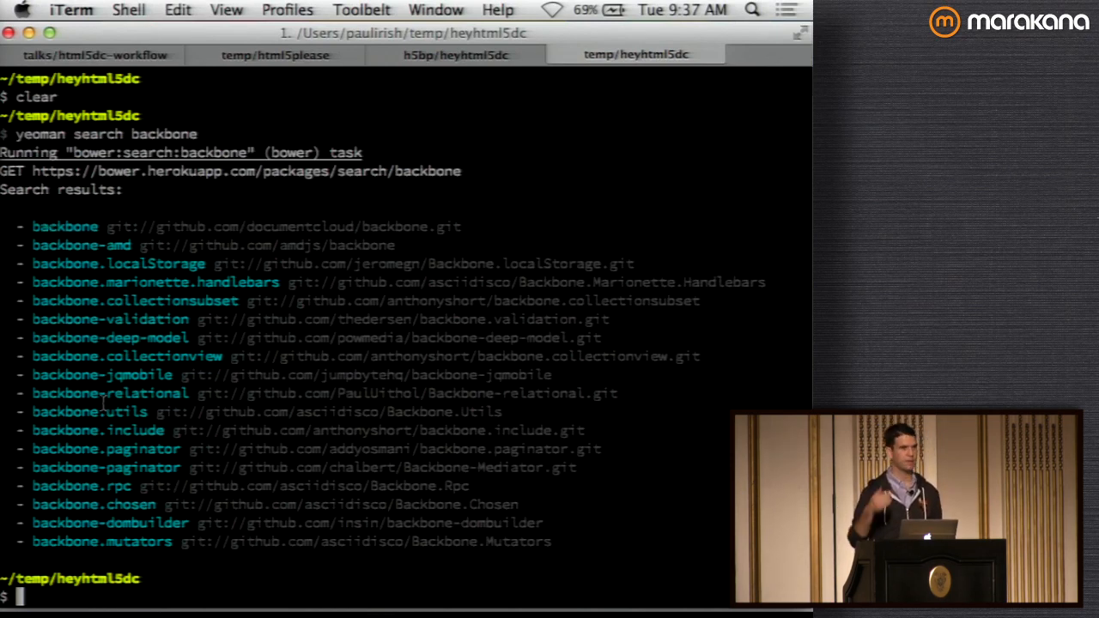
pyautogui.write('yeoman install backbone.')
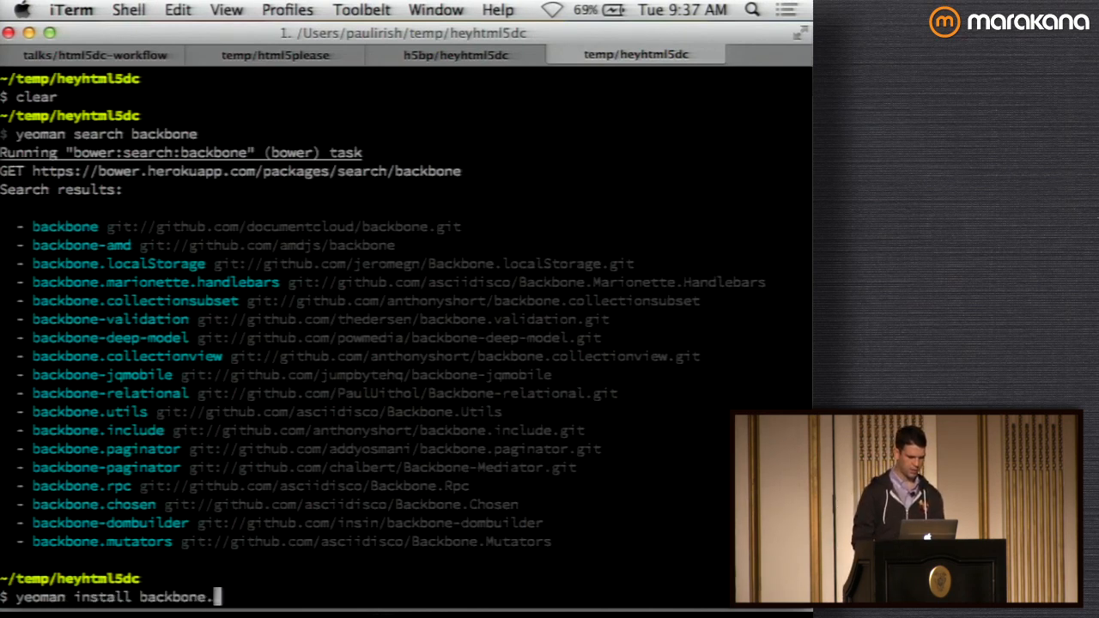
pyautogui.write('rpc')
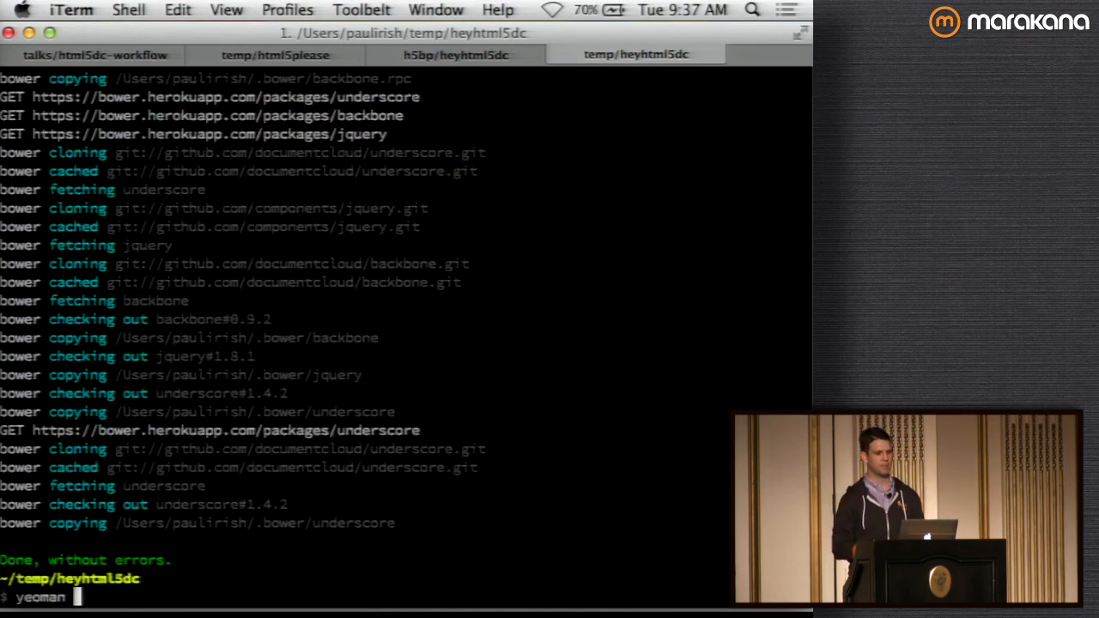
pyautogui.write('ls')
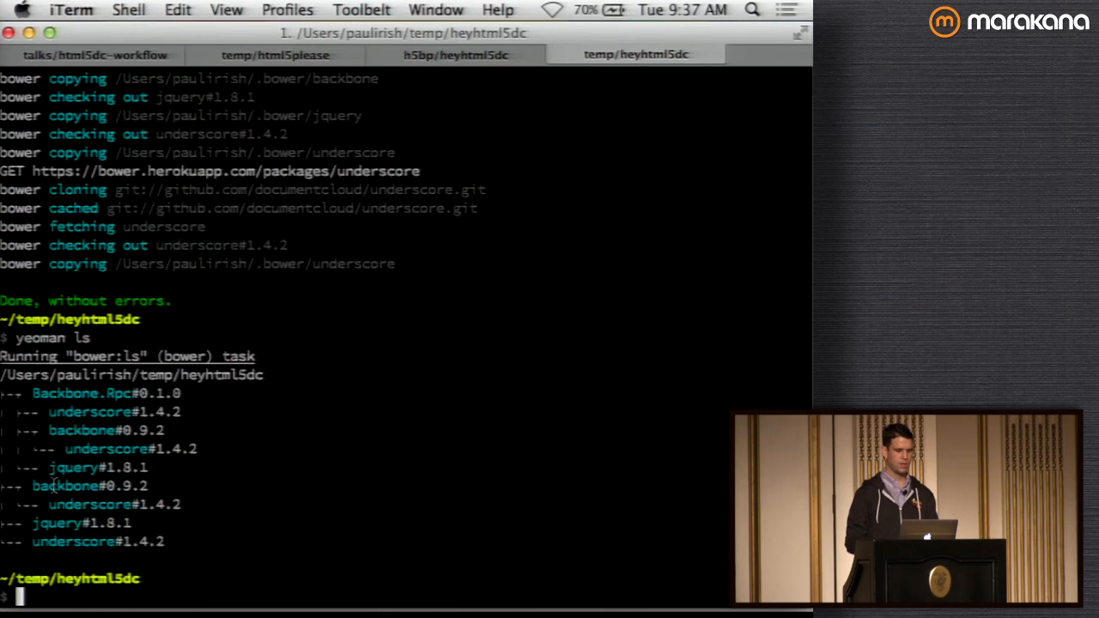
# - Install Backbone.localStorage with yeoman, list installed packages, then bring up the Generators slide
pyautogui.write('yeoman inst')
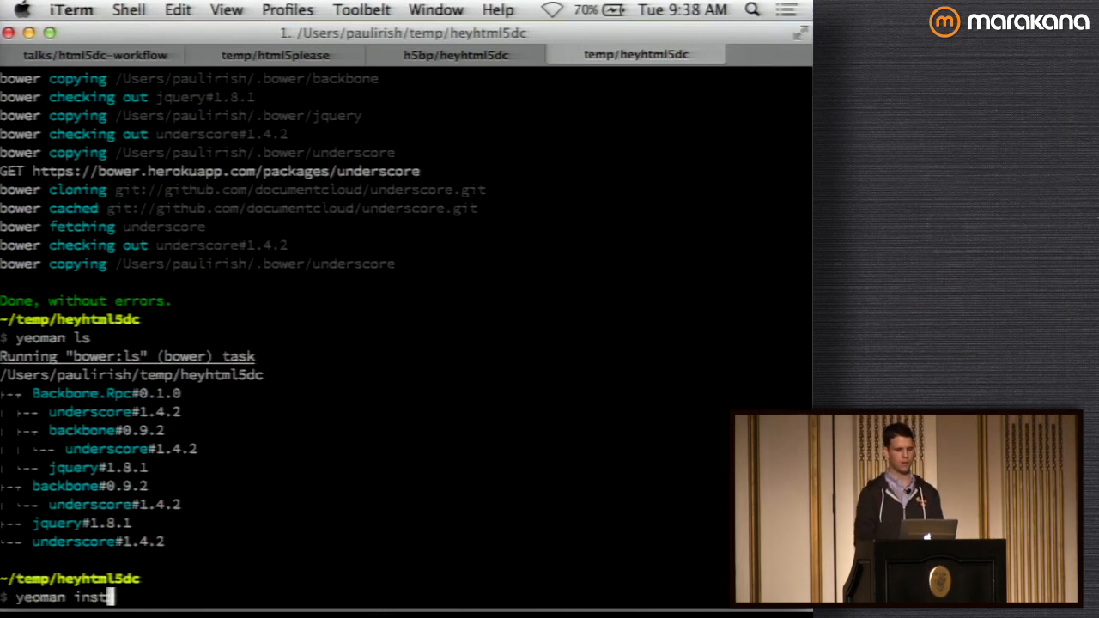
pyautogui.write('all')
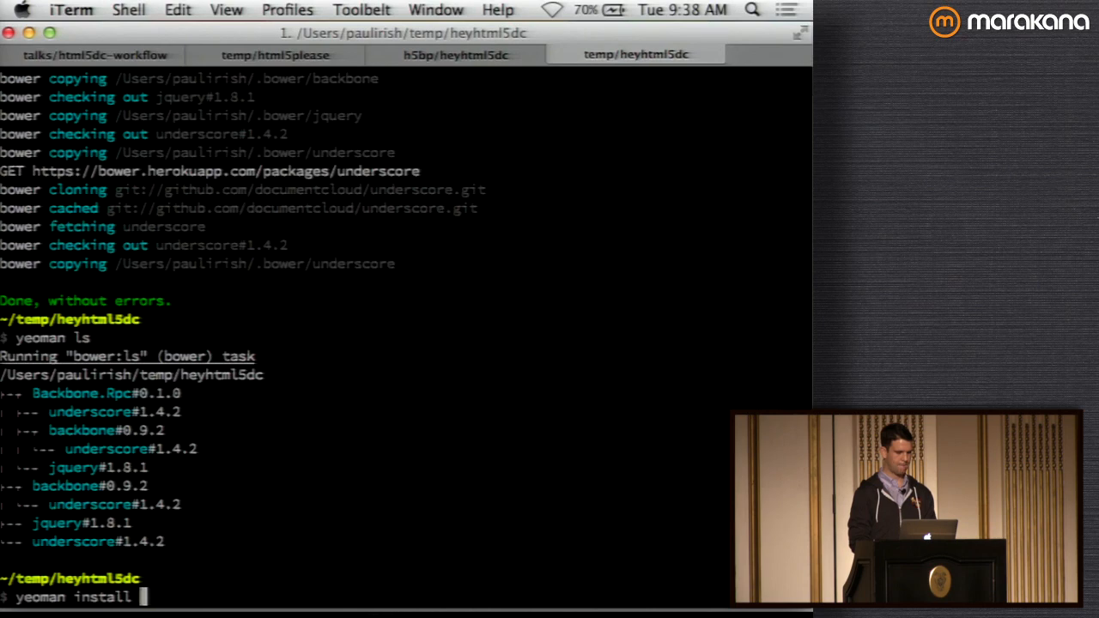
pyautogui.write('backbone')
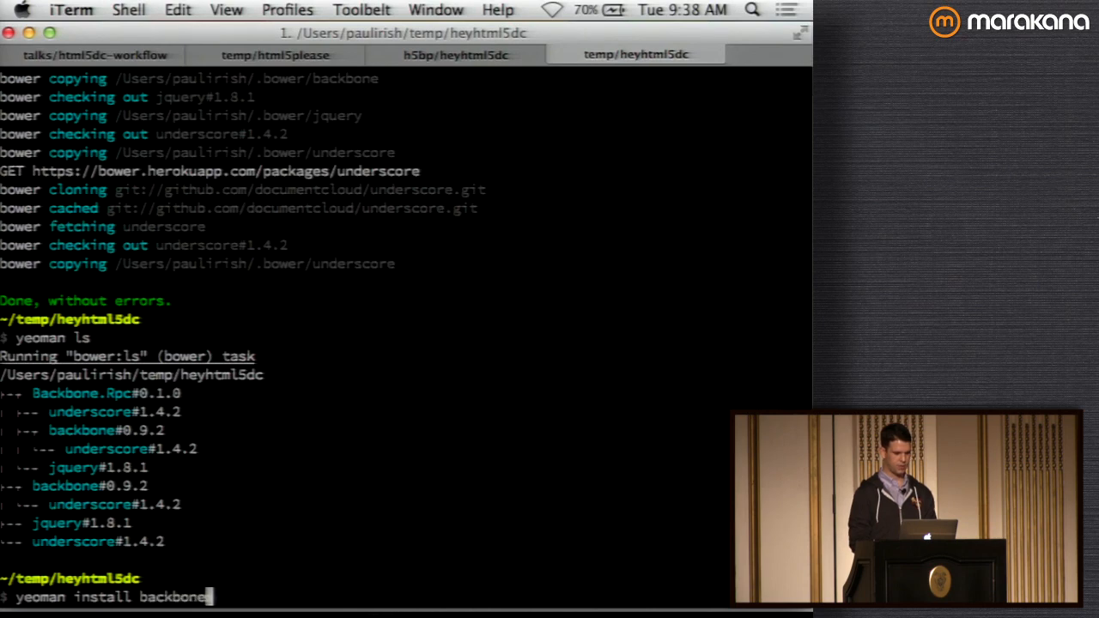
pyautogui.write('.localStorage')
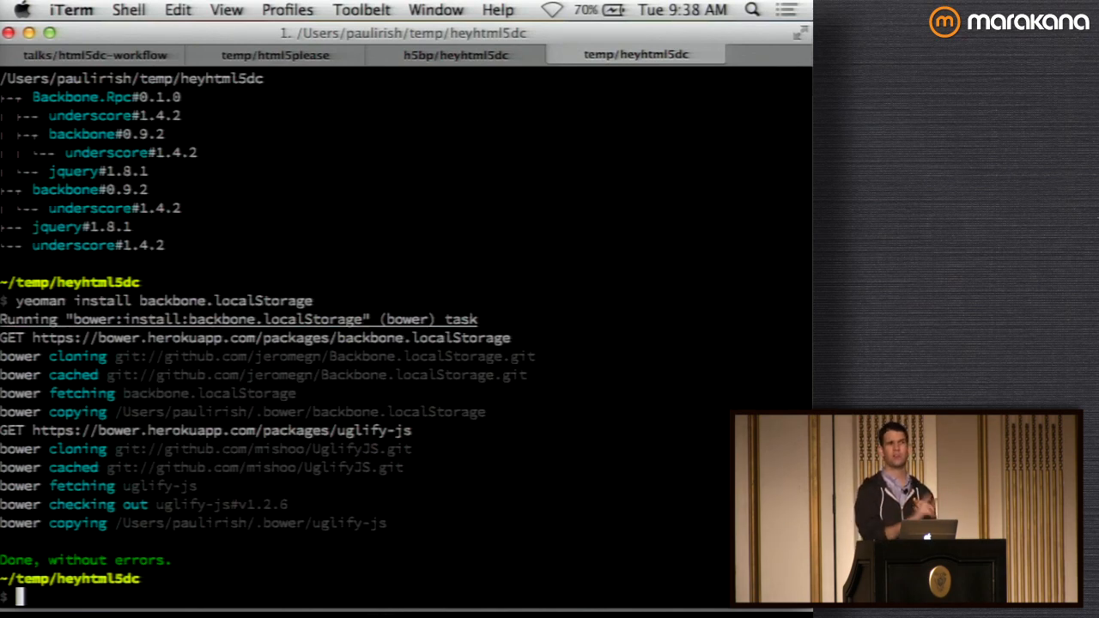
pyautogui.write('ye')
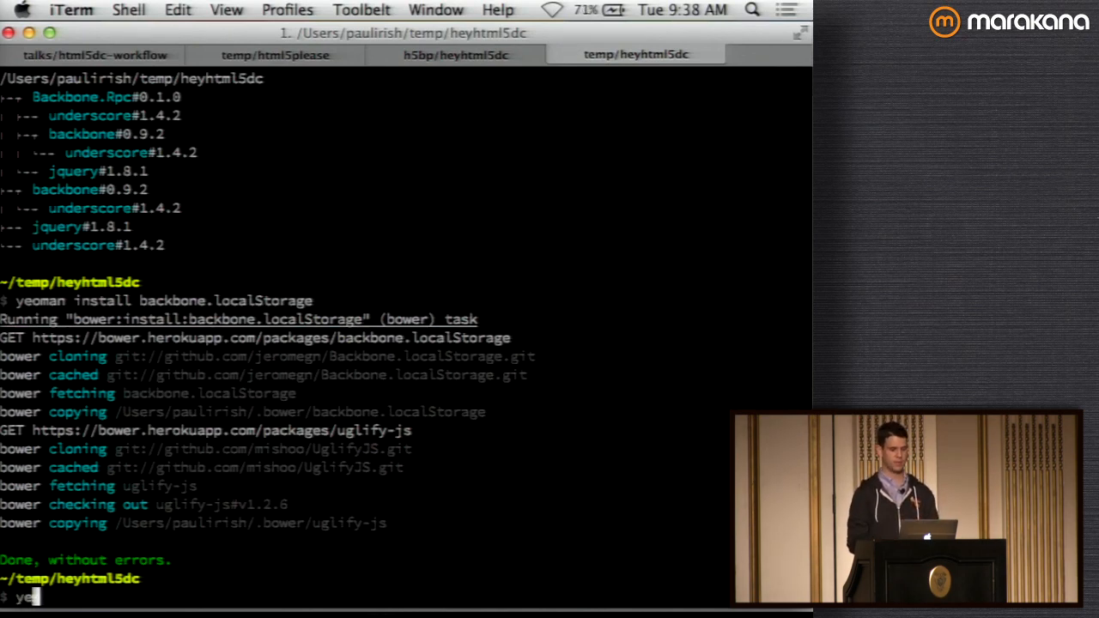
pyautogui.write('eoman ls')
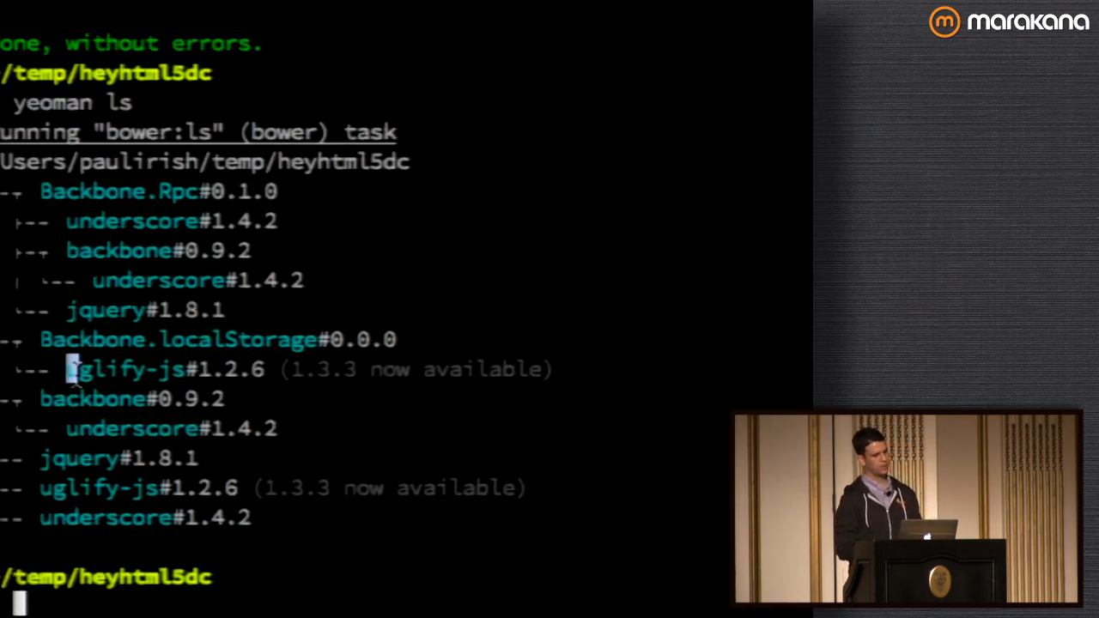
pyautogui.doubleClick(230, 369)
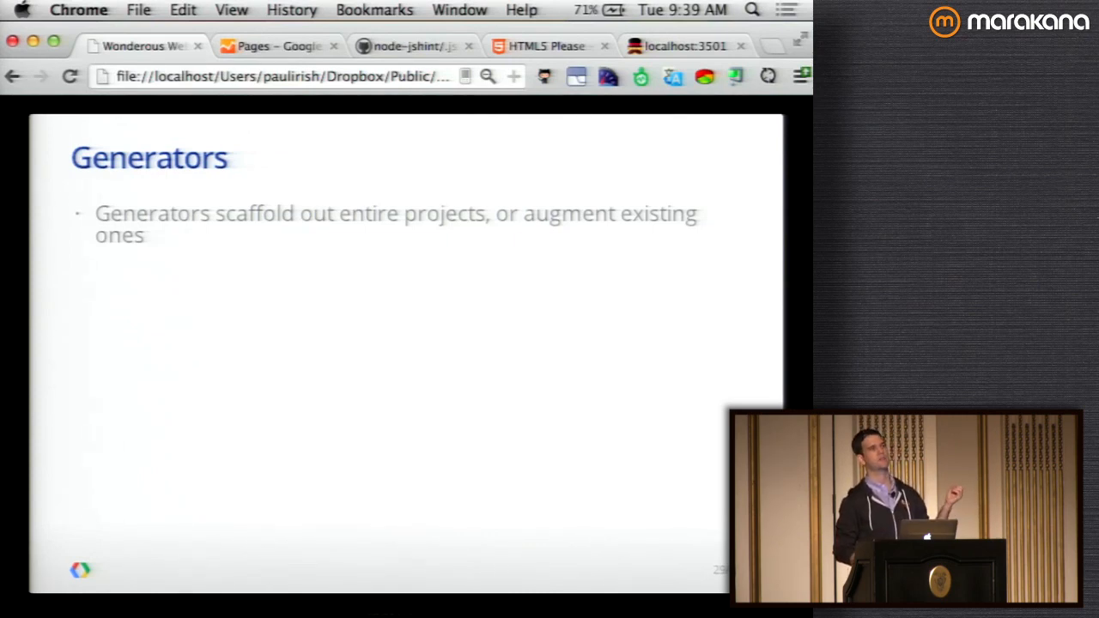
# - Reveal the Flexible points and the default generators bullet on the Generators slide
pyautogui.press('right')
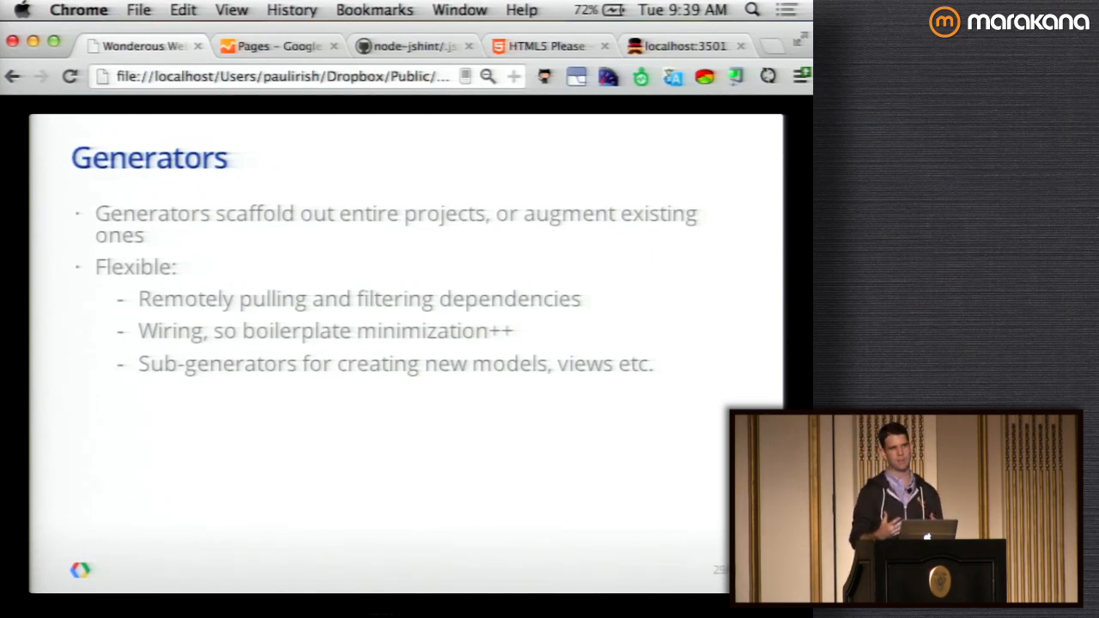
pyautogui.press('Right')
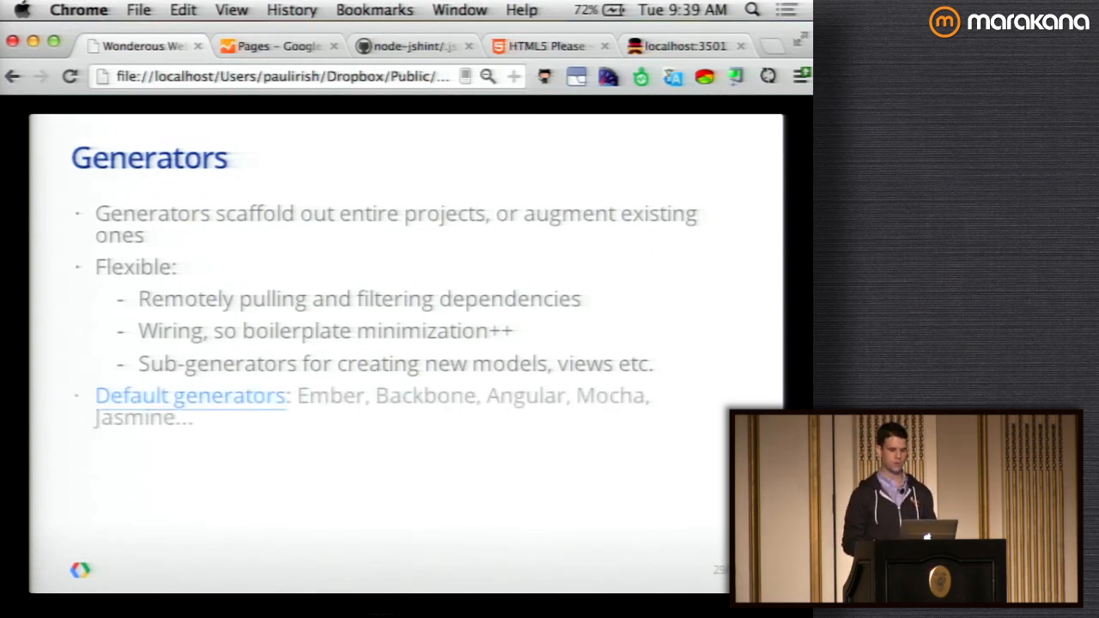
pyautogui.moveTo(191, 403)
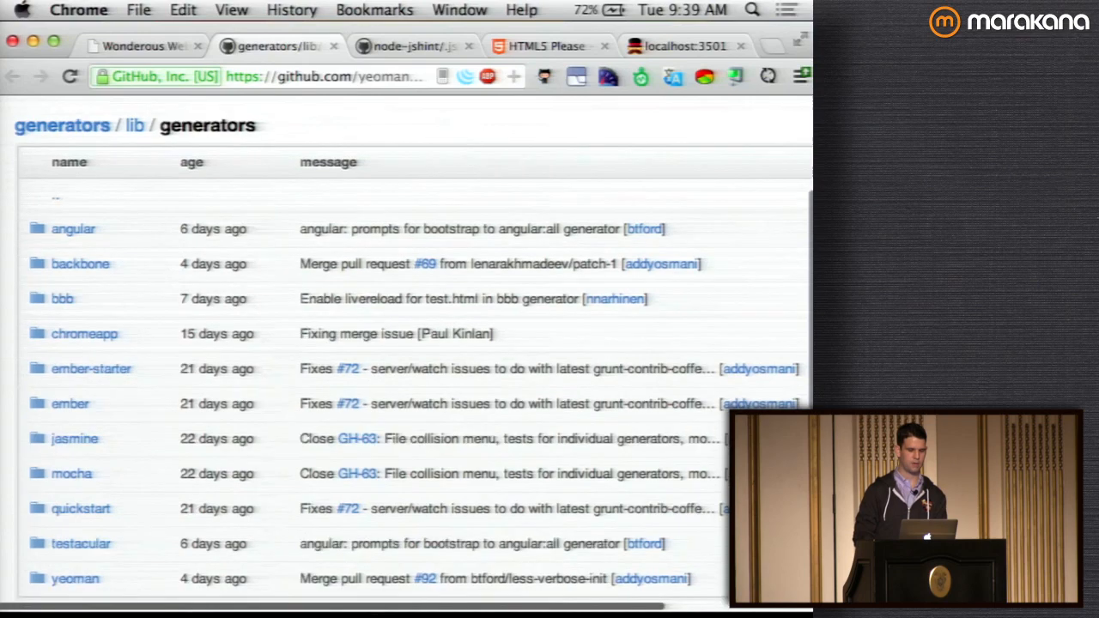
# - Scroll through the GitHub generators listing, then switch to iTerm at ~/temp
pyautogui.scroll(-3)
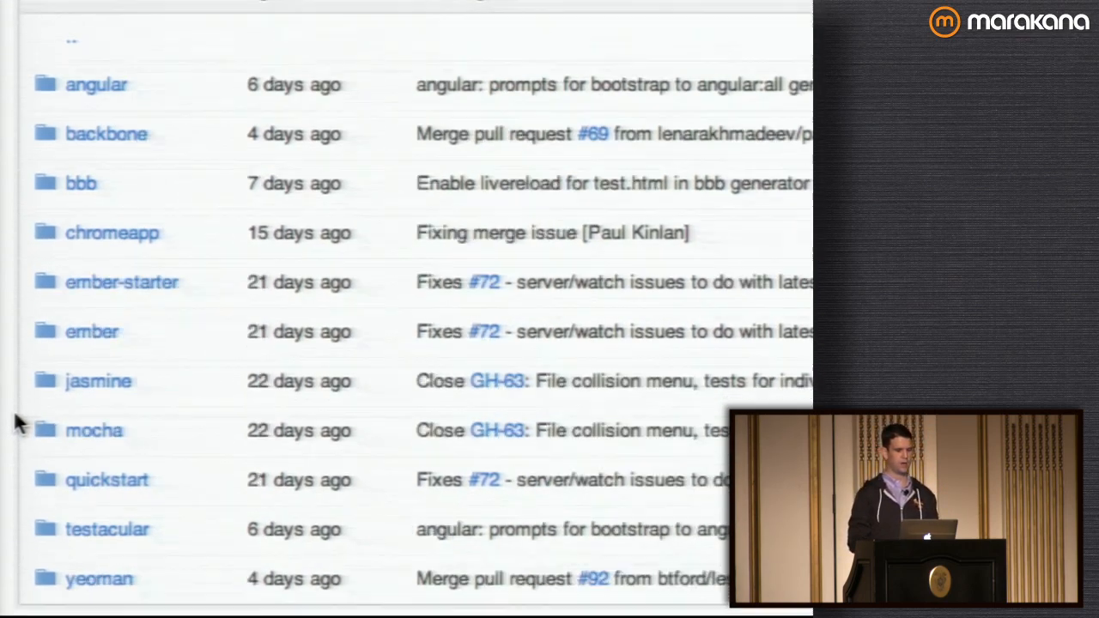
pyautogui.scroll(-3)
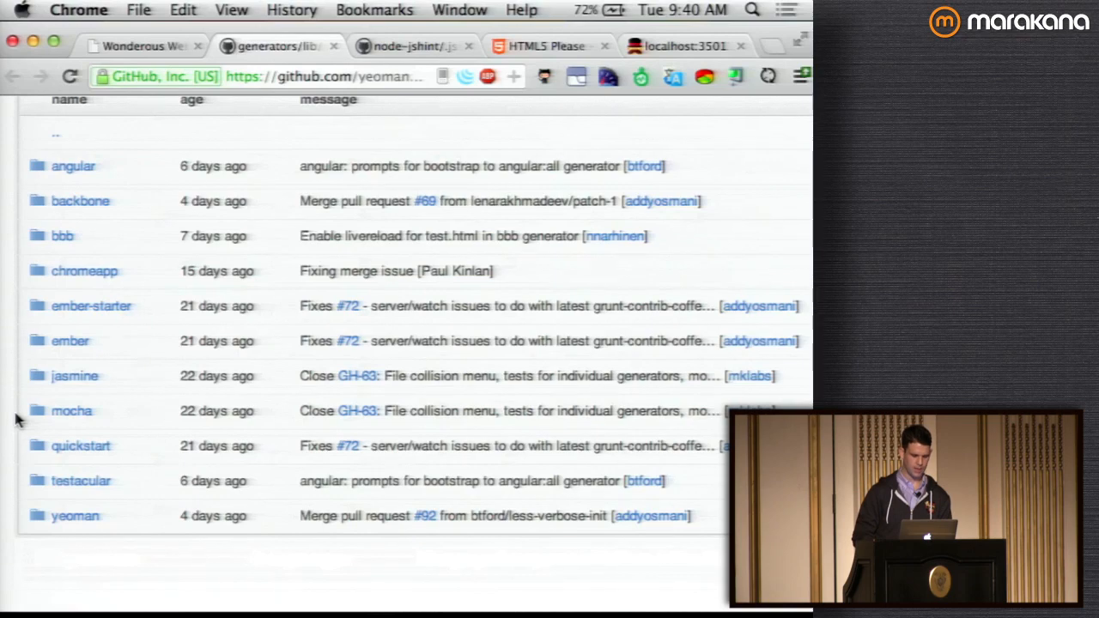
pyautogui.click(146, 44)
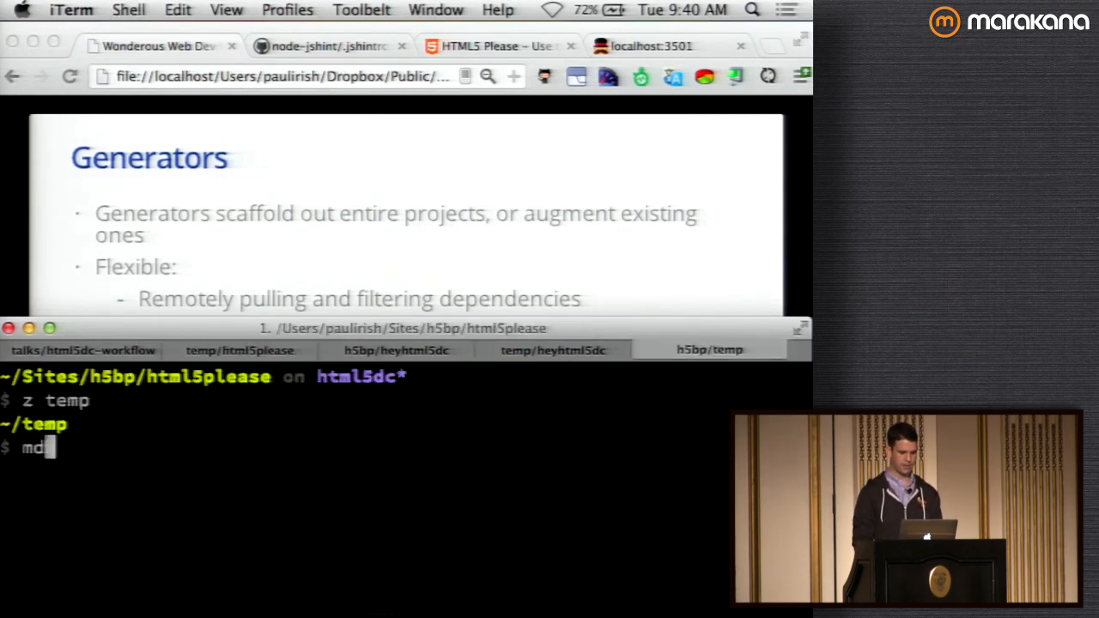
# - Create the ang folder, run yeoman init angular and yeoman server for the Cheerio! preview
pyautogui.write('ang')
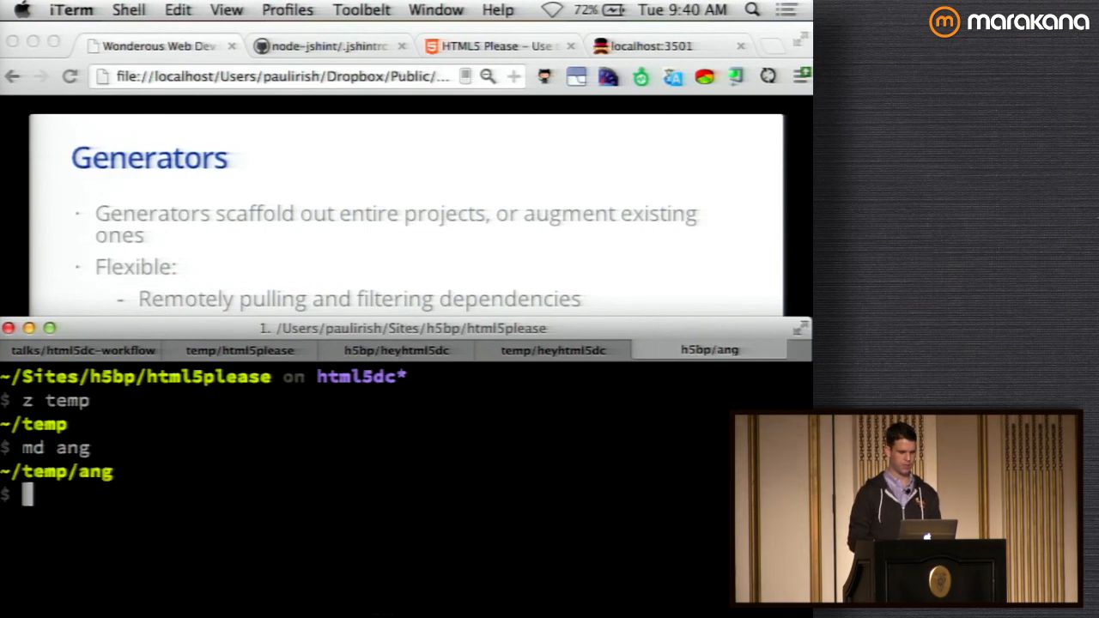
pyautogui.write('yeoman in')
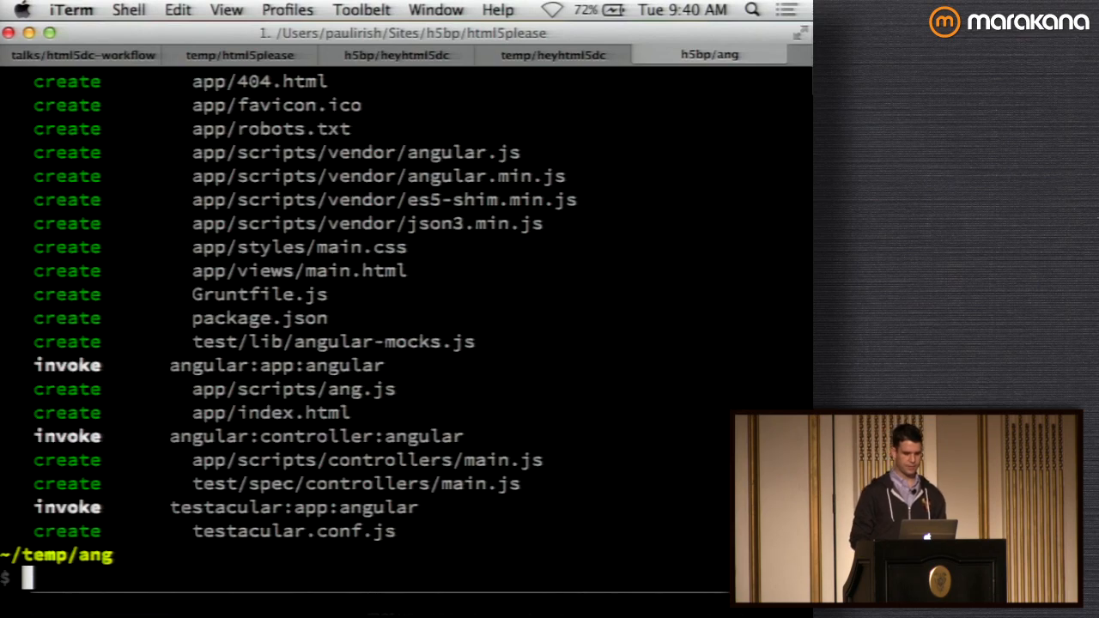
pyautogui.write('y')
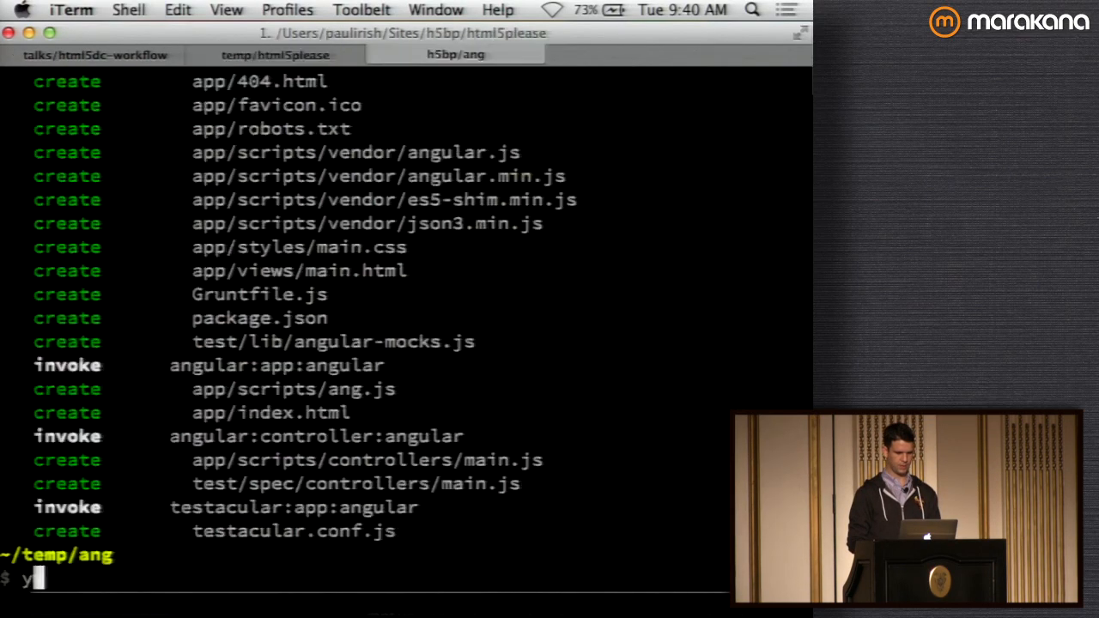
pyautogui.write('oe')
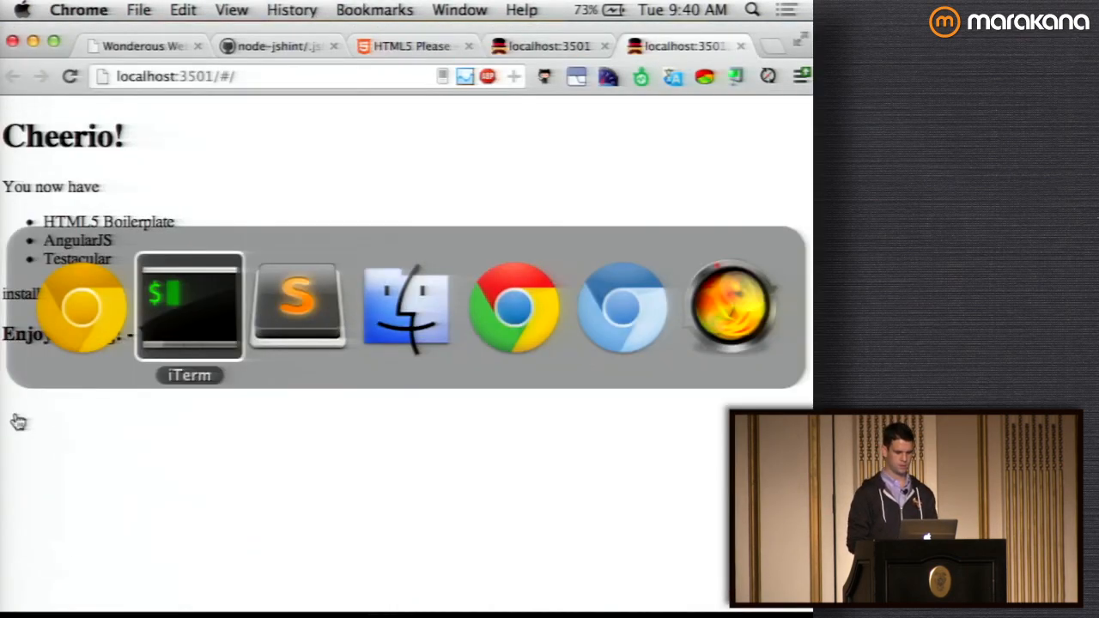
pyautogui.click(189, 305)
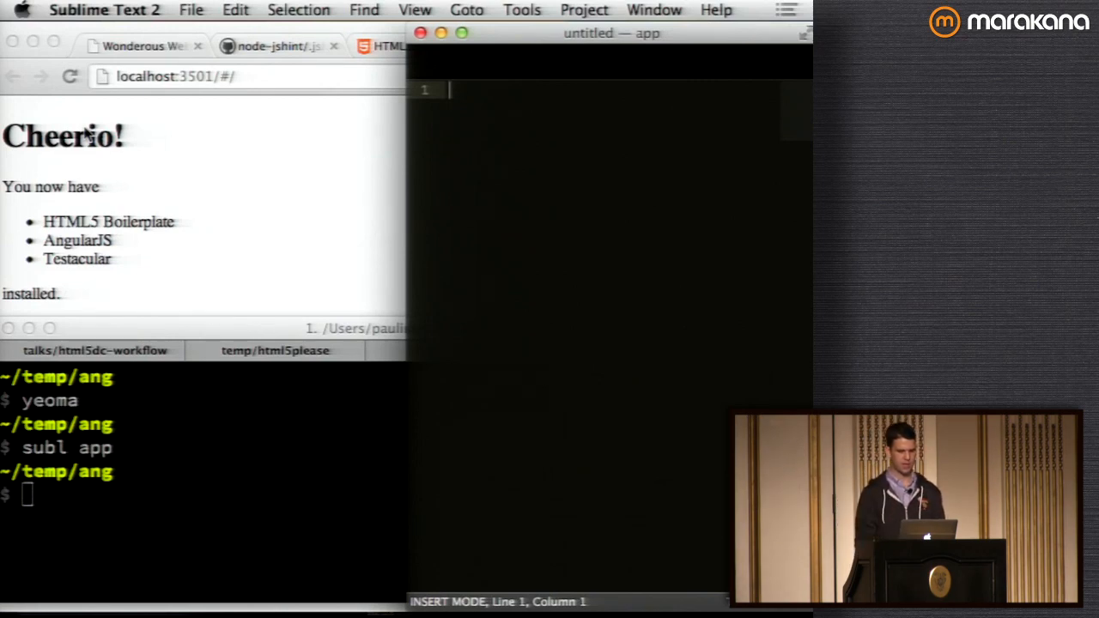
# - Open the controller's main.js through Goto Anything
pyautogui.write('main')
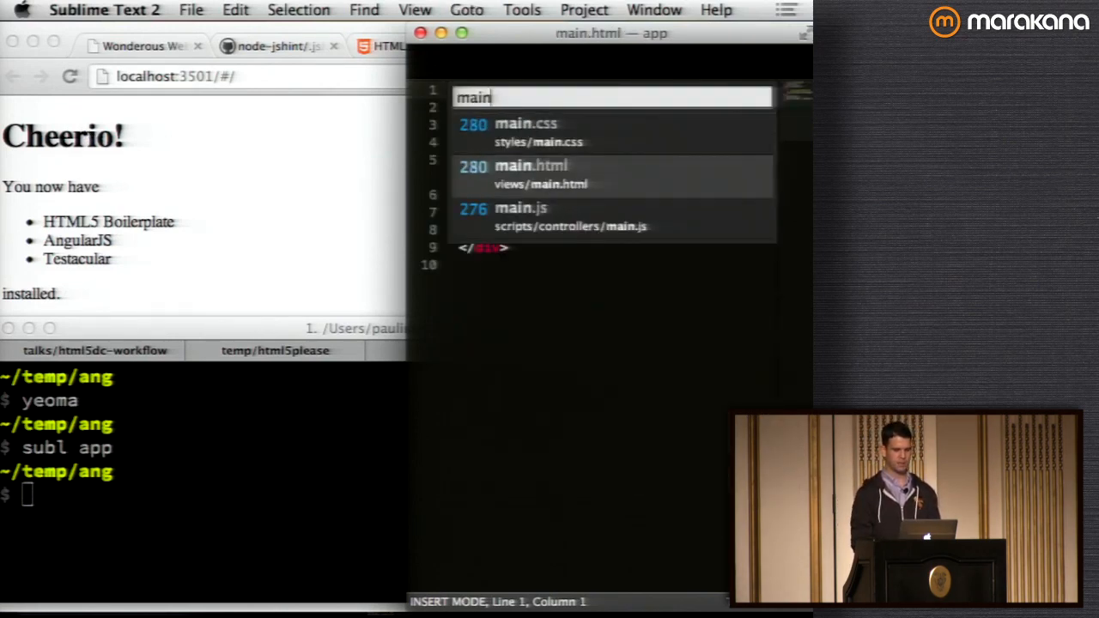
pyautogui.click(520, 207)
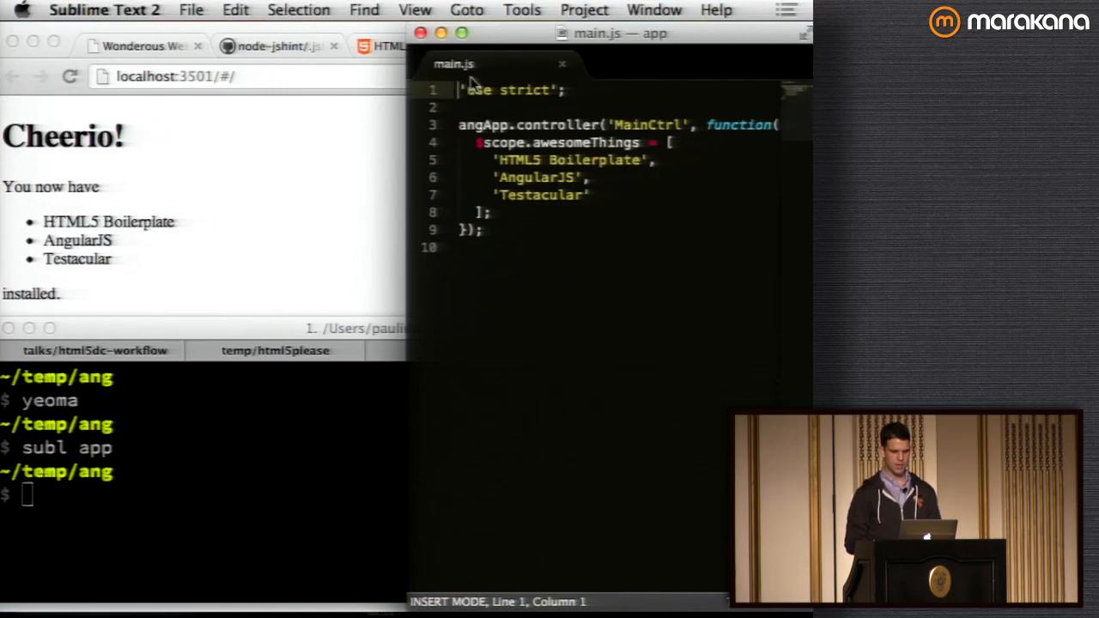
pyautogui.press('cmd+shift+p')
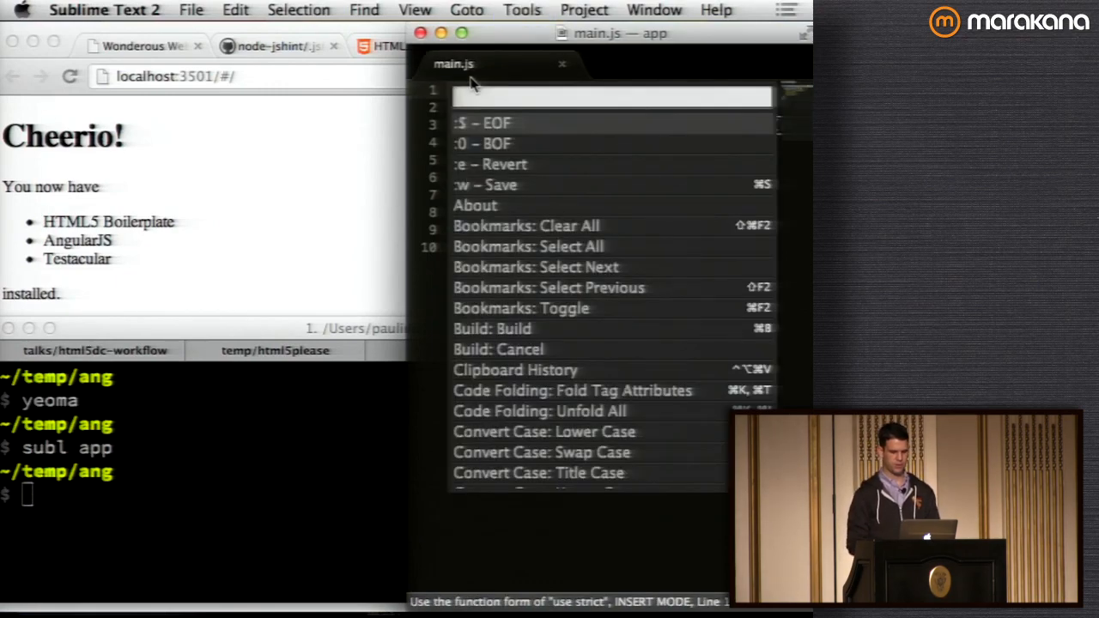
pyautogui.press('Escape')
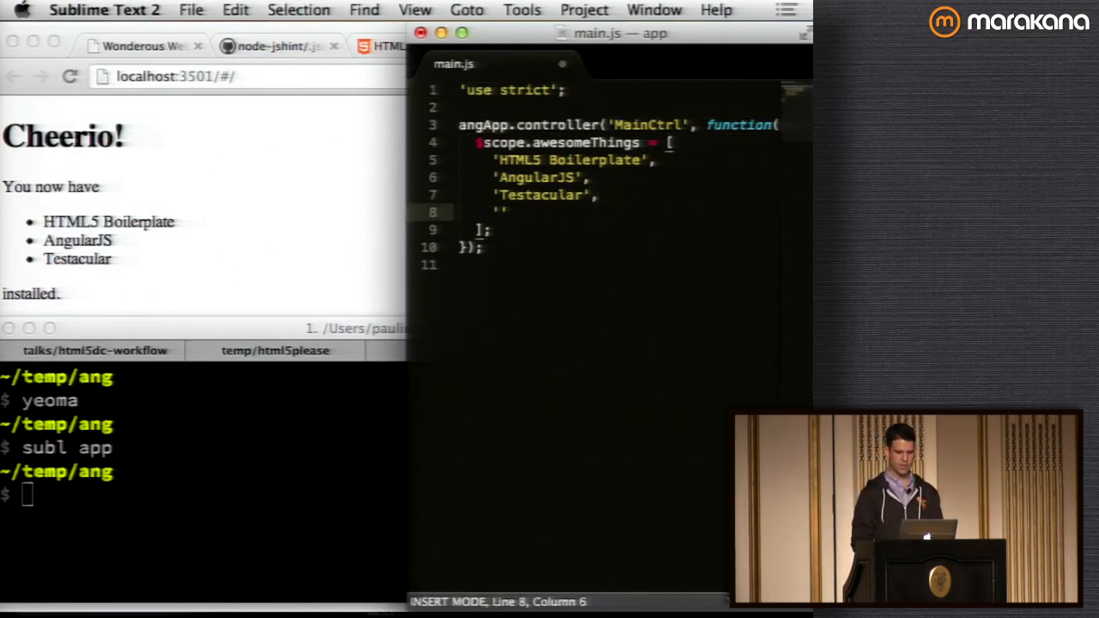
# - Add 'Other cool thing' to awesomeThings and write $scope.add pushing newAwesomeThing
pyautogui.write('Other cool thing')
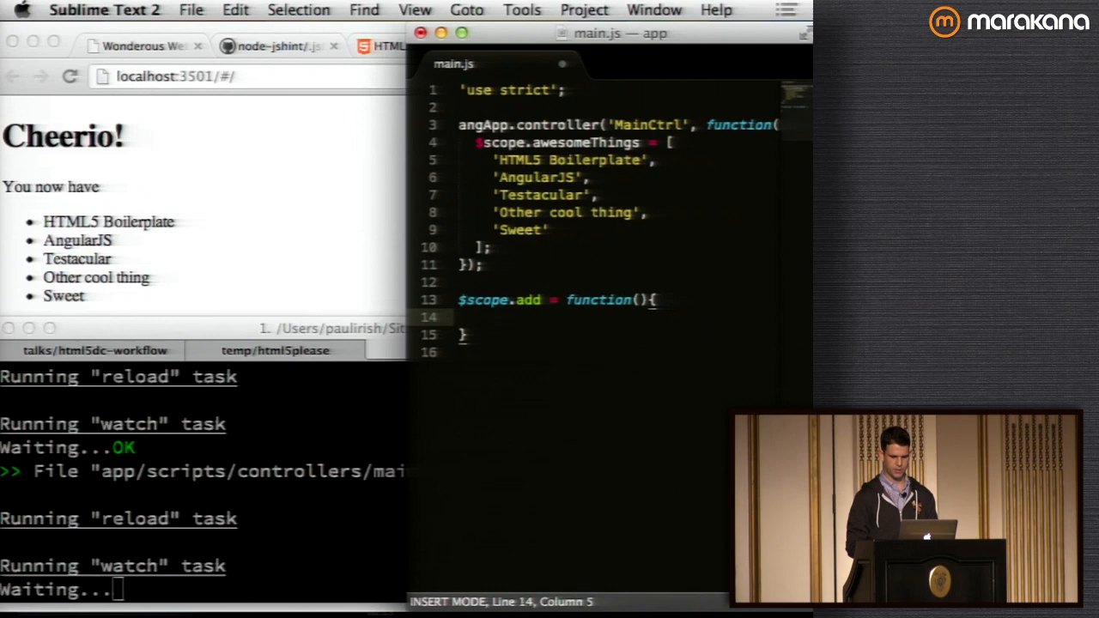
pyautogui.write('$.')
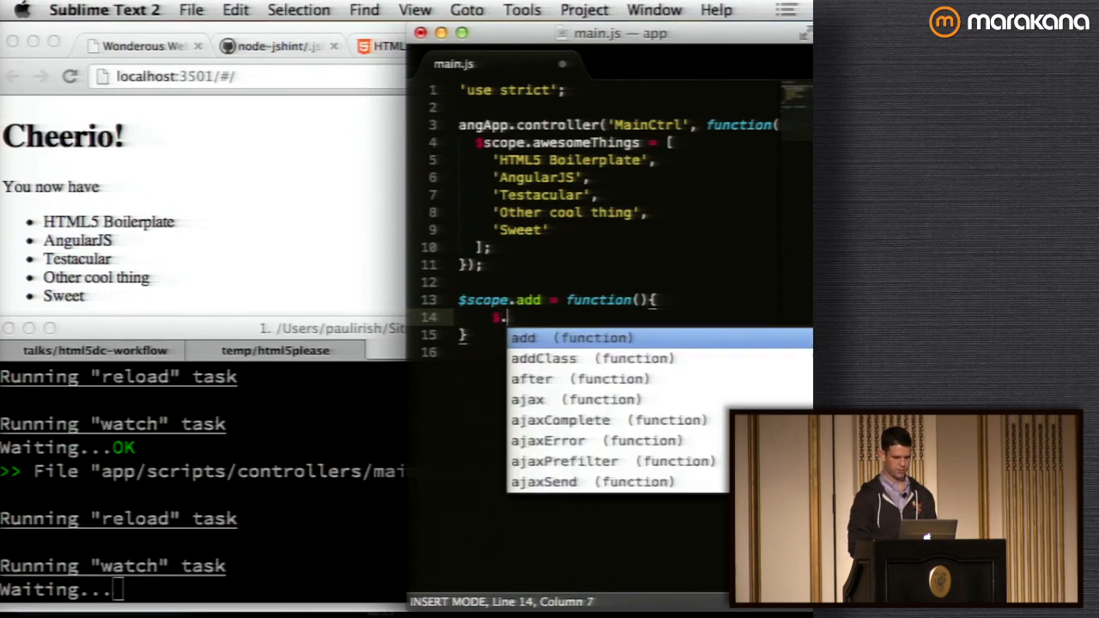
pyautogui.write('scope.awesomeThings.push( $')
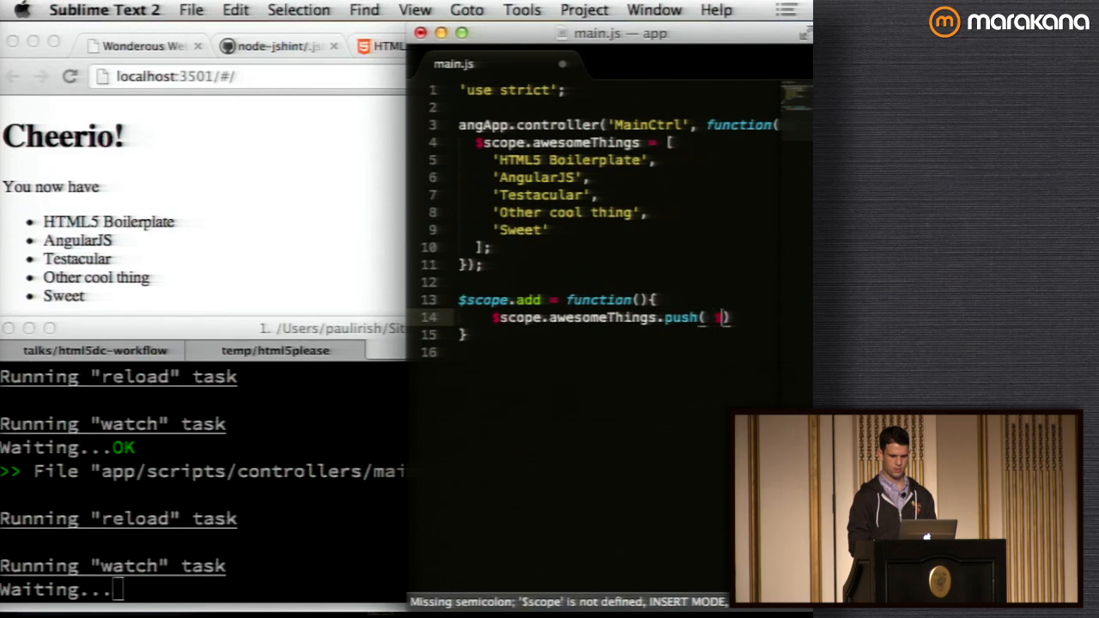
pyautogui.write('$.scope.')
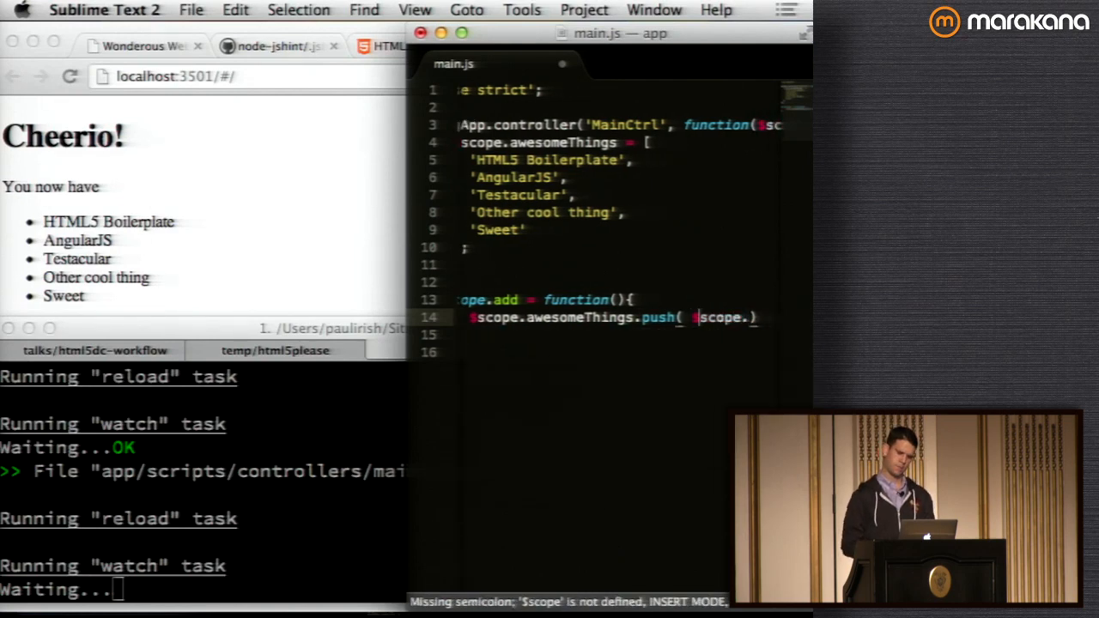
pyautogui.write('newAwe')
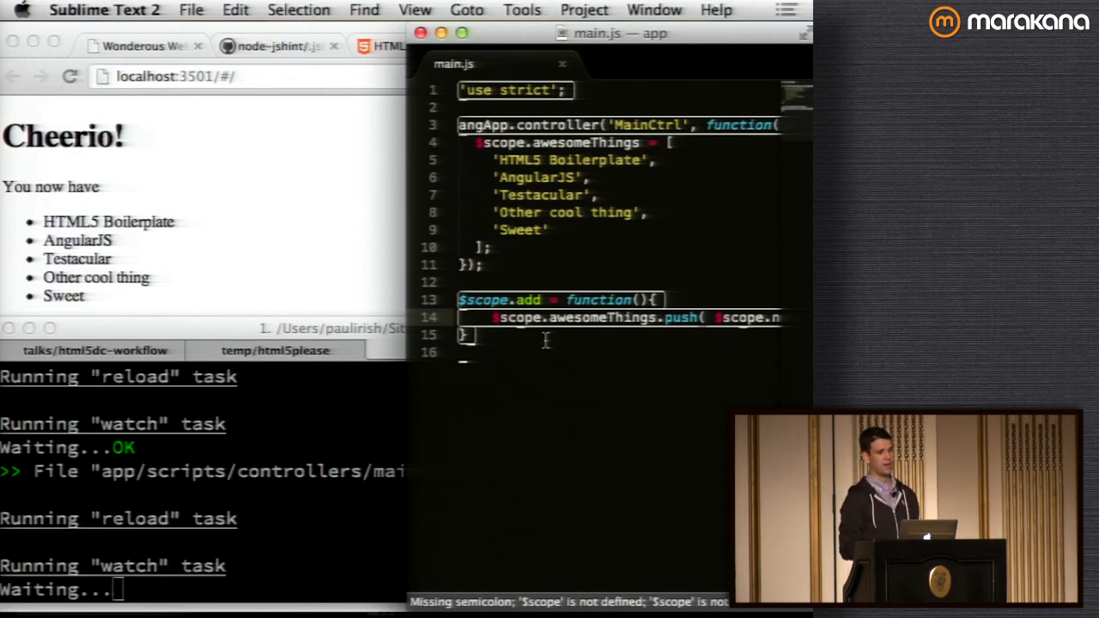
pyautogui.hscroll(3)
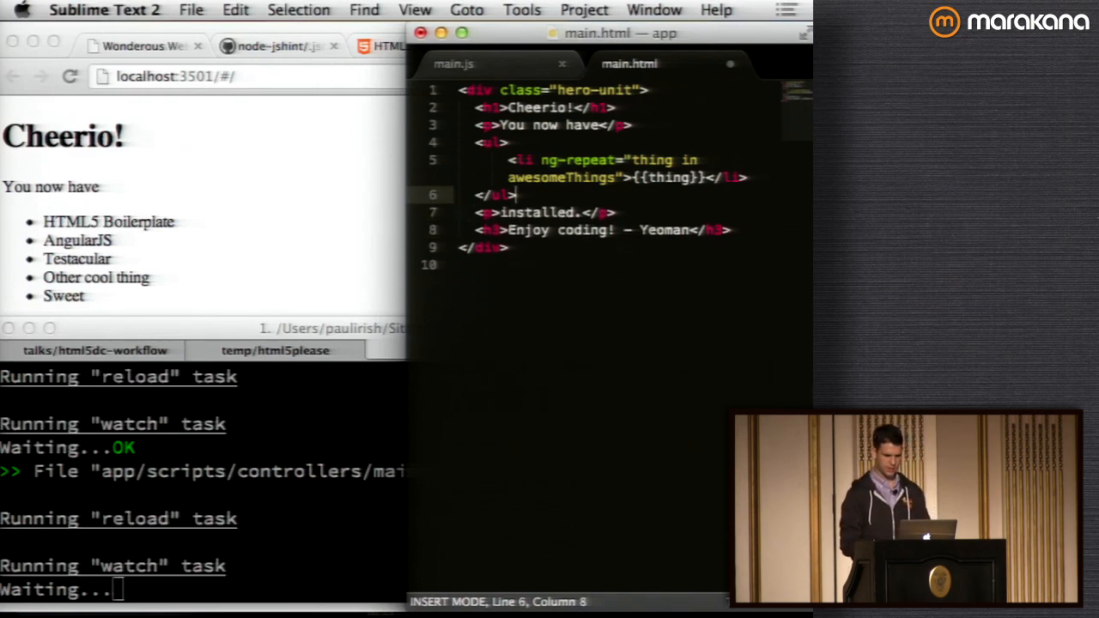
# - Insert an input with ng-model=newAwesomeThing and a Hi button calling add() in main.html
pyautogui.press('Return')
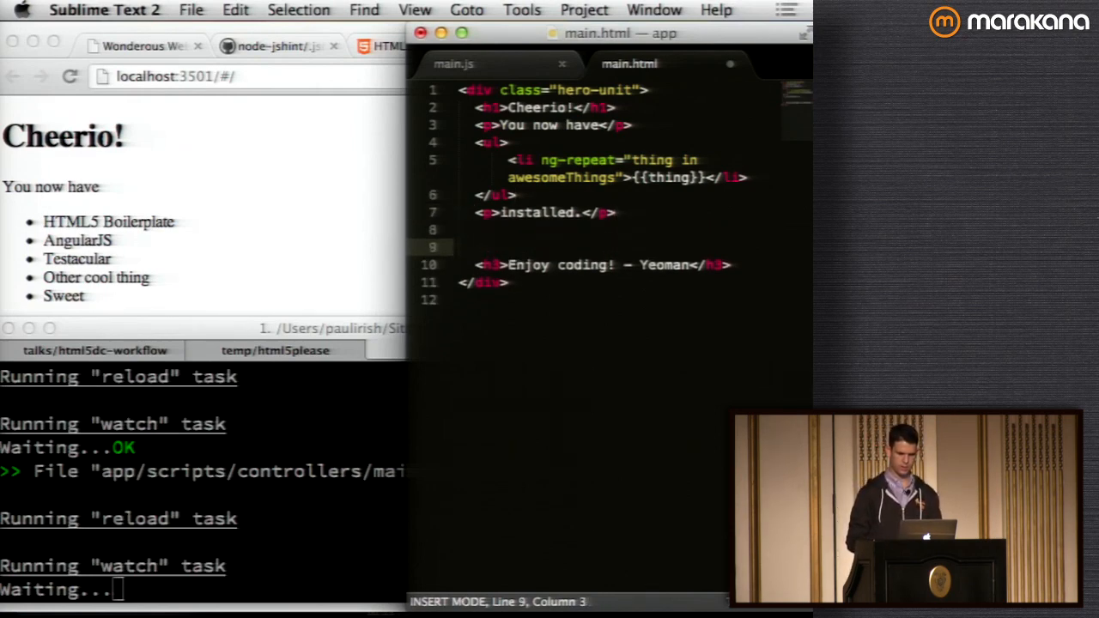
pyautogui.write('in')
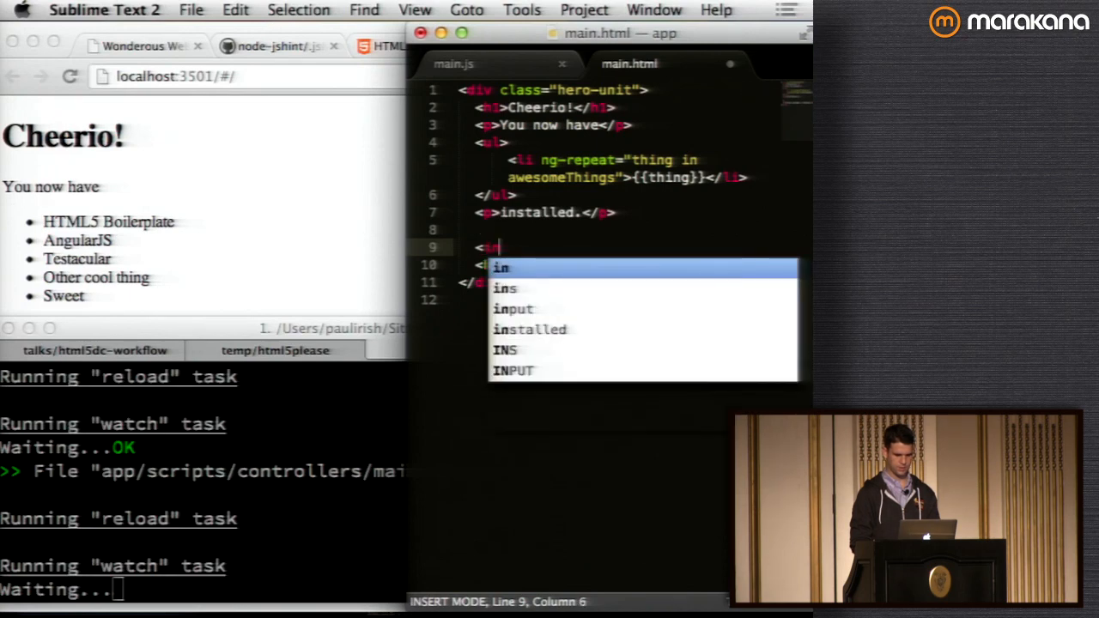
pyautogui.write('input n')
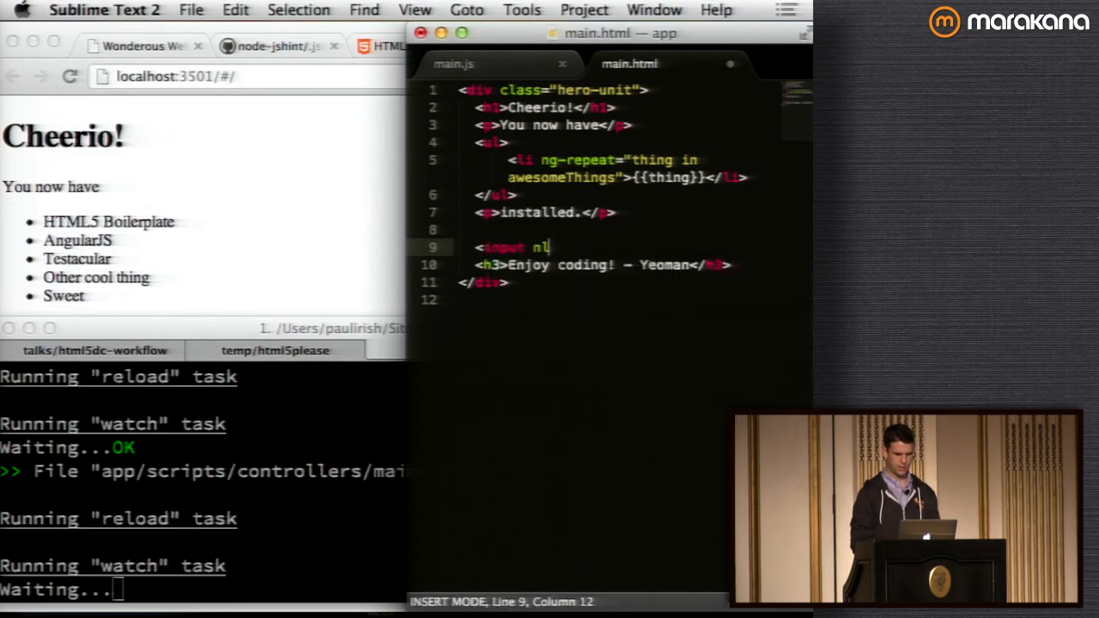
pyautogui.write('g-model')
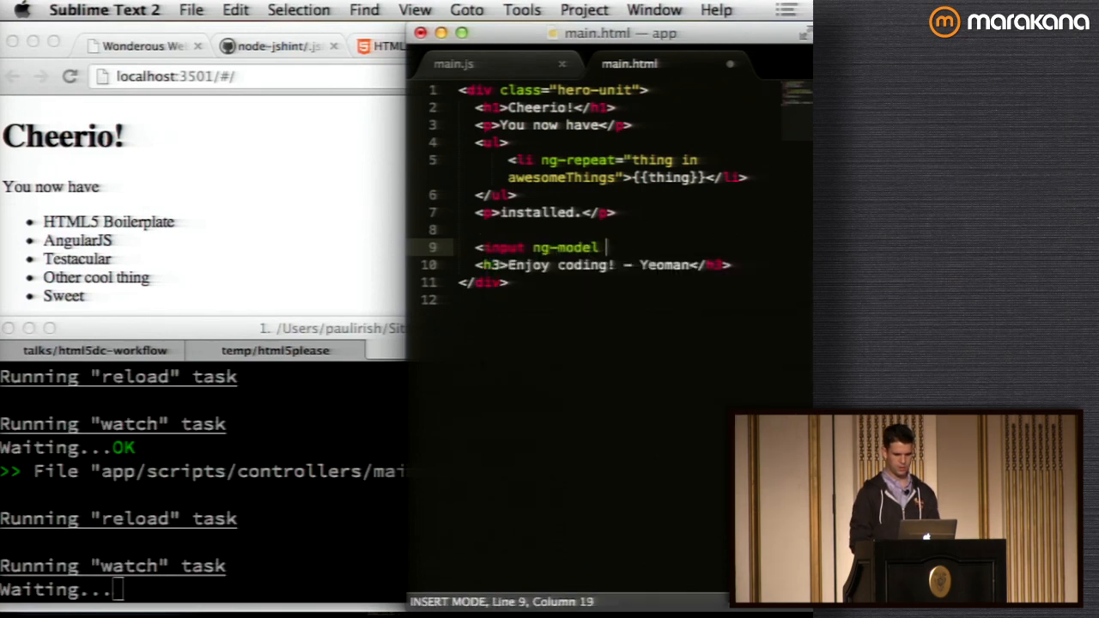
pyautogui.write('=newAw')
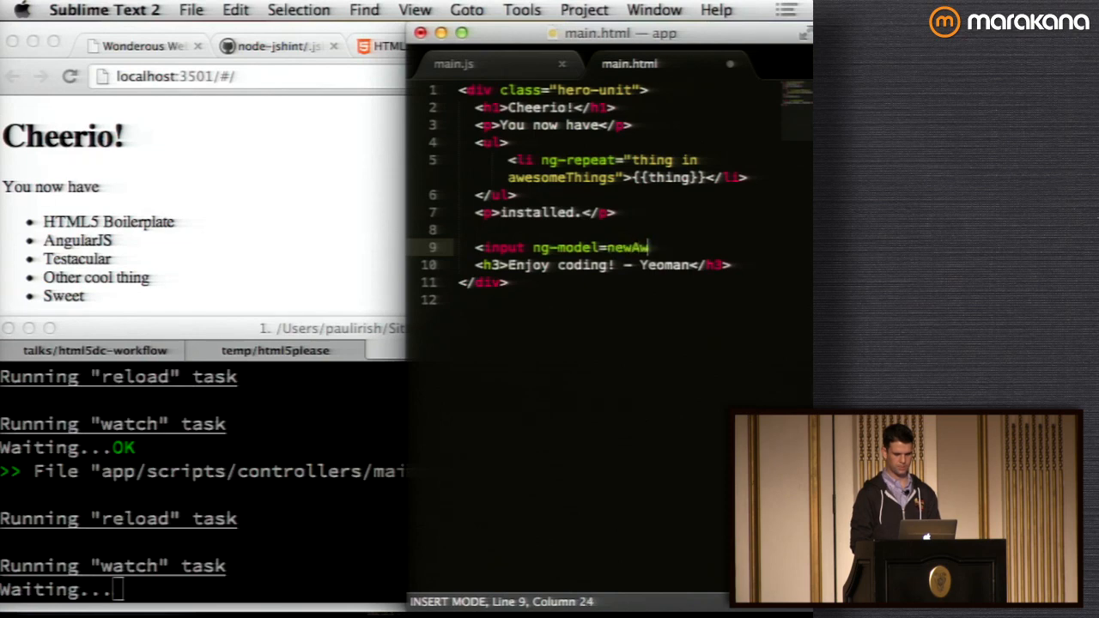
pyautogui.write('esomeThing>')
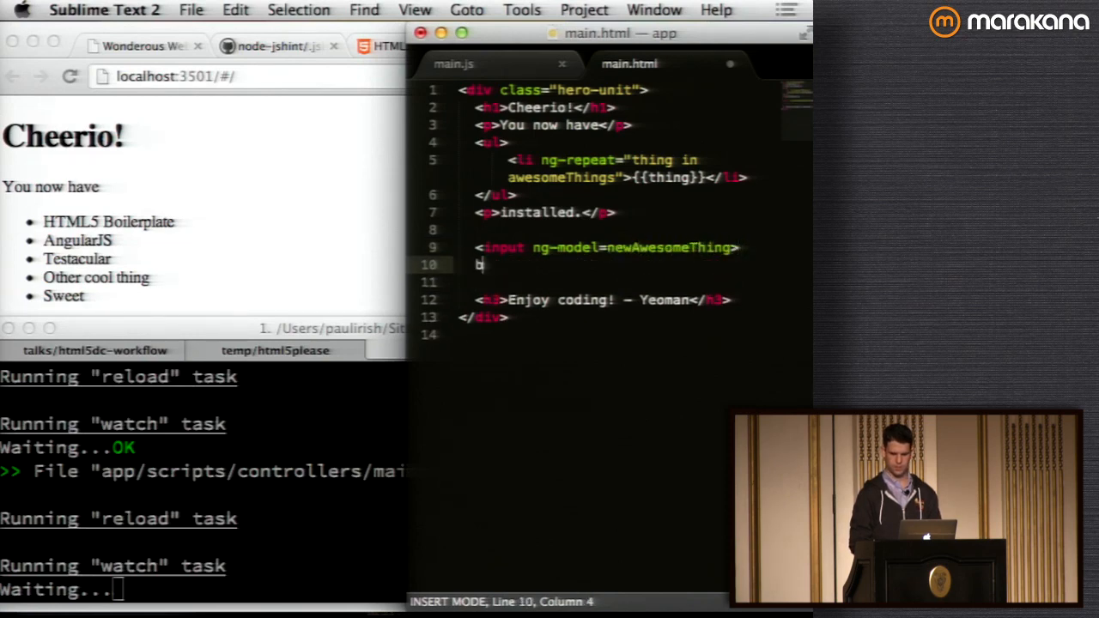
pyautogui.write('button ng-click">Hi</button>')
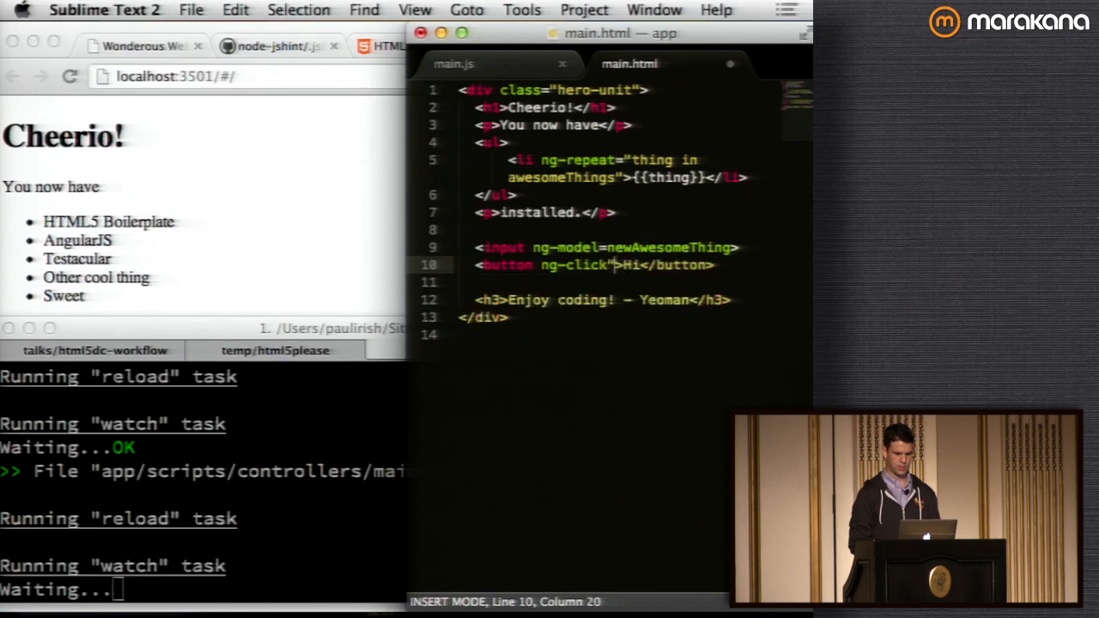
pyautogui.write('ad')
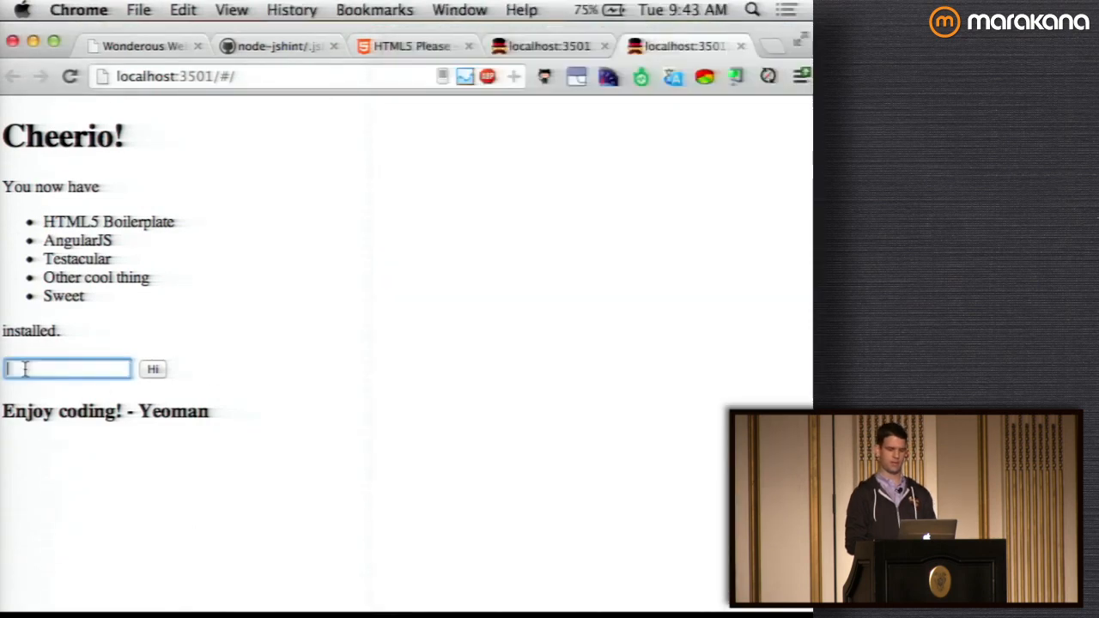
# - Try the text box, then add 'Sweet' to awesomeThings in the controller script
pyautogui.write('test')
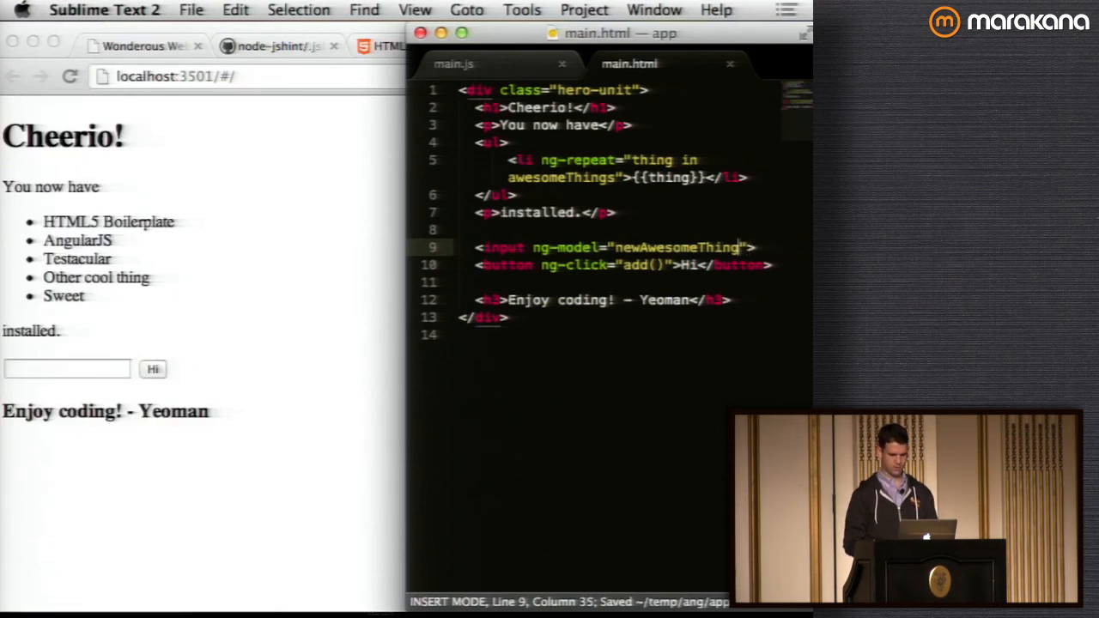
pyautogui.click(453, 63)
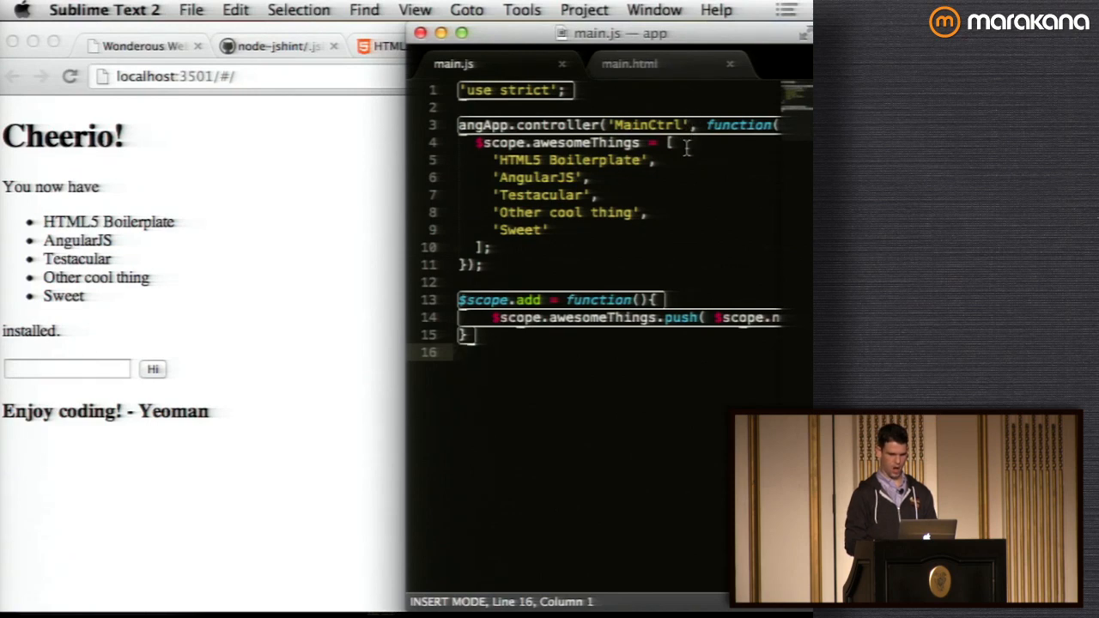
pyautogui.hscroll(3)
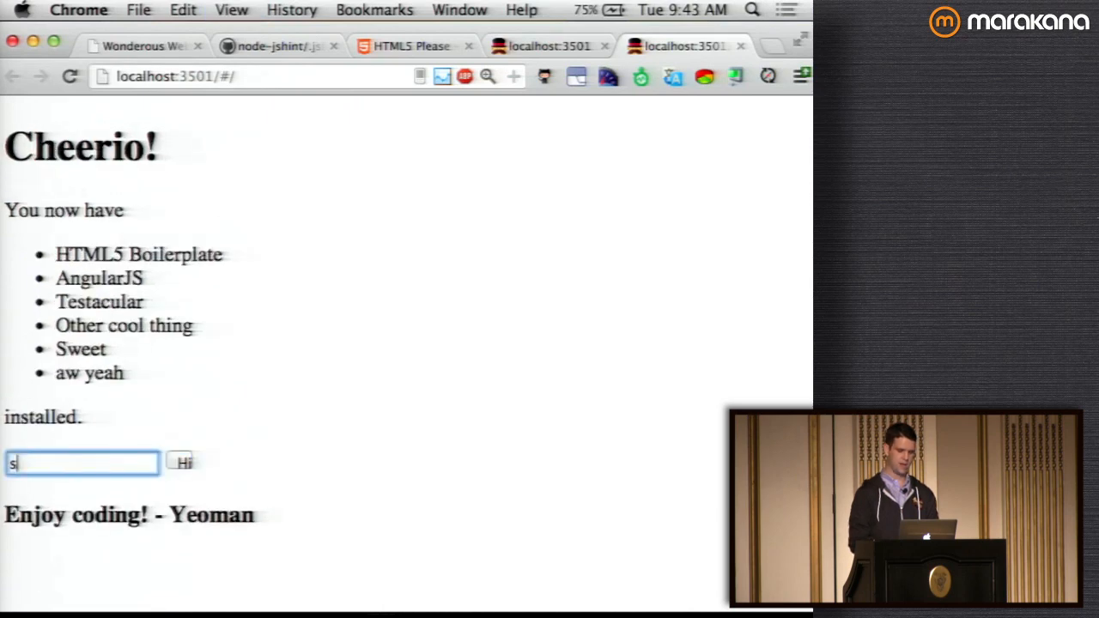
pyautogui.write('weet')
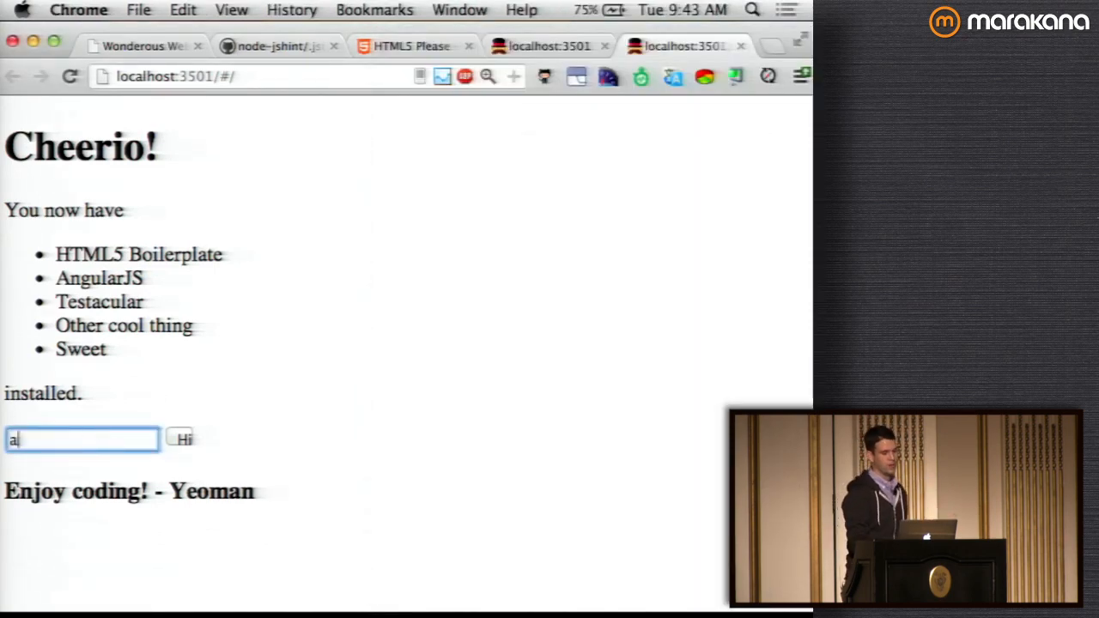
# - Enter HOLLA in the text box and add it to the Cheerio! list
pyautogui.press('Backspace')
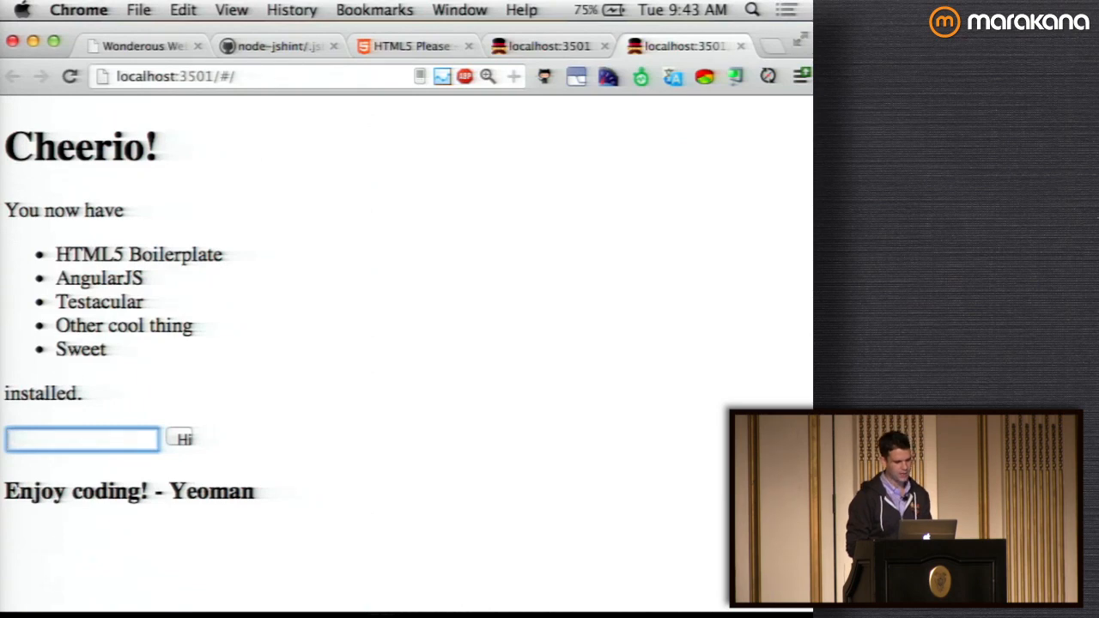
pyautogui.write('HOLLA')
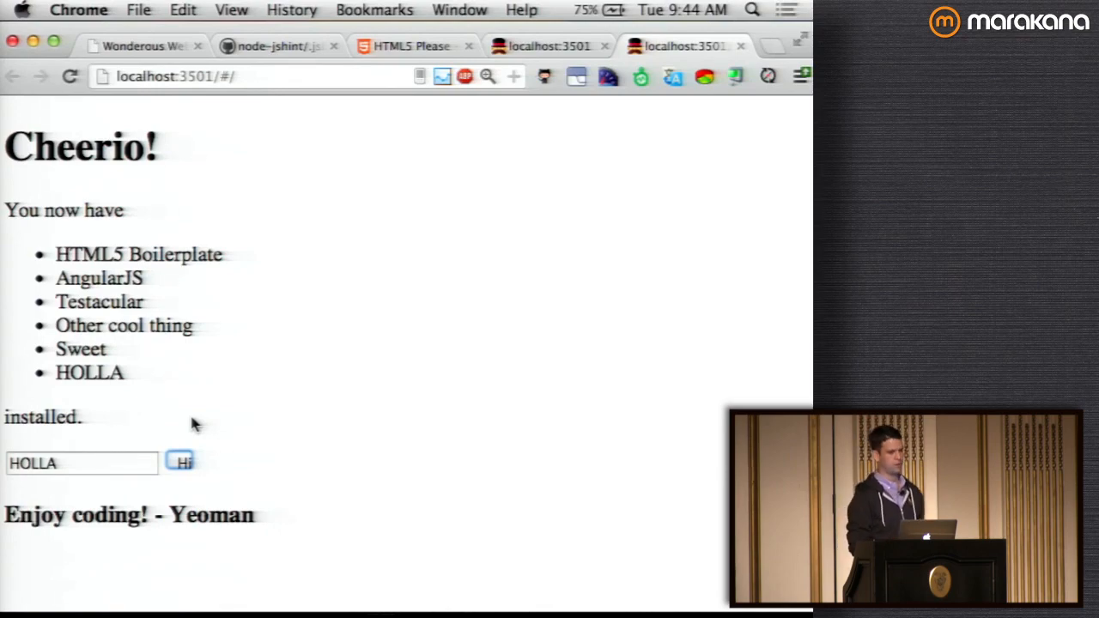
pyautogui.click(411, 46)
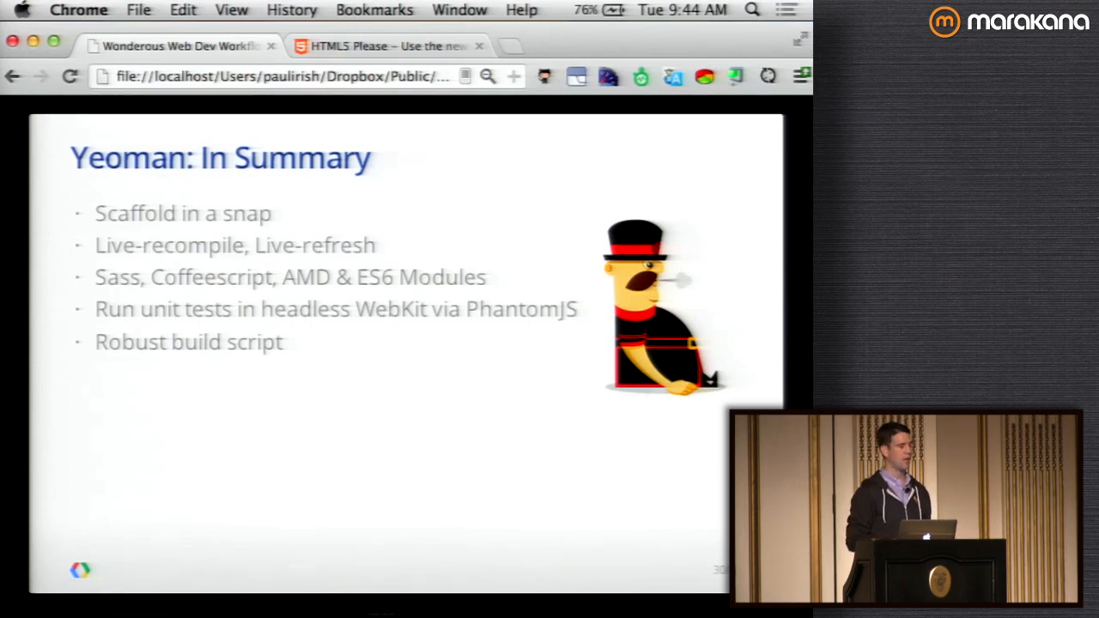
# - Advance the deck to the Yeoman 0.9.4 slide
pyautogui.press('Right')
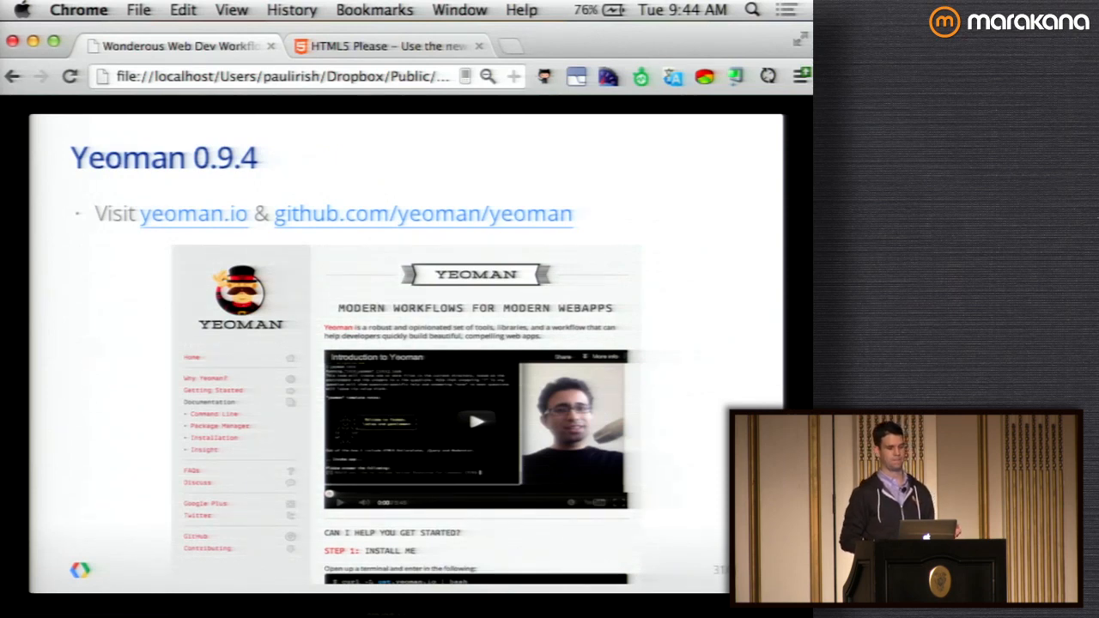
pyautogui.moveTo(161, 225)
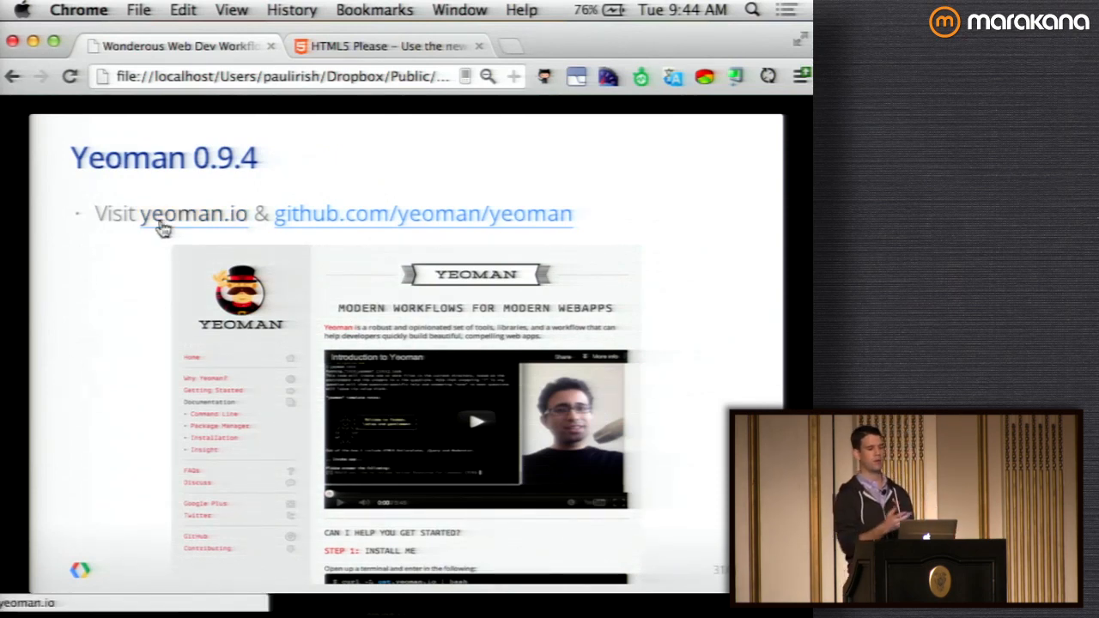
pyautogui.moveTo(373, 210)
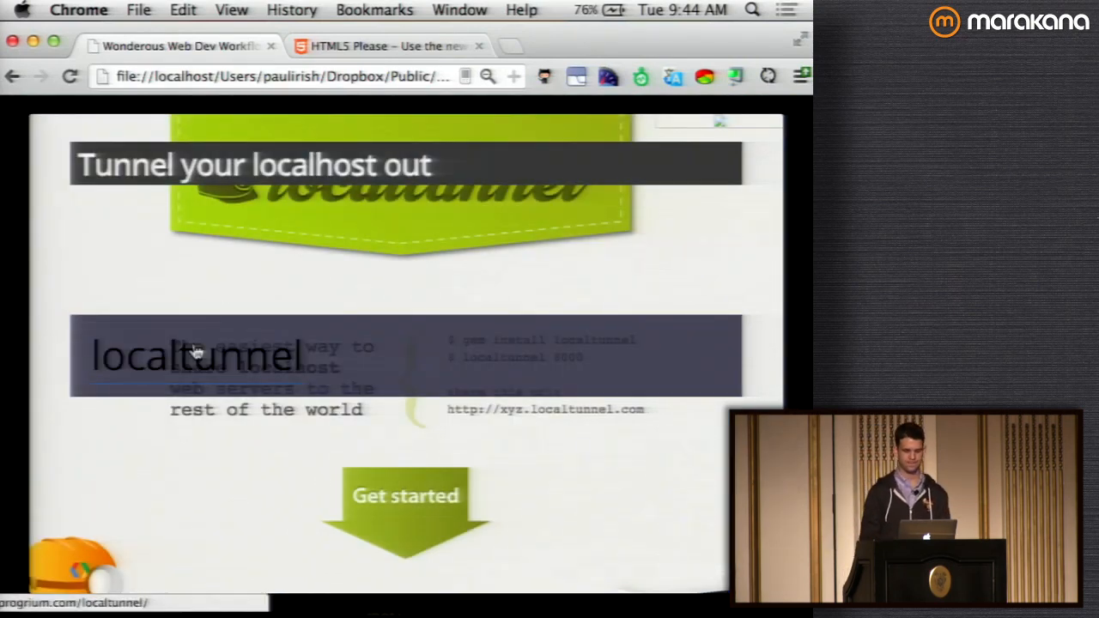
# - Open the localtunnel project site at progrium.com and scroll through it
pyautogui.click(196, 352)
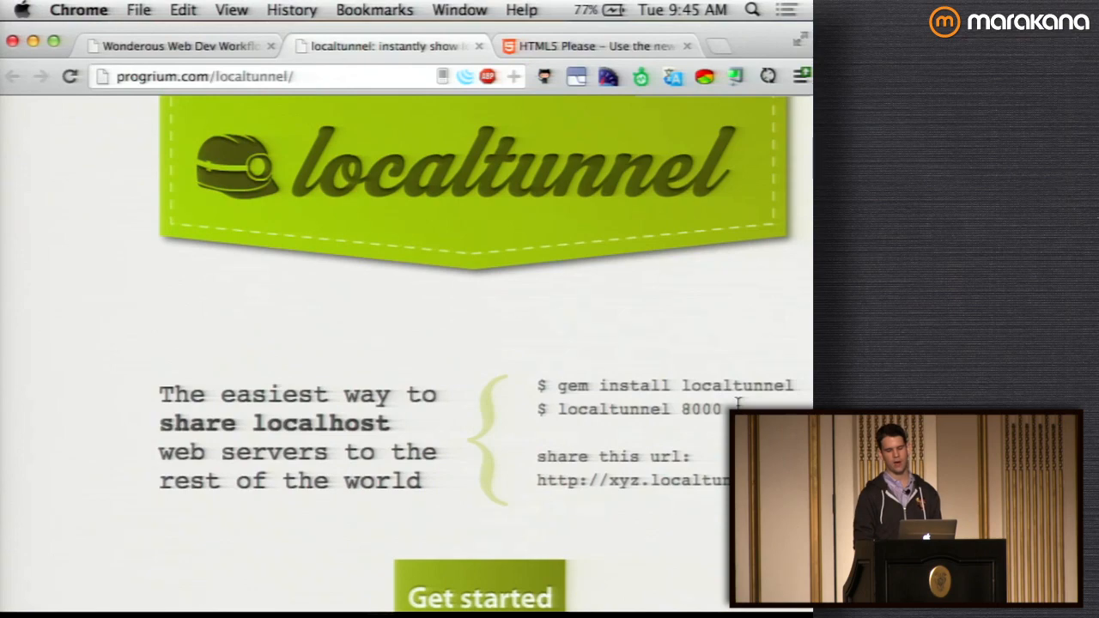
pyautogui.scroll(-3)
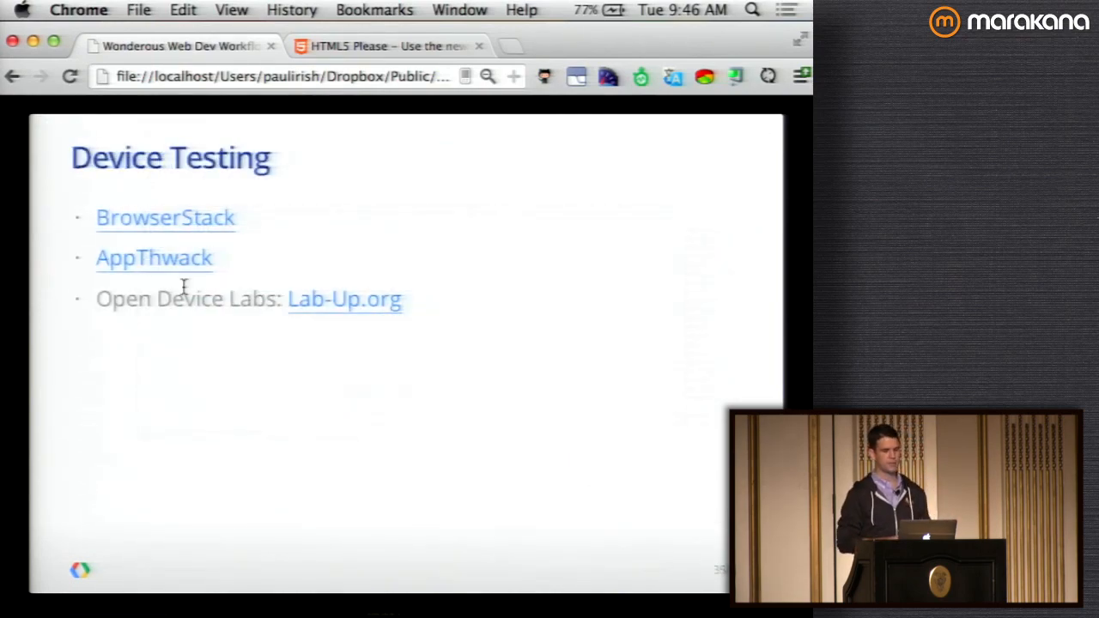
# - Open BrowserStack and AppThwack in new tabs and browse the BrowserStack emulator page
pyautogui.click(154, 258)
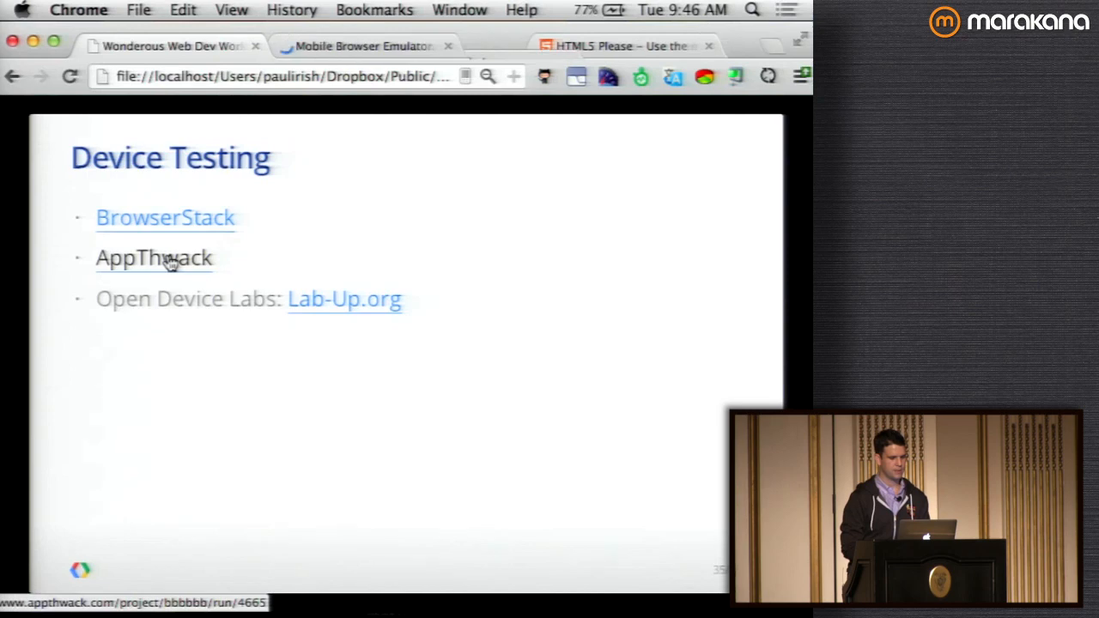
pyautogui.click(154, 258)
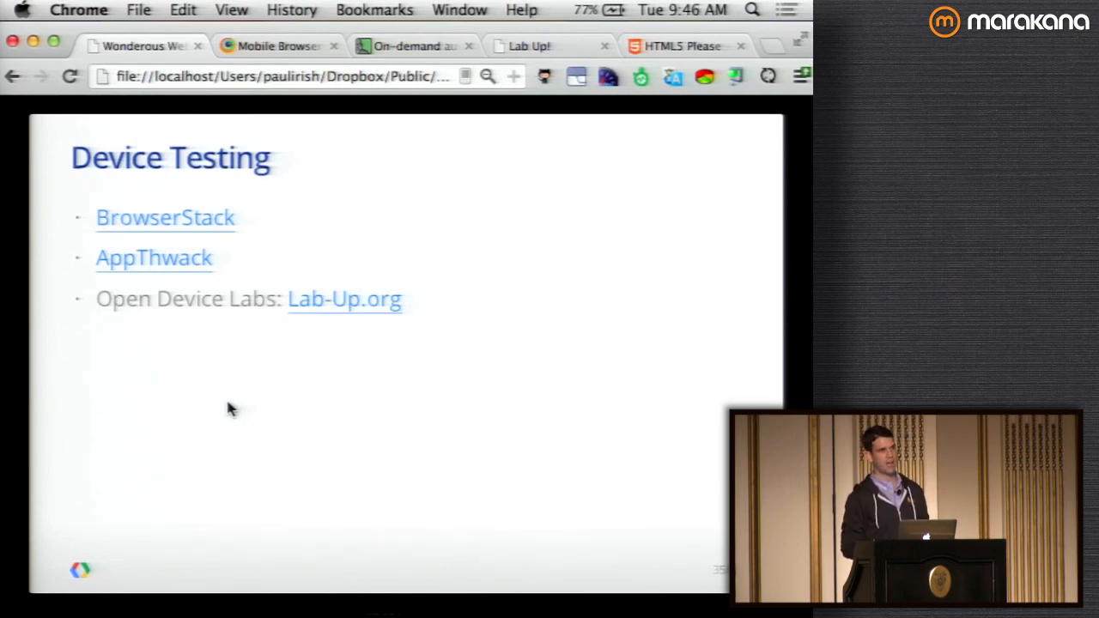
pyautogui.click(164, 217)
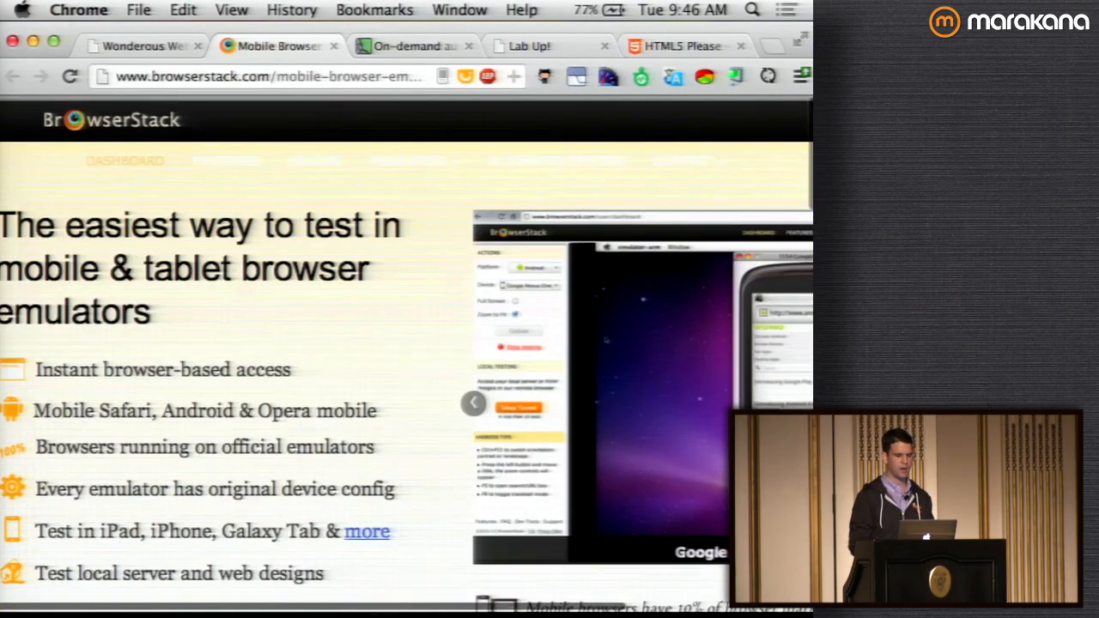
pyautogui.scroll(-3)
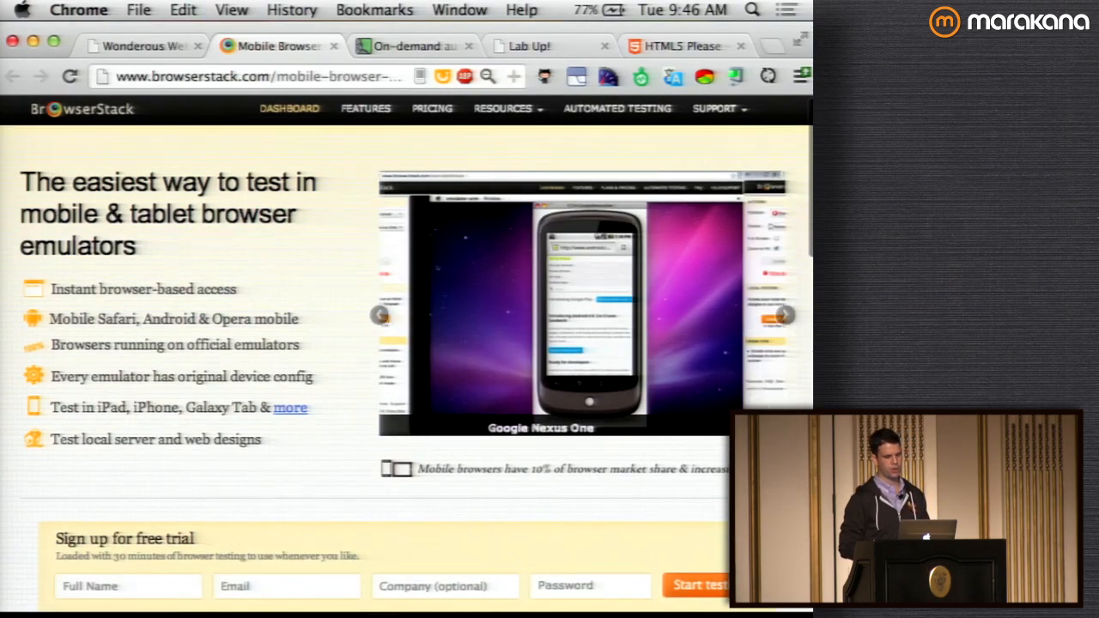
pyautogui.scroll(-3)
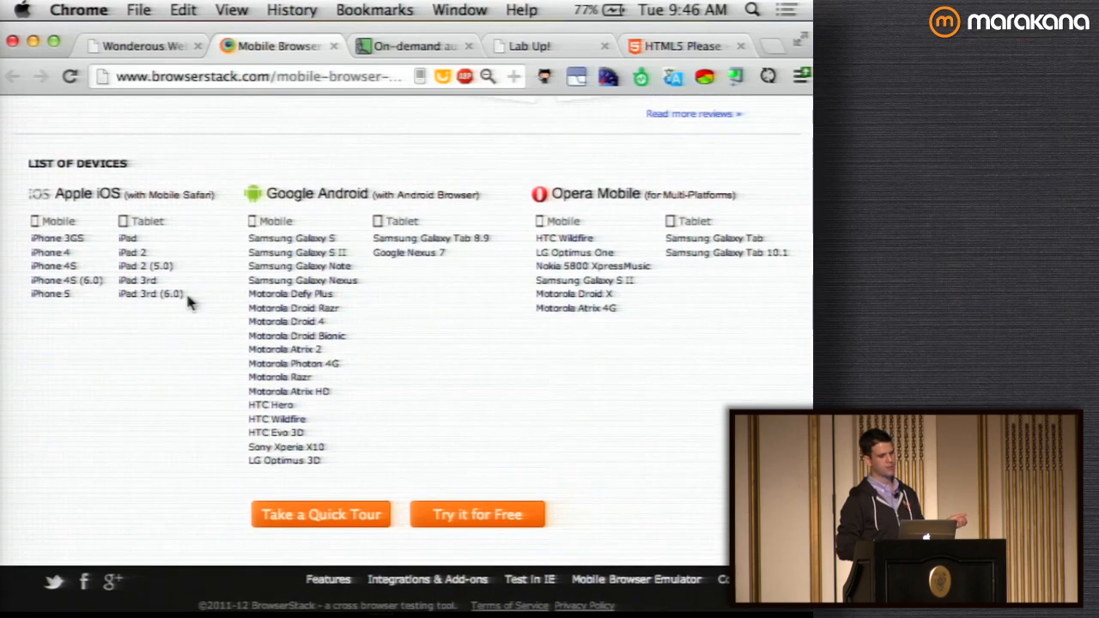
pyautogui.moveTo(688, 323)
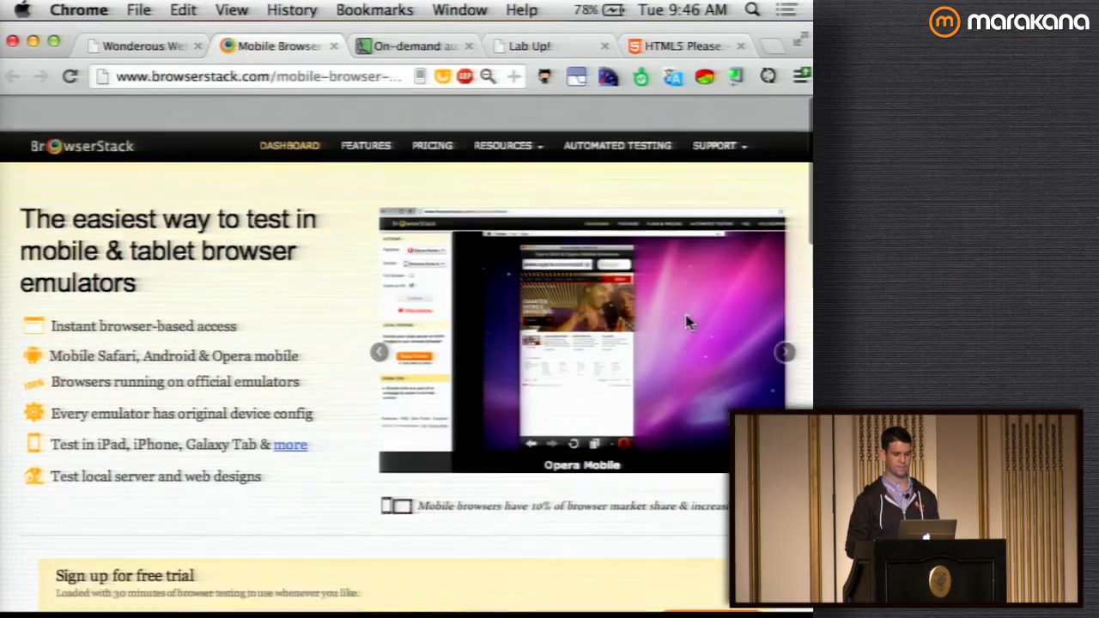
# - Close BrowserStack and scroll through AppThwack's device screenshots
pyautogui.click(399, 46)
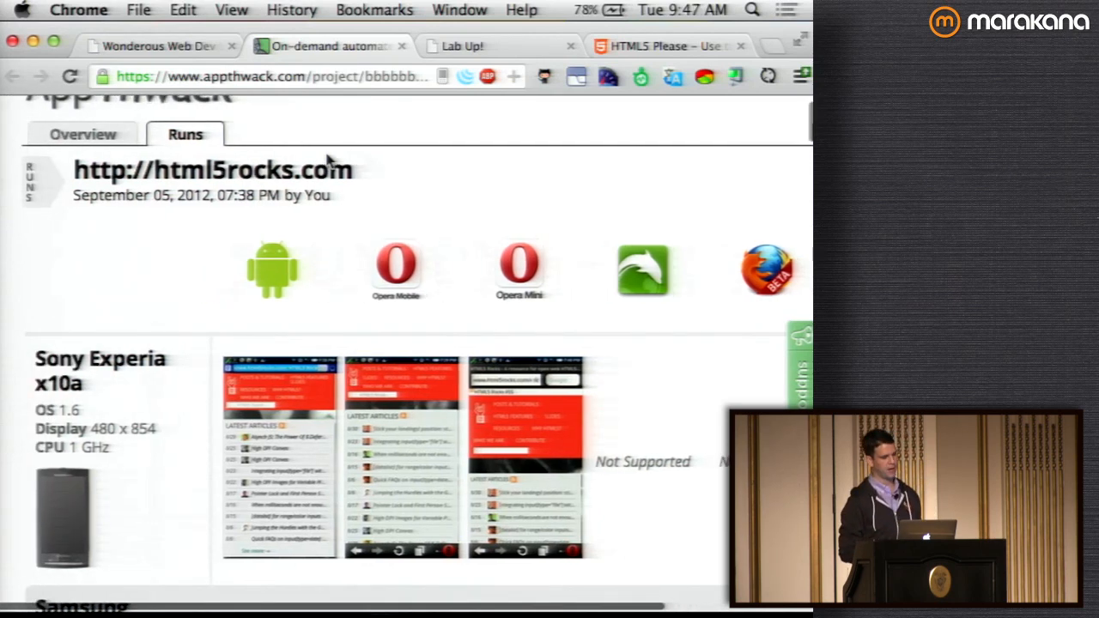
pyautogui.scroll(-3)
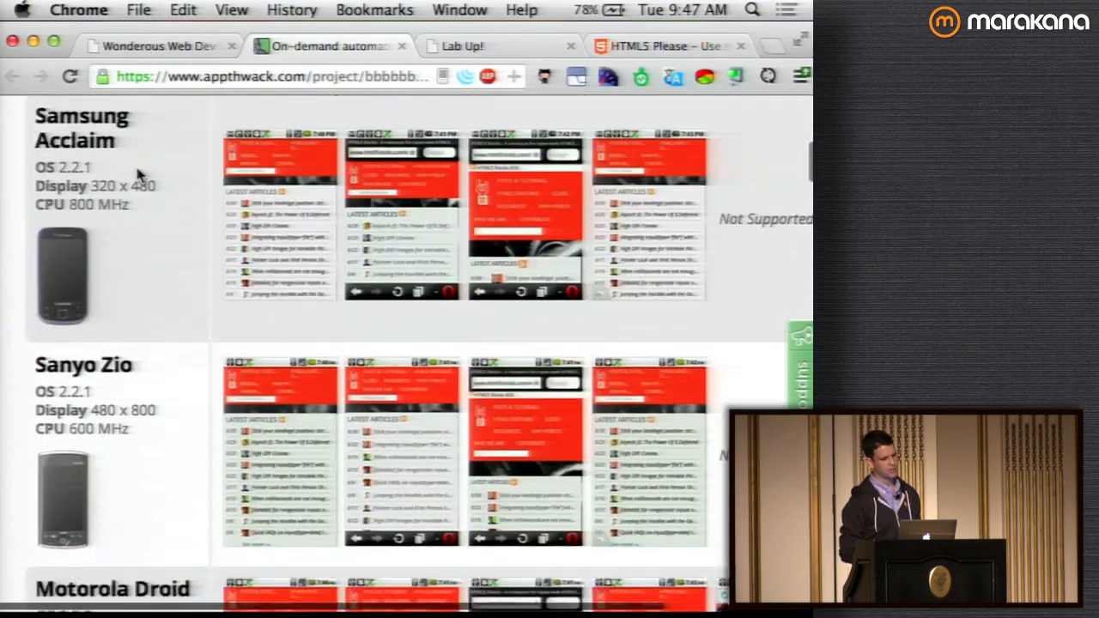
pyautogui.scroll(-3)
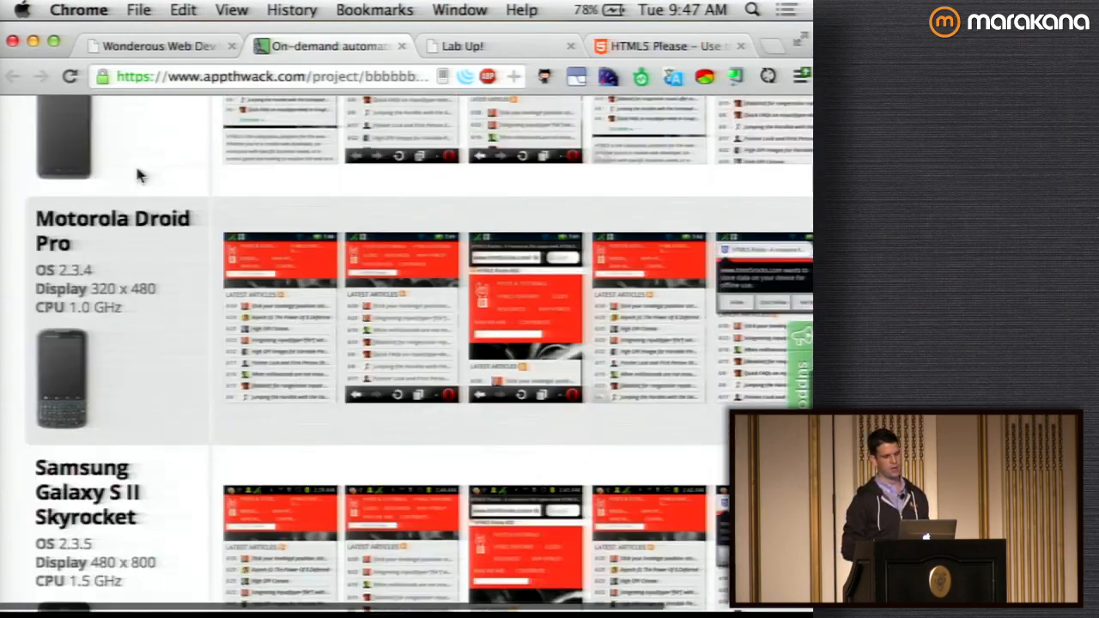
pyautogui.scroll(-3)
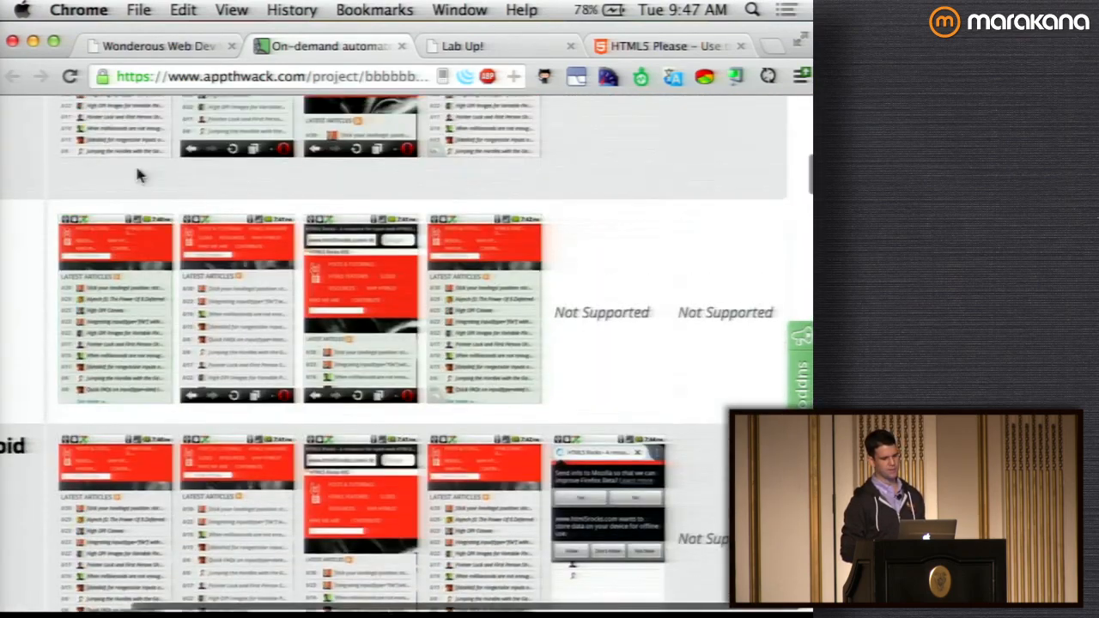
pyautogui.scroll(3)
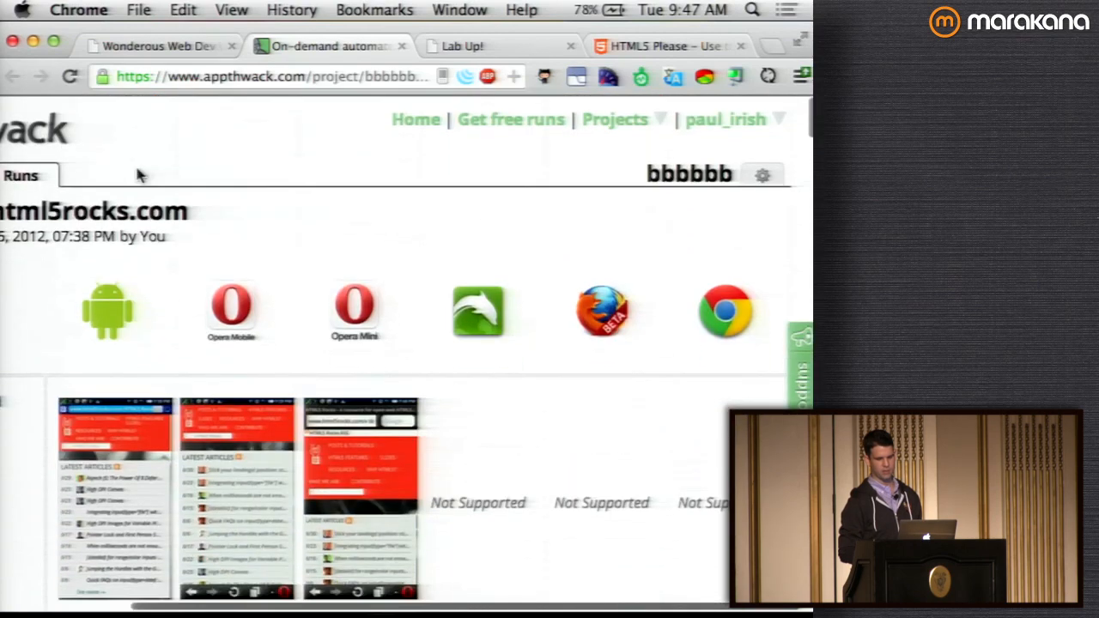
pyautogui.scroll(-3)
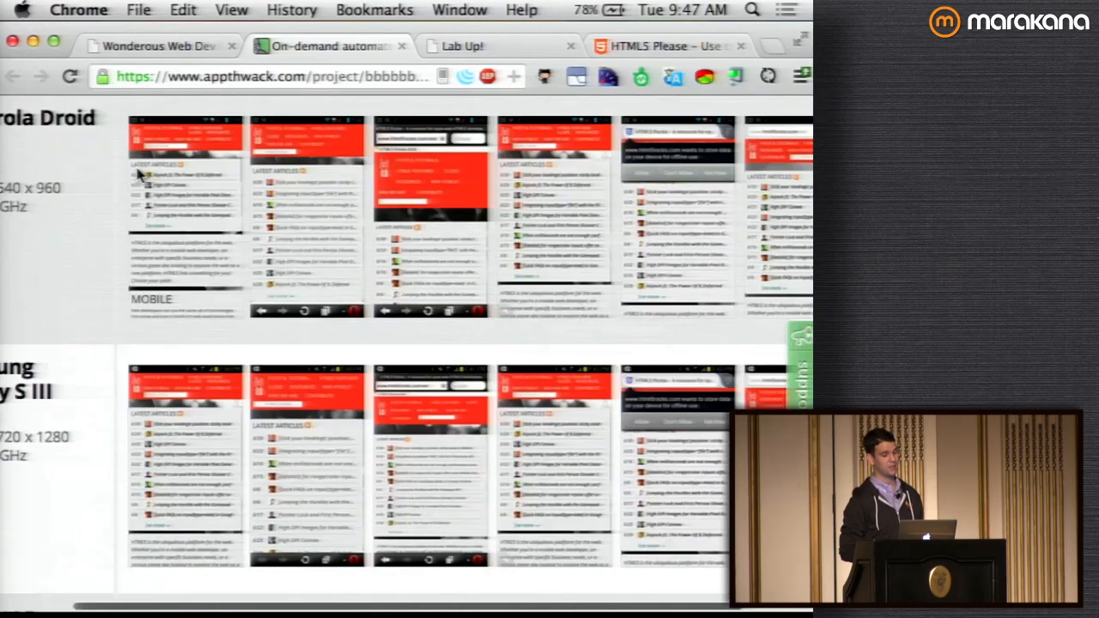
pyautogui.scroll(-3)
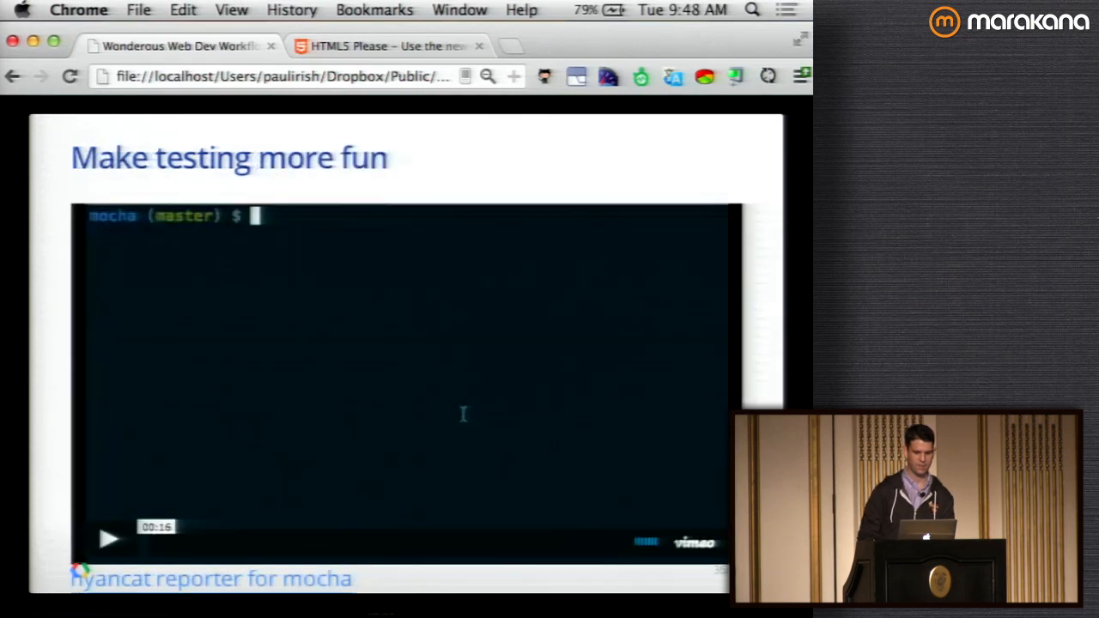
pyautogui.moveTo(60, 355)
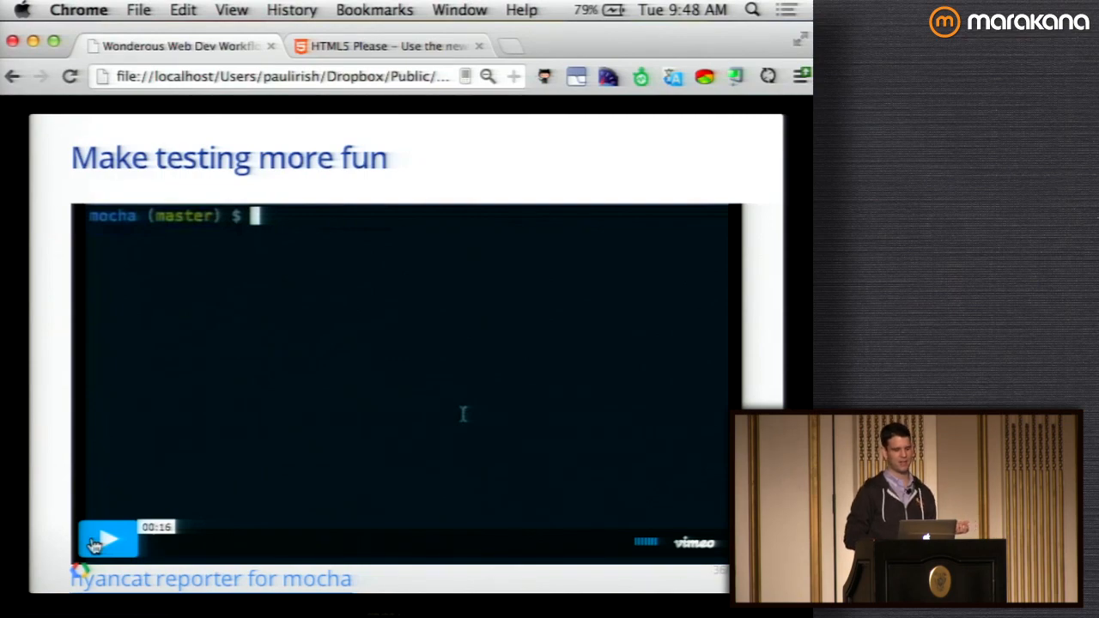
# - Play the embedded mocha nyancat reporter demo video
pyautogui.click(108, 544)
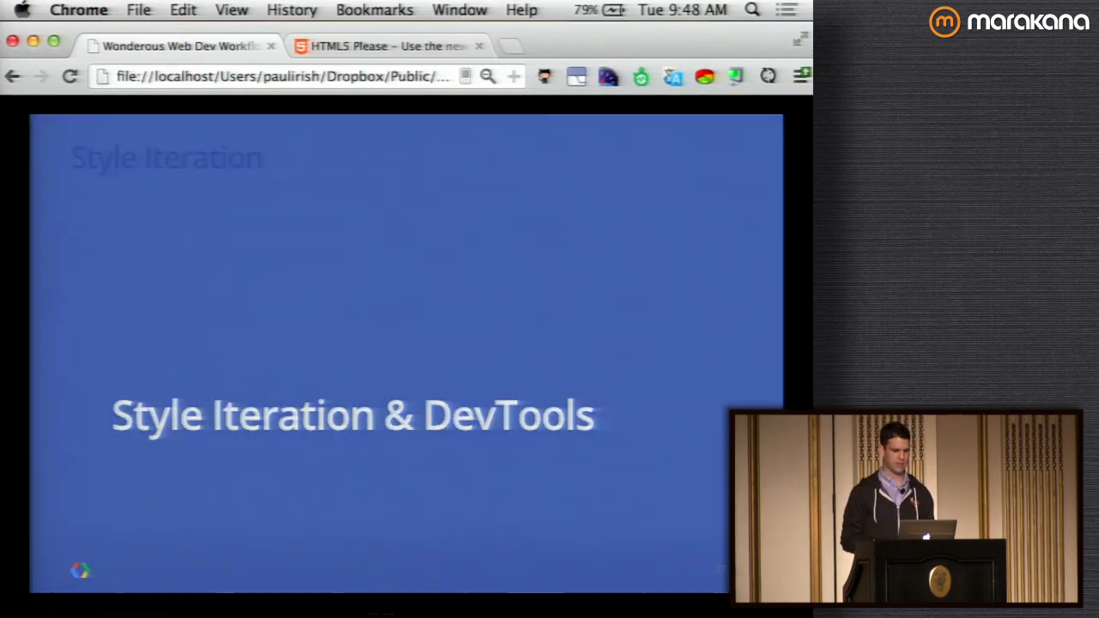
# - In Chromium on localhost:8000, browse the DevTools Experiments settings, then return to the Network panel
pyautogui.press('Right')
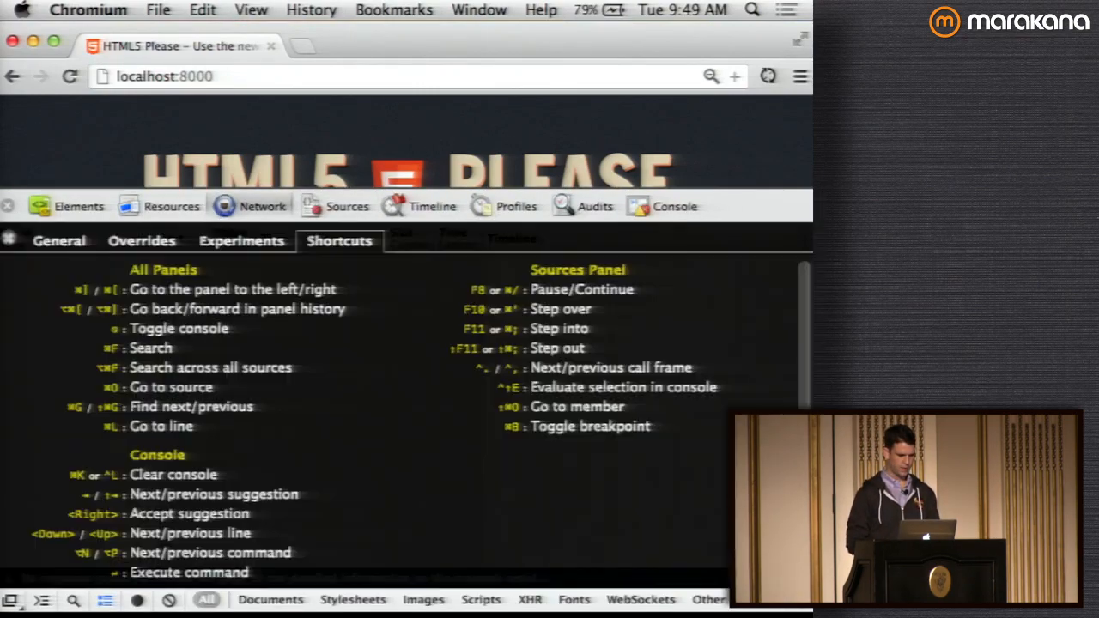
pyautogui.click(241, 240)
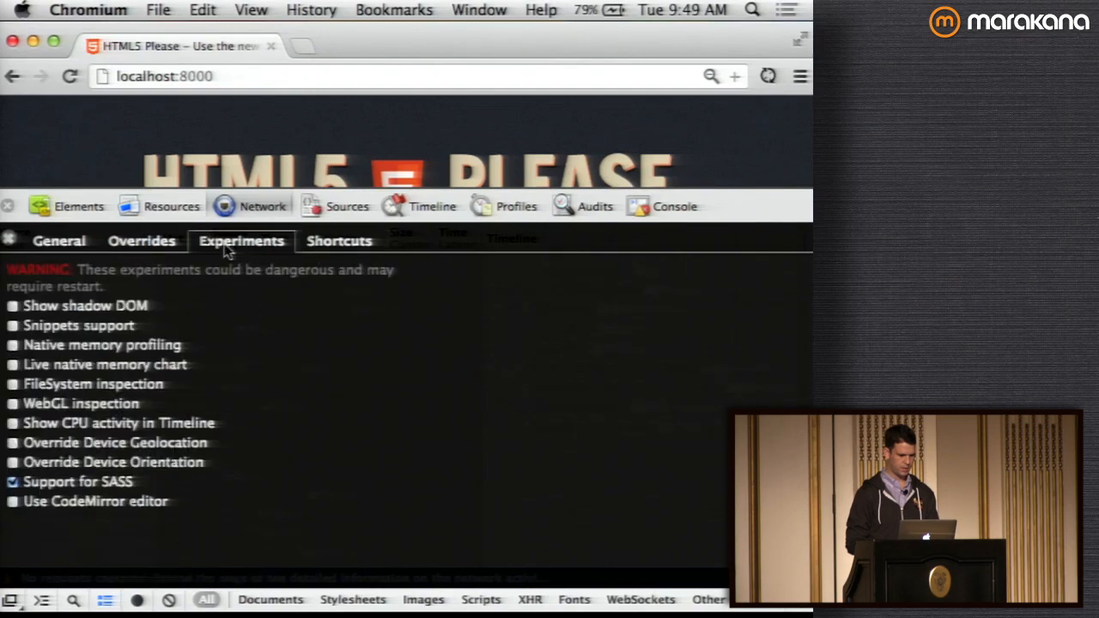
pyautogui.click(58, 241)
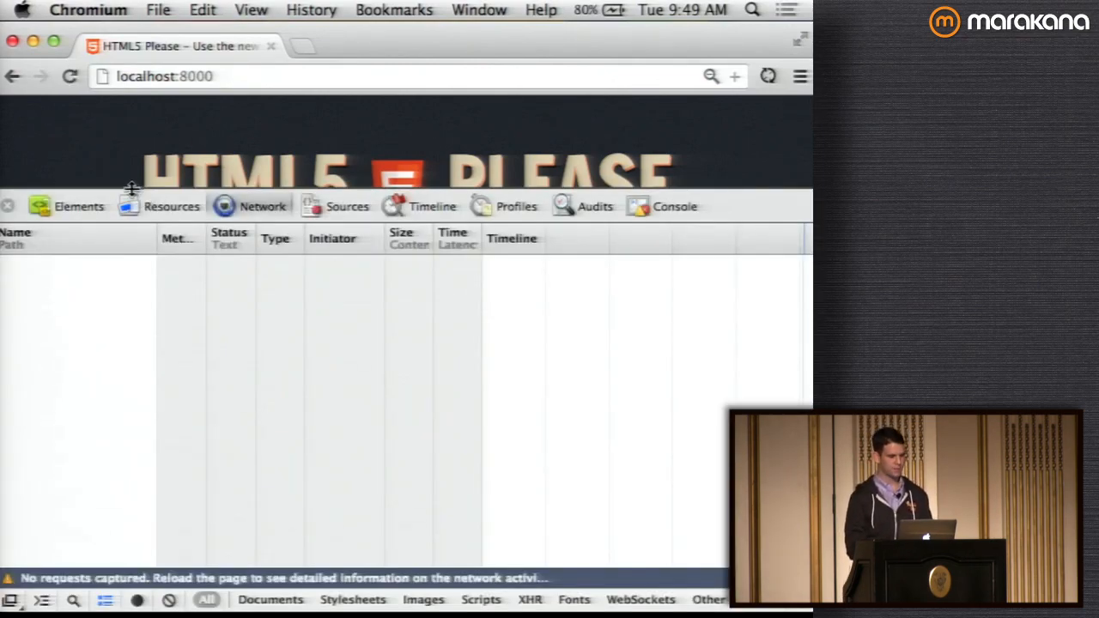
# - Open style.css in Sources and edit the .index h1 font-size value
pyautogui.click(75, 206)
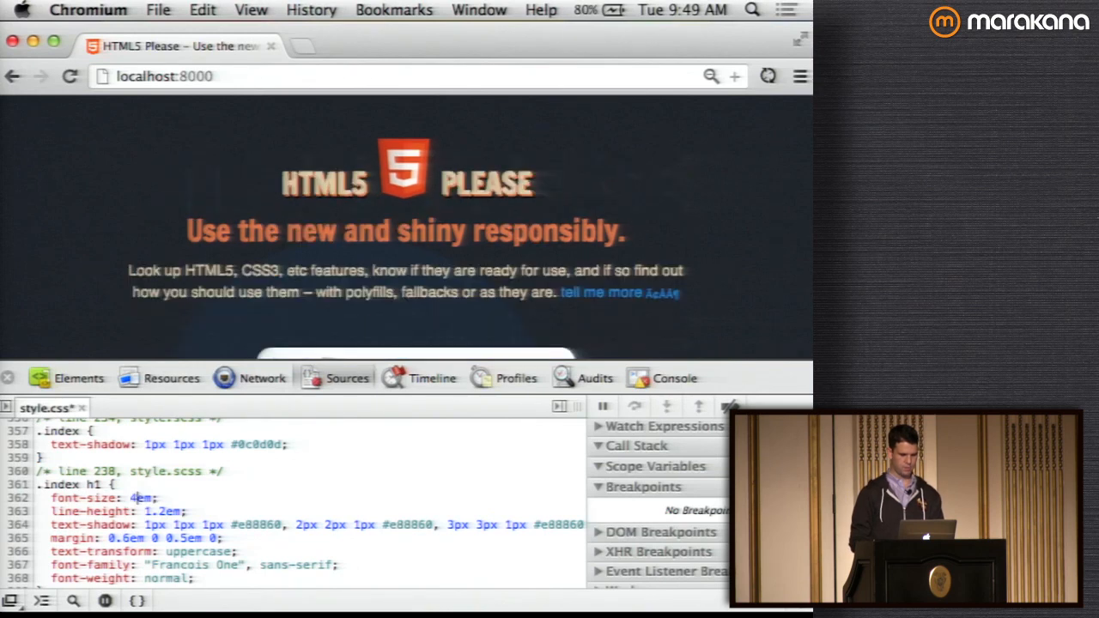
pyautogui.write('2em')
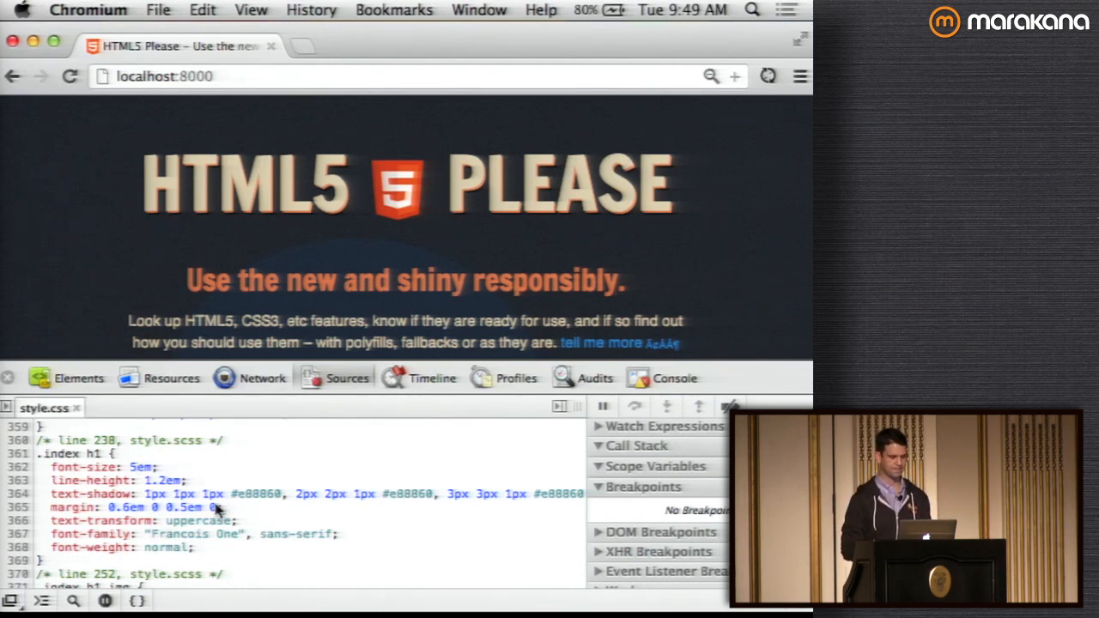
pyautogui.moveTo(232, 458)
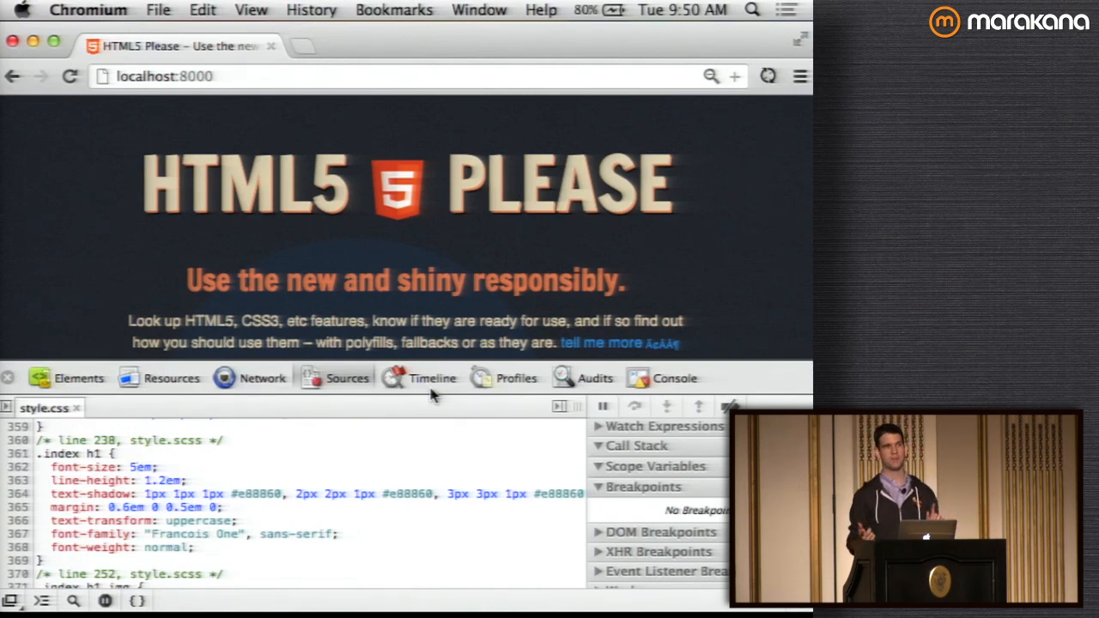
# - Enable 'Support for SASS' under the DevTools Experiments settings
pyautogui.click(432, 378)
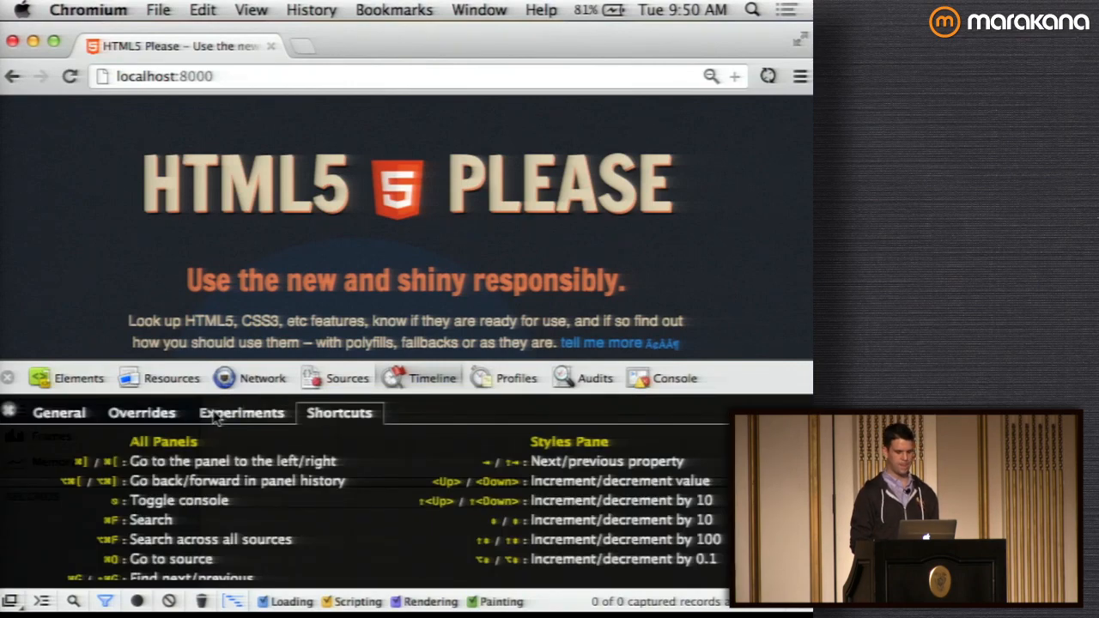
pyautogui.moveTo(191, 367)
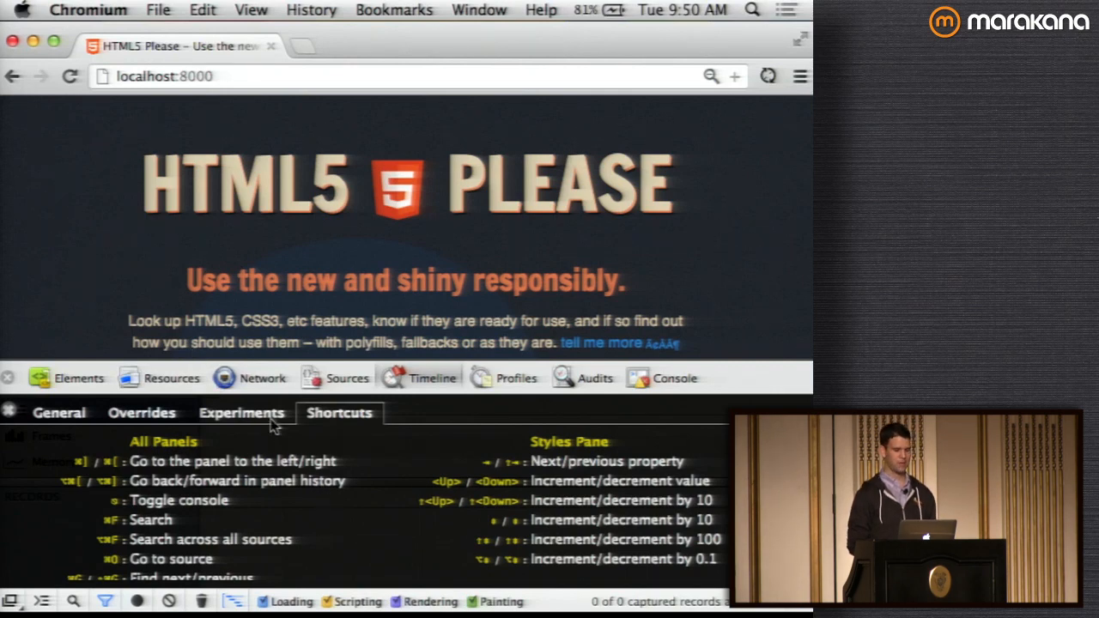
pyautogui.click(241, 412)
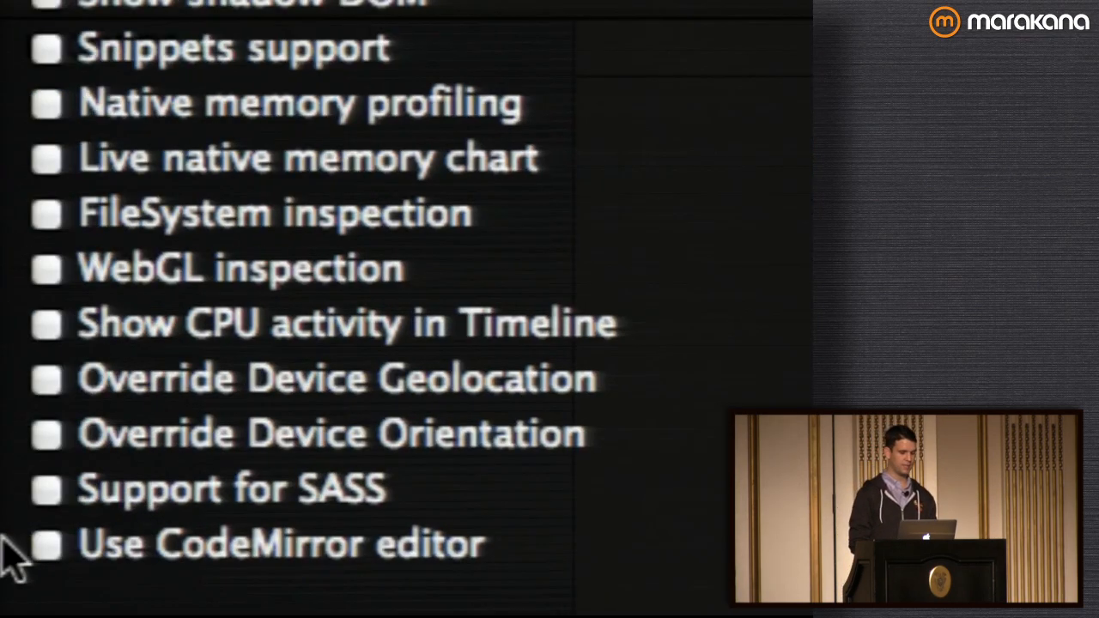
pyautogui.click(47, 488)
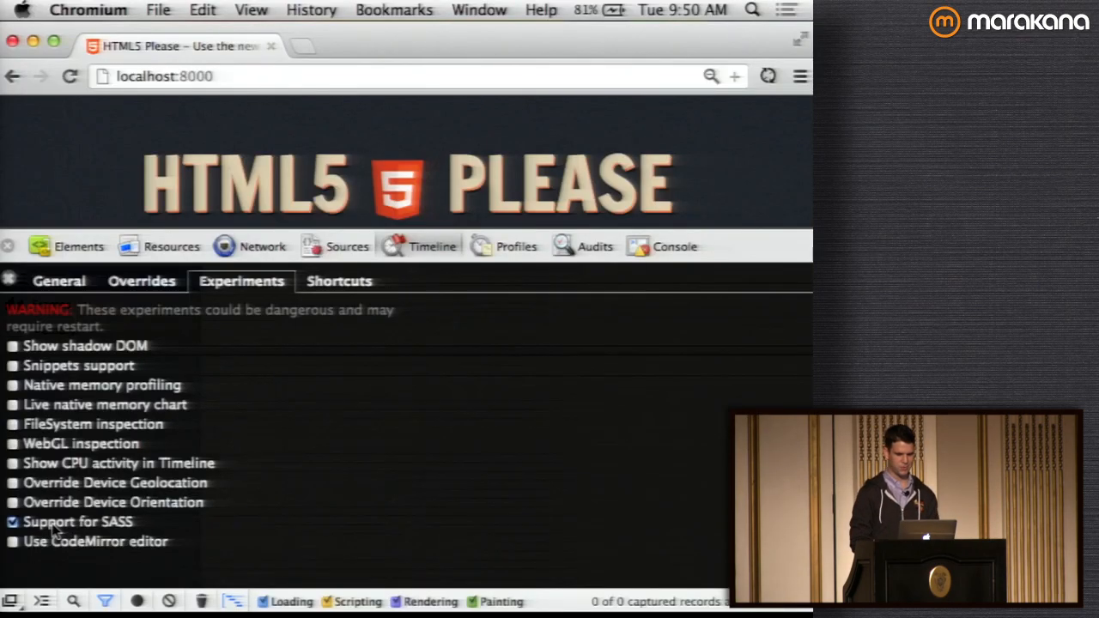
pyautogui.click(78, 246)
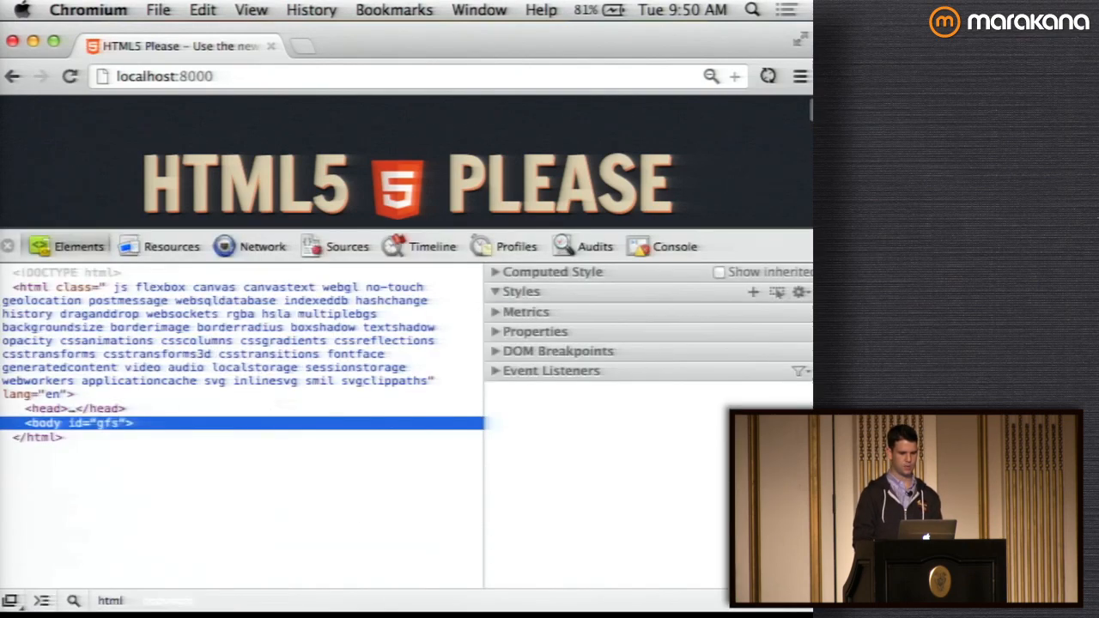
# - Open style.scss and change the line 243 shadow offset from 4px to 41px
pyautogui.click(17, 424)
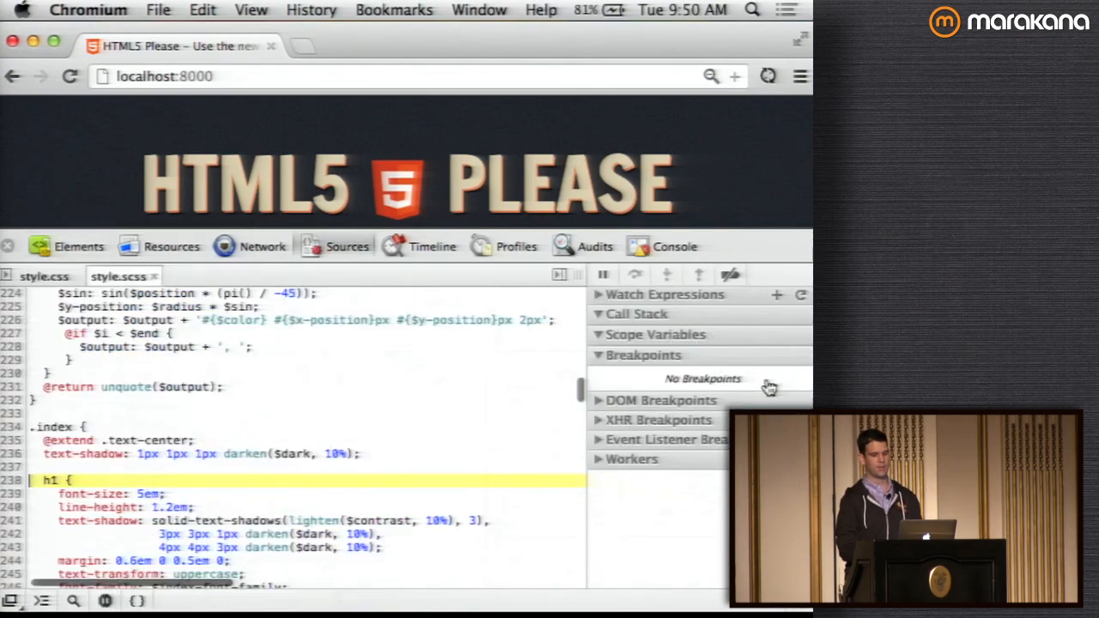
pyautogui.scroll(-3)
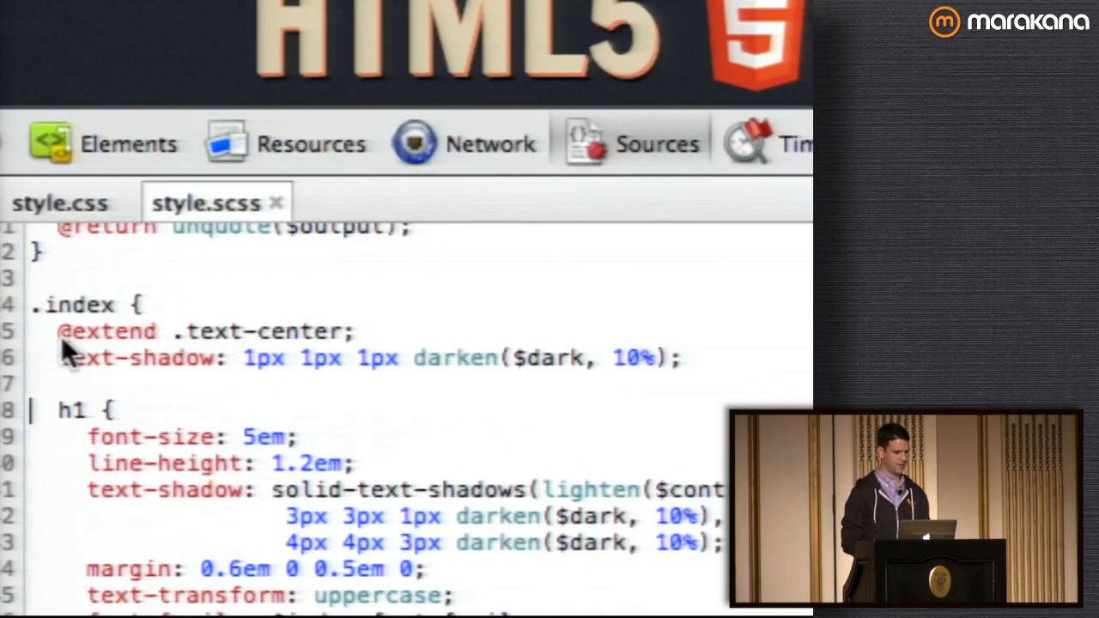
pyautogui.doubleClick(68, 408)
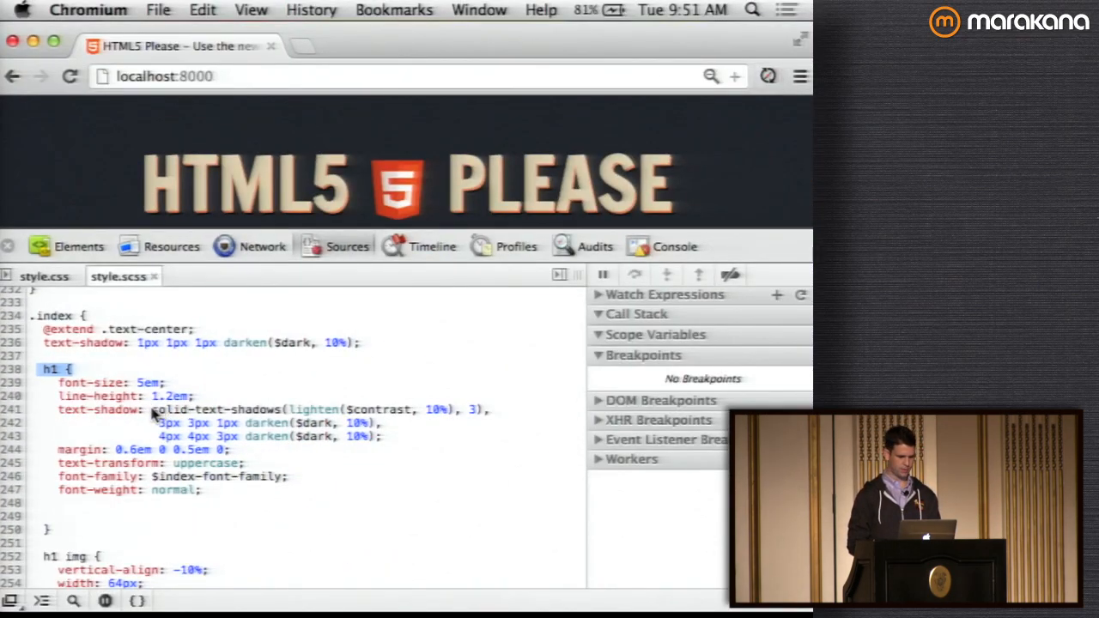
pyautogui.doubleClick(194, 410)
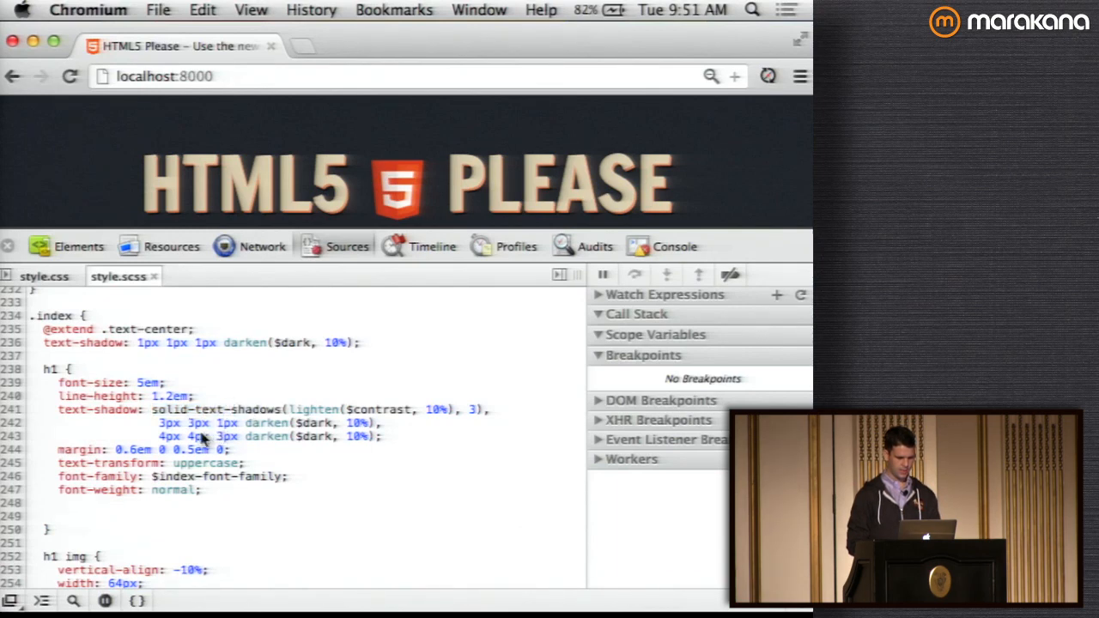
pyautogui.press('cmd+s')
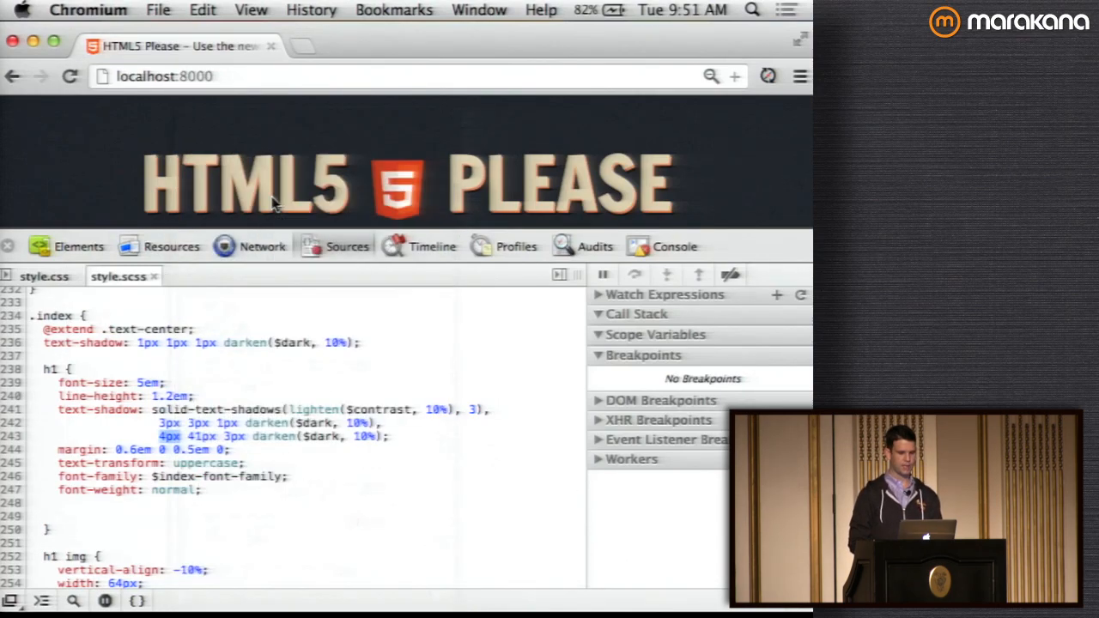
# - Save style.scss into the css folder, replacing the existing file
pyautogui.press('cmd+s')
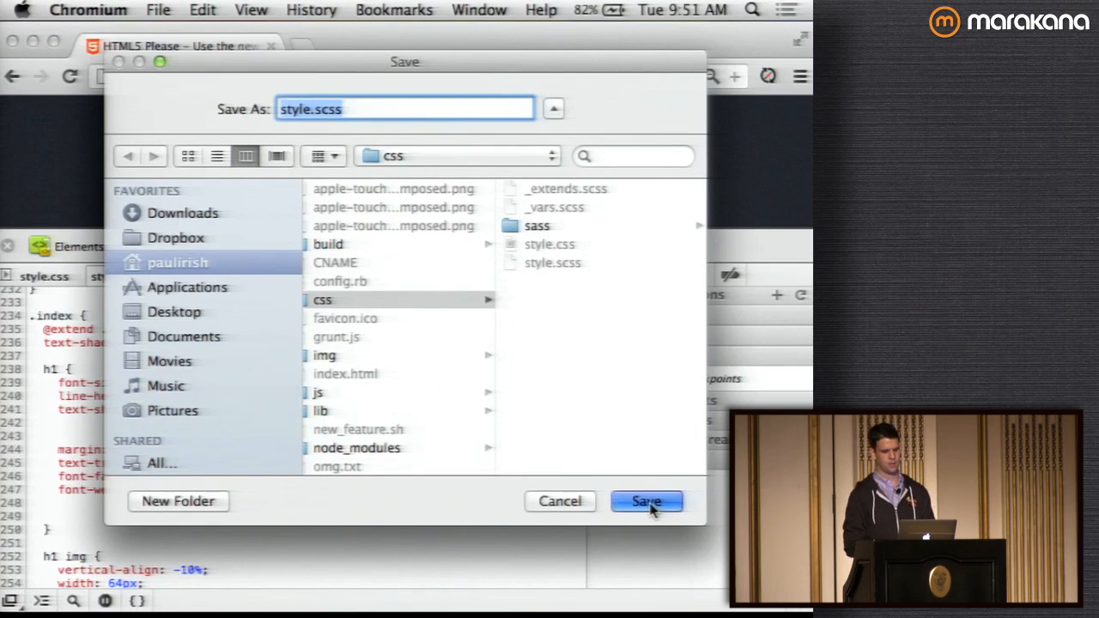
pyautogui.click(646, 501)
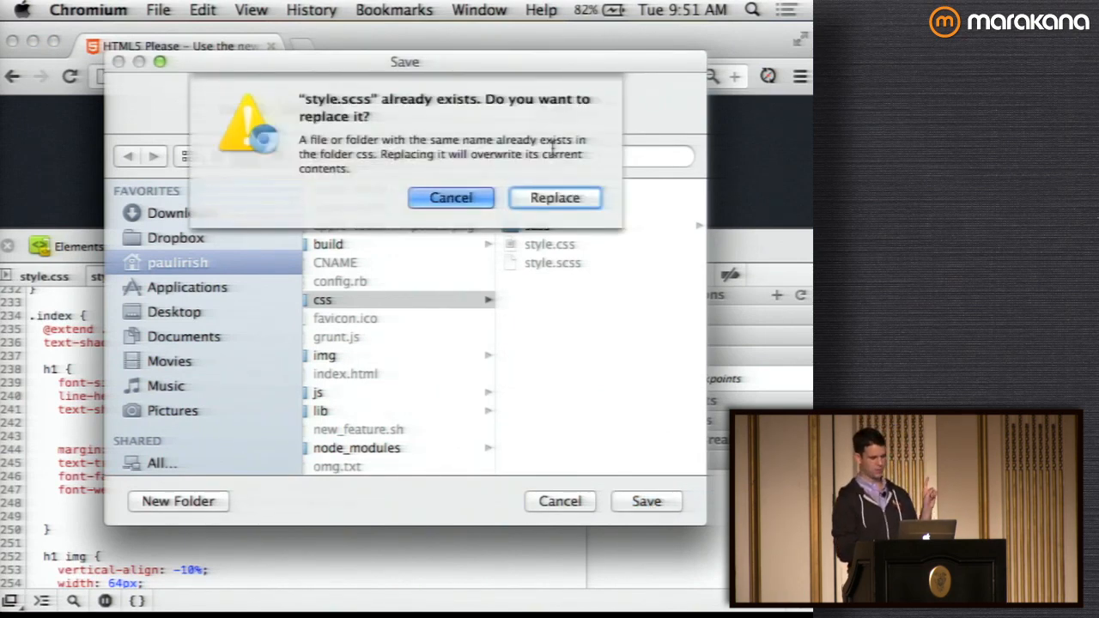
pyautogui.click(555, 197)
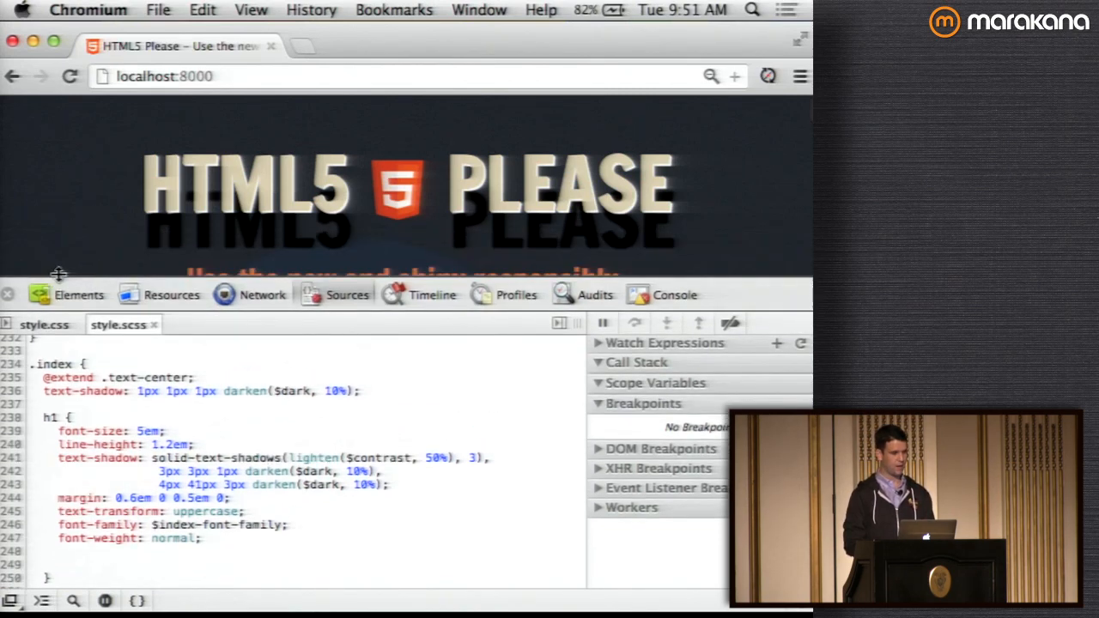
pyautogui.scroll(-3)
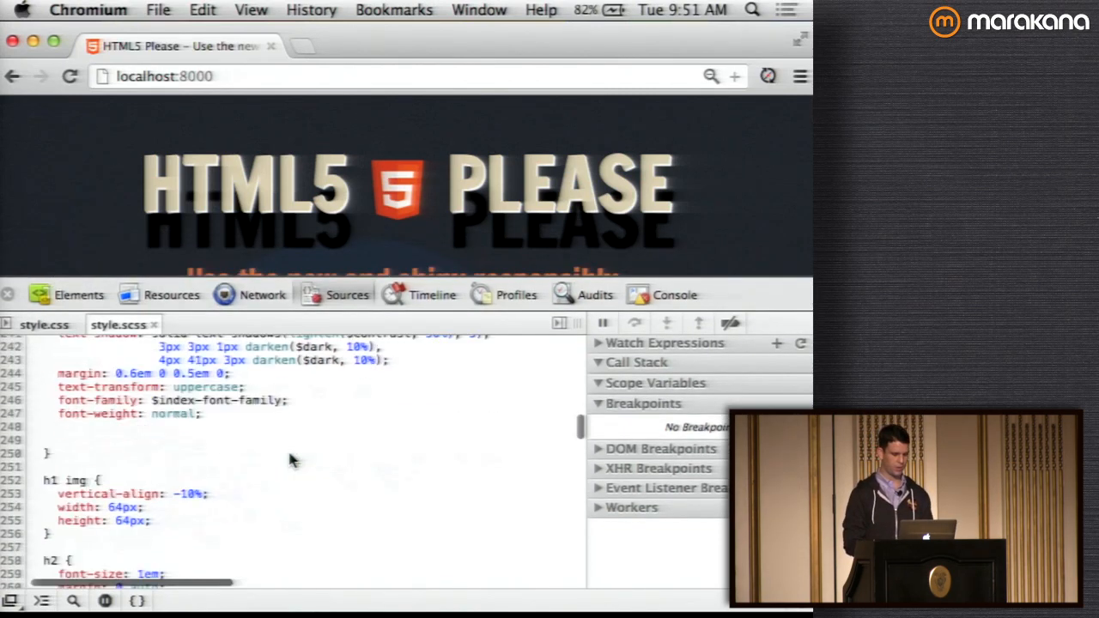
pyautogui.scroll(-3)
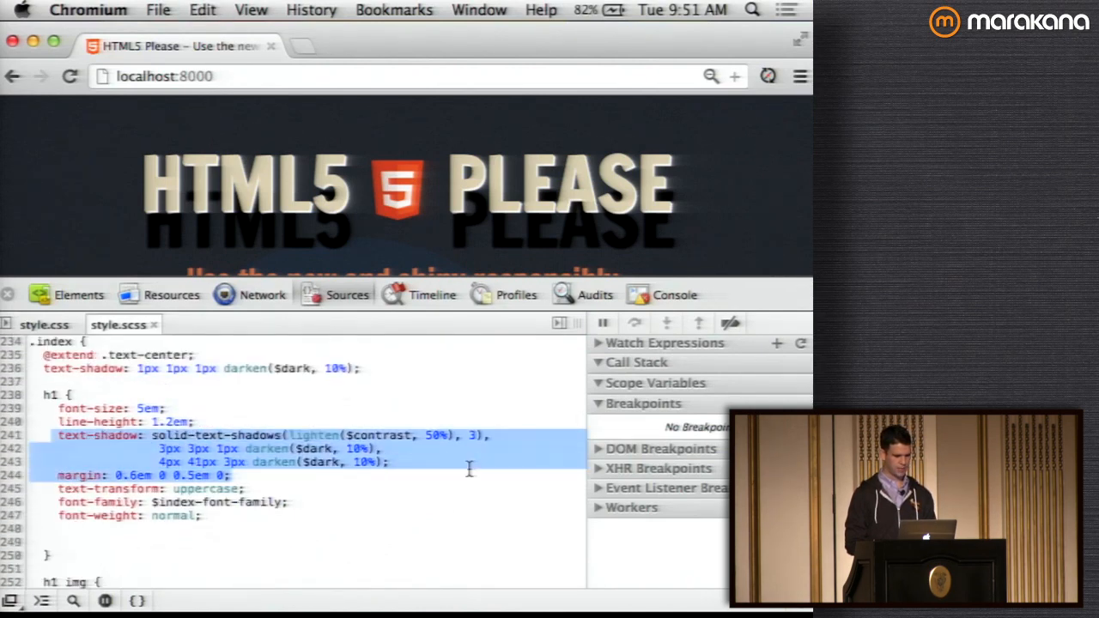
pyautogui.write('@include text-shadow(omgwtfbbq())')
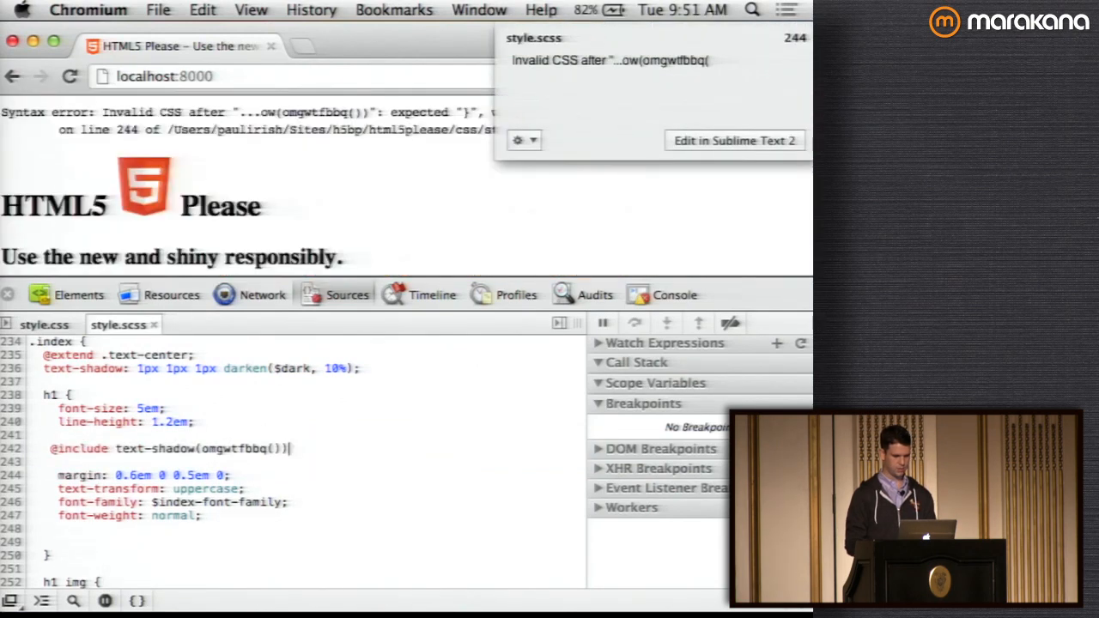
pyautogui.write(';')
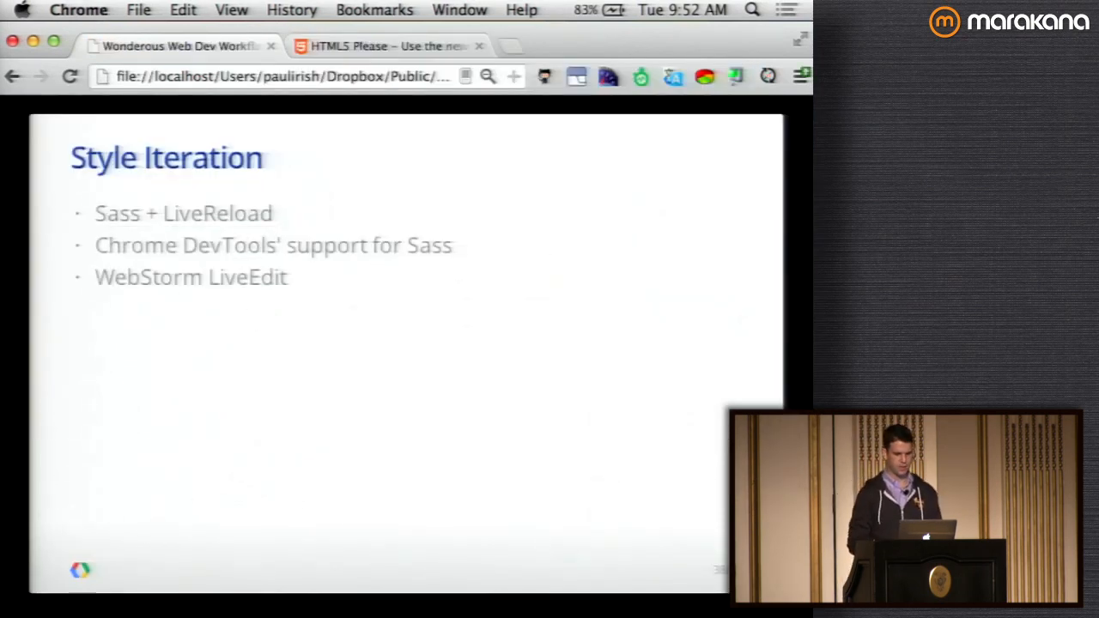
# - Switch to the HTML5 Please tab in Chrome
pyautogui.click(387, 45)
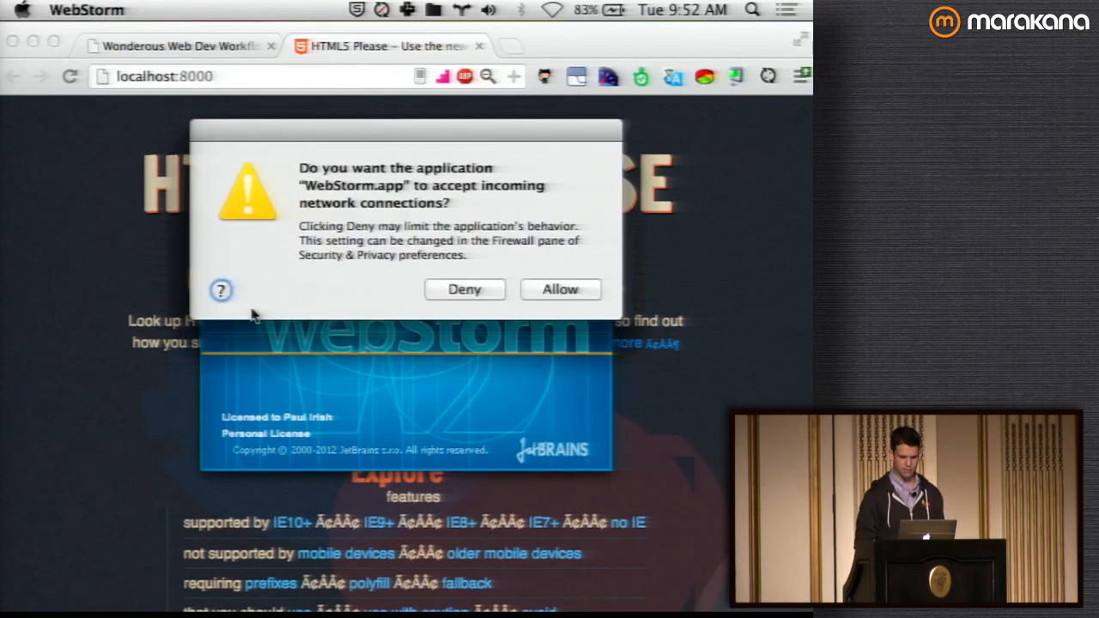
# - Allow WebStorm to accept incoming network connections
pyautogui.click(560, 288)
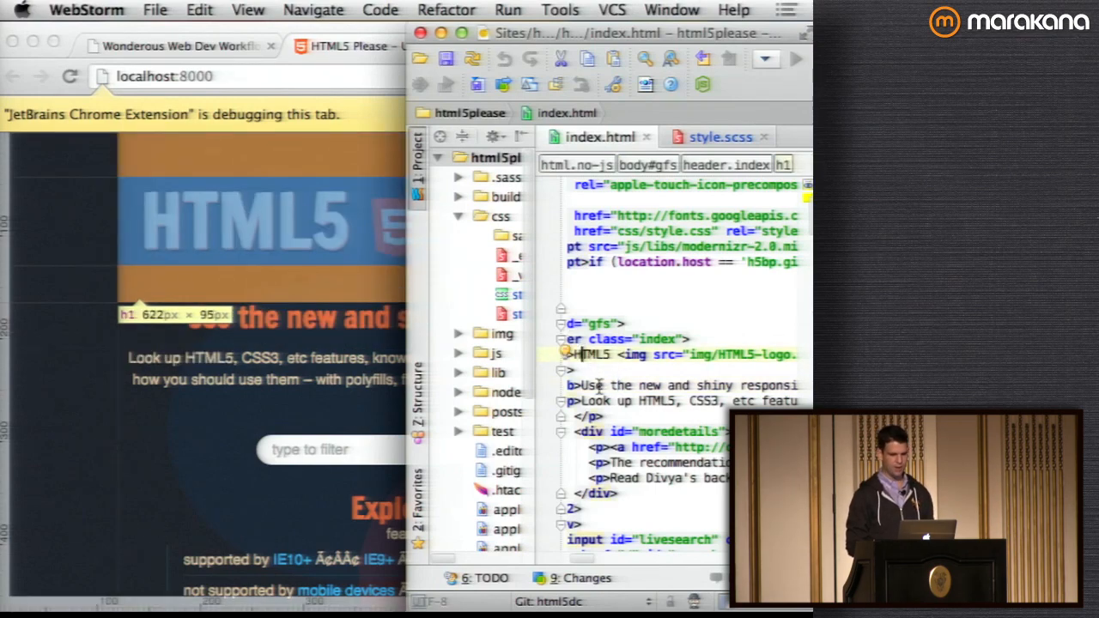
# - Replace the word 'Please' in index.html's h1 line with new text
pyautogui.click(247, 9)
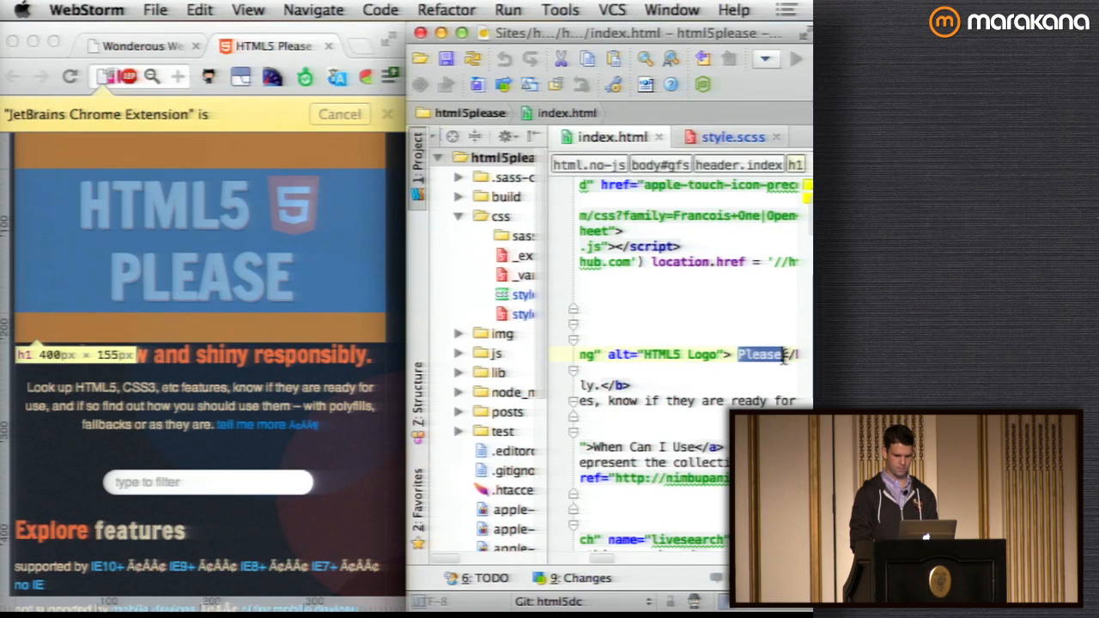
pyautogui.write('DE')
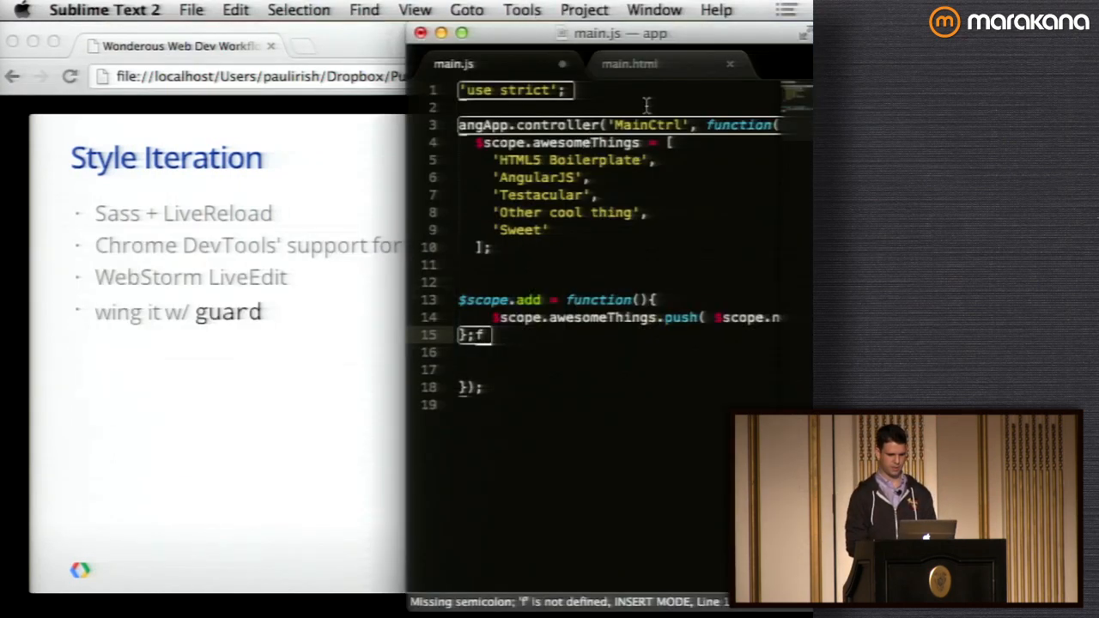
# - In the slides Sublime window, browse default.scss, slides.md, the tood notes and the Guardfile
pyautogui.click(190, 11)
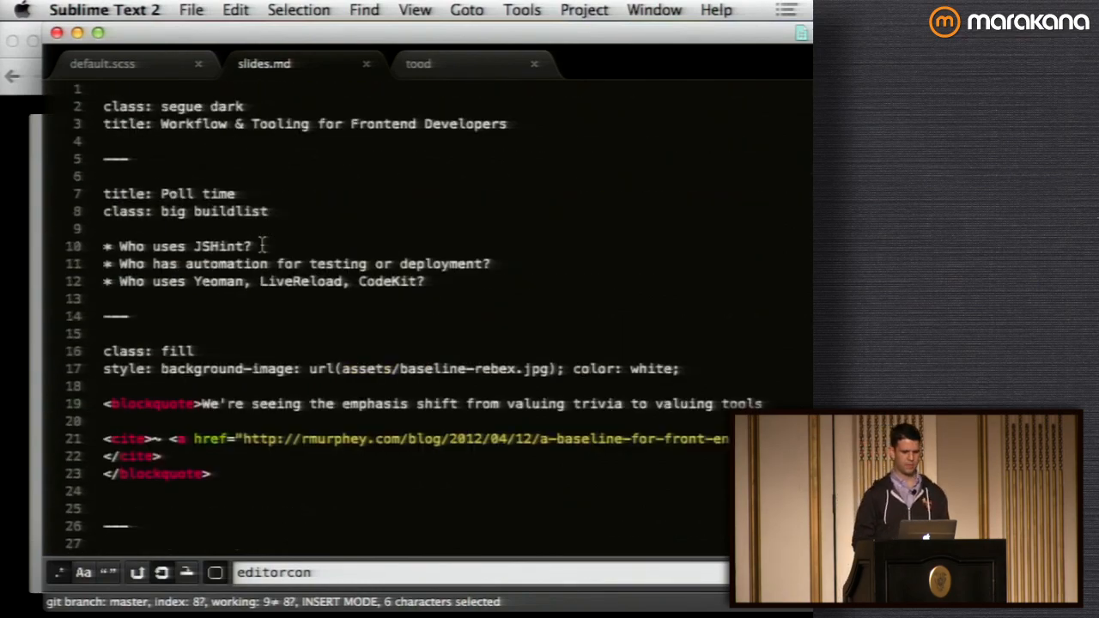
pyautogui.scroll(-3)
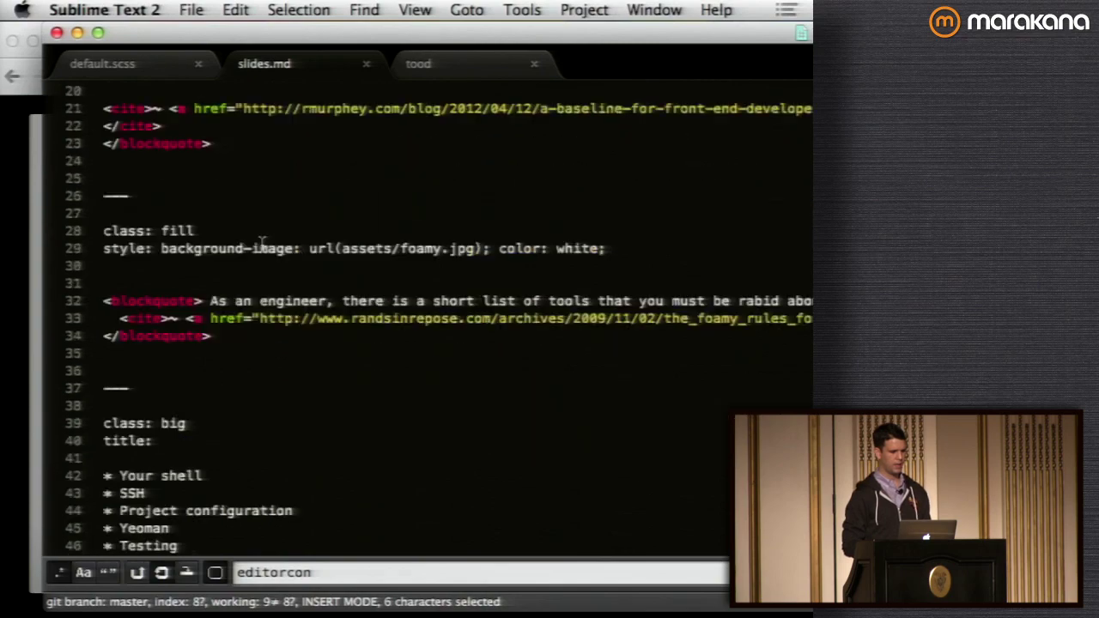
pyautogui.click(101, 62)
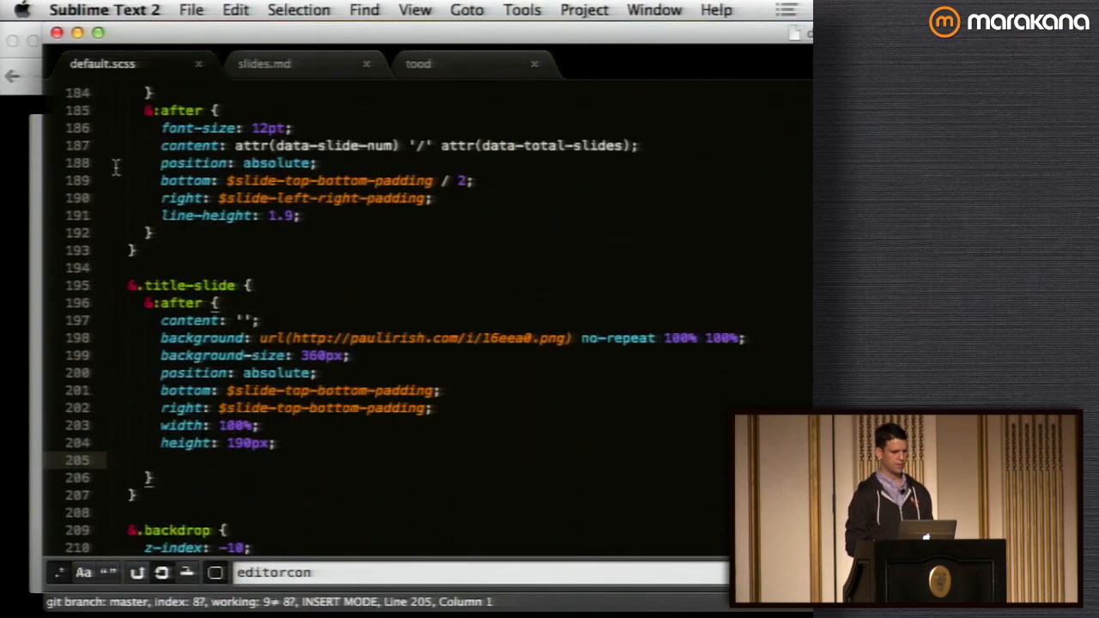
pyautogui.click(263, 63)
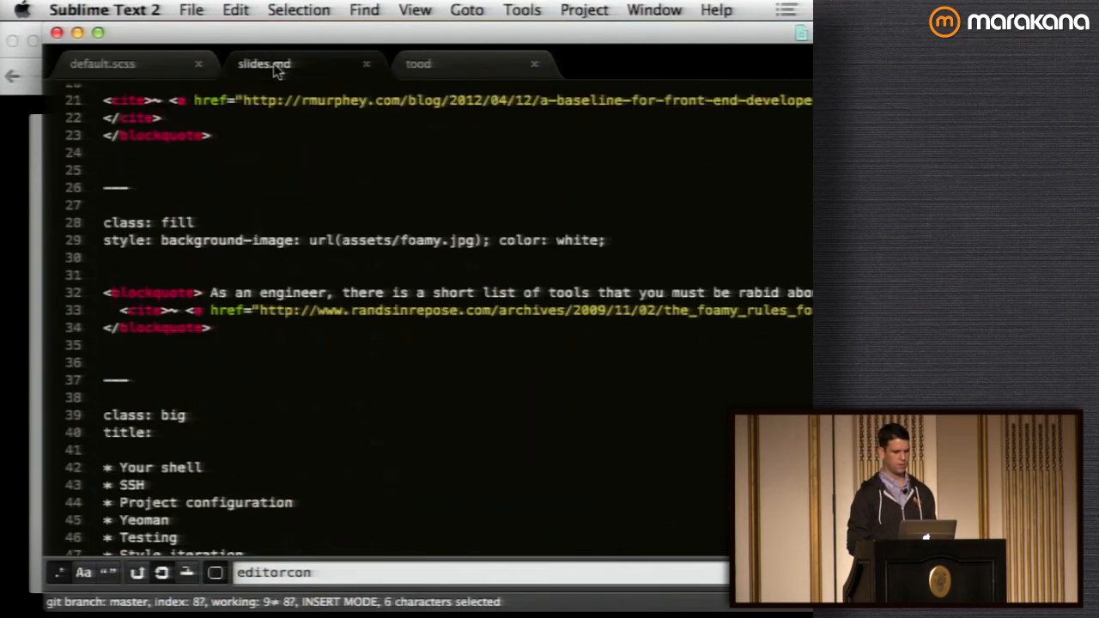
pyautogui.click(418, 63)
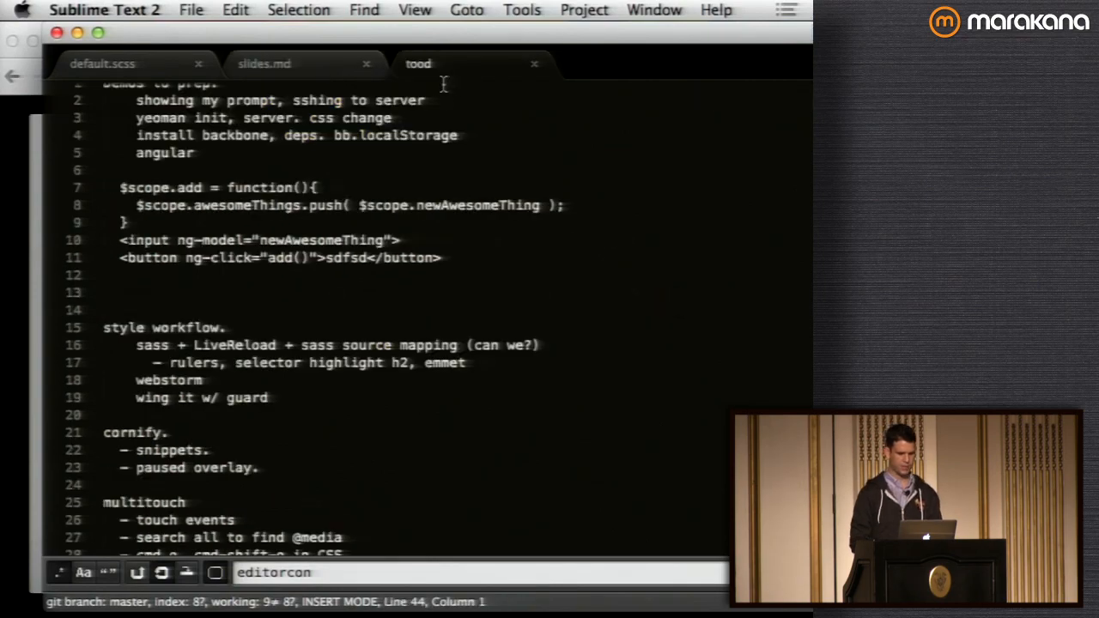
pyautogui.click(598, 62)
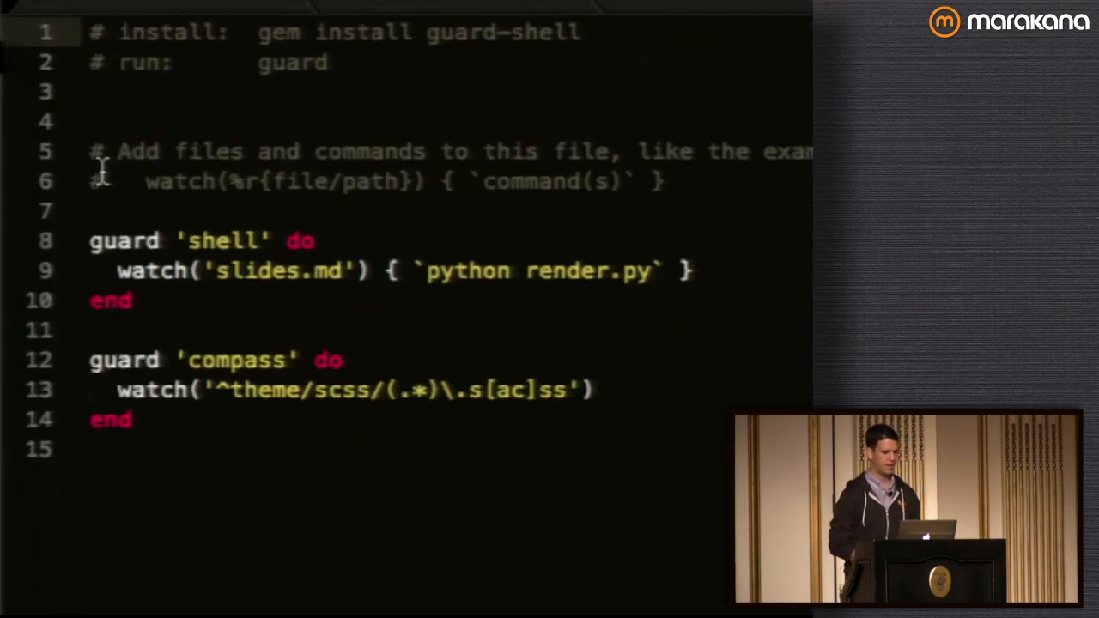
pyautogui.moveTo(143, 199)
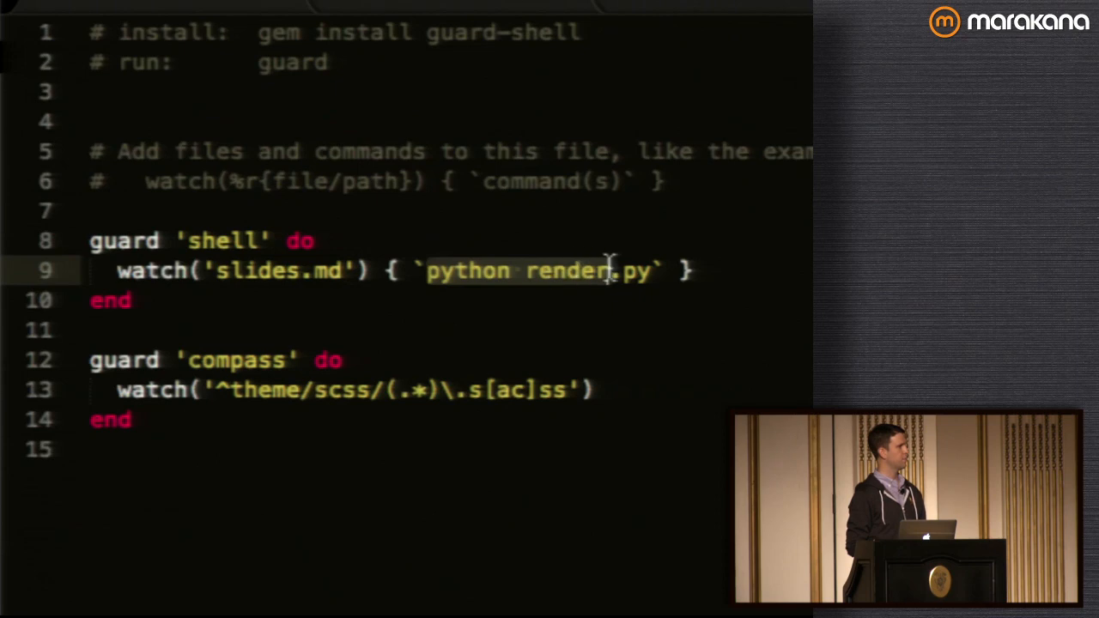
pyautogui.moveTo(653, 279)
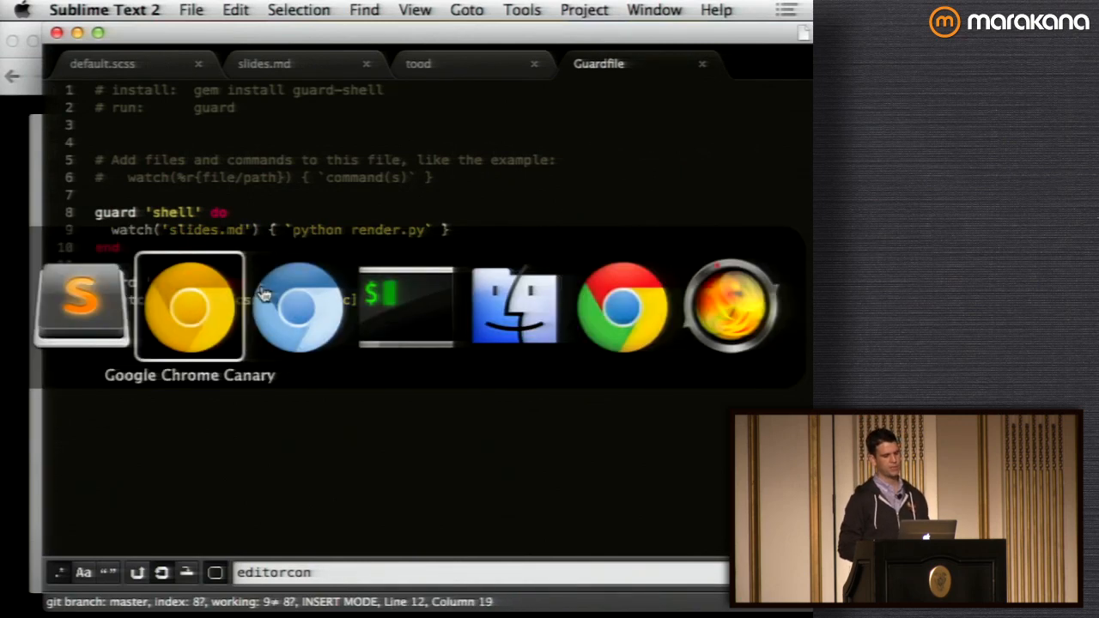
# - Switch from Sublime Text to the Chrome window showing the slides
pyautogui.click(405, 306)
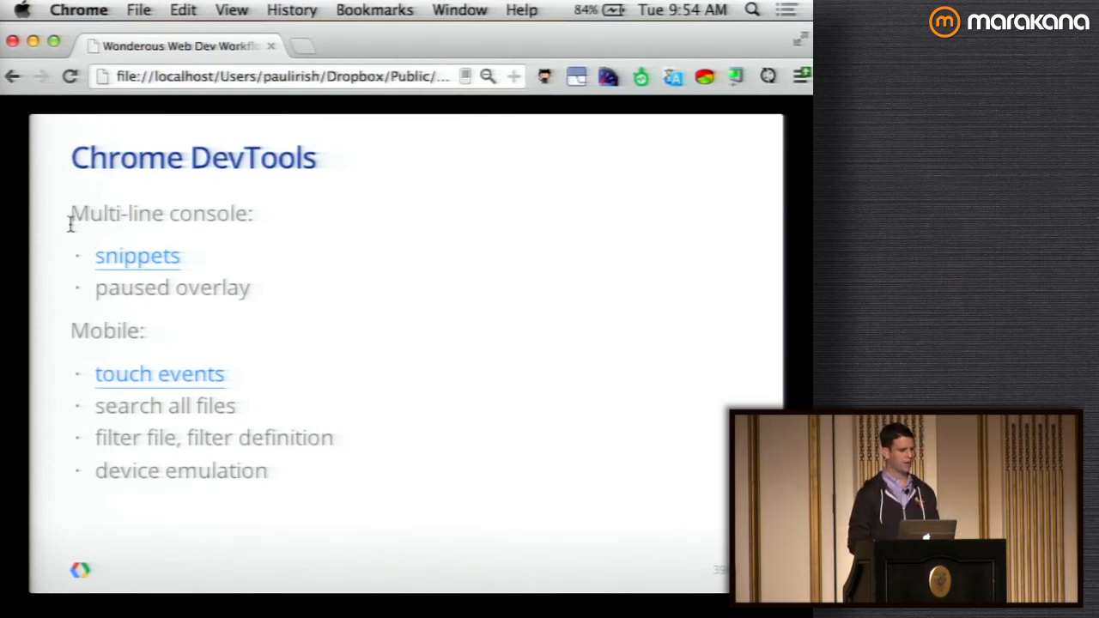
pyautogui.moveTo(80, 228)
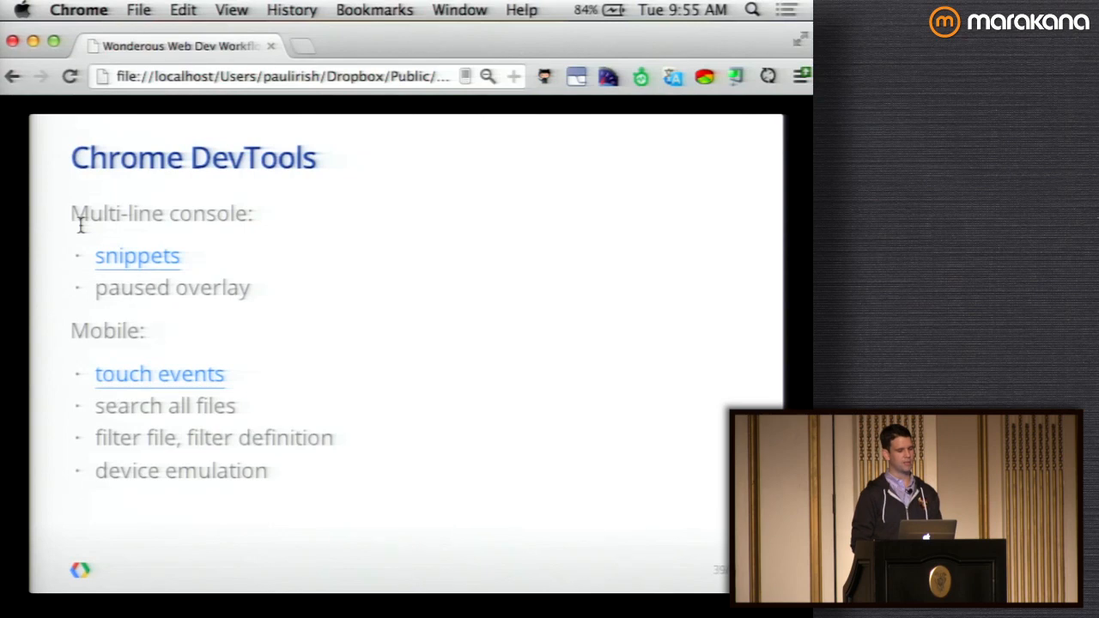
# - Open html5please.com in a new tab from the slide's snippets link
pyautogui.click(137, 256)
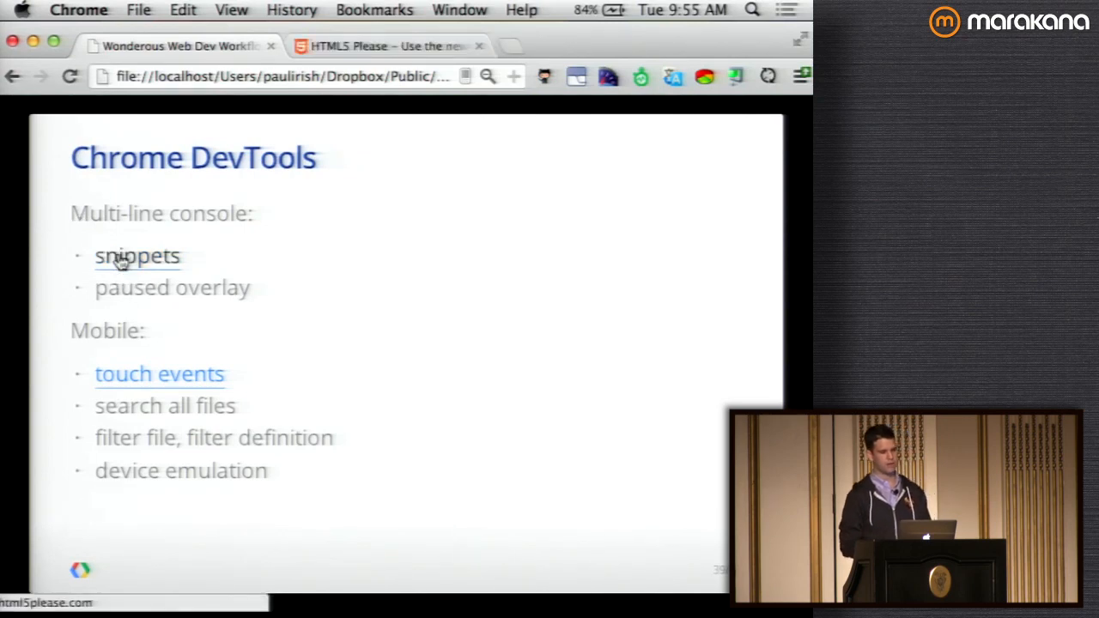
pyautogui.click(395, 43)
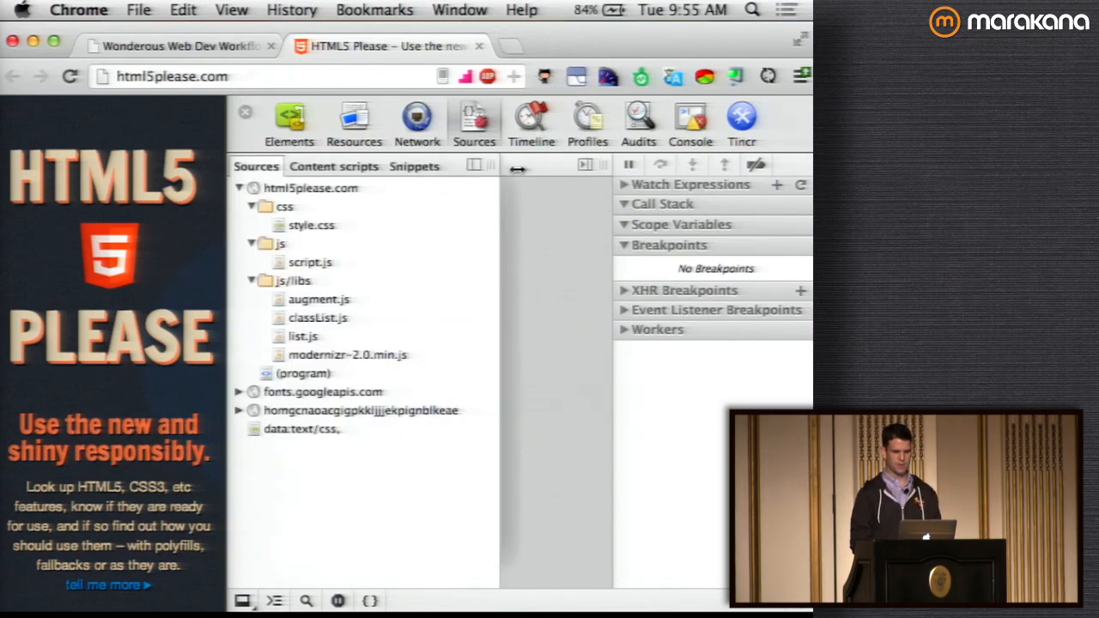
# - Resize and restore the Sources navigator, then show the Snippets list with cornify.js
pyautogui.moveTo(516, 168); pyautogui.dragTo(412, 167)
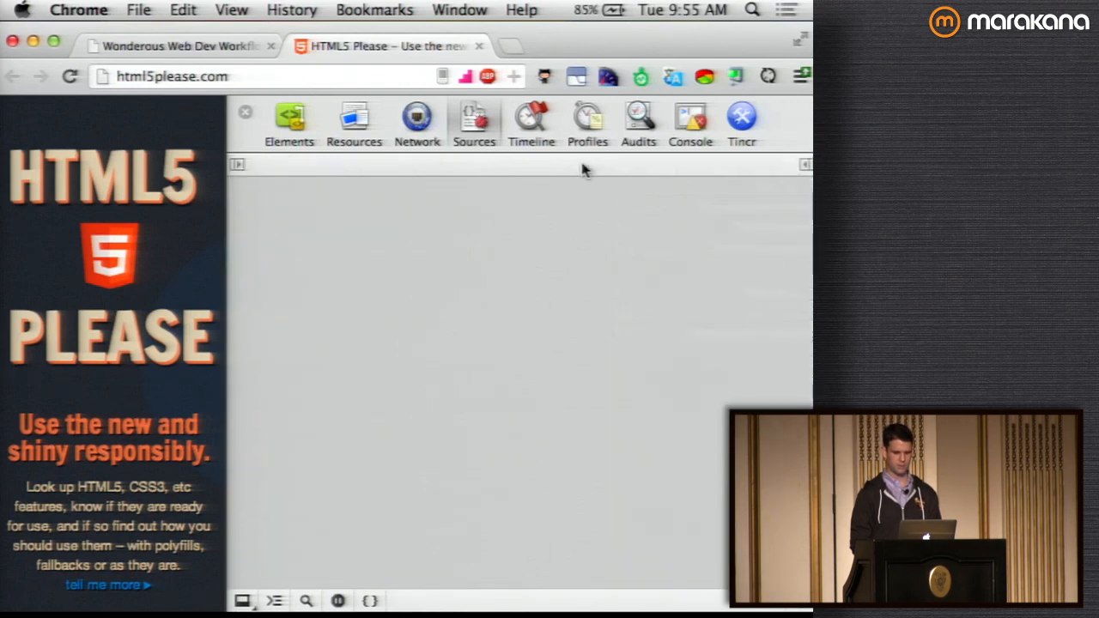
pyautogui.click(473, 120)
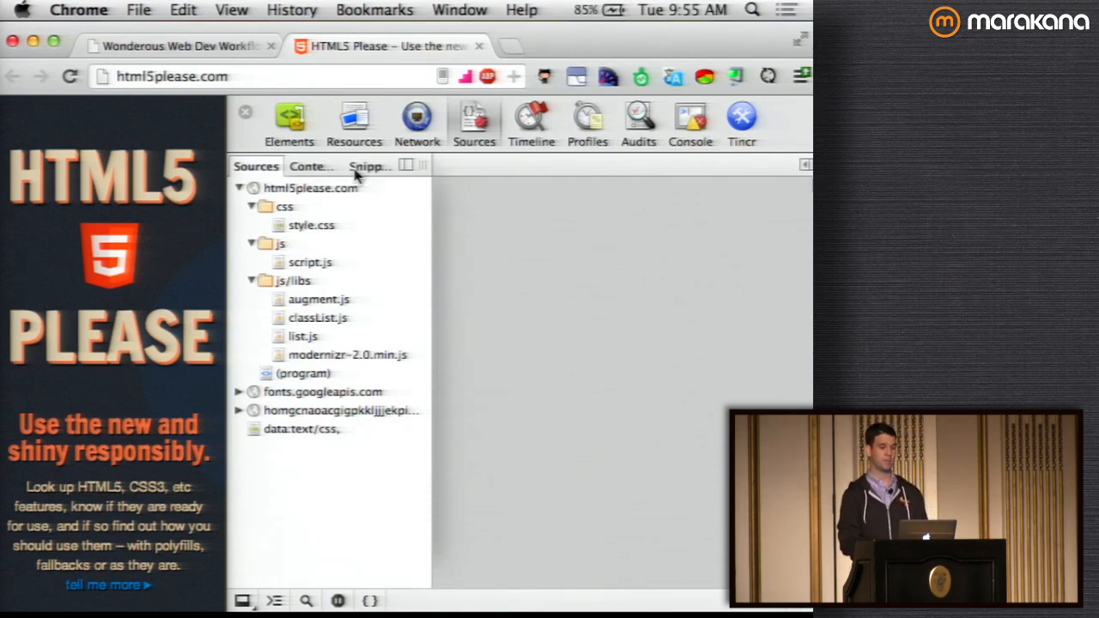
pyautogui.click(369, 165)
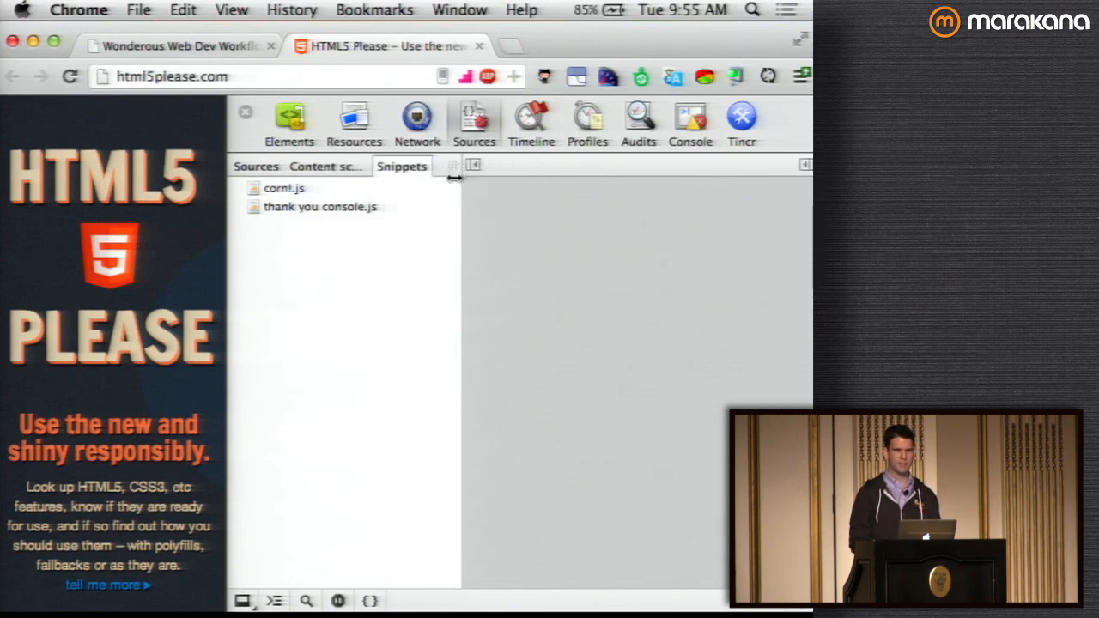
pyautogui.moveTo(335, 294)
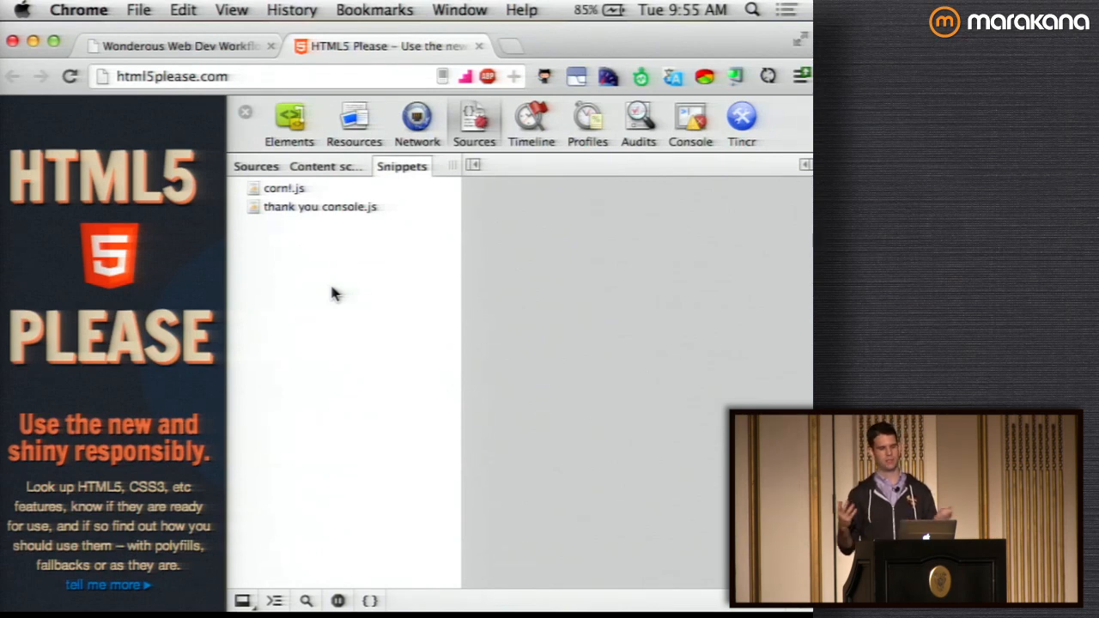
# - Create a whatever.js snippet with a console.log IIFE, run it, then open cornify.js
pyautogui.rightClick(335, 294)
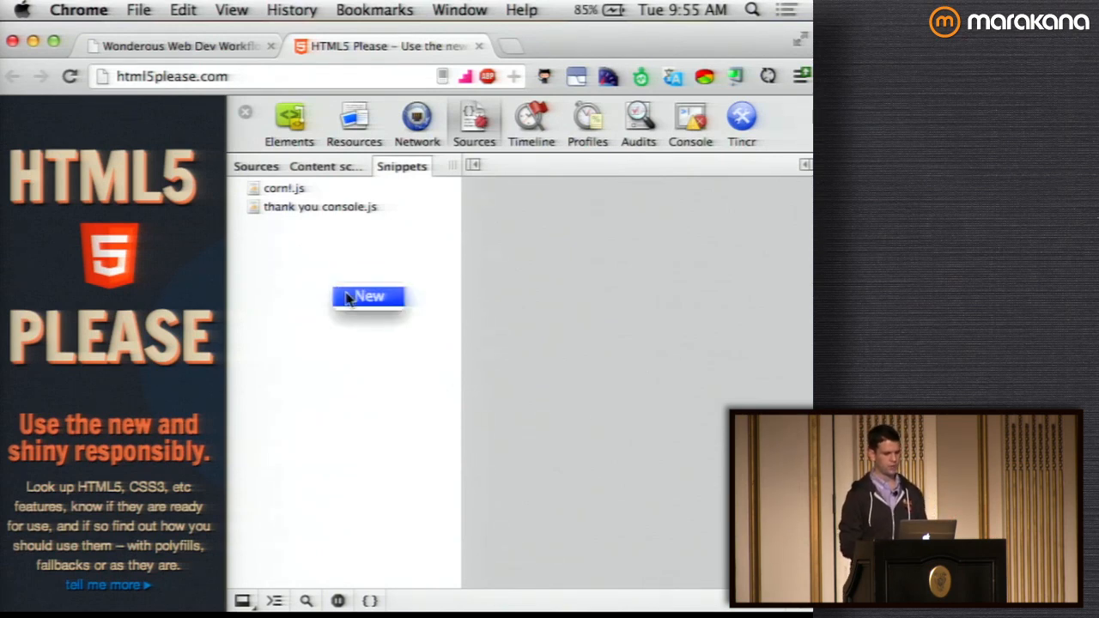
pyautogui.click(366, 296)
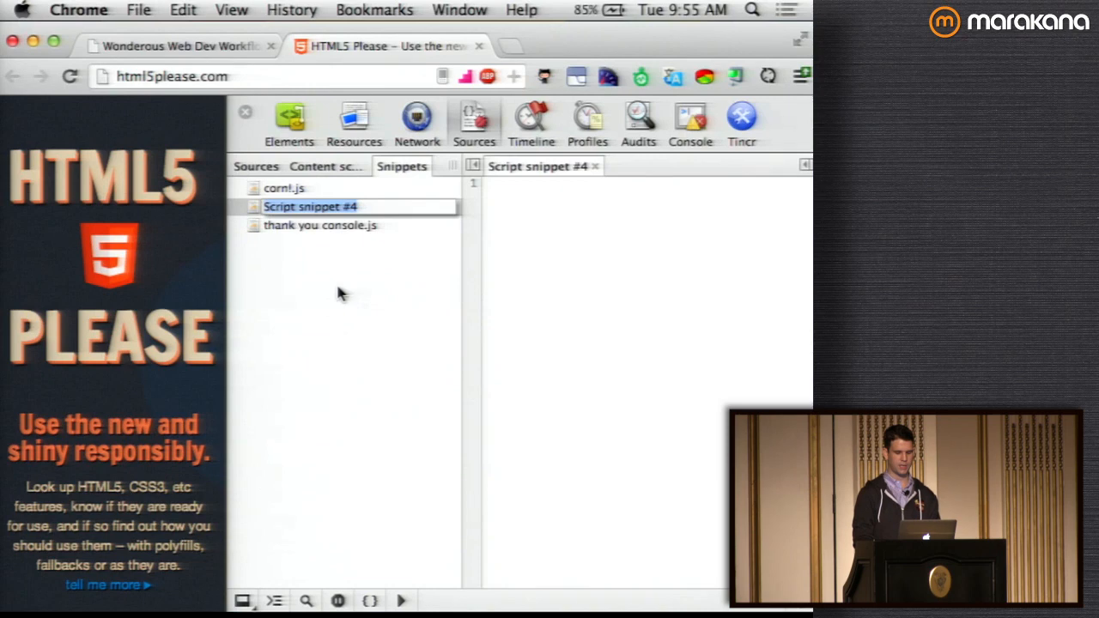
pyautogui.write('whatever.js')
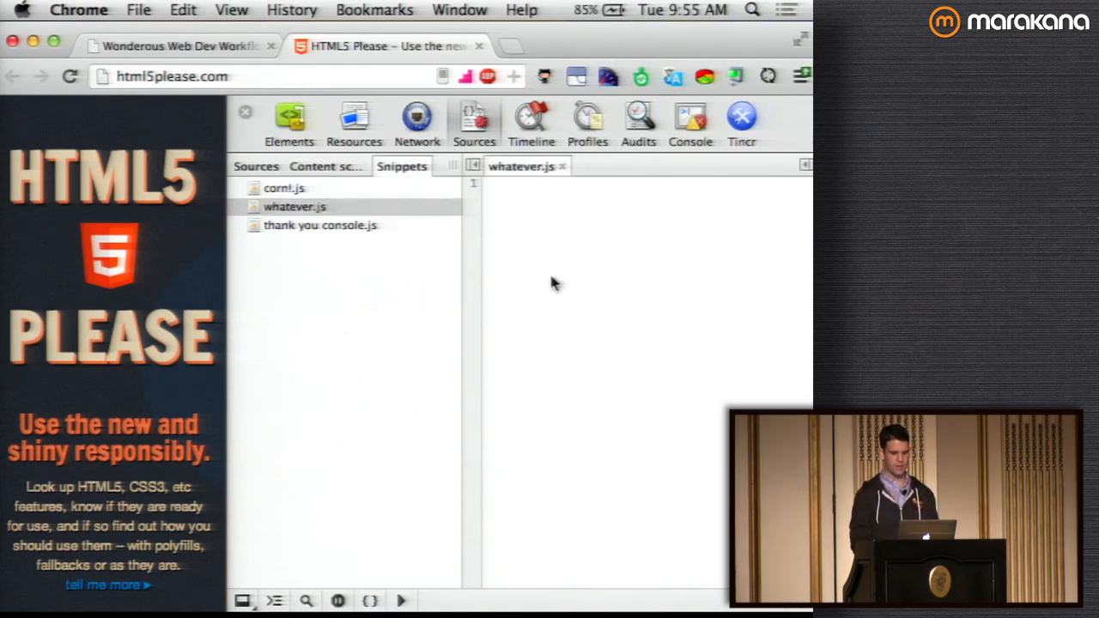
pyautogui.write('( fun')
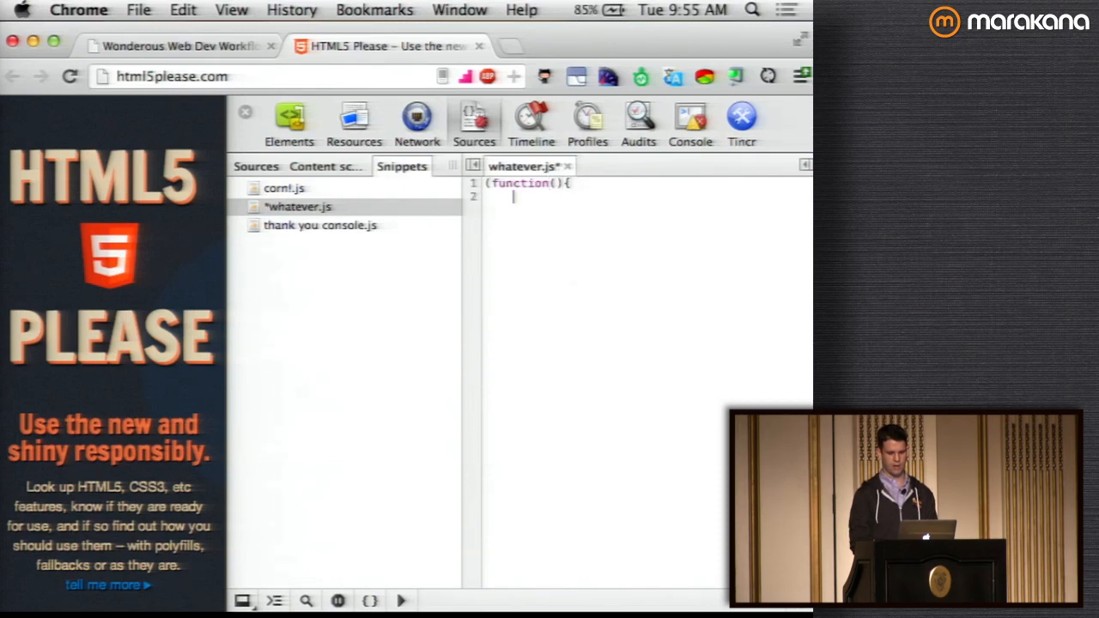
pyautogui.write('})(')
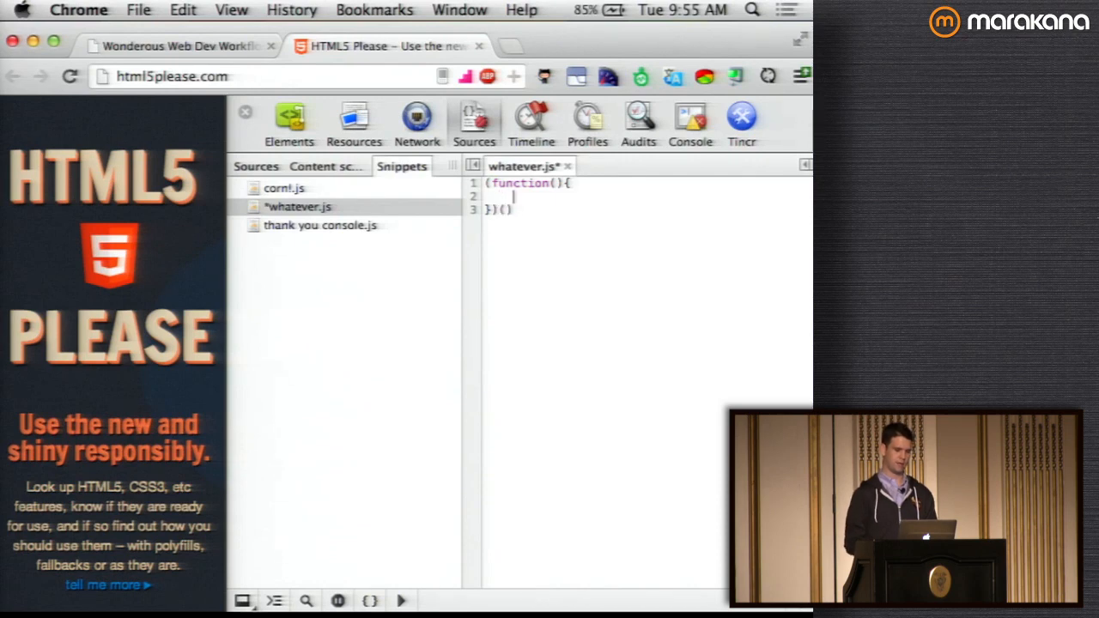
pyautogui.write("console.log('success');")
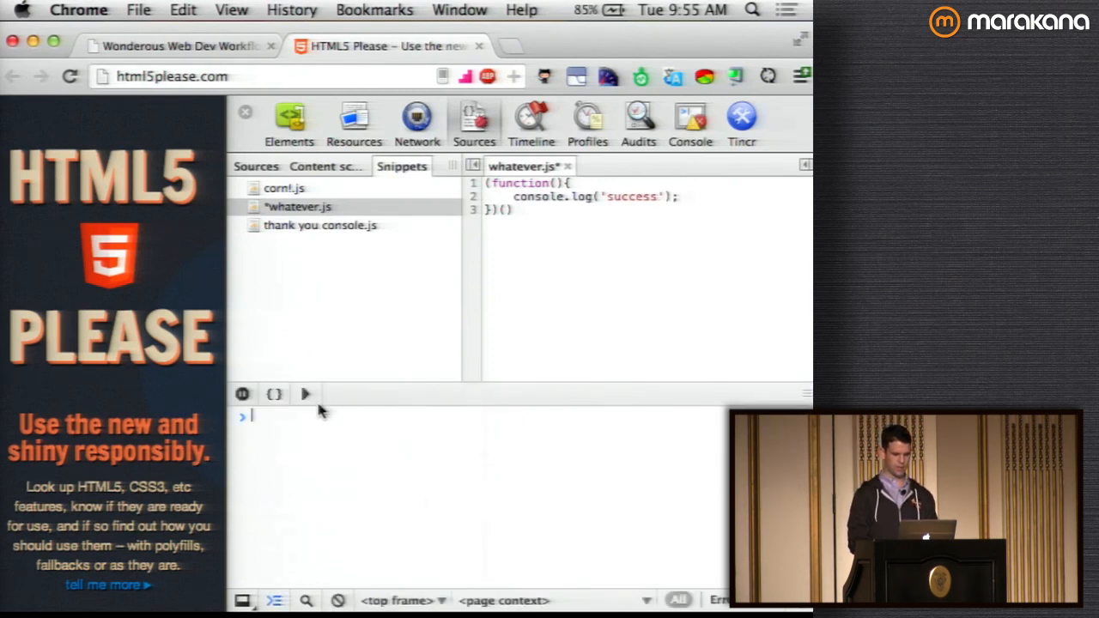
pyautogui.click(306, 394)
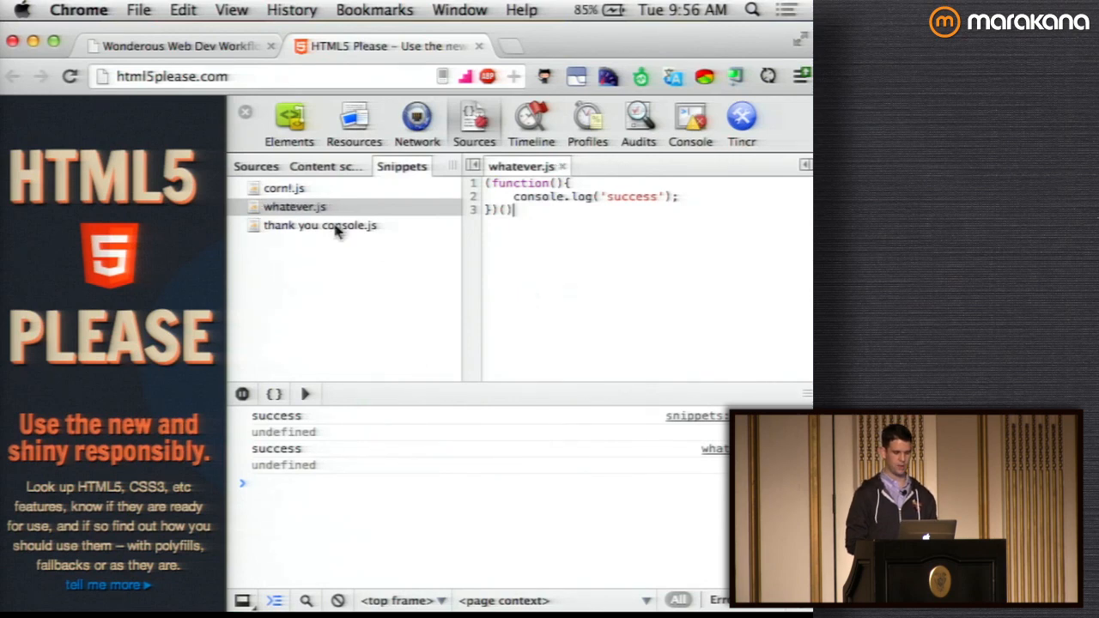
pyautogui.click(284, 188)
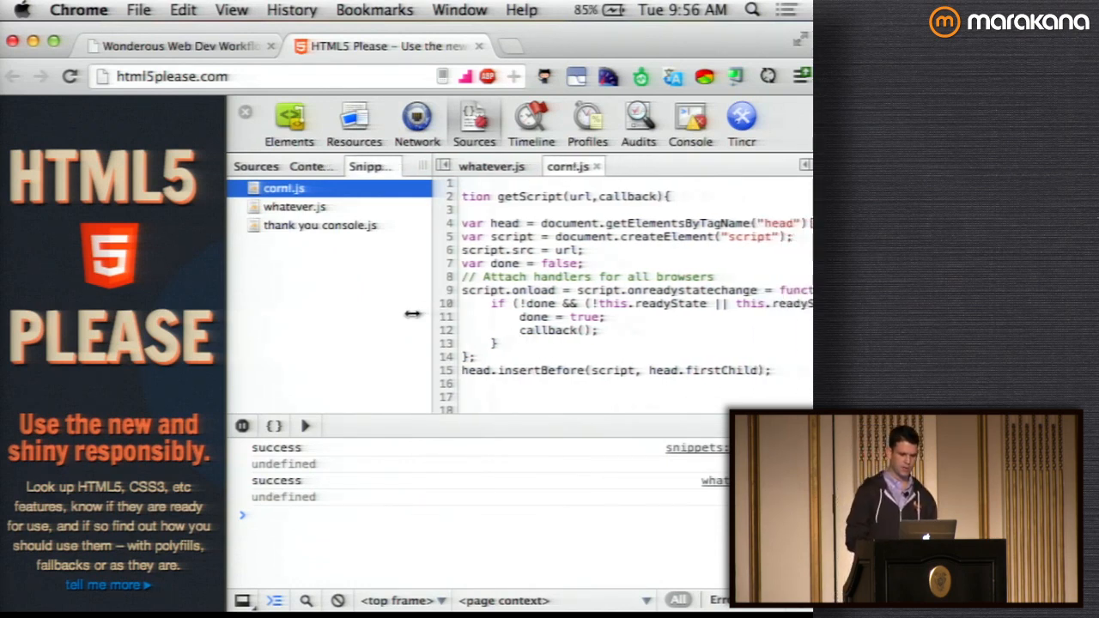
pyautogui.moveTo(417, 187)
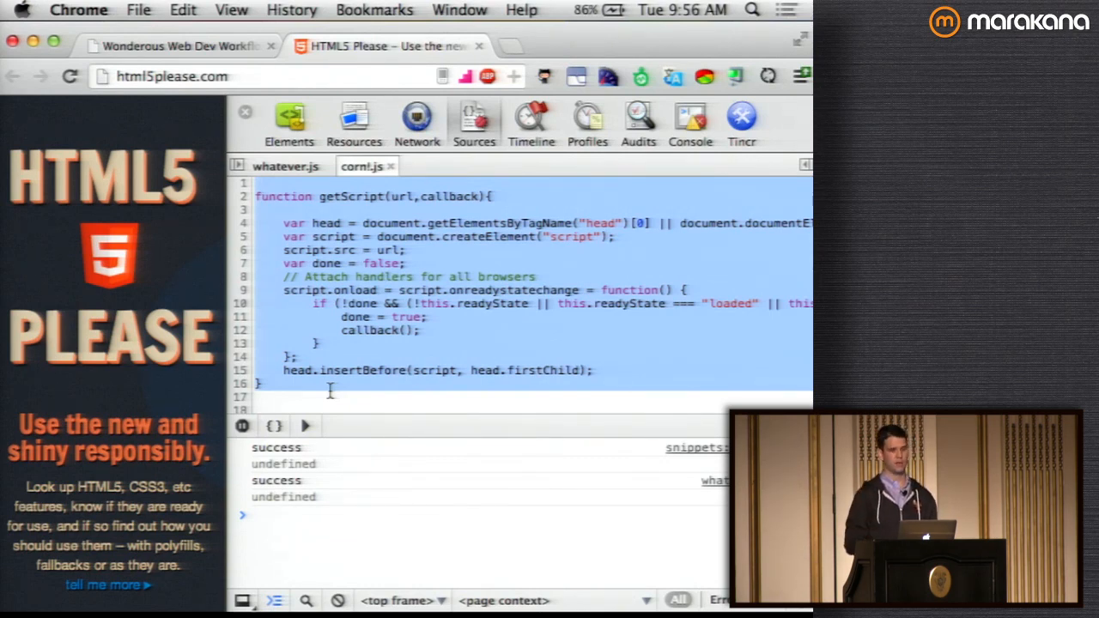
# - Add a getScript call loading cornify.js to the snippet and run it to add unicorns
pyautogui.scroll(-3)
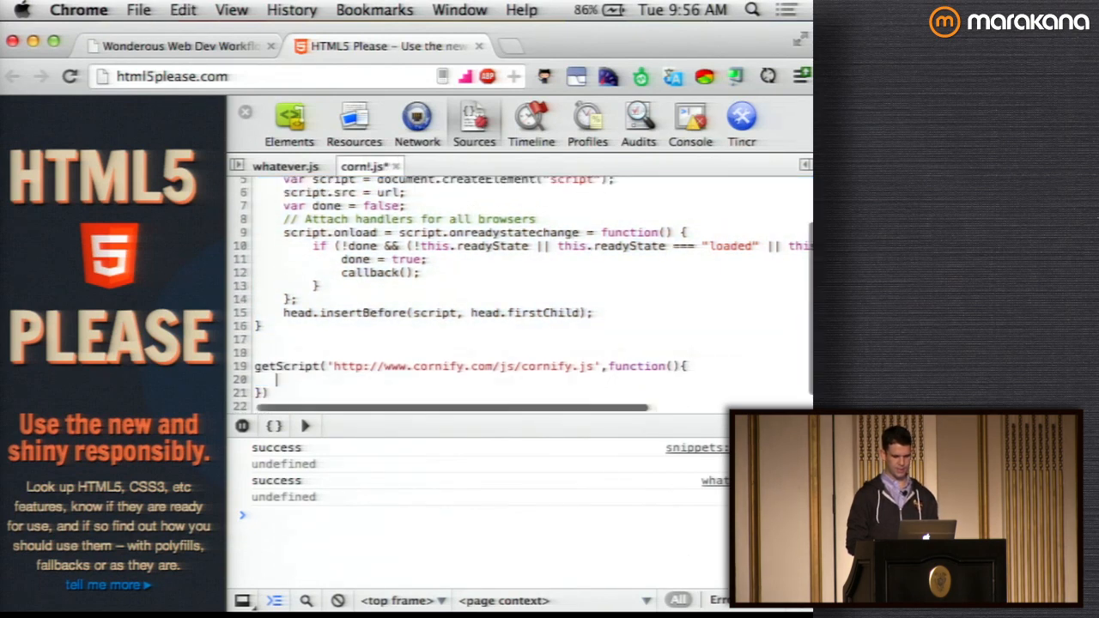
pyautogui.write("console.log('ya")
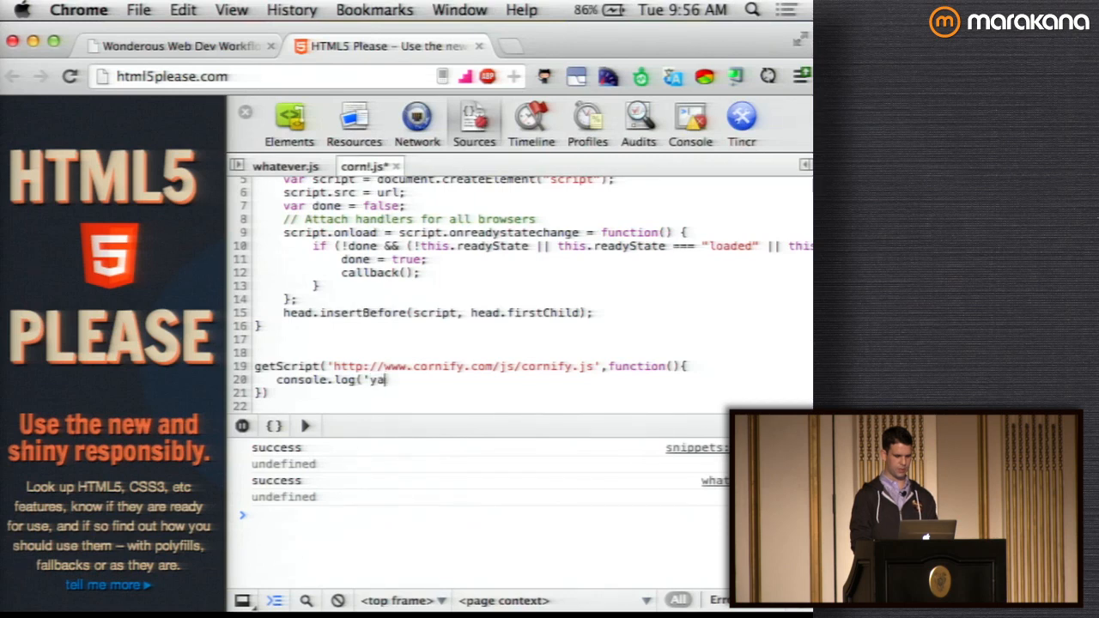
pyautogui.write("y');")
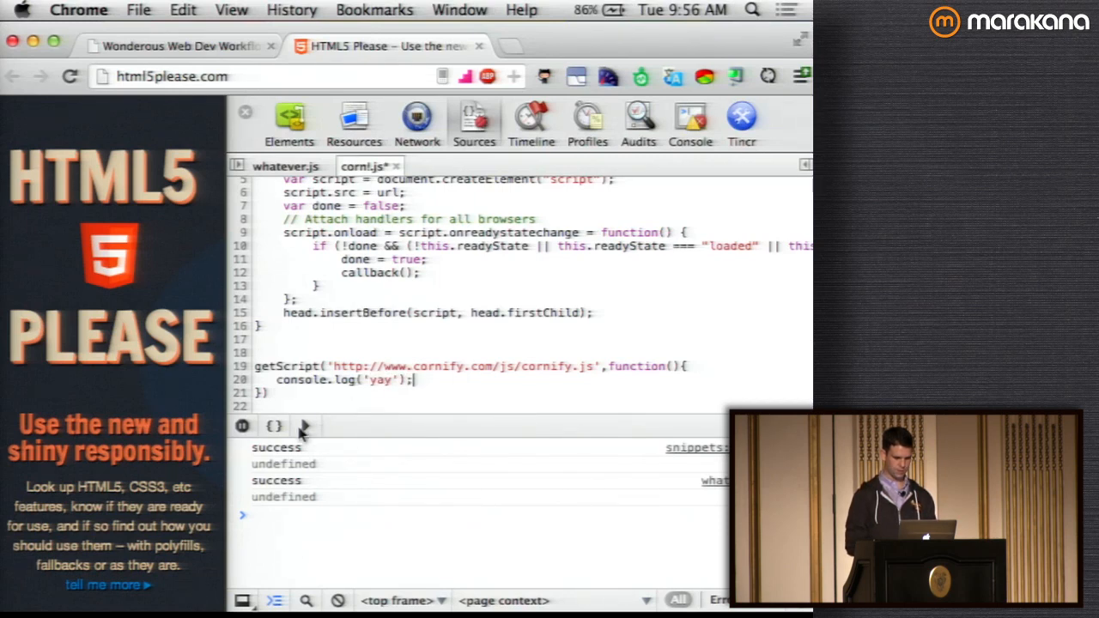
pyautogui.click(305, 425)
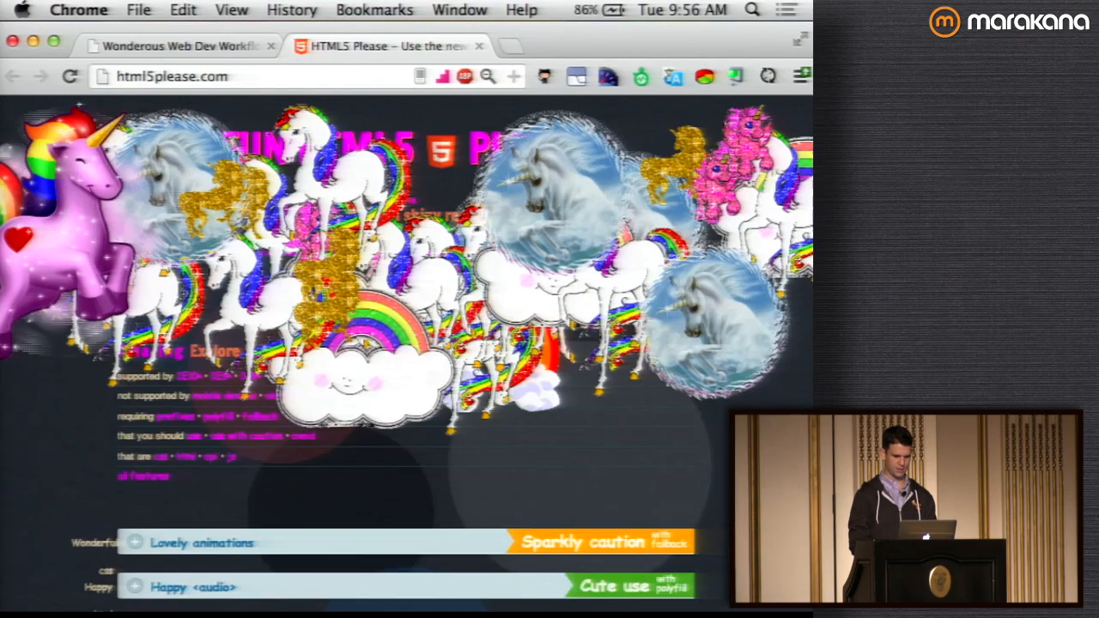
pyautogui.scroll(-3)
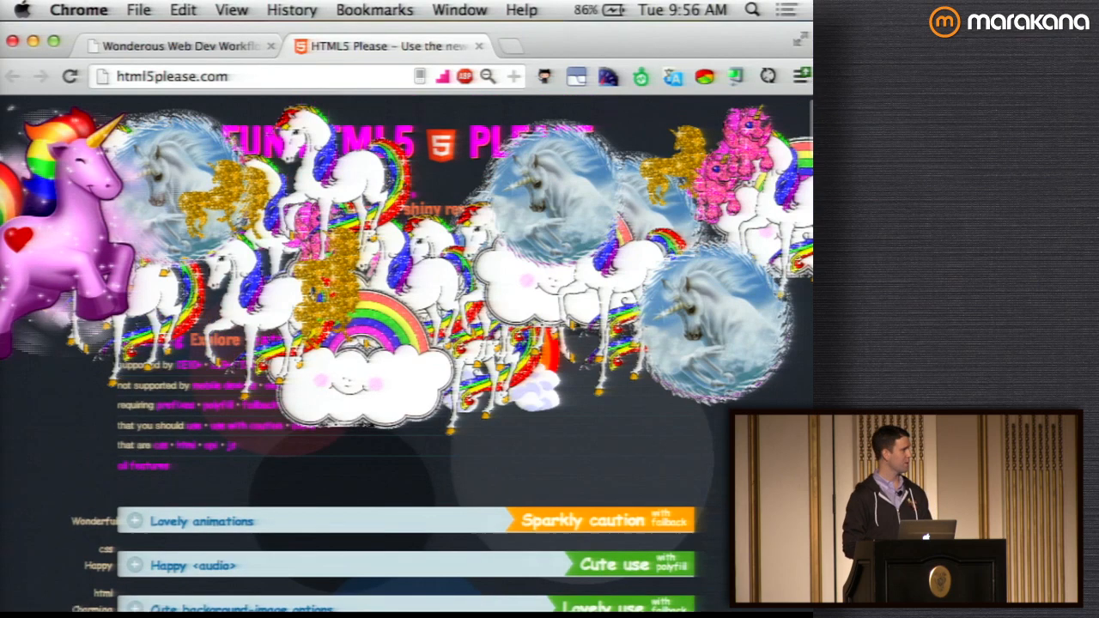
pyautogui.scroll(-3)
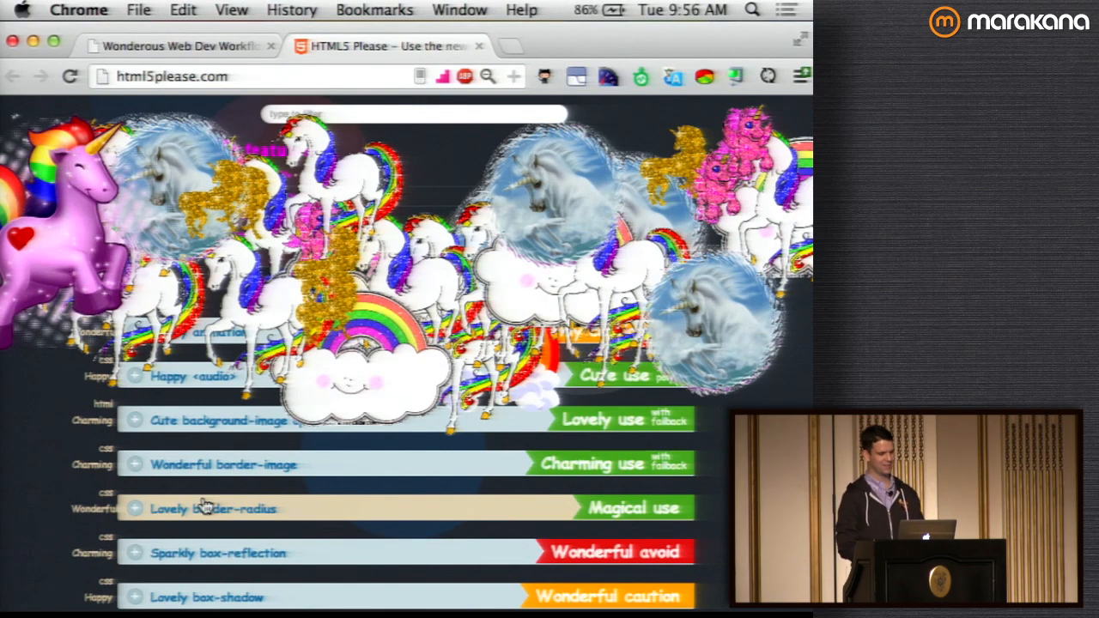
pyautogui.click(193, 47)
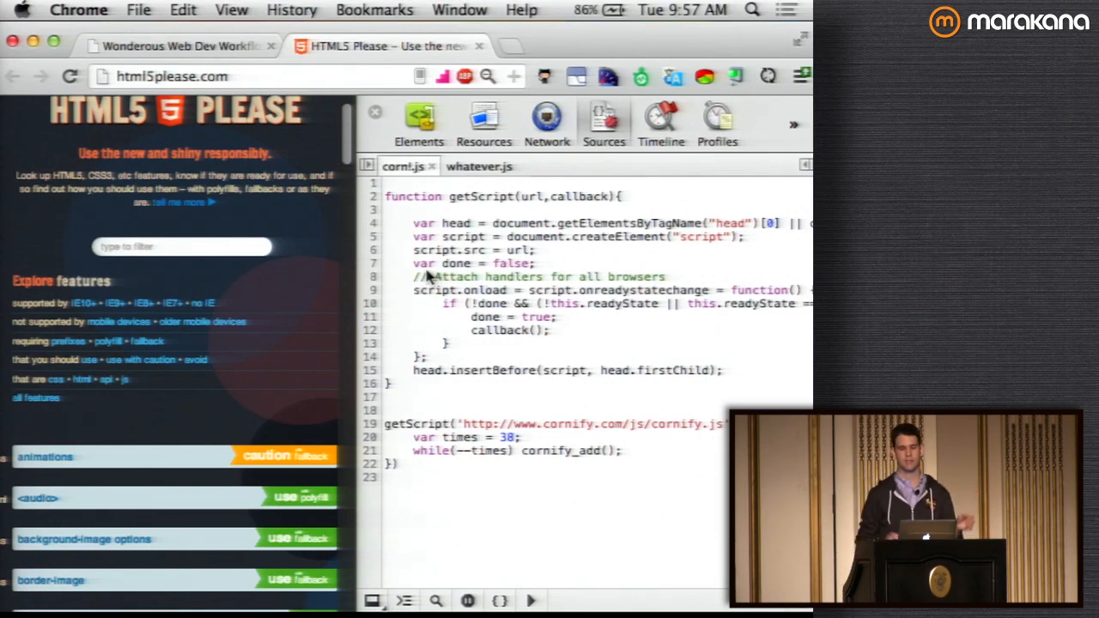
# - Set a breakpoint on the done = false line and evaluate 'arguments' in the console
pyautogui.click(370, 263)
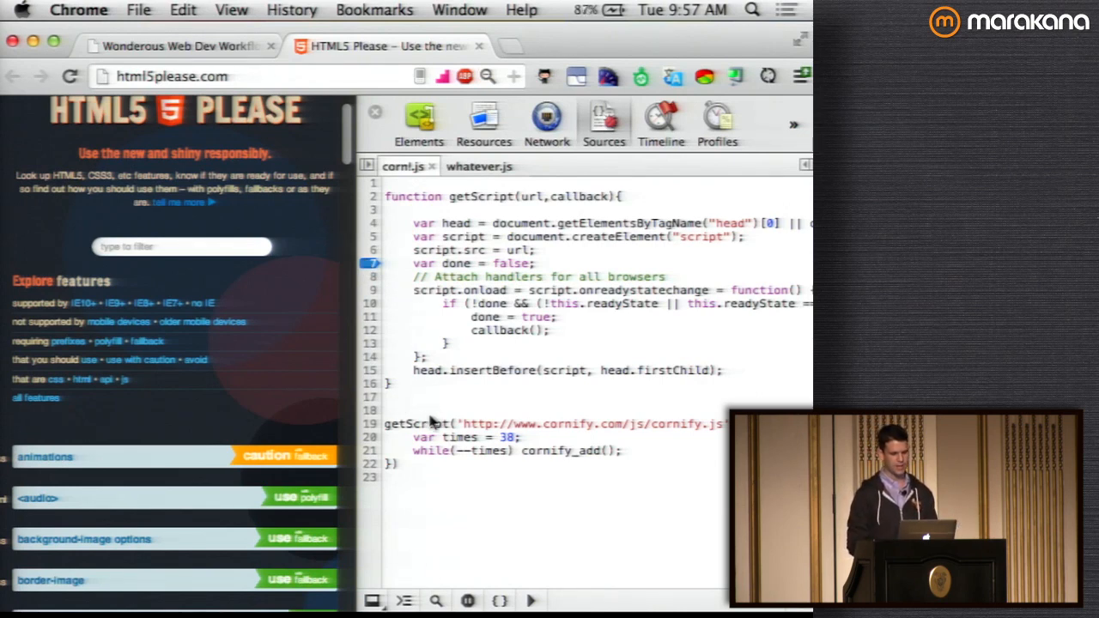
pyautogui.moveTo(530, 581)
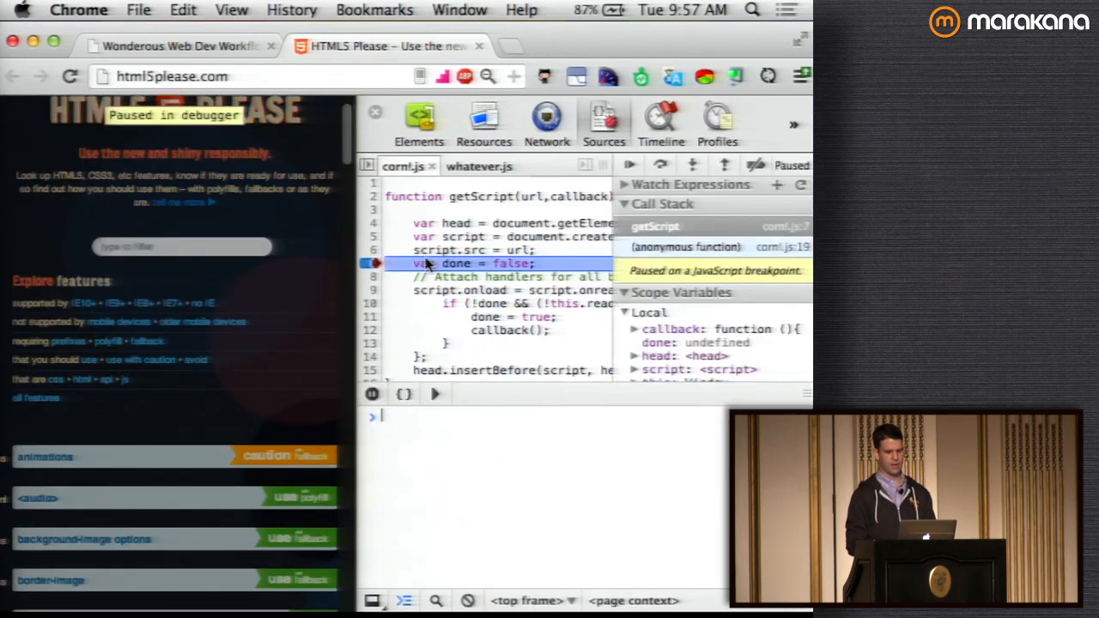
pyautogui.moveTo(446, 541)
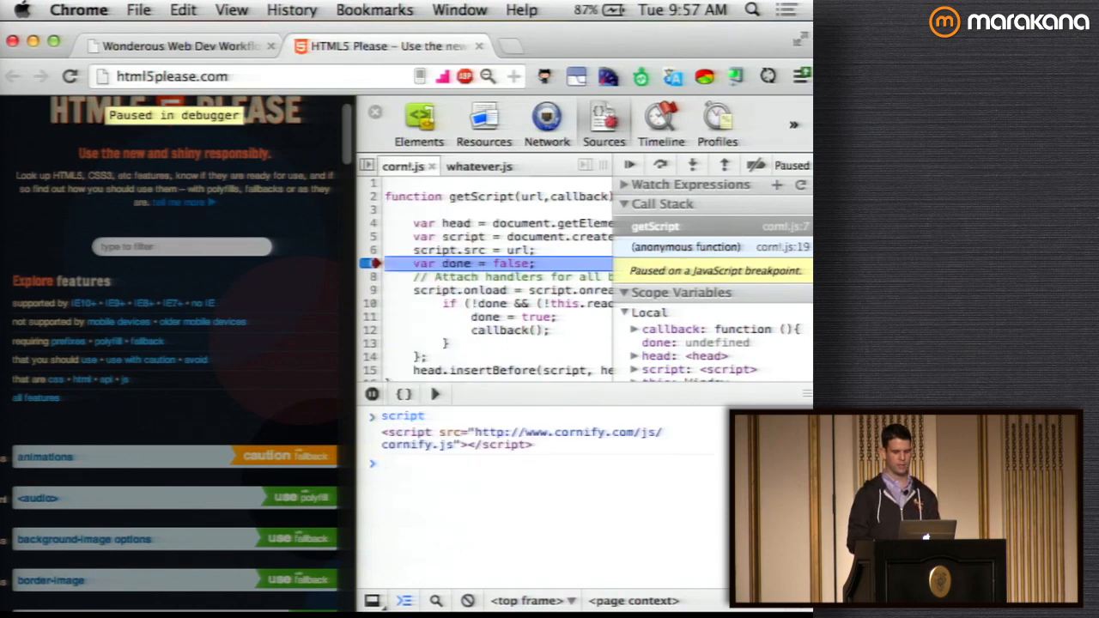
pyautogui.write('arguments')
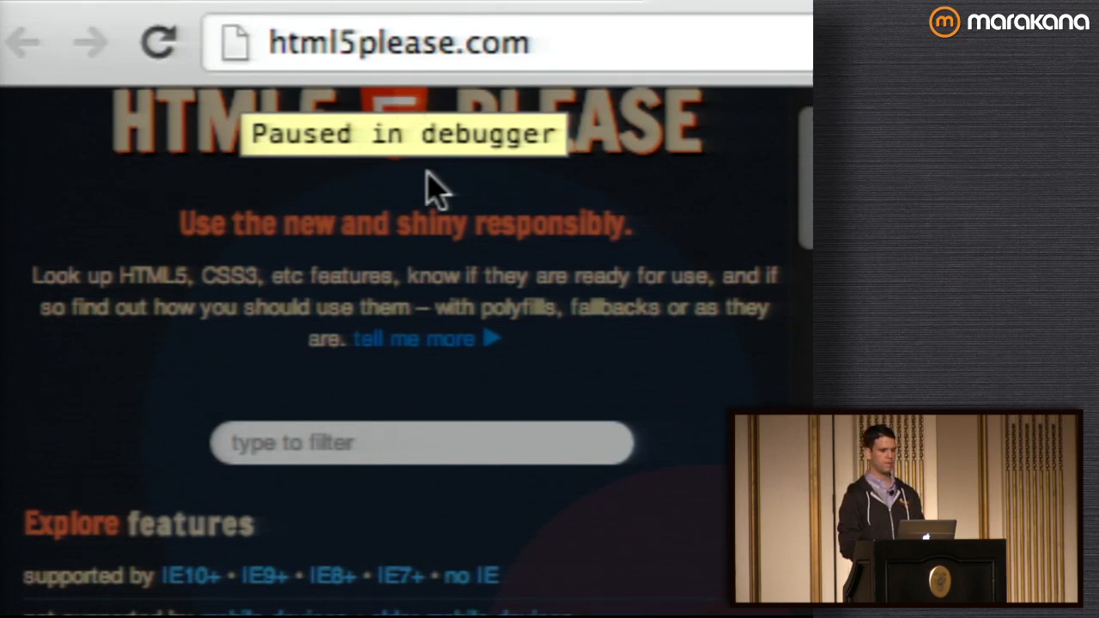
pyautogui.moveTo(365, 219)
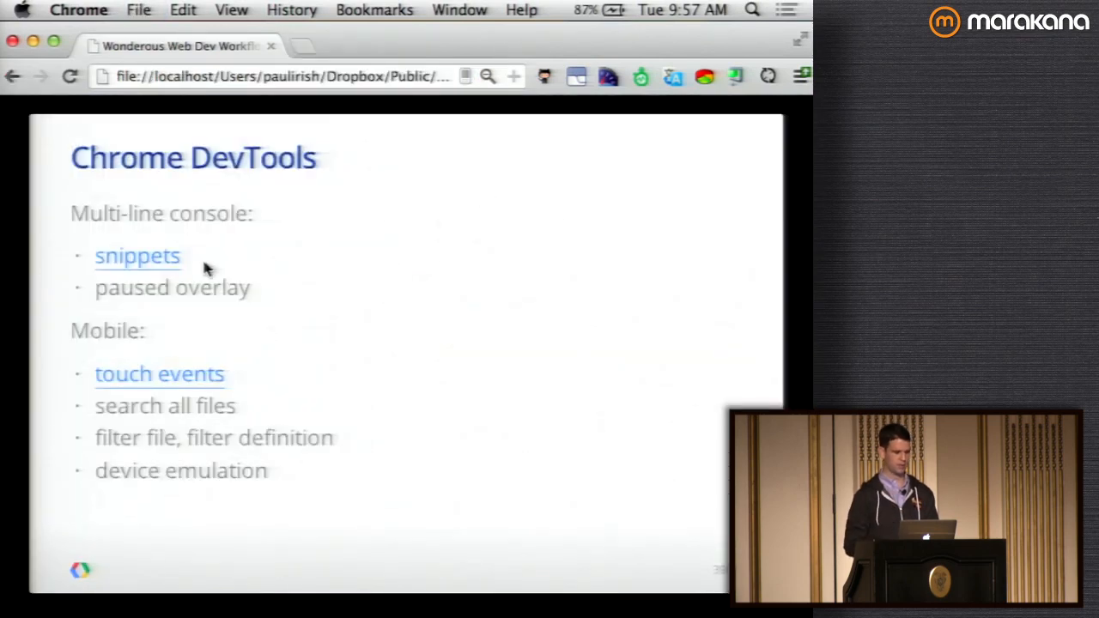
# - Open the touch events Fingerpaint demo from the slide and launch DevTools with F12
pyautogui.doubleClick(112, 331)
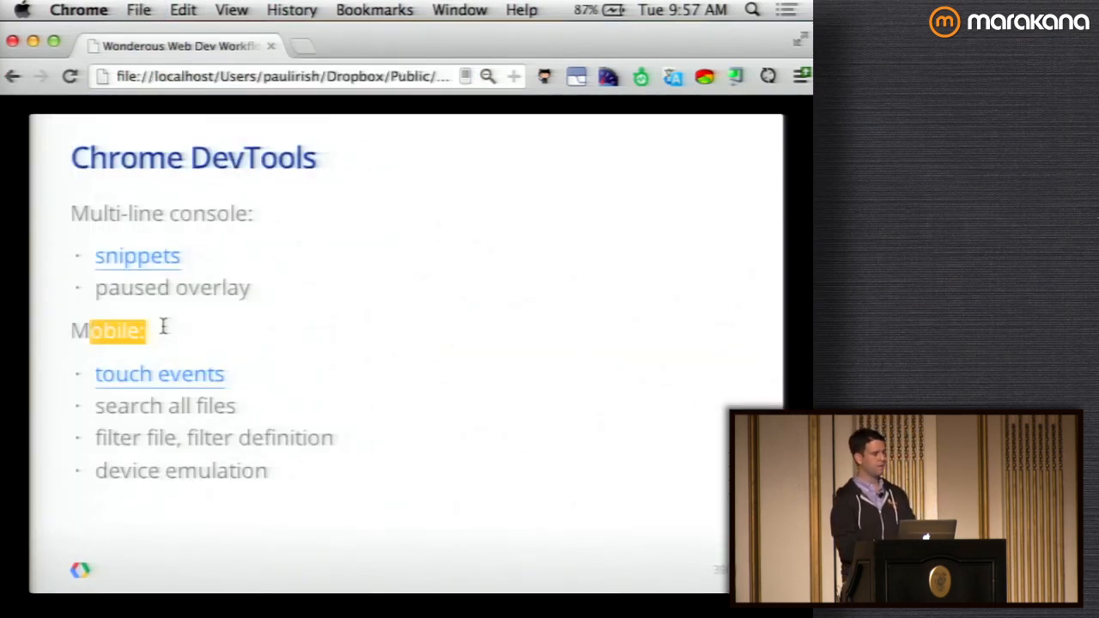
pyautogui.moveTo(146, 383)
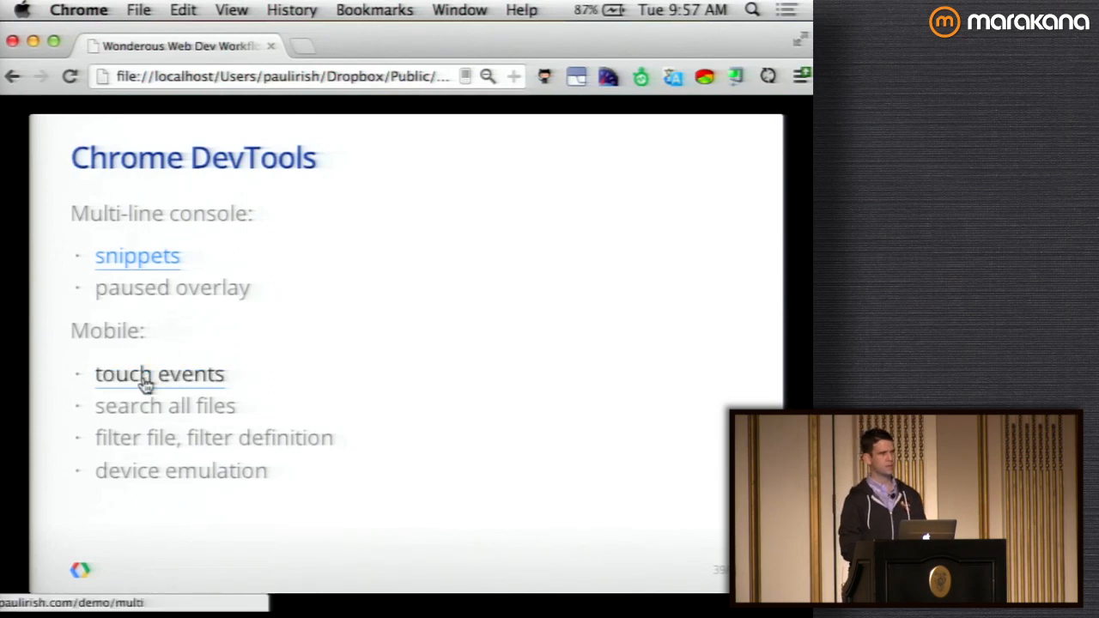
pyautogui.click(159, 374)
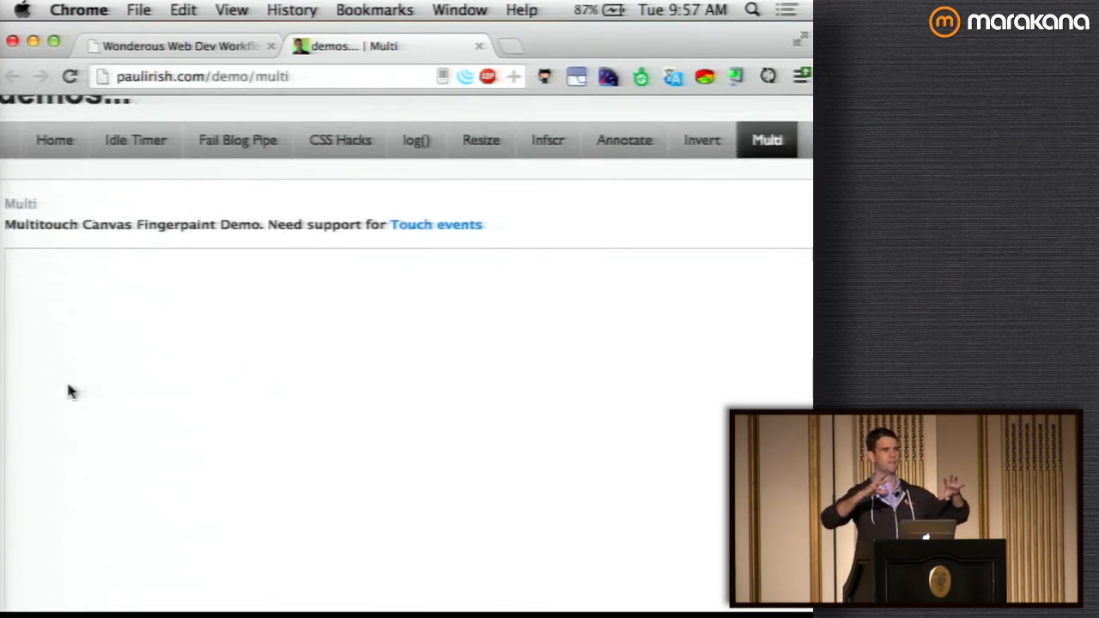
pyautogui.moveTo(145, 391)
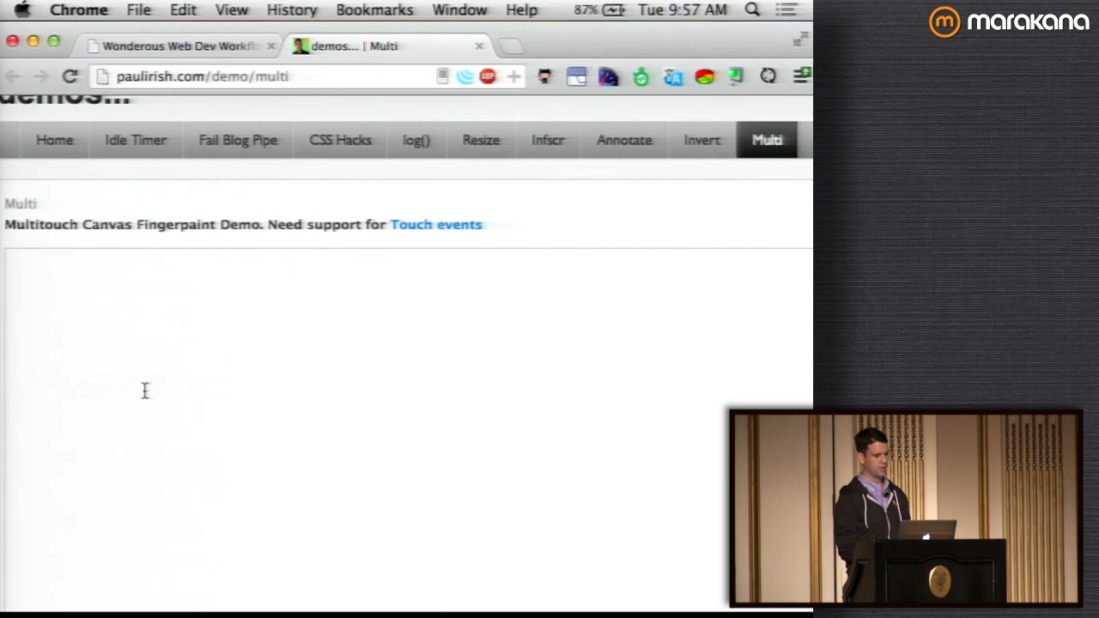
pyautogui.moveTo(309, 352)
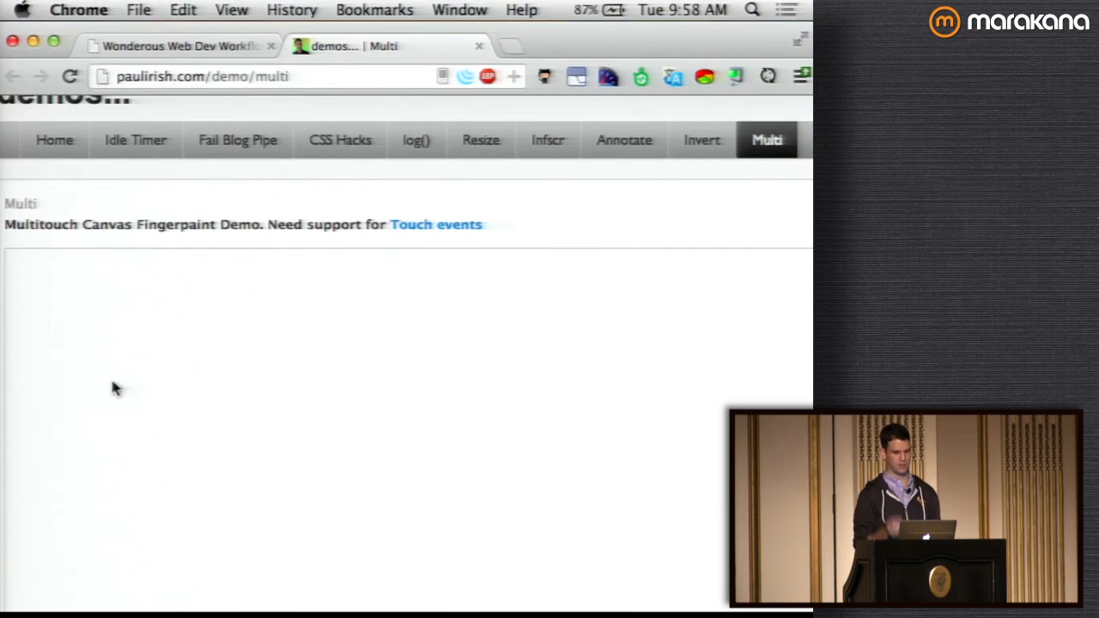
pyautogui.press('F12')
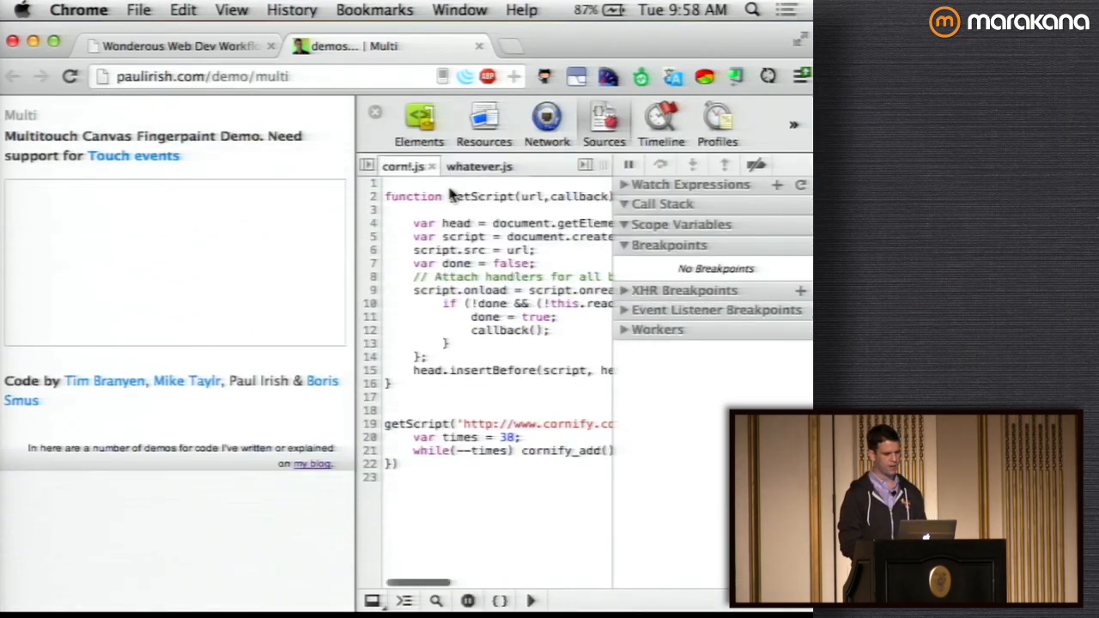
# - Open multitouch.js in the Sources panel by searching 'mul'
pyautogui.rightClick(479, 166)
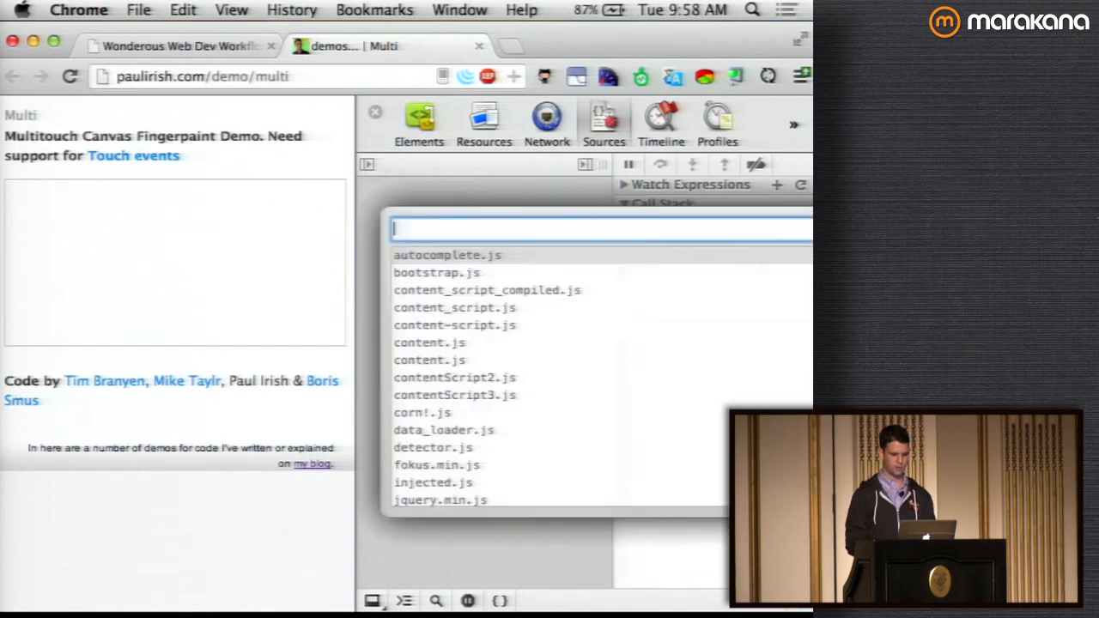
pyautogui.write('m')
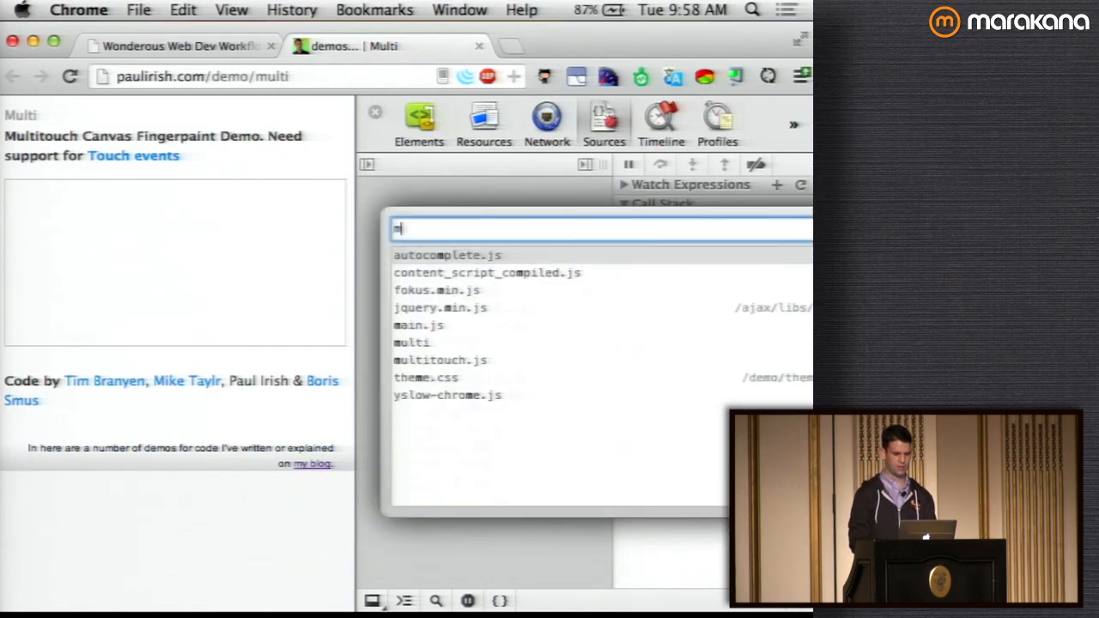
pyautogui.write('ul')
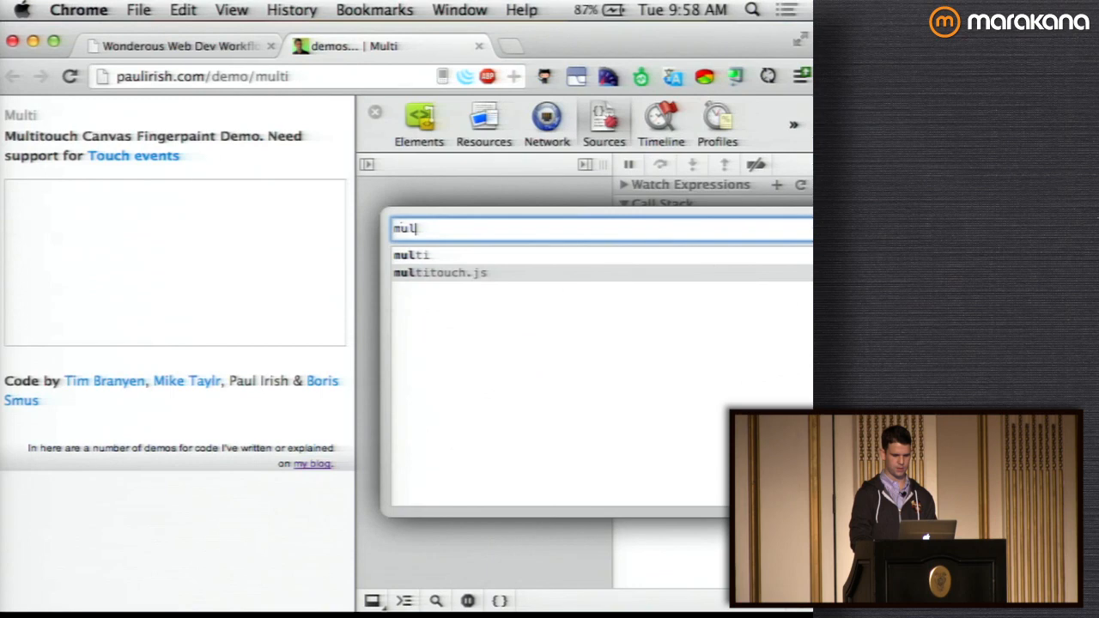
pyautogui.click(439, 272)
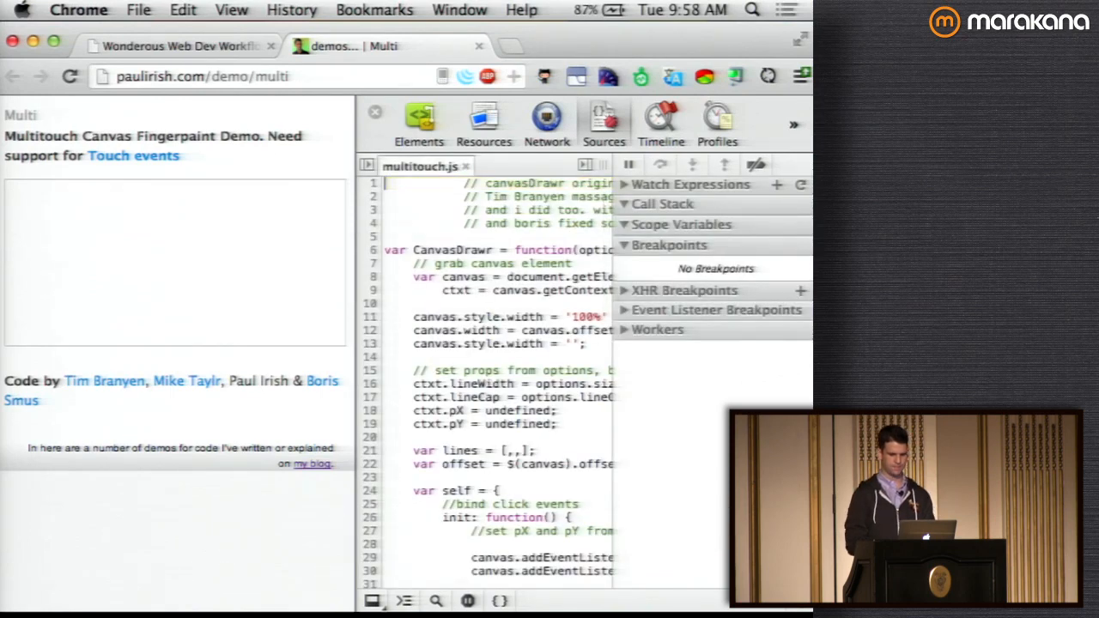
pyautogui.moveTo(418, 199)
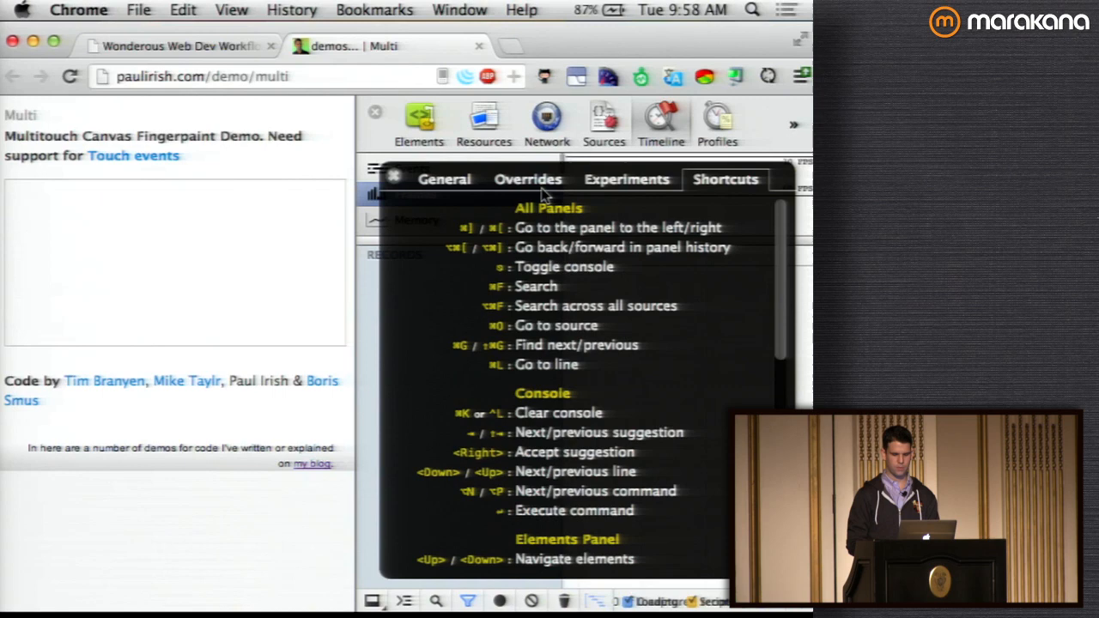
# - Close Shortcuts, enable 'Emulate touch events' in Overrides, and paint on the canvas
pyautogui.click(528, 179)
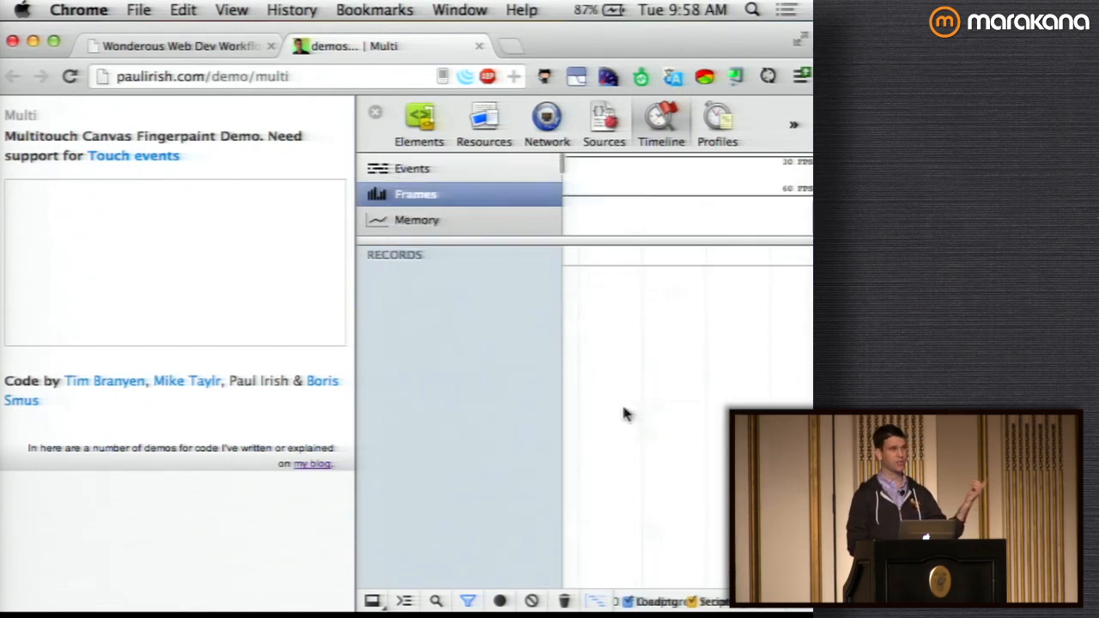
pyautogui.moveTo(710, 513)
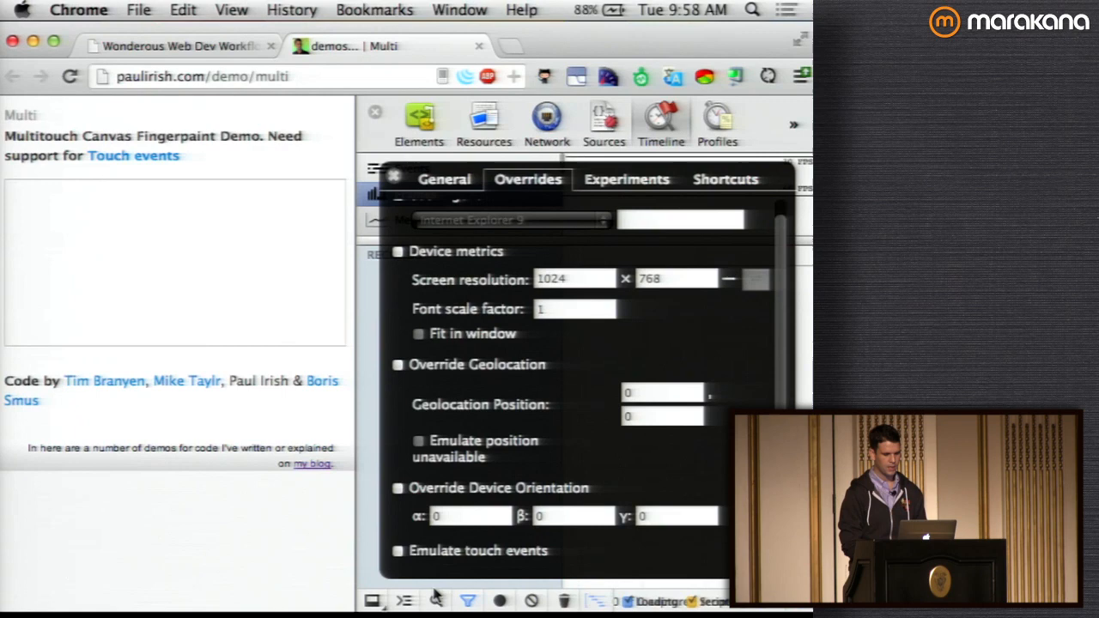
pyautogui.click(395, 550)
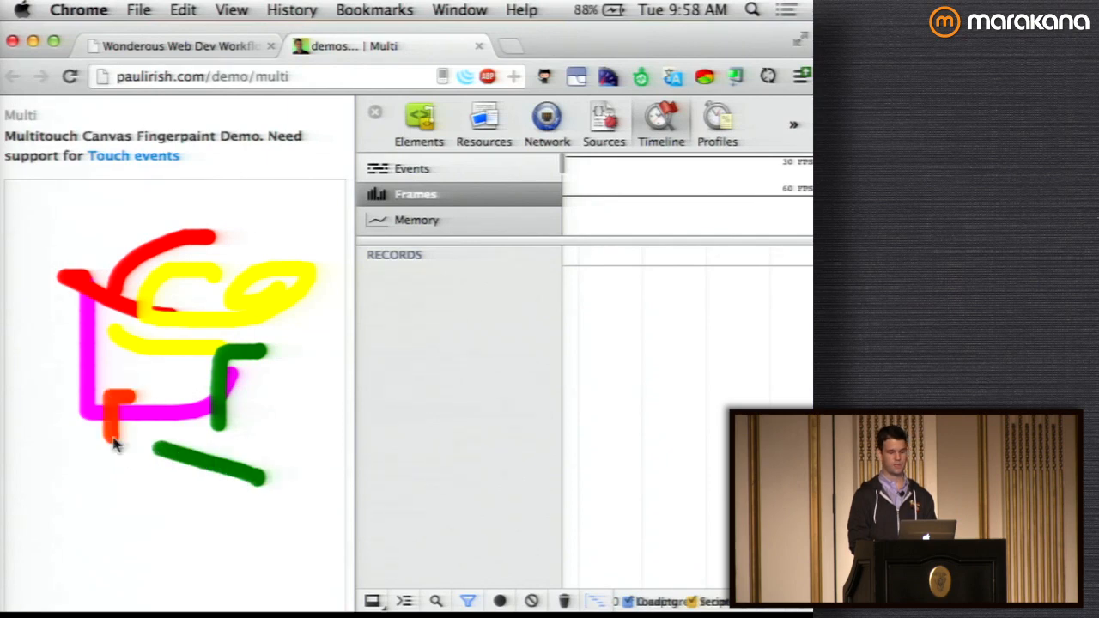
pyautogui.click(415, 193)
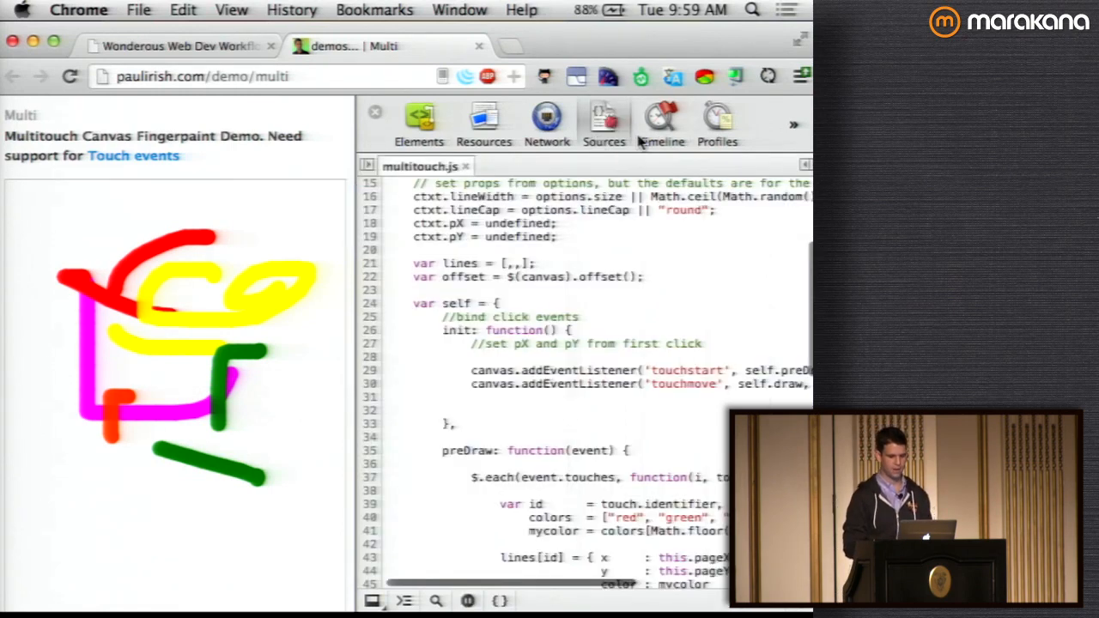
# - Show DevTools on the Timeline Frames view beside the fingerpaint demo
pyautogui.click(661, 120)
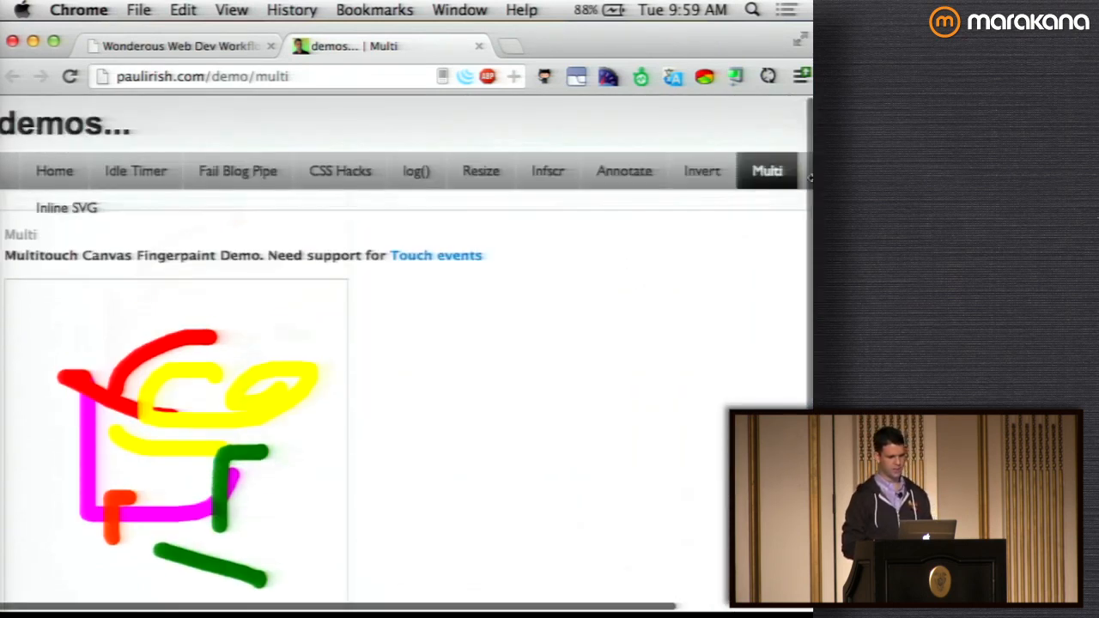
pyautogui.scroll(-3)
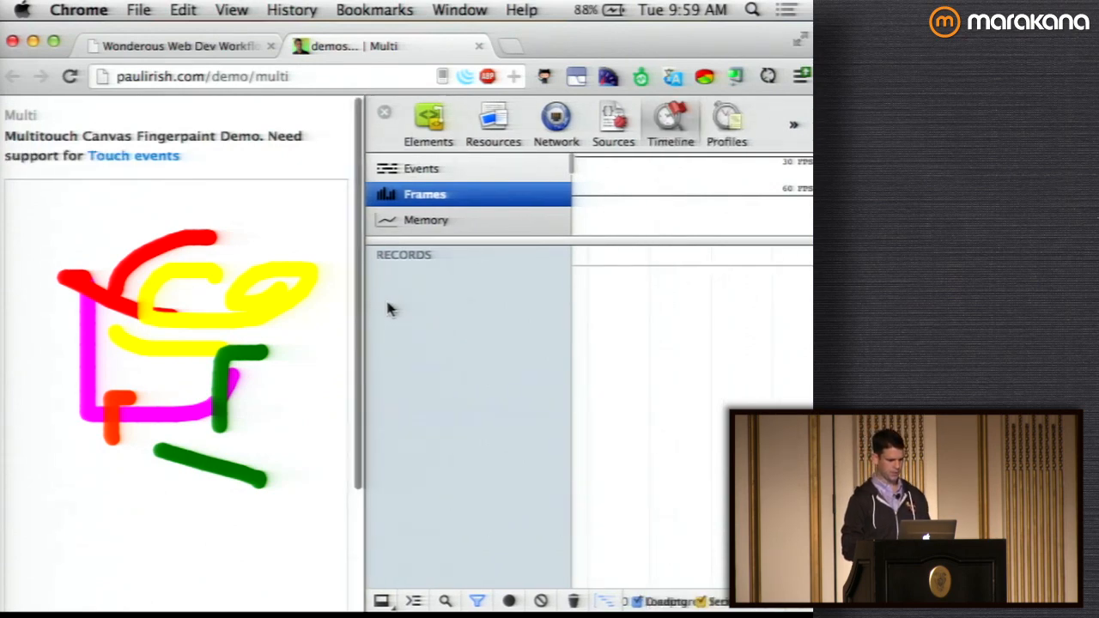
pyautogui.click(613, 123)
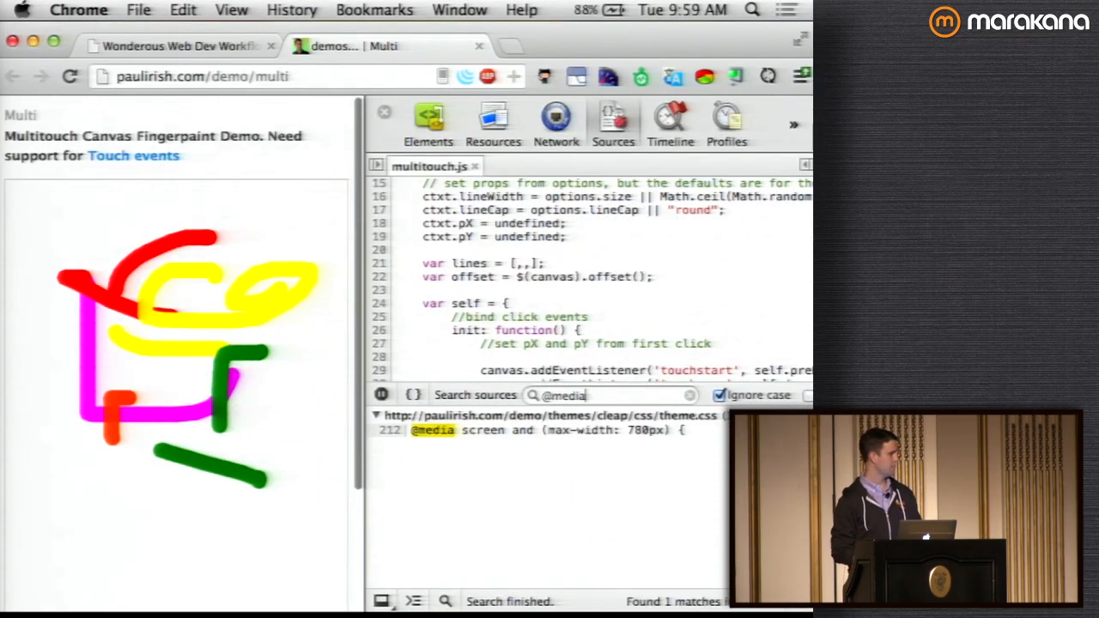
pyautogui.click(430, 430)
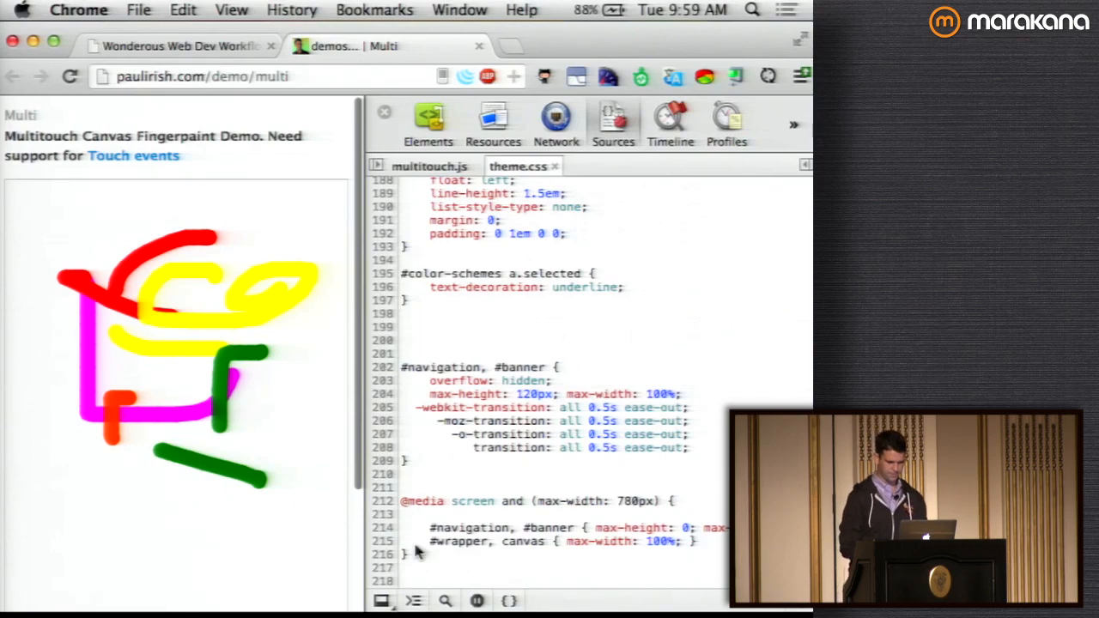
pyautogui.moveTo(596, 488)
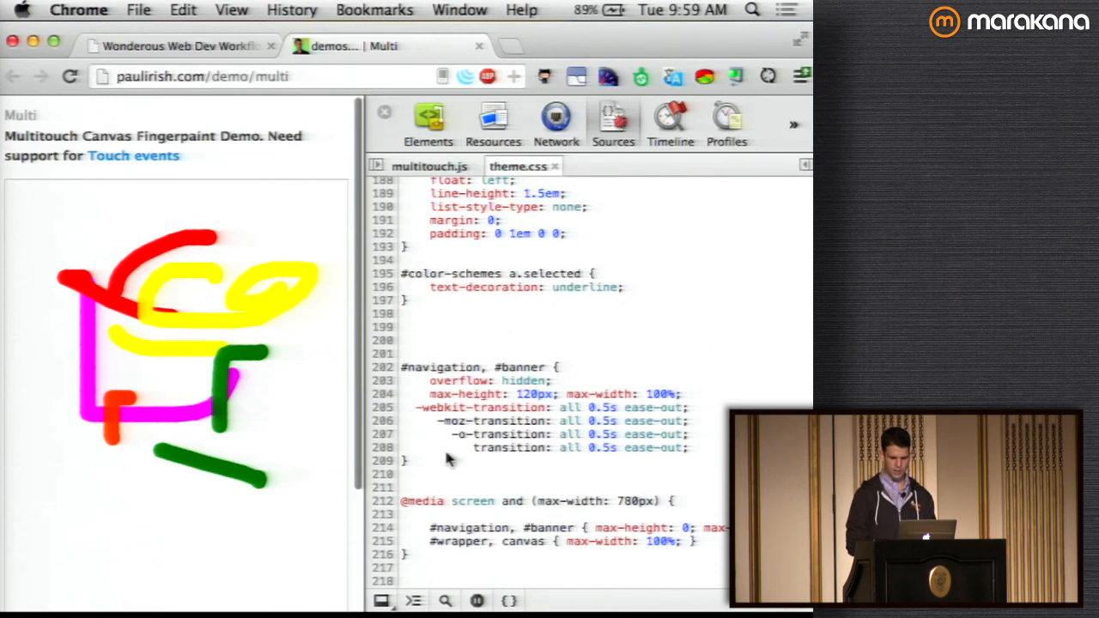
pyautogui.moveTo(400, 446)
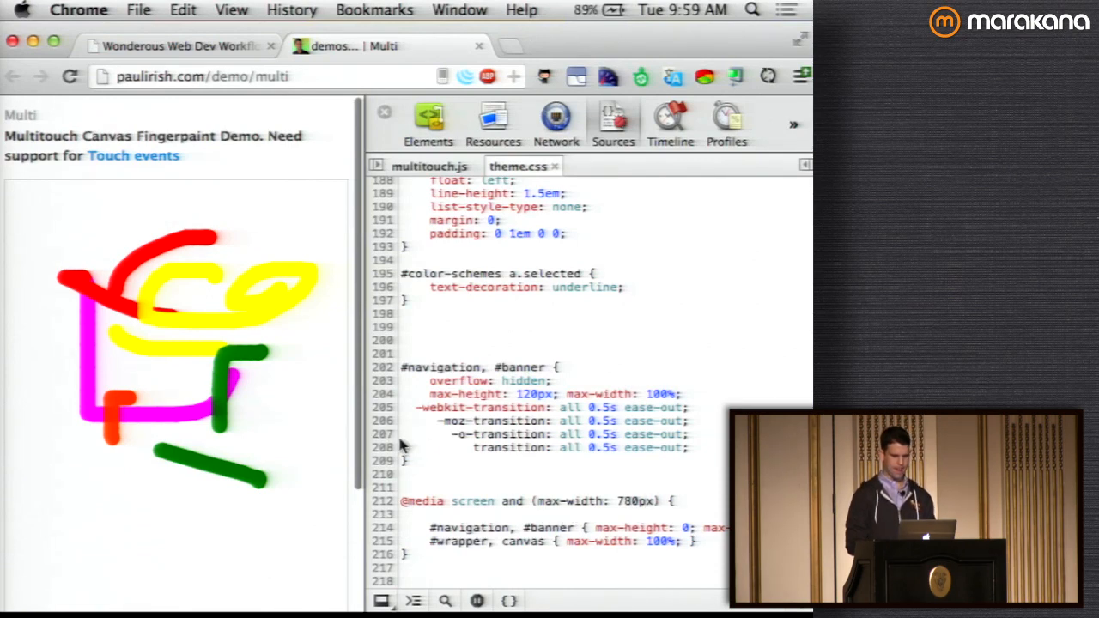
pyautogui.moveTo(569, 509)
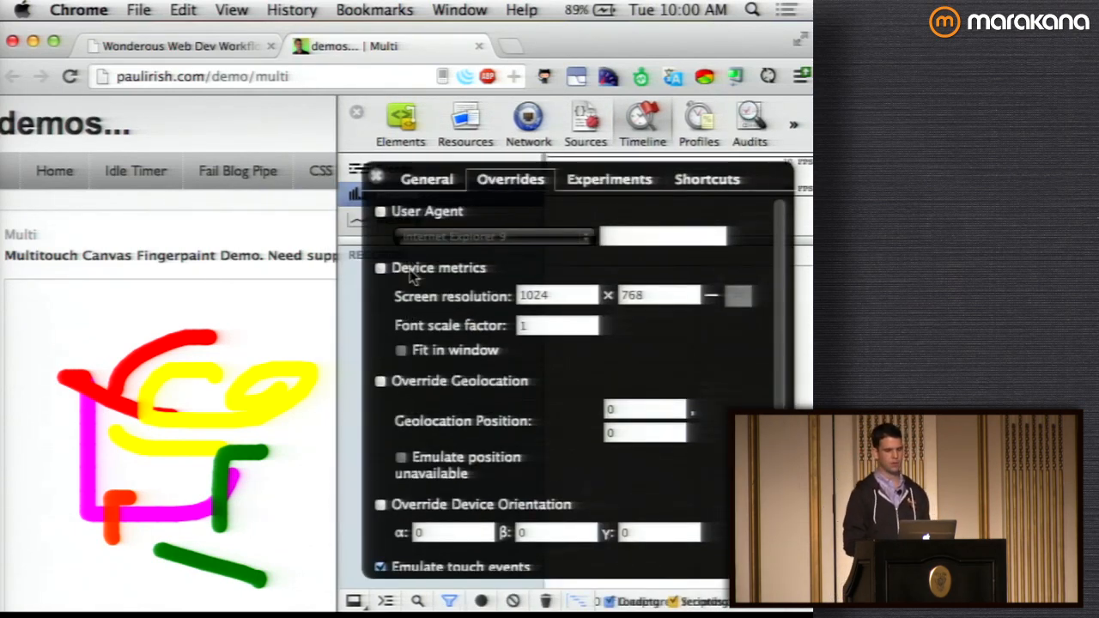
# - Enable device metrics and the user agent override, emulating an Android 2.3 Nexus S
pyautogui.click(380, 267)
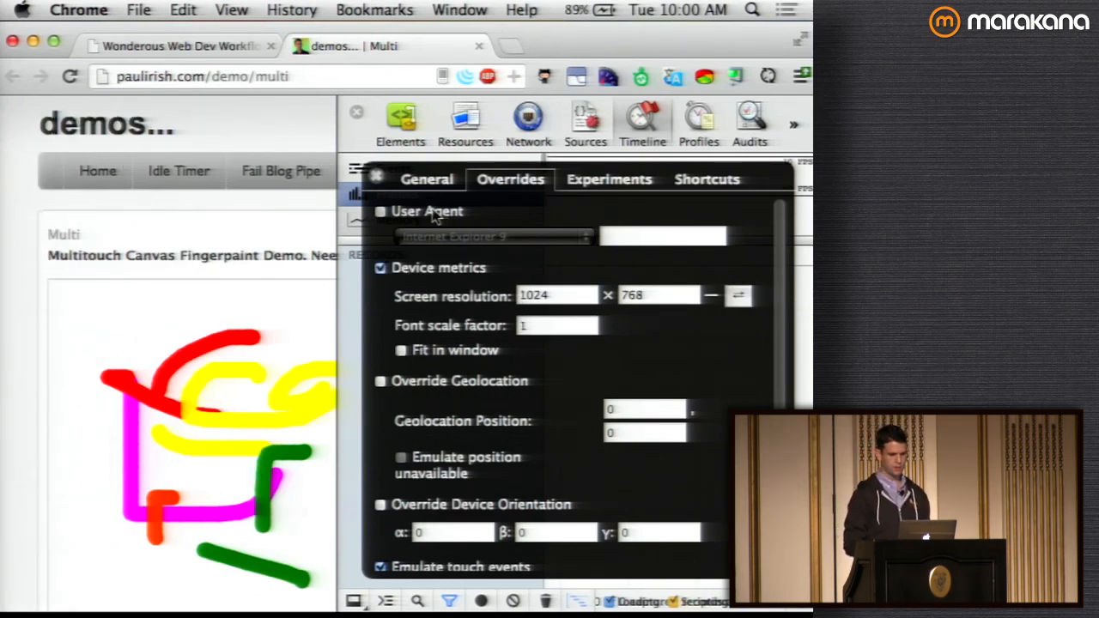
pyautogui.click(380, 211)
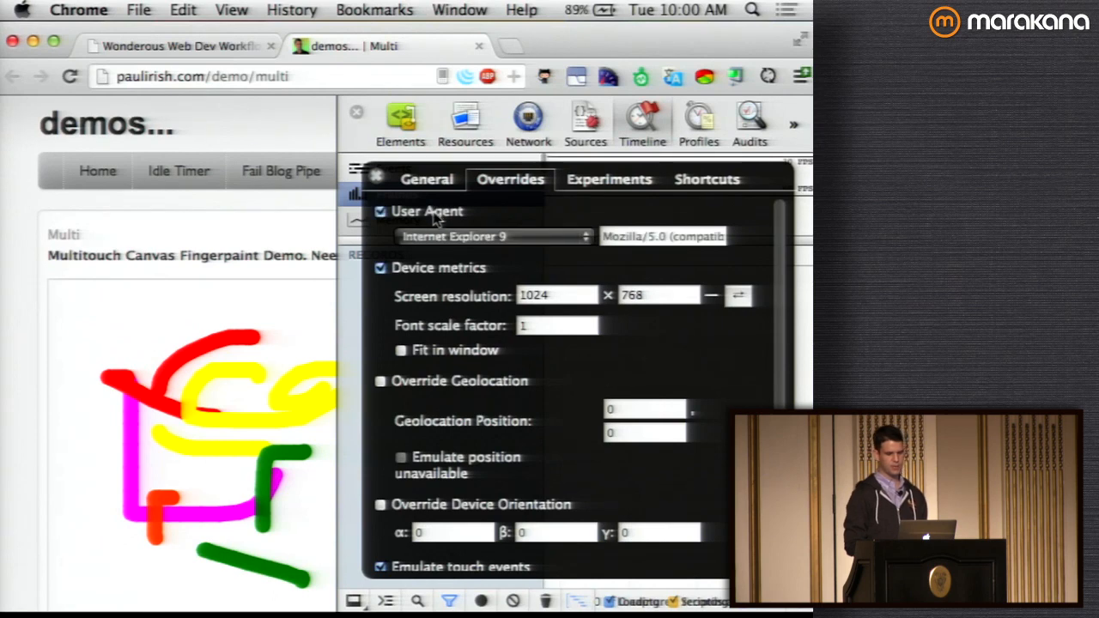
pyautogui.click(493, 236)
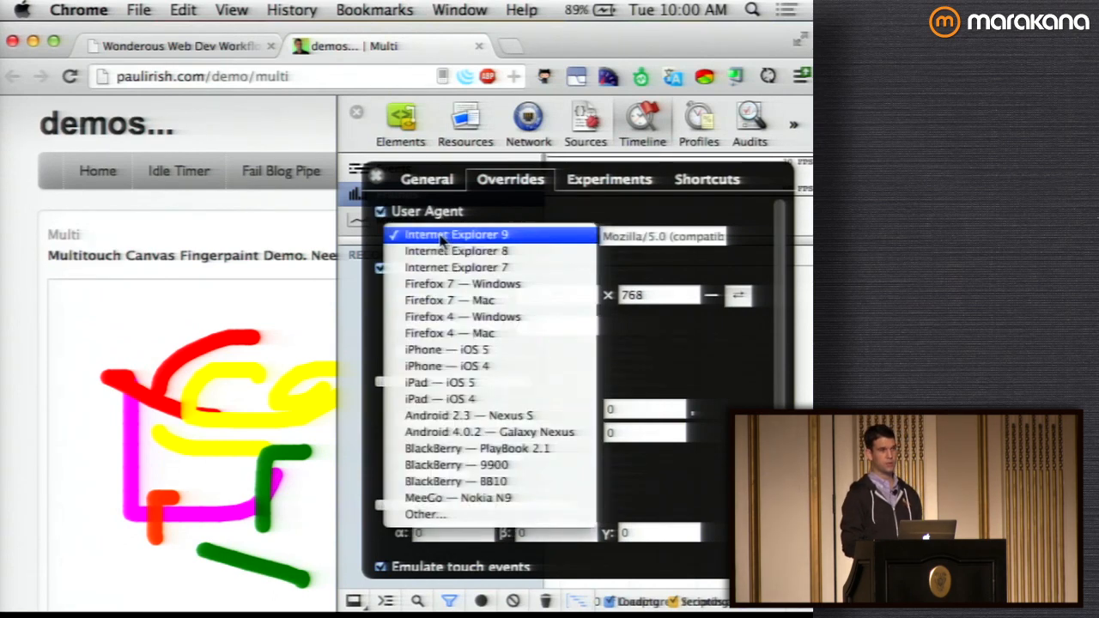
pyautogui.moveTo(485, 432)
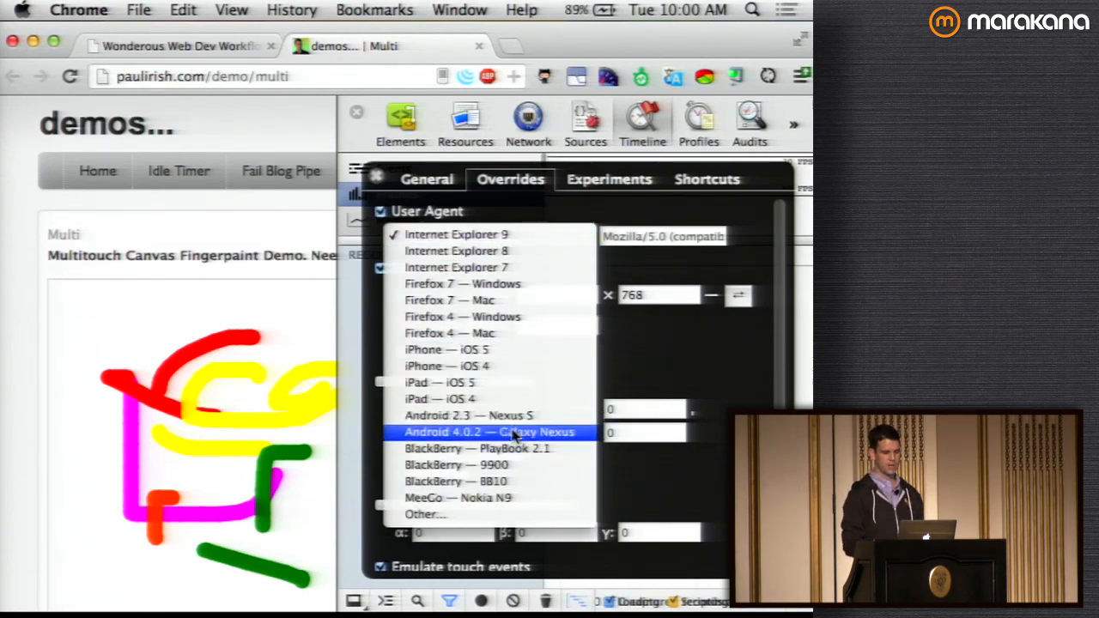
pyautogui.click(471, 416)
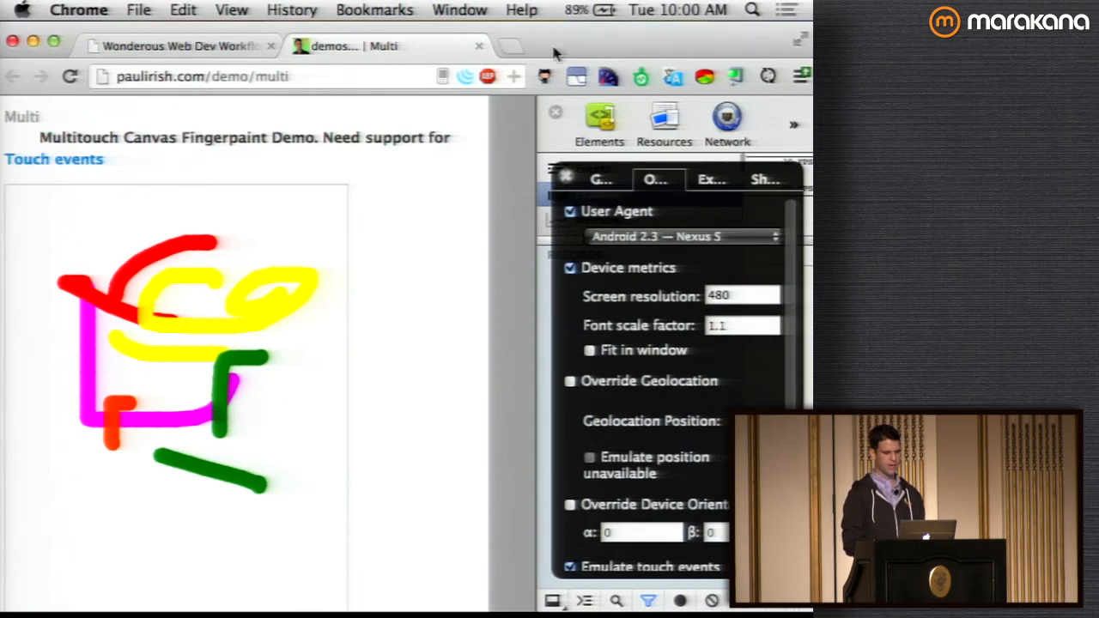
# - Emulate the Galaxy Nexus, then iPad — iOS 5 at 1024 resolution
pyautogui.click(681, 237)
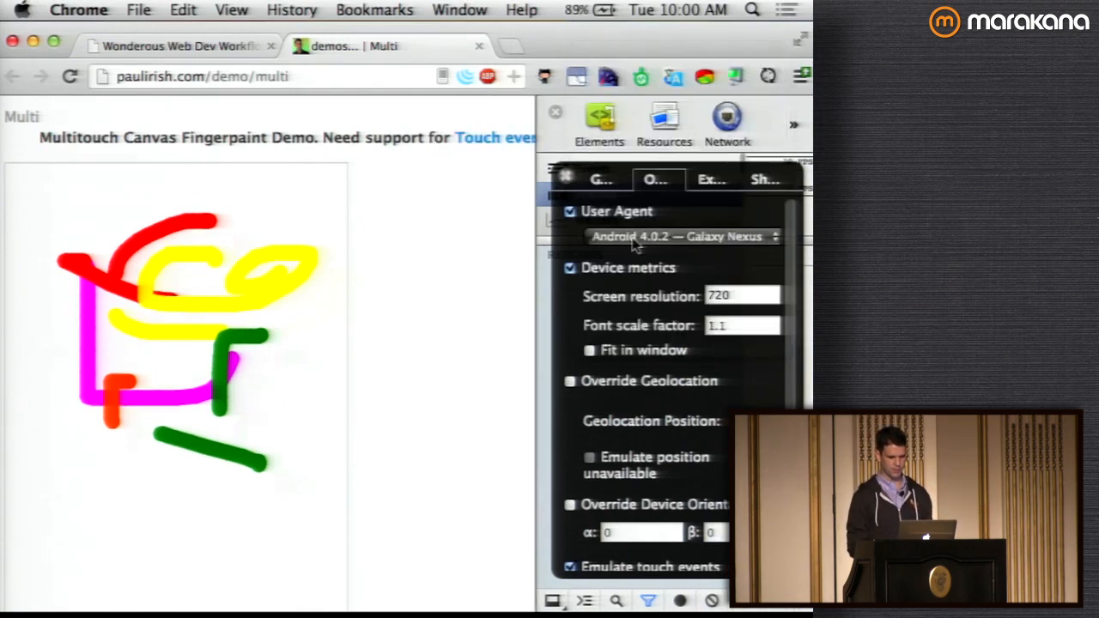
pyautogui.click(683, 236)
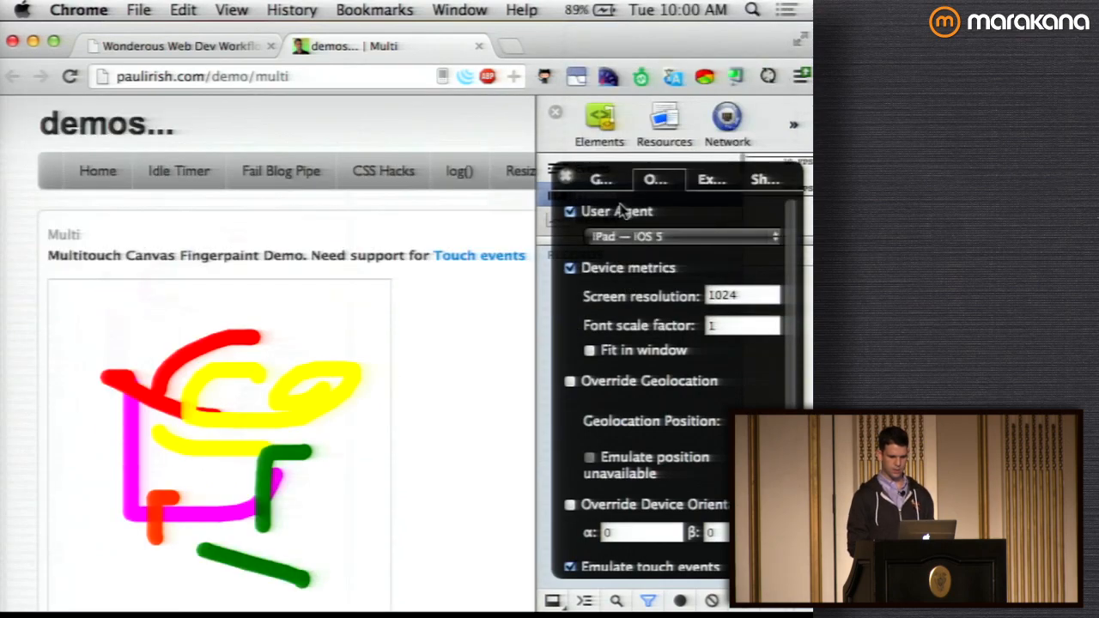
pyautogui.click(683, 236)
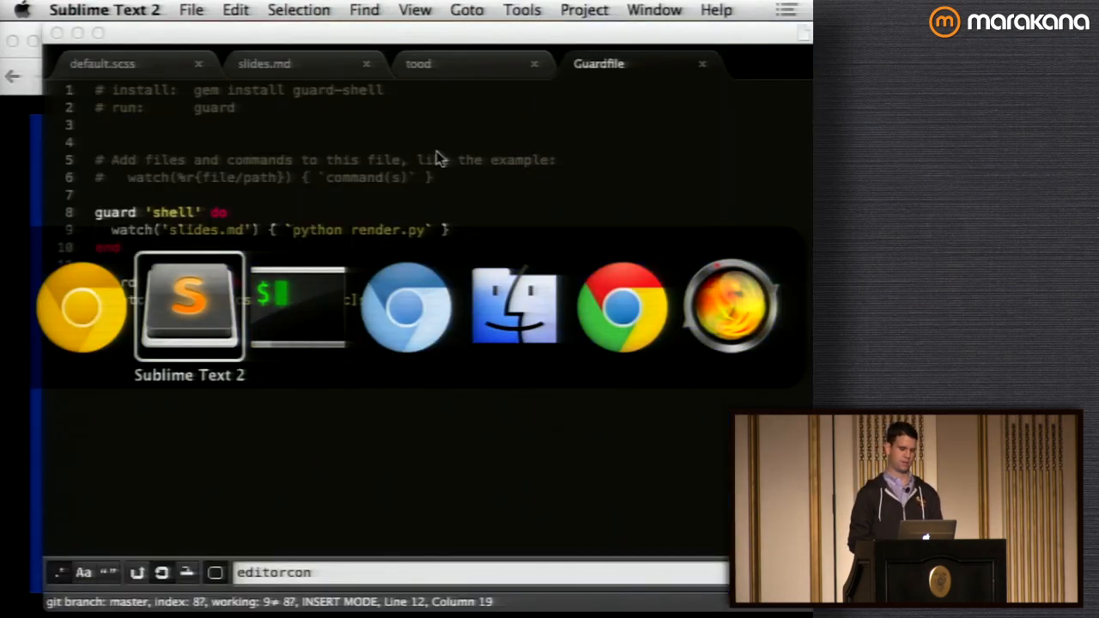
# - Open slides.md in Sublime Text and locate the 'device emulation' bullet
pyautogui.click(264, 63)
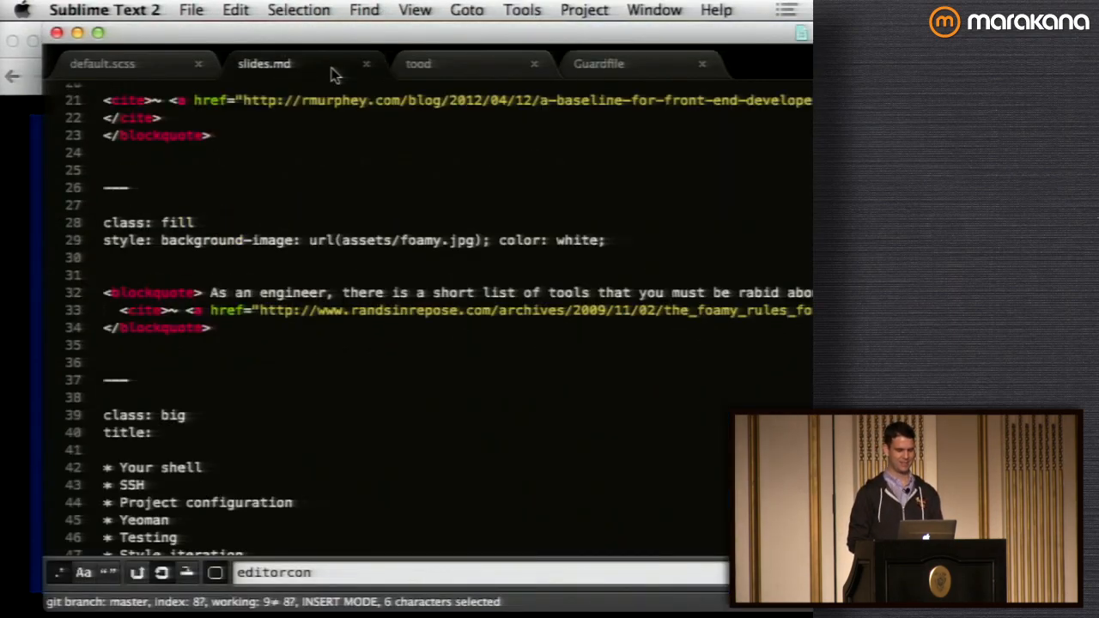
pyautogui.write('hook')
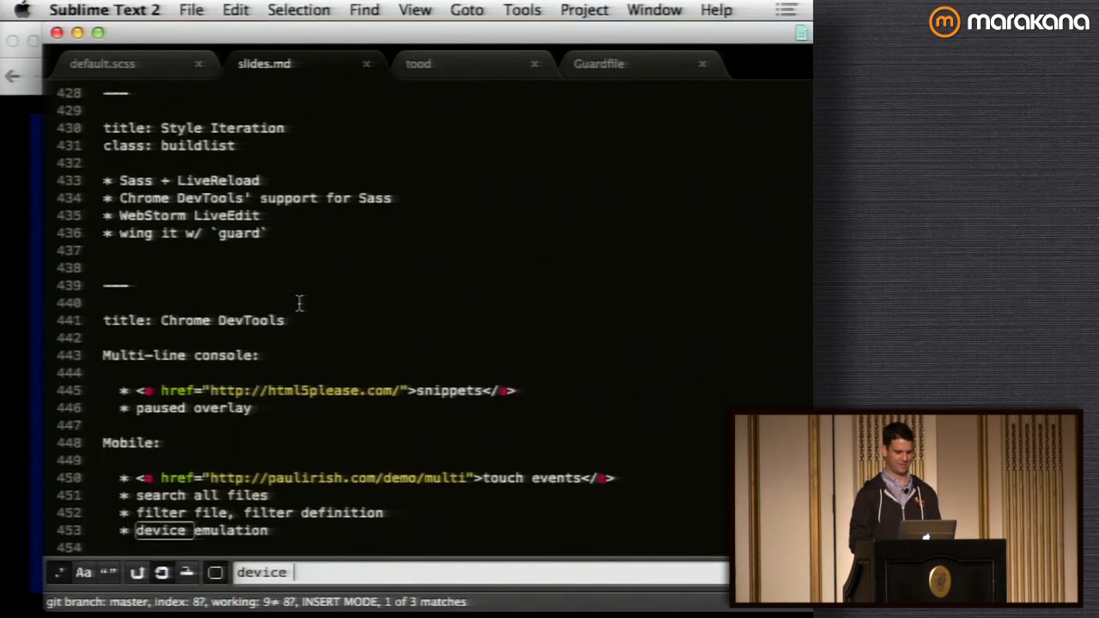
pyautogui.scroll(-3)
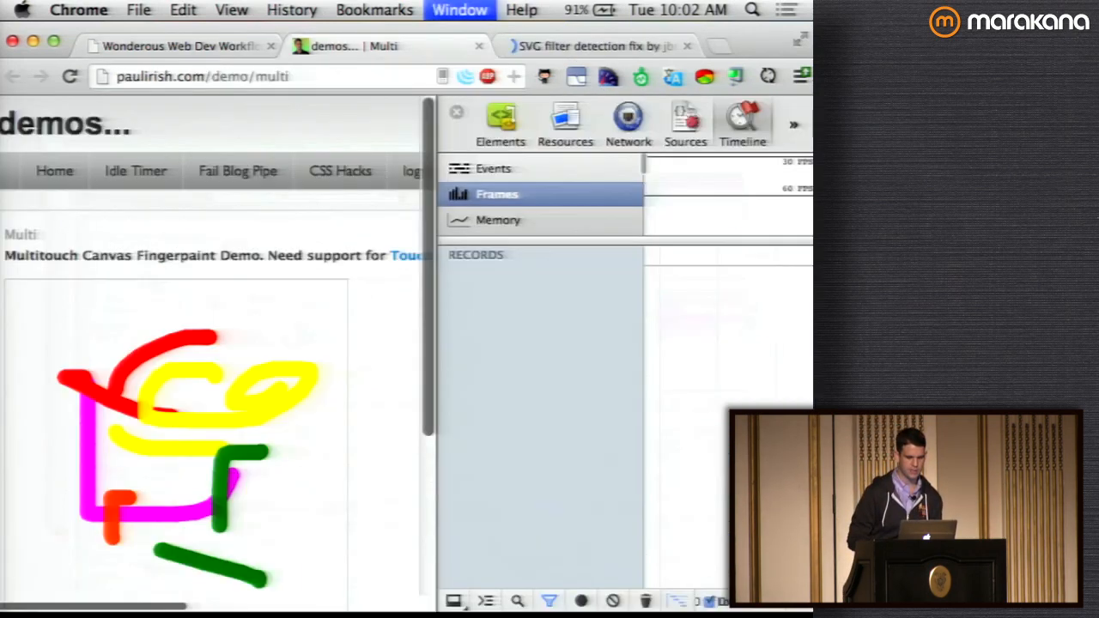
# - Open the 'SVG filter detection fix' pull request's passing Travis build details
pyautogui.click(591, 46)
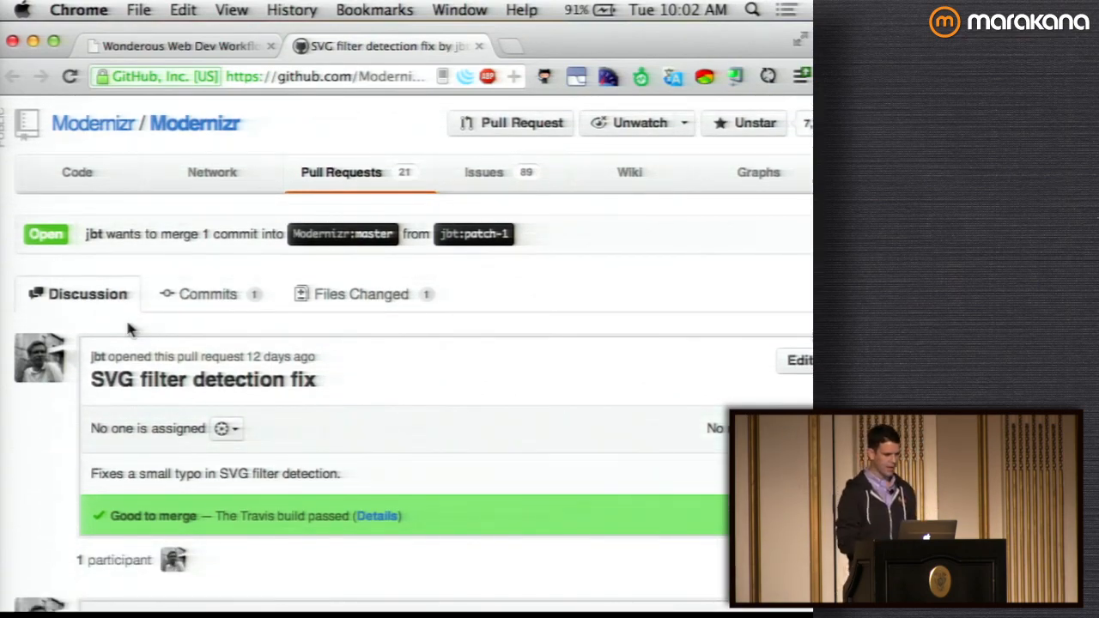
pyautogui.scroll(-3)
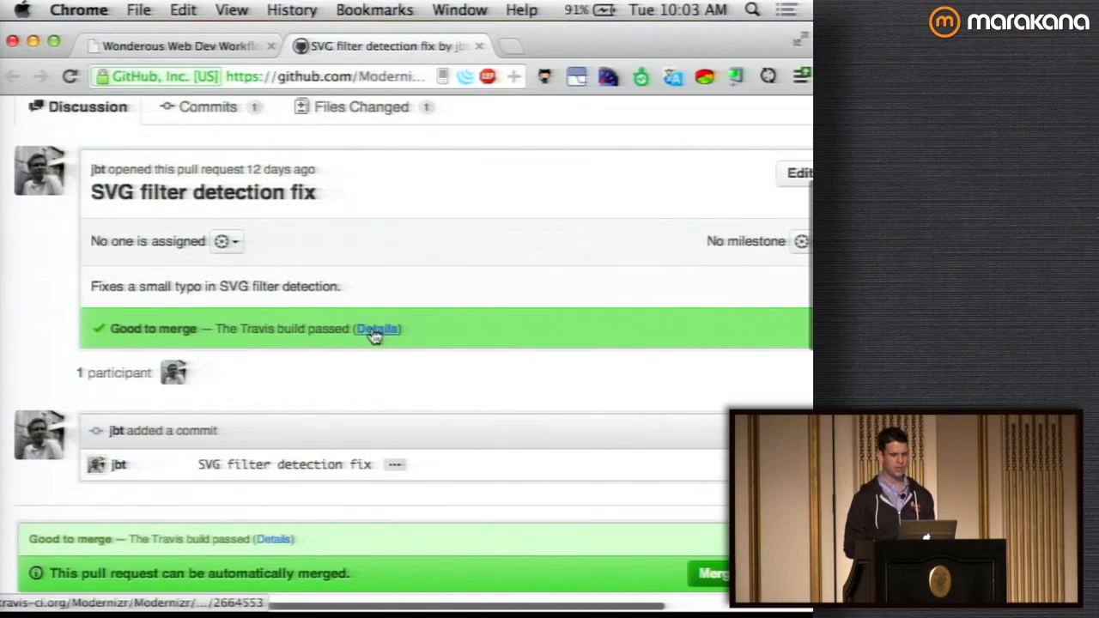
pyautogui.click(376, 329)
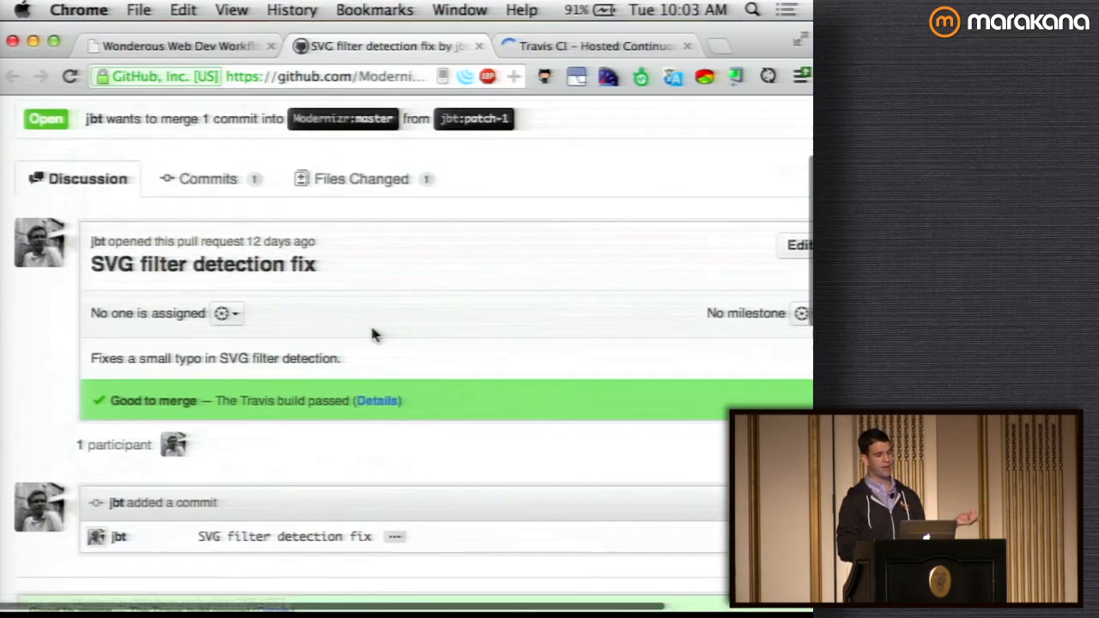
# - Review Modernizr's Travis build #210 log, where every test reports OK
pyautogui.click(588, 45)
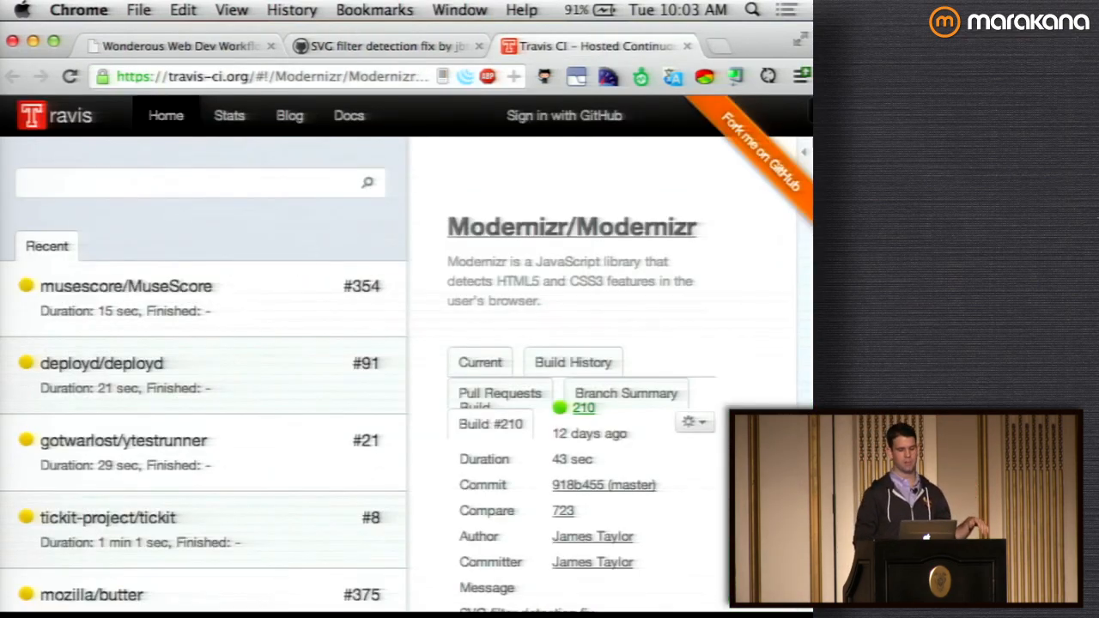
pyautogui.scroll(-3)
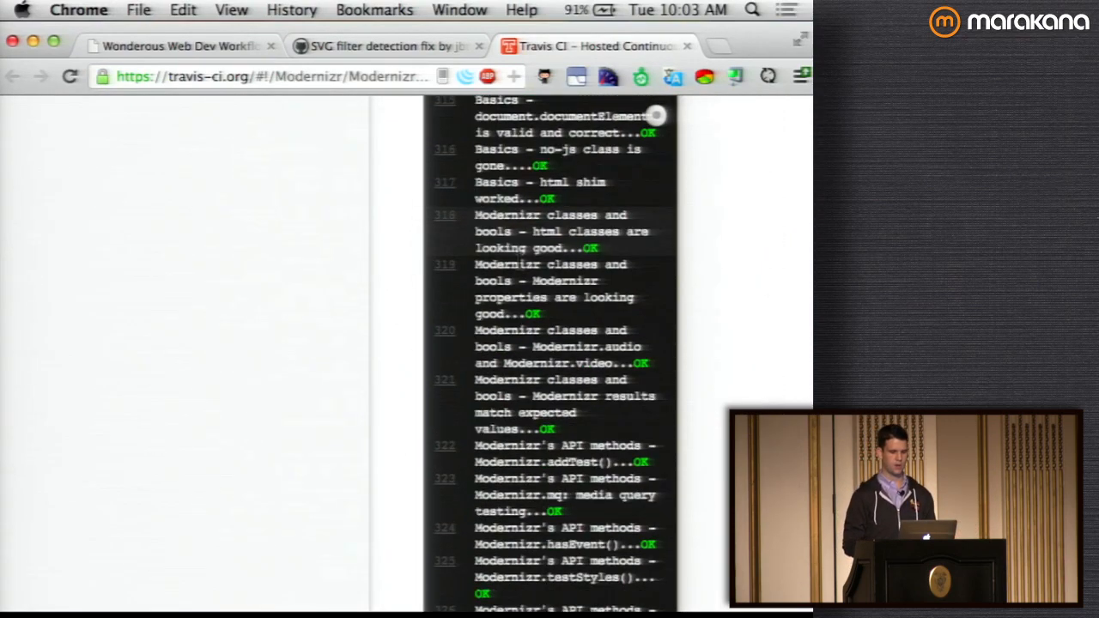
pyautogui.click(397, 45)
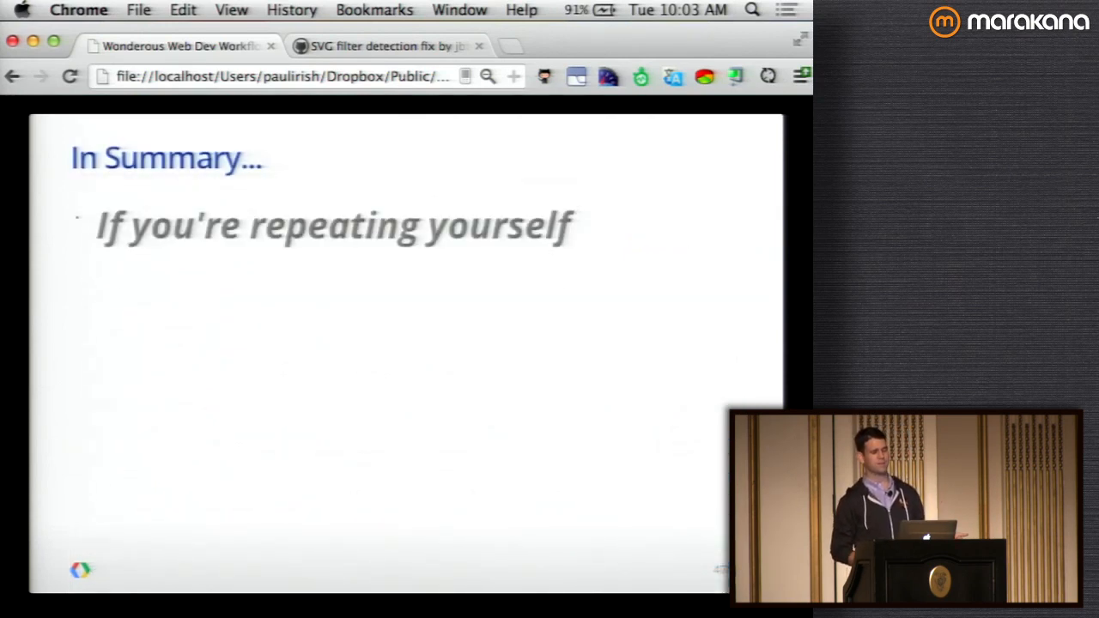
# - Advance to the 'Styled. Console. Messages' slide, close the GitHub tab, and select its code
pyautogui.press('Right')
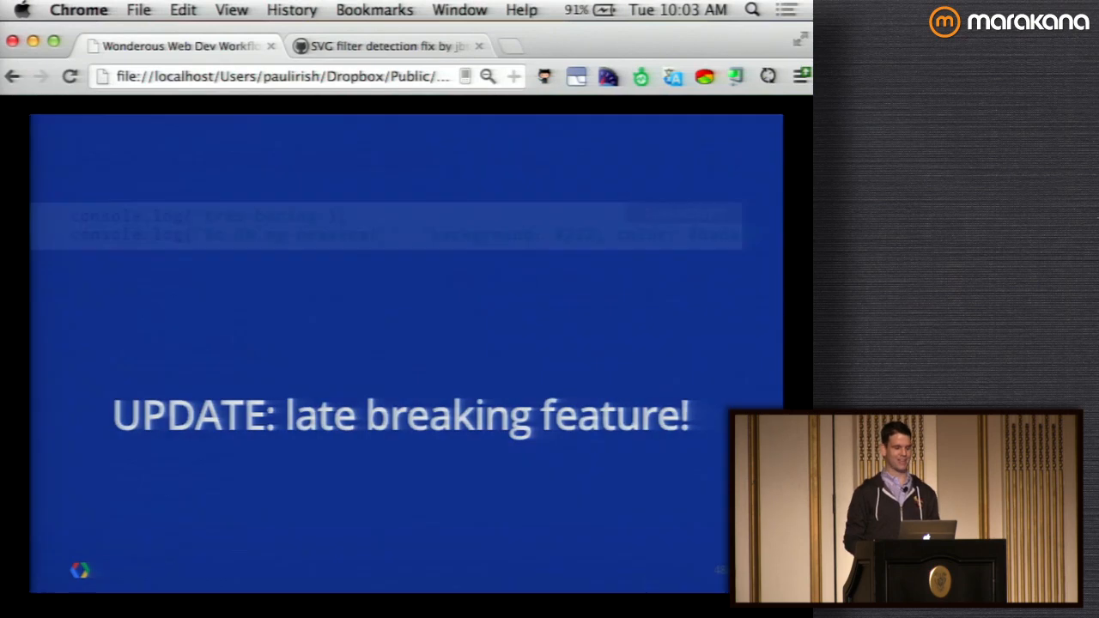
pyautogui.press('Right')
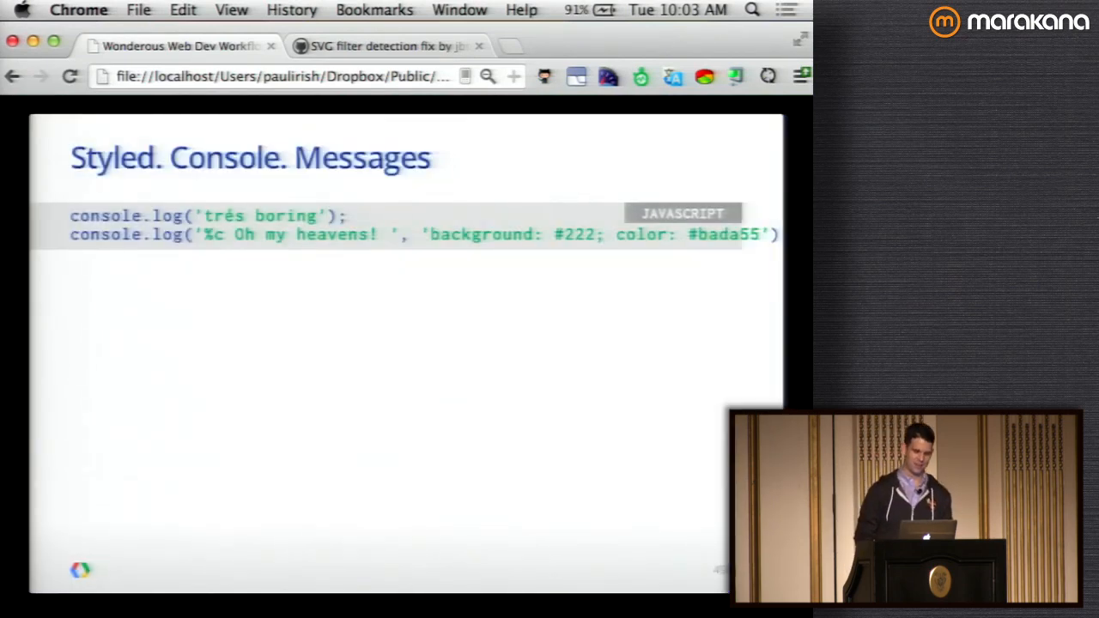
pyautogui.click(489, 43)
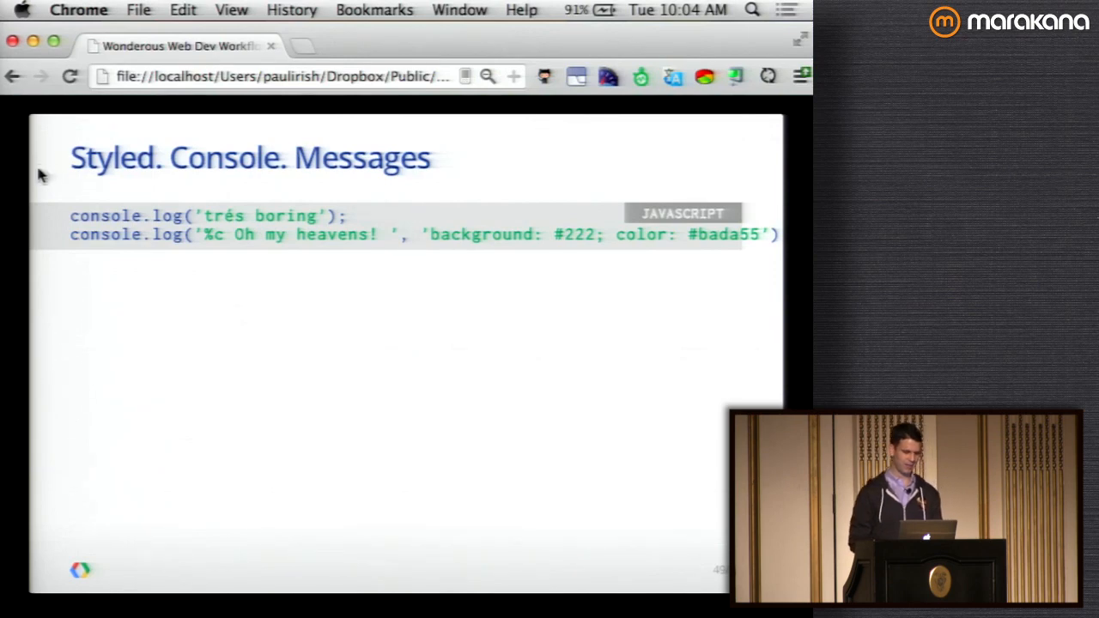
pyautogui.moveTo(99, 235)
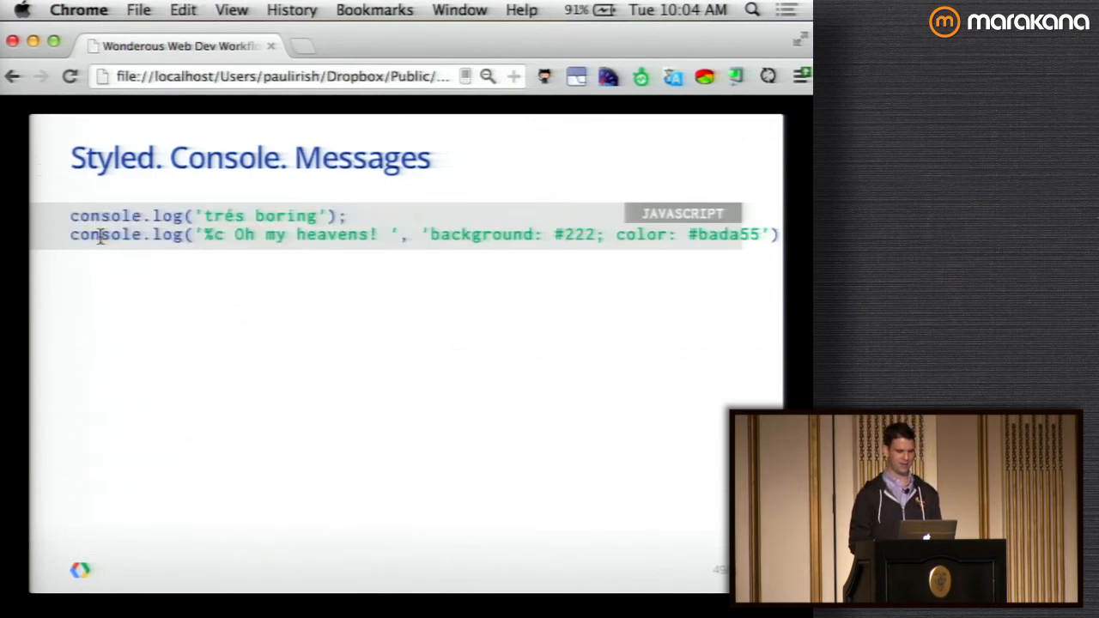
pyautogui.doubleClick(103, 234)
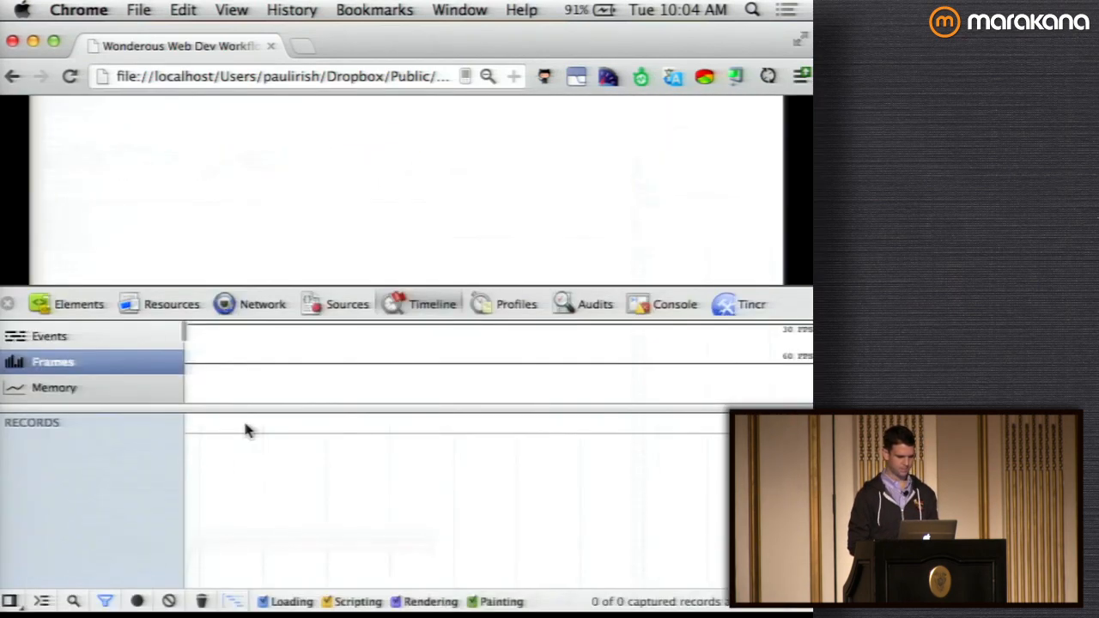
# - Run the console.log lines, printing 'trés boring' and a green-styled 'Oh my heavens!'
pyautogui.click(674, 304)
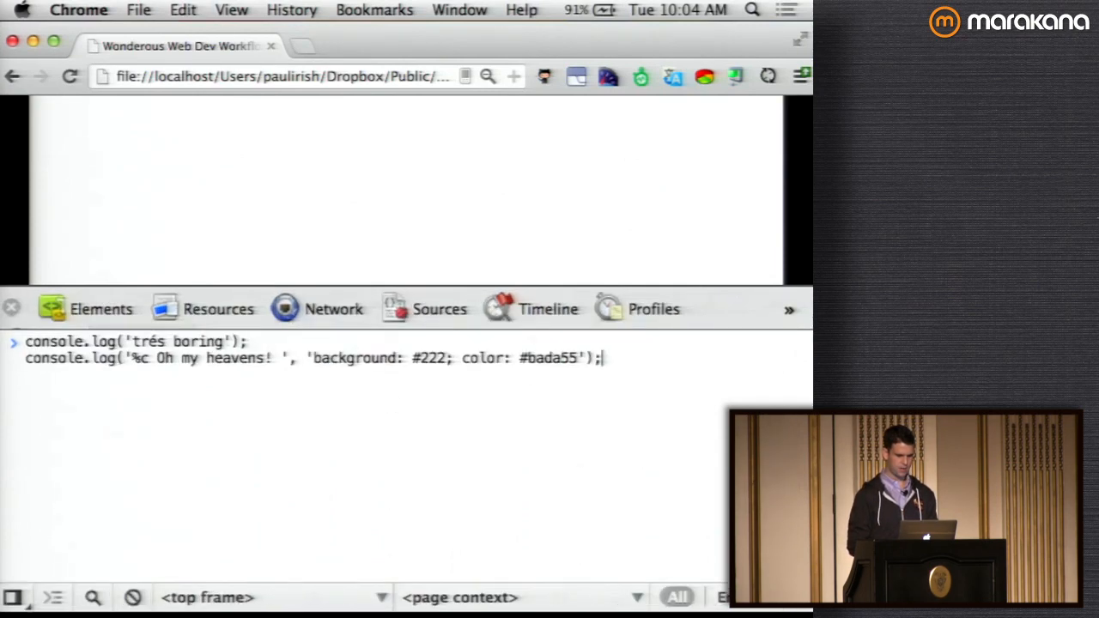
pyautogui.press('Enter')
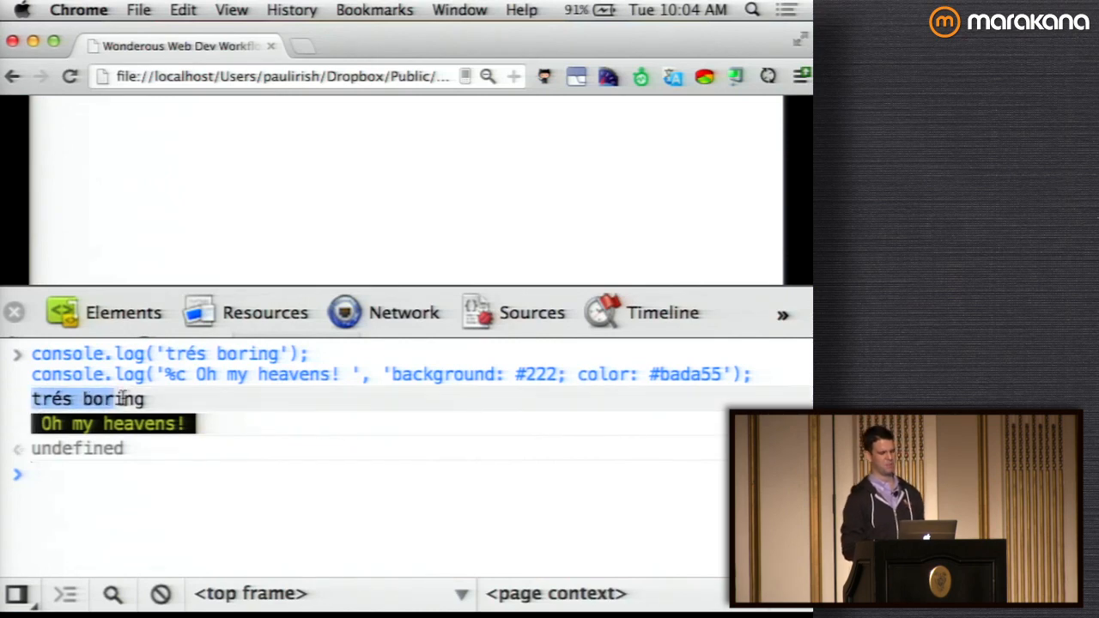
pyautogui.moveTo(349, 399)
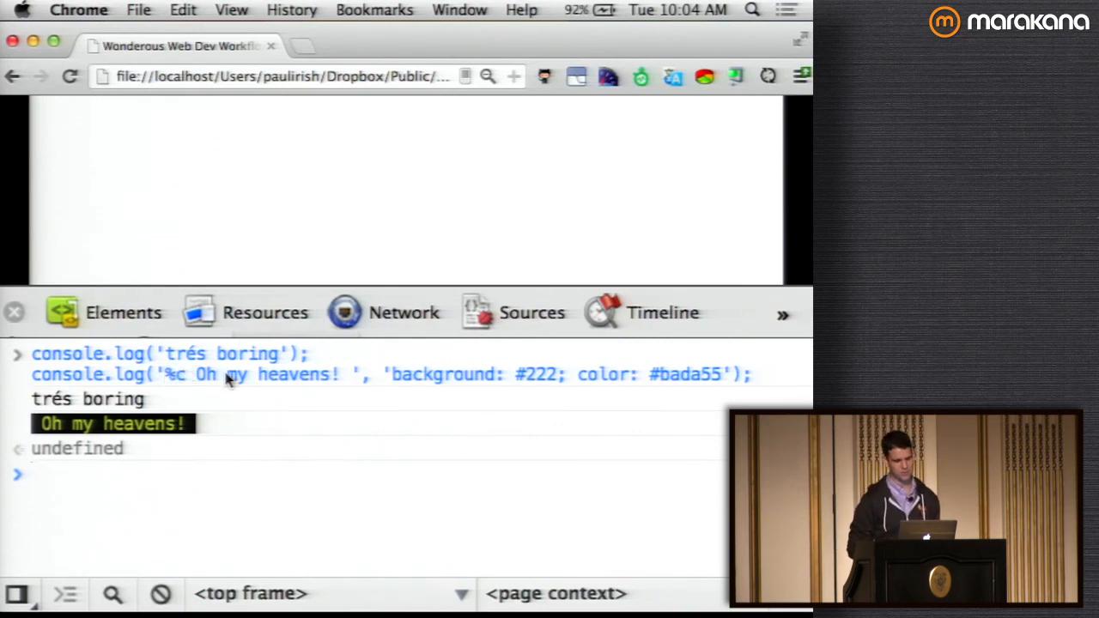
# - Open 'thank you console.js' in Sources and scroll through its %c styling code
pyautogui.click(529, 312)
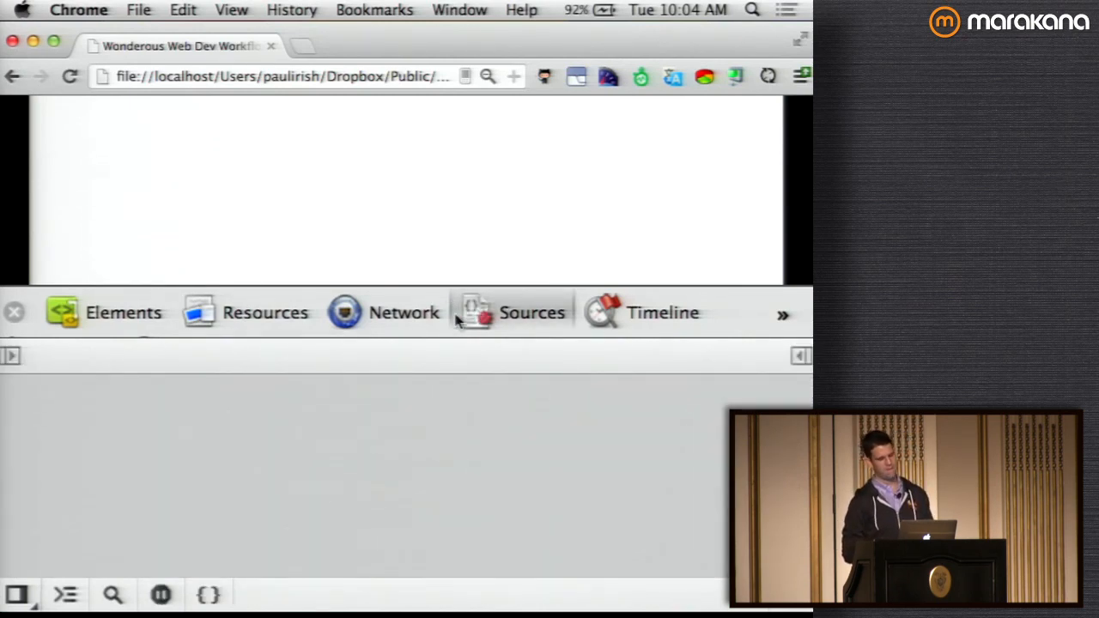
pyautogui.click(530, 313)
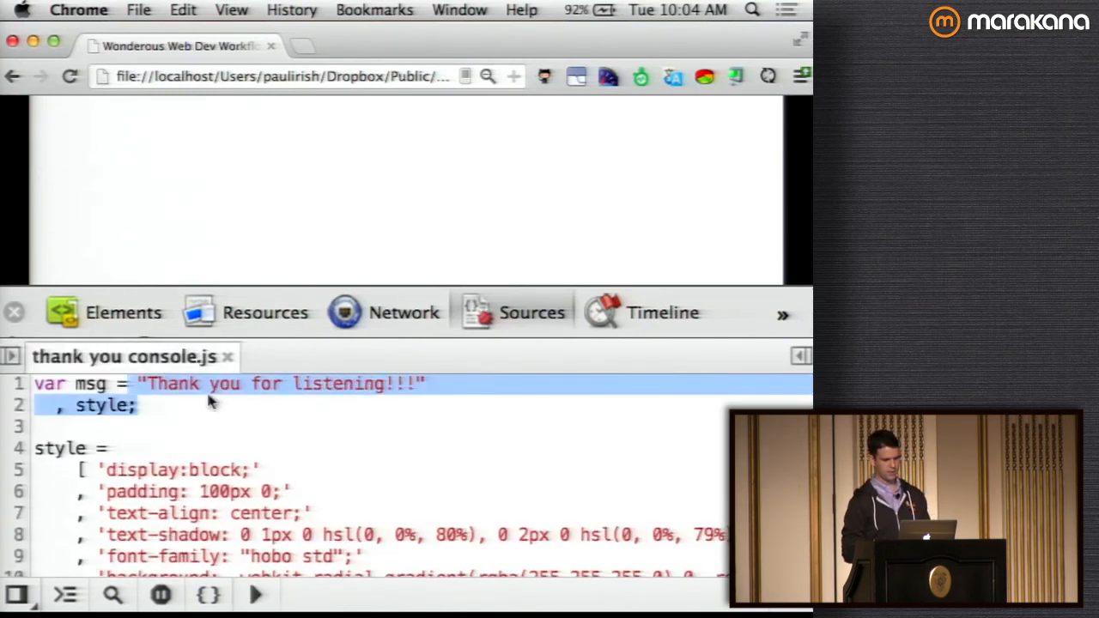
pyautogui.scroll(-3)
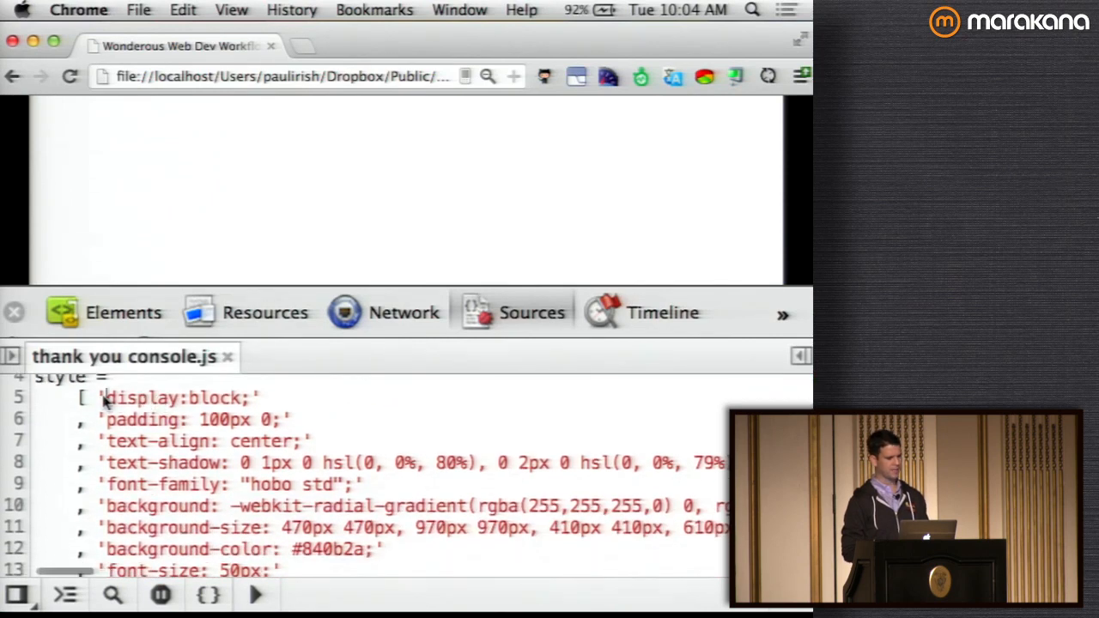
pyautogui.scroll(-3)
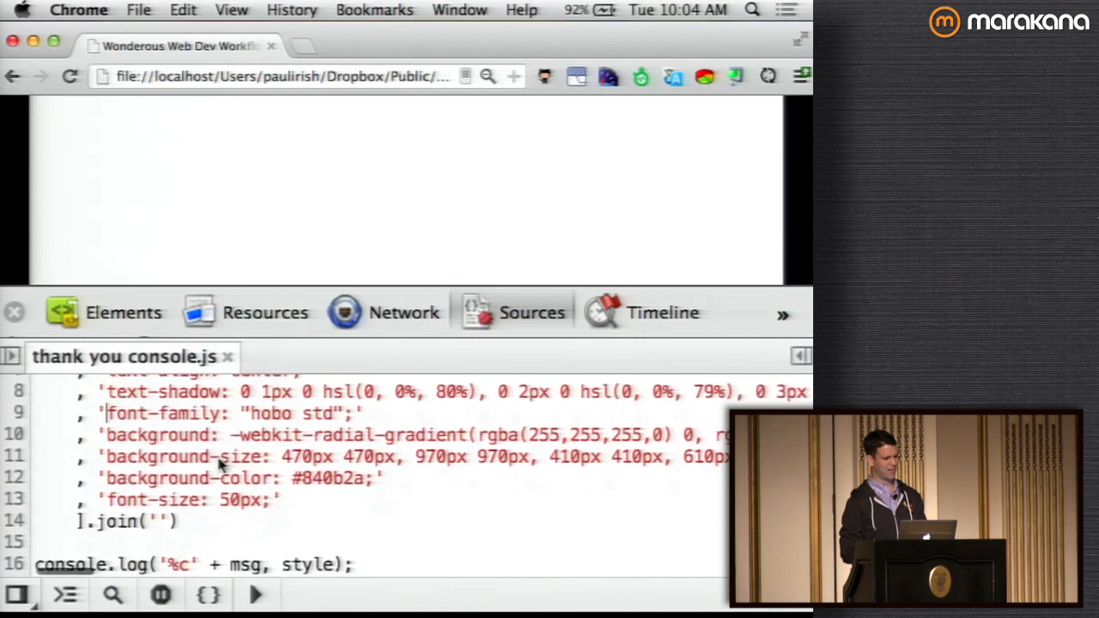
pyautogui.scroll(-3)
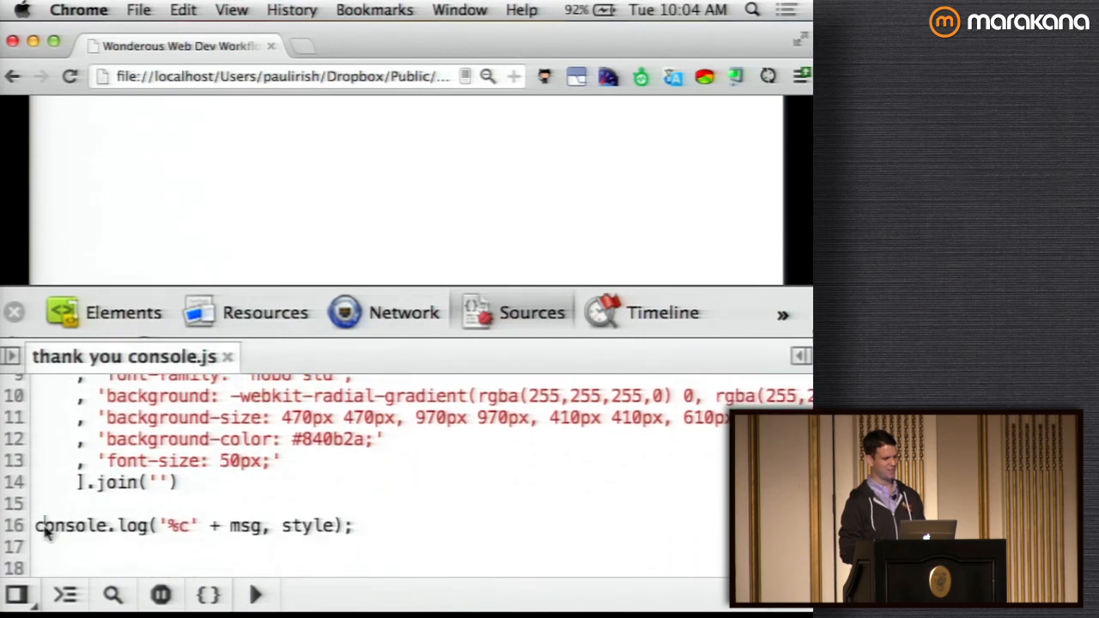